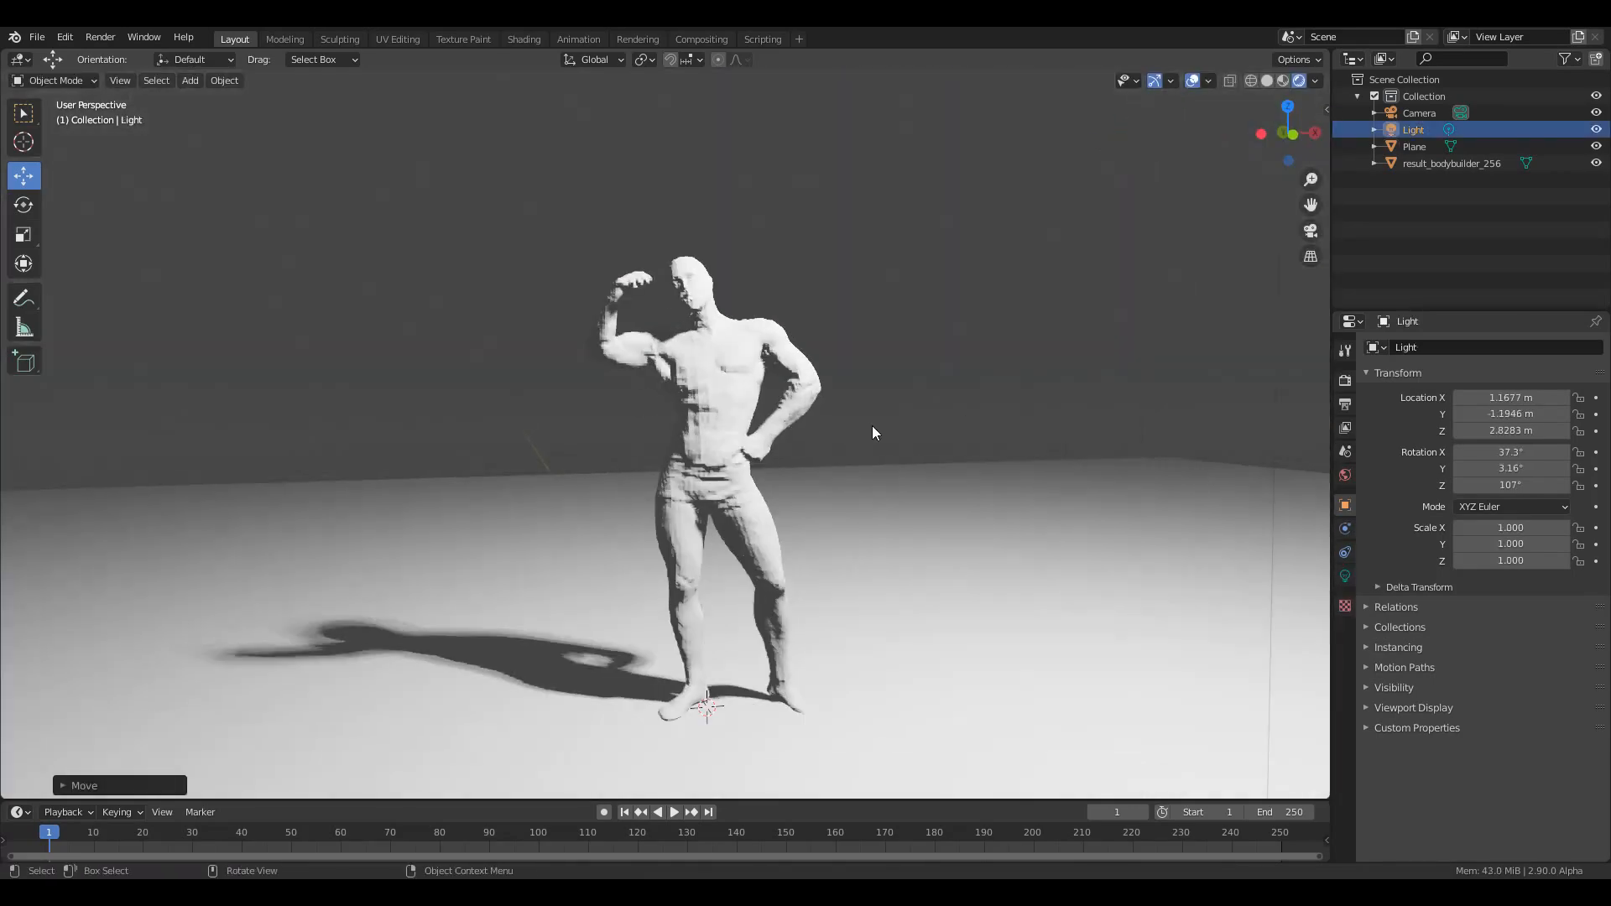
Duplicate the existing point light above the figure with Shift+D to create Light.001
key("shift+d")
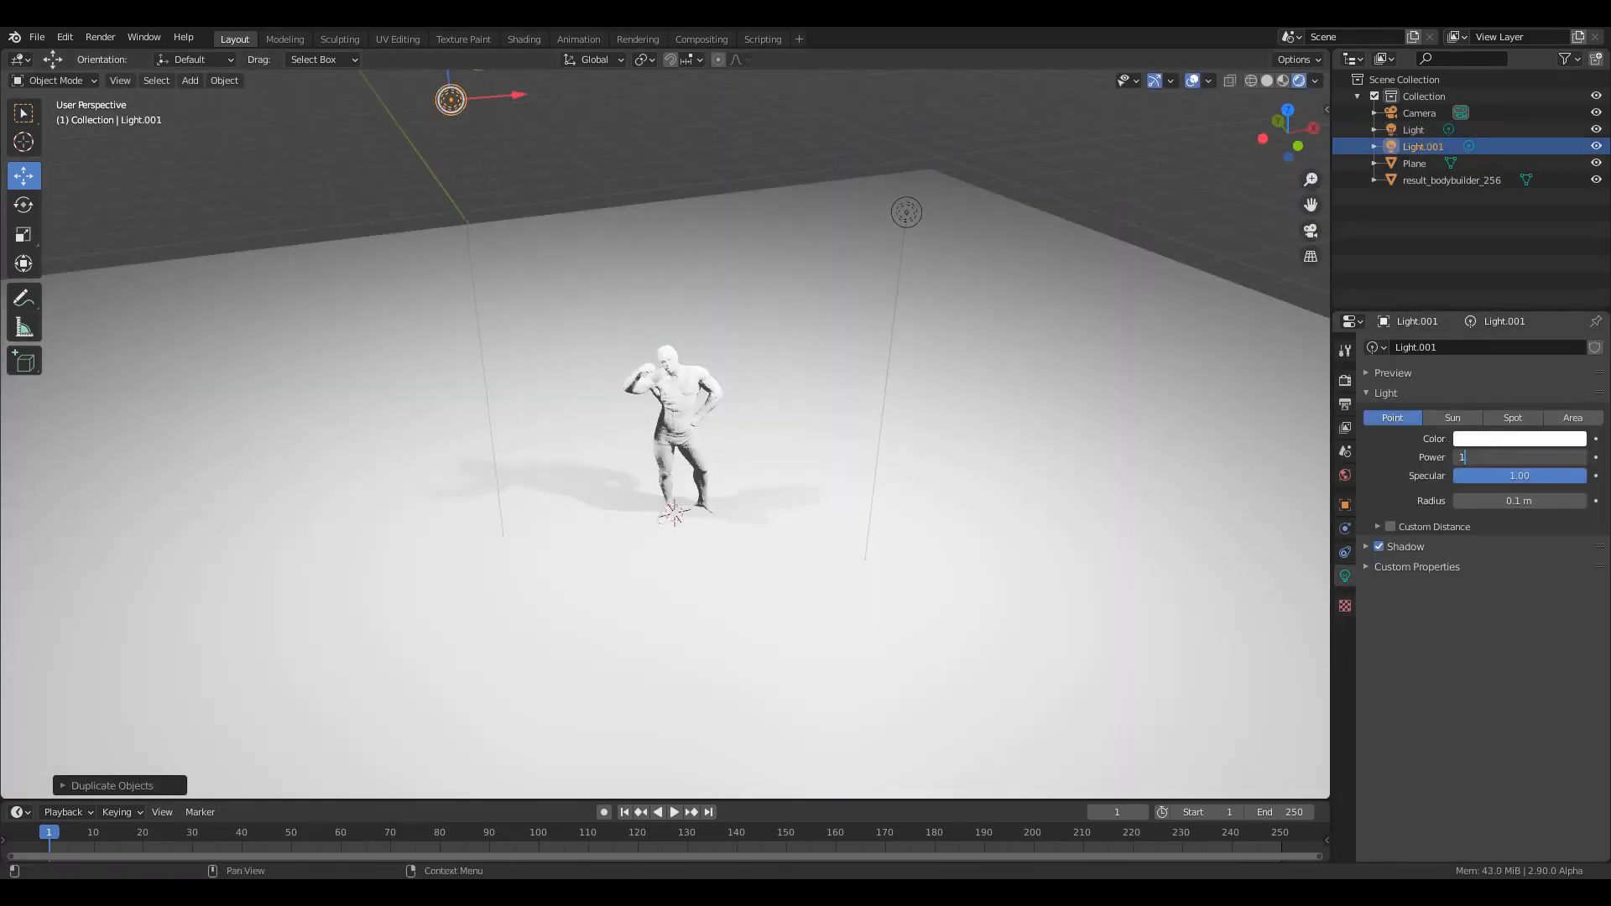
Scroll the PIFuHD project page past the internet-photo results to the Code section
left_click(1450, 180)
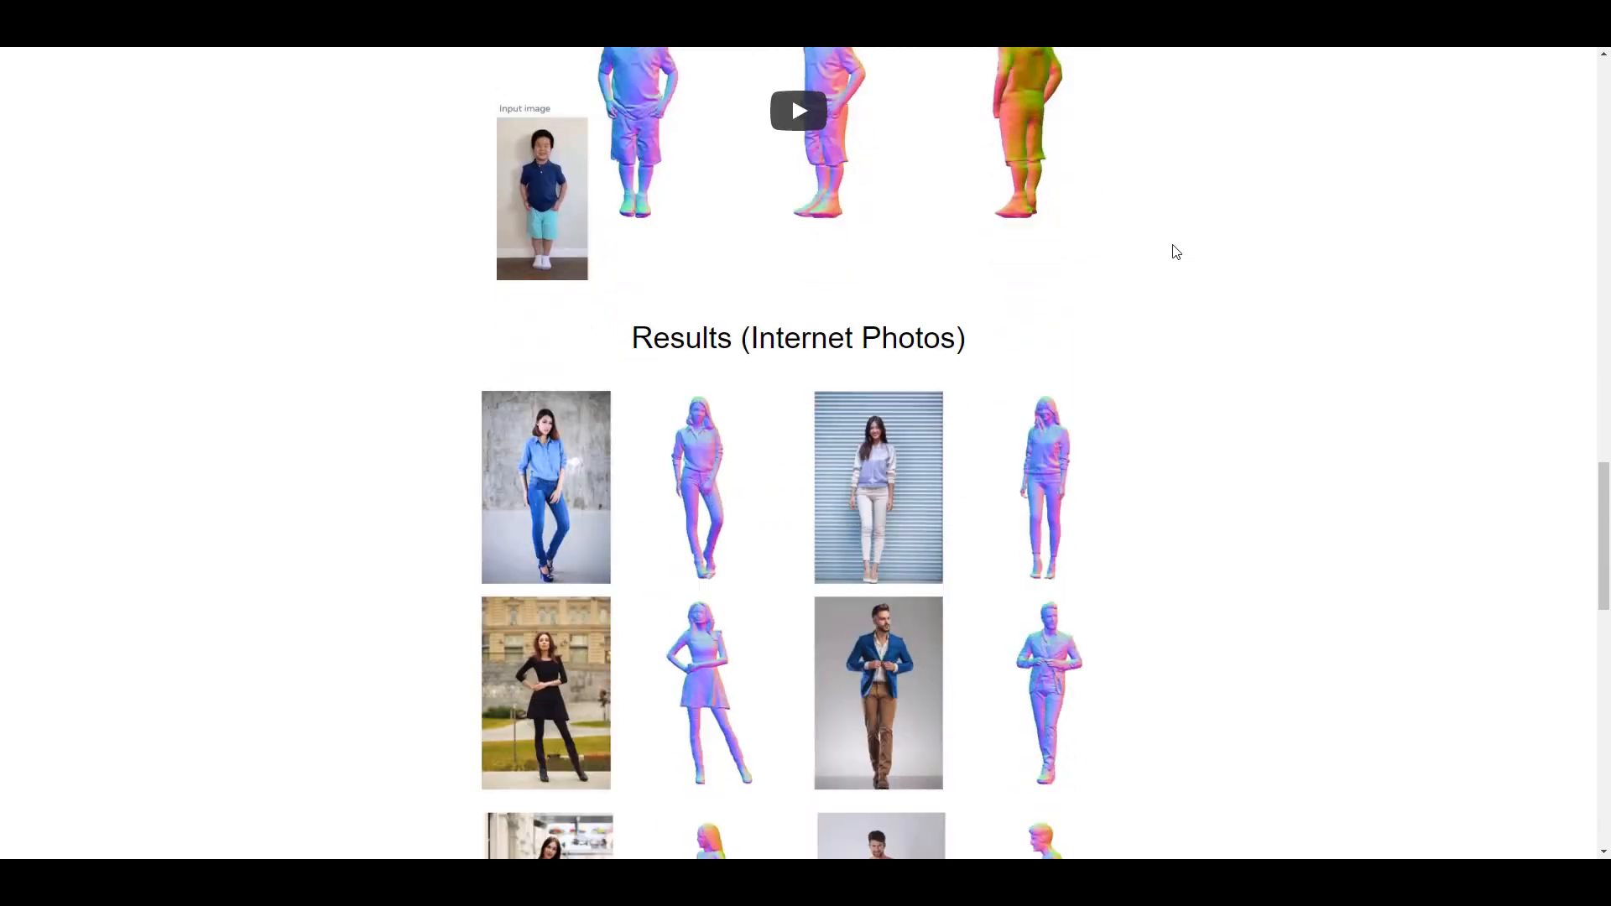
scroll("down", 3)
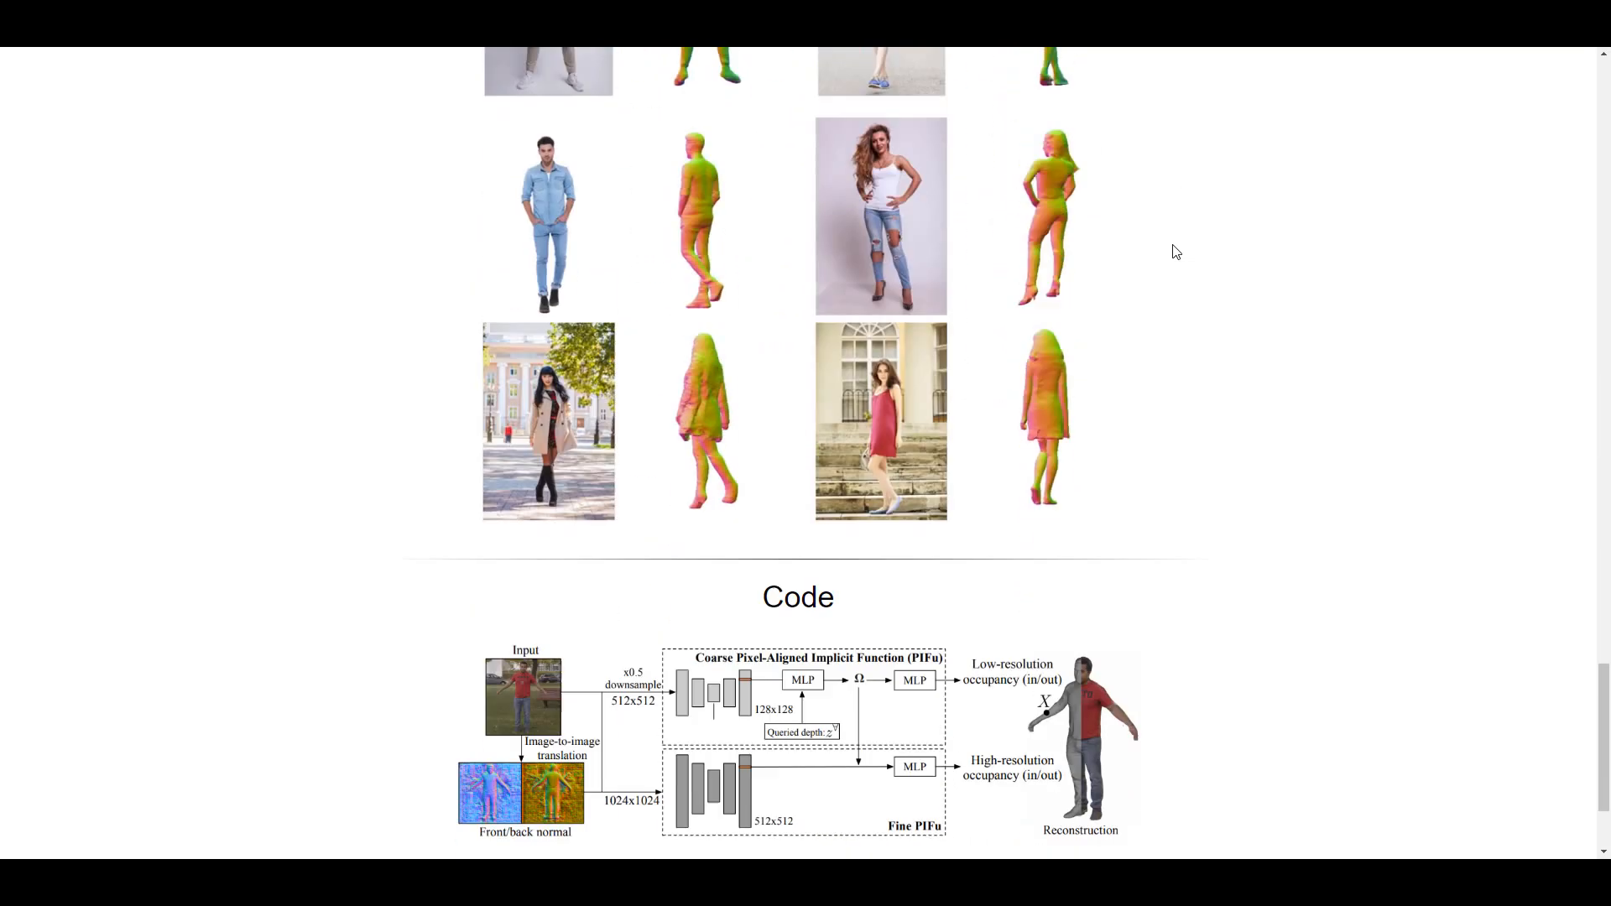
scroll("down", 3)
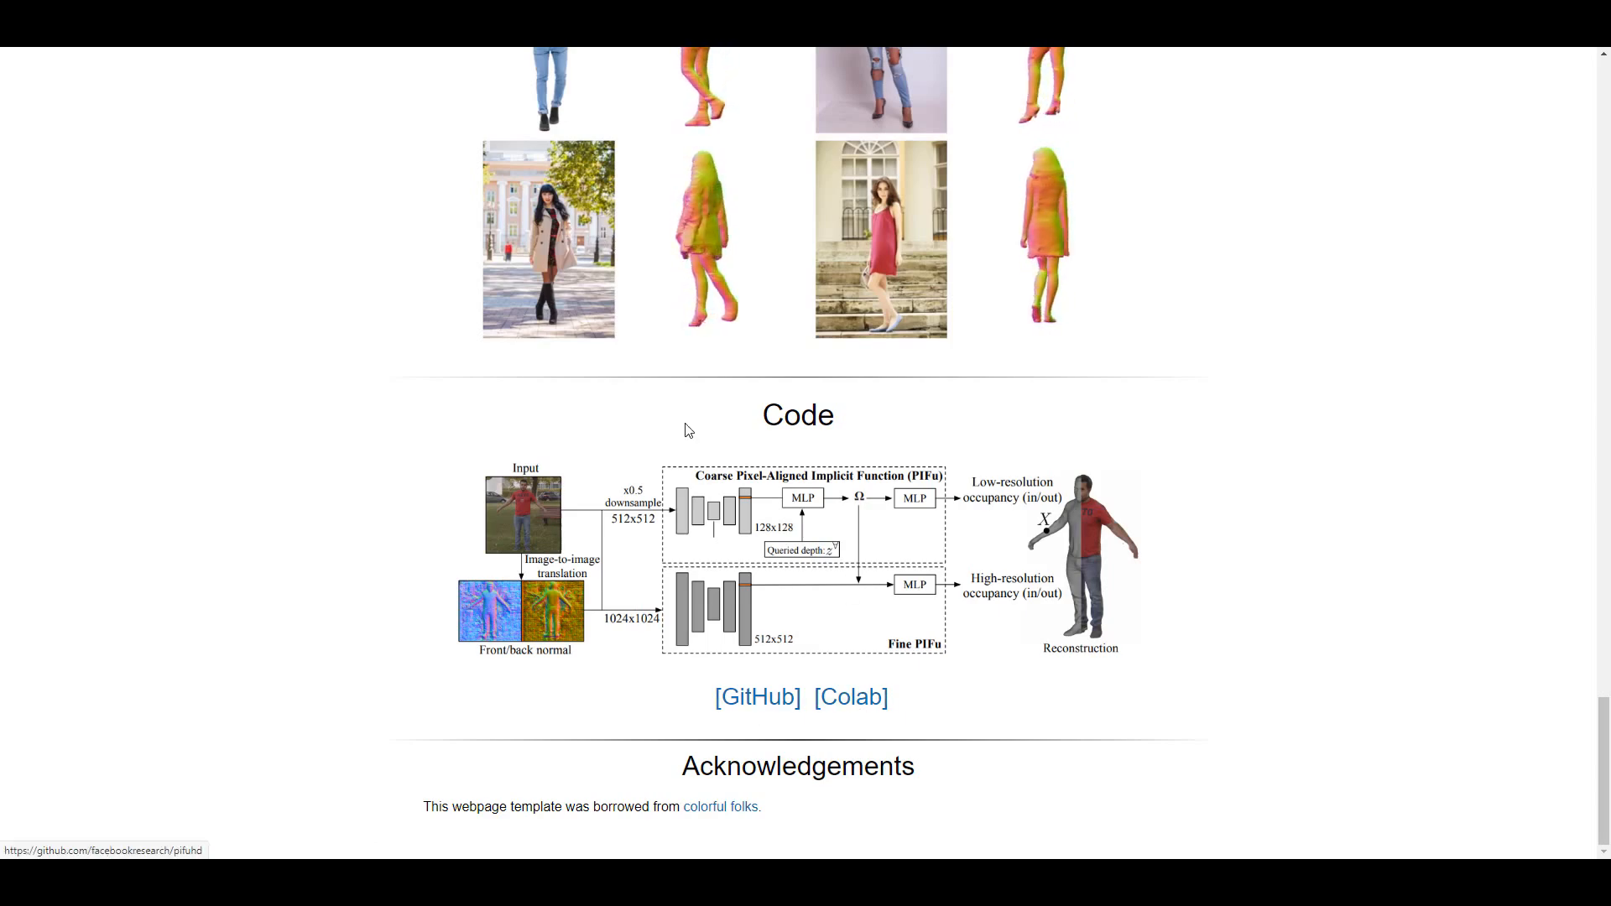
Open the facebookresearch/pifuhd repository and read its README to the Google Colab demo section
left_click(756, 697)
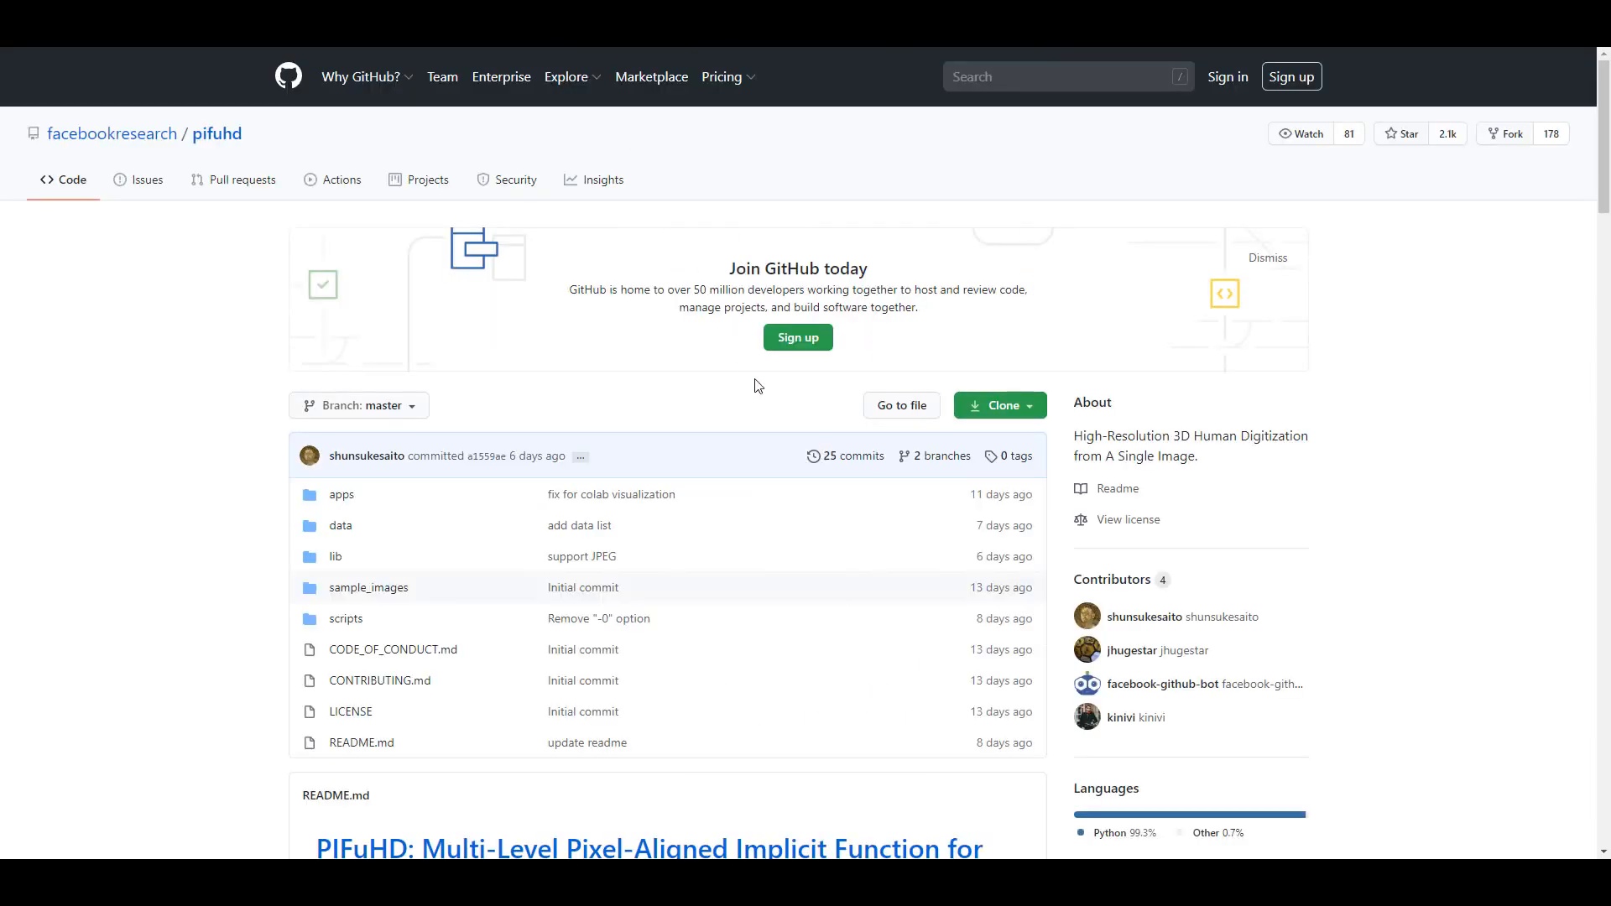
scroll("down", 3)
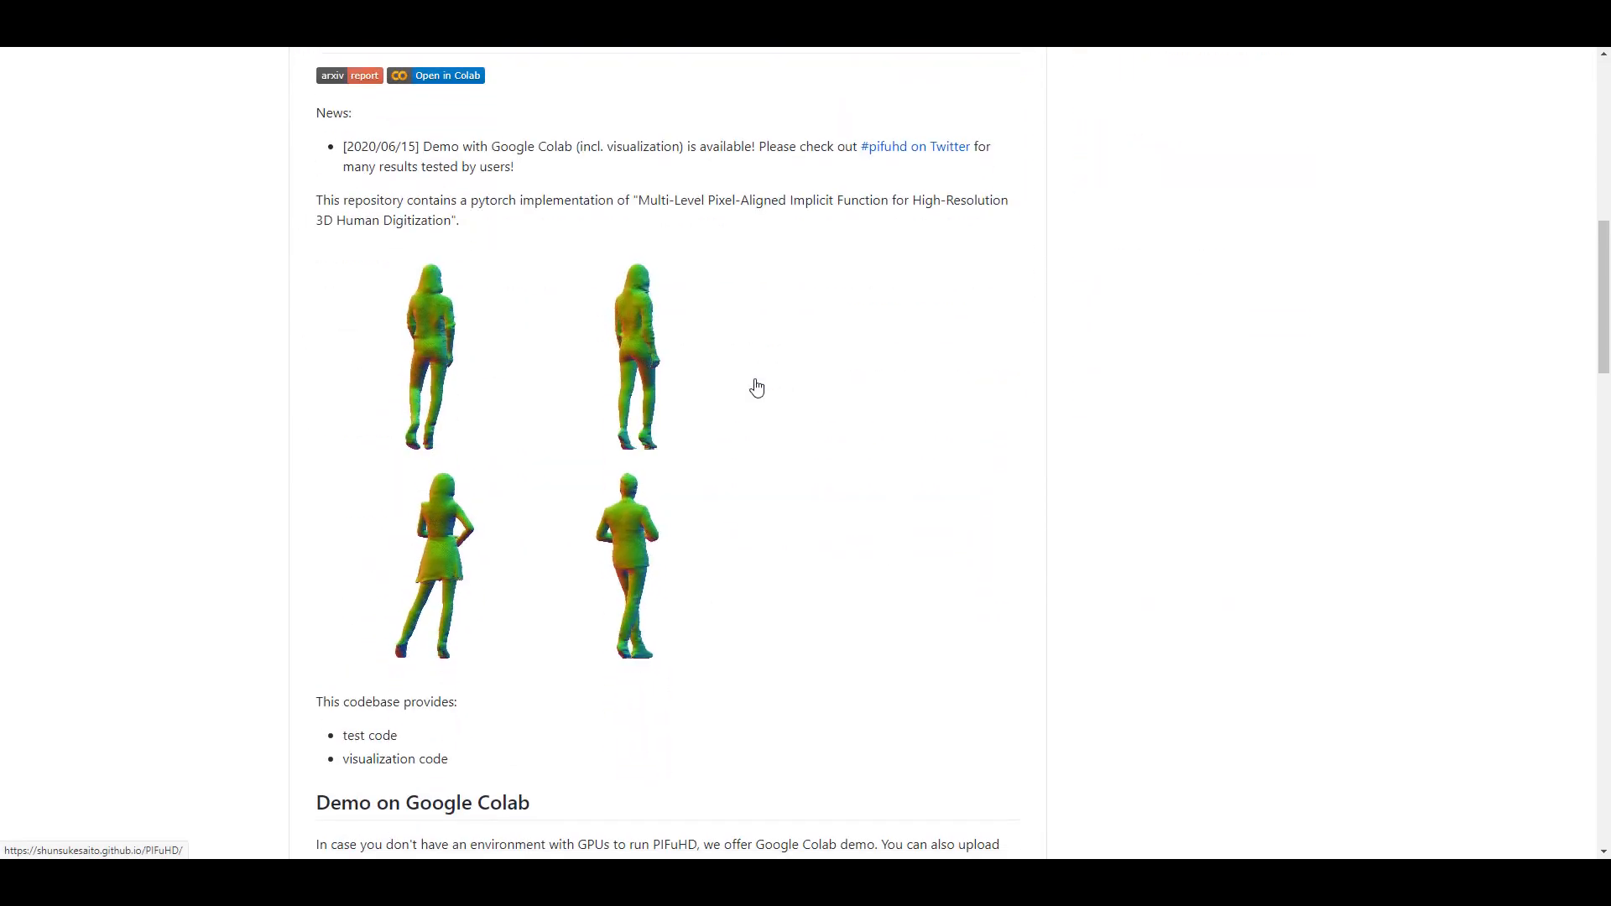
scroll("down", 3)
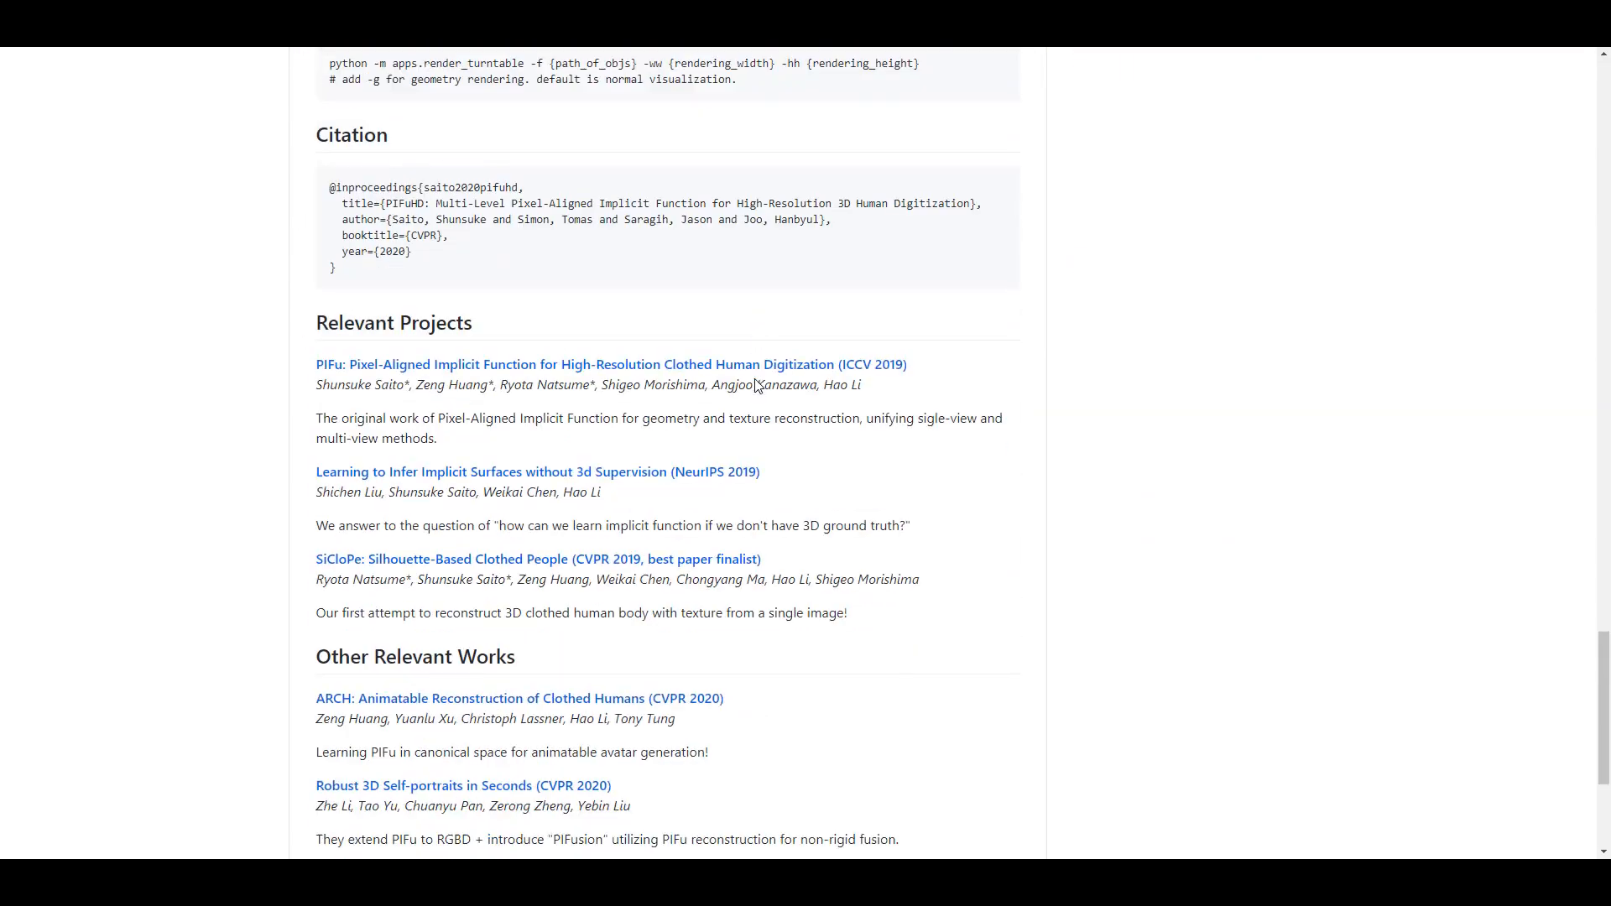
scroll("up", 3)
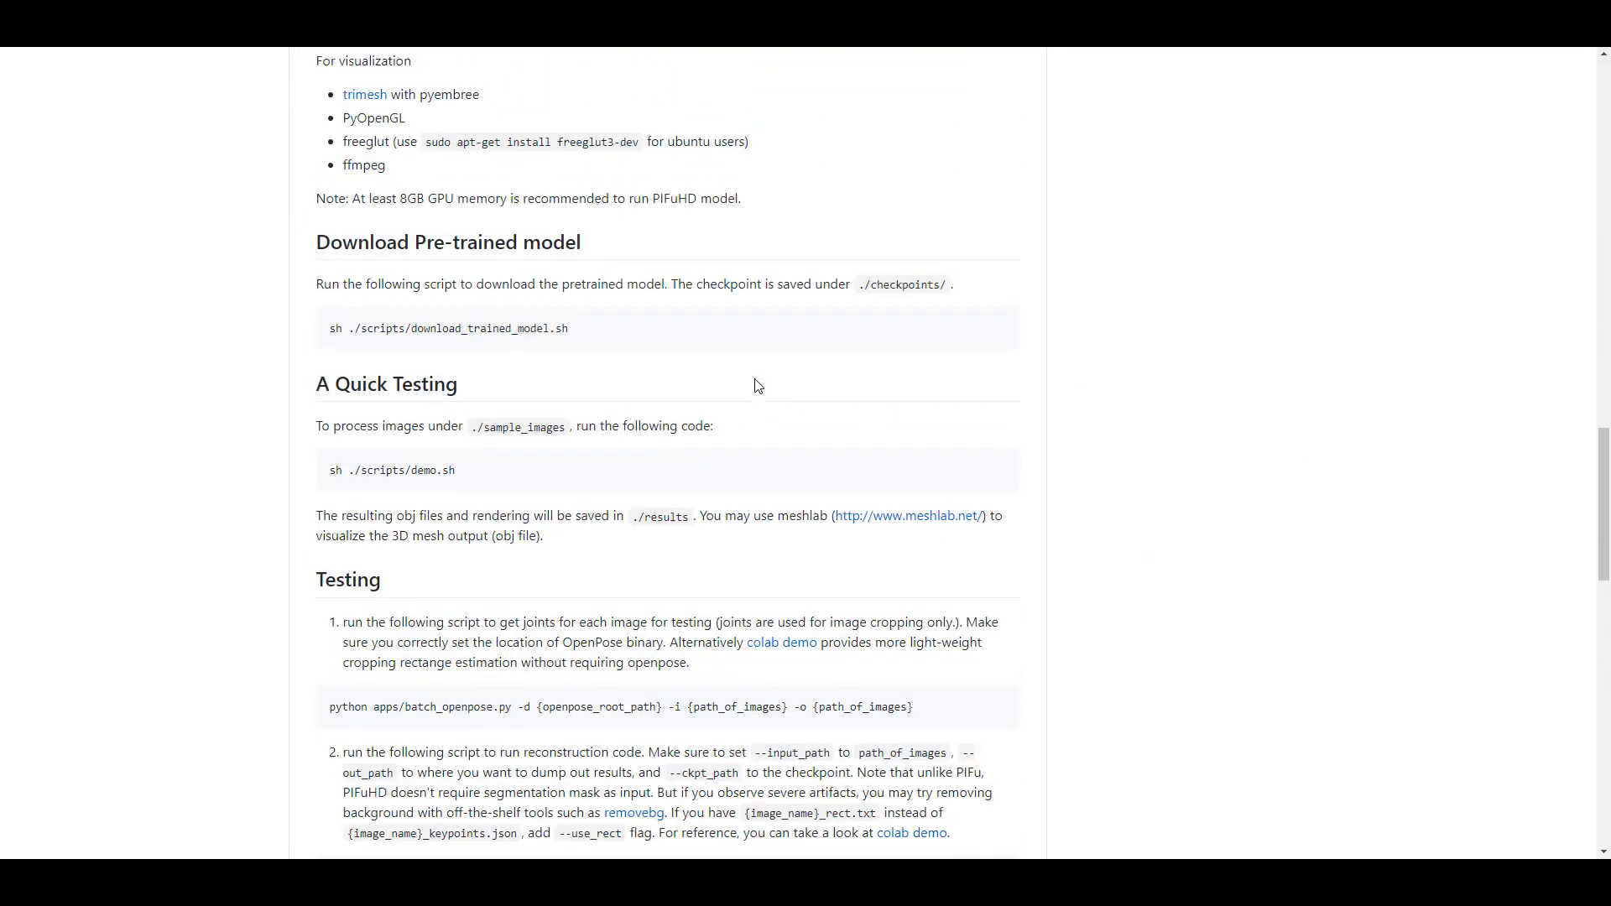
scroll("up", 3)
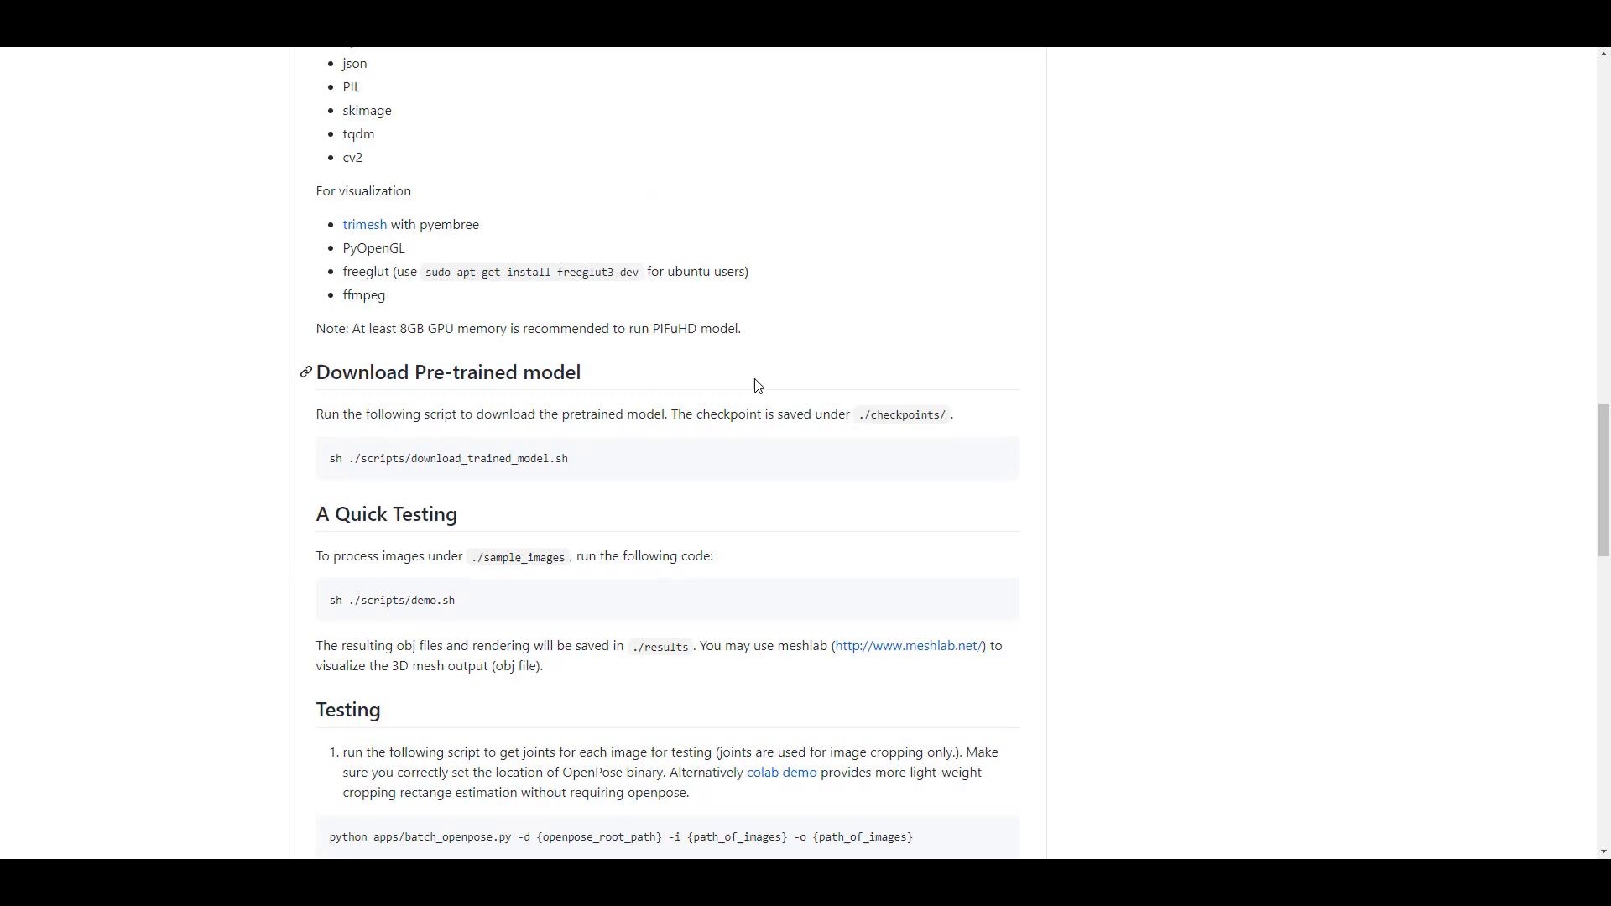
scroll("up", 3)
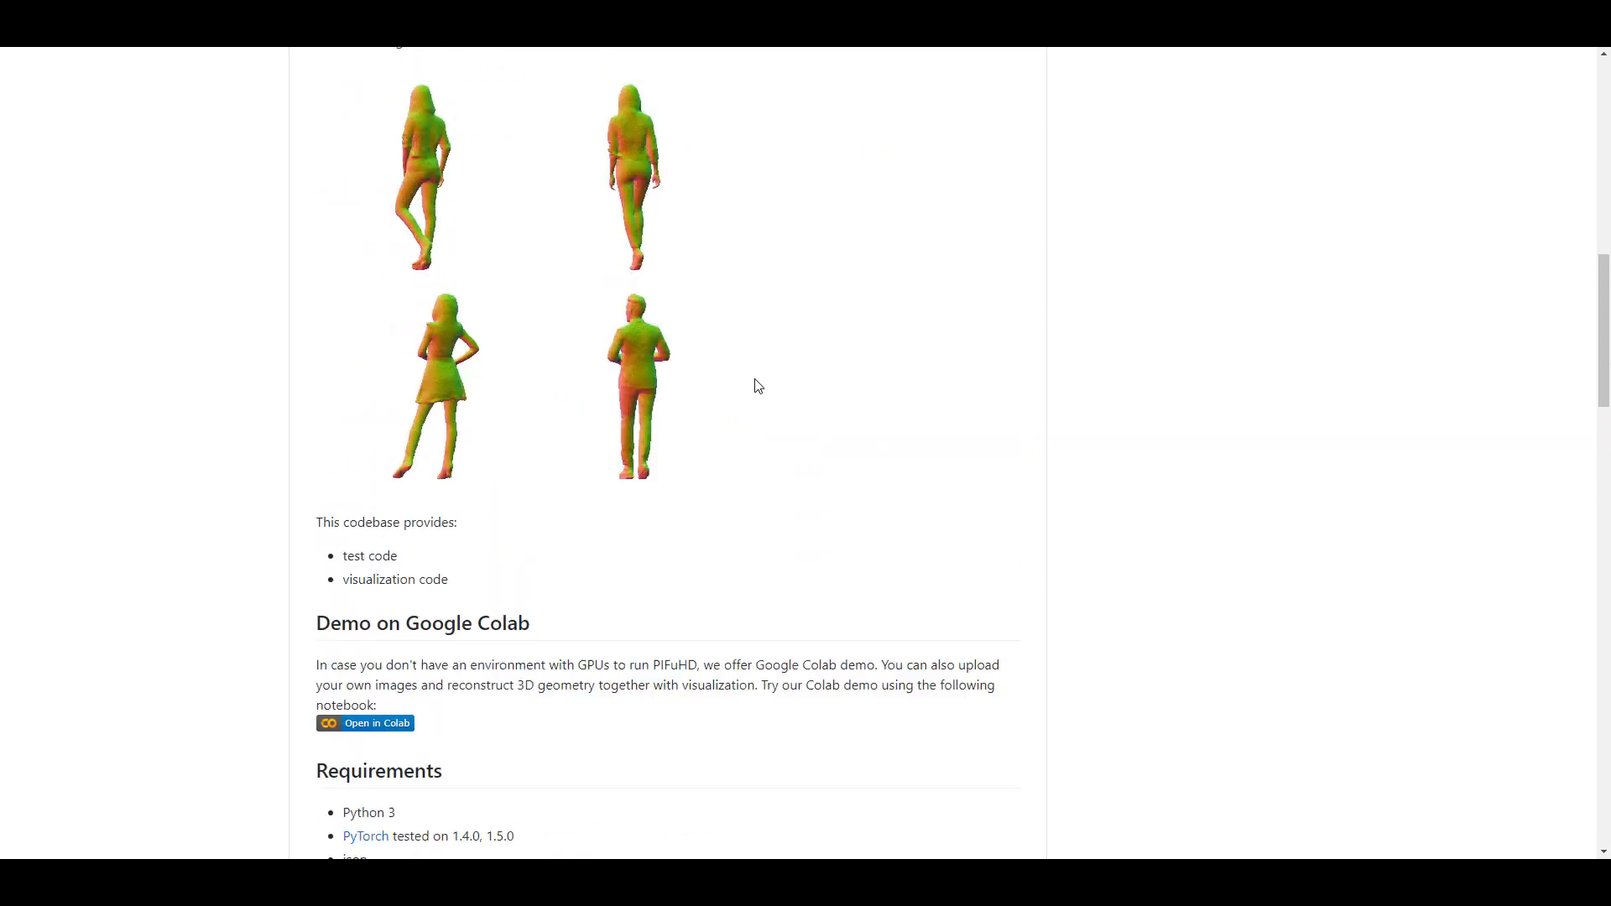
scroll("up", 3)
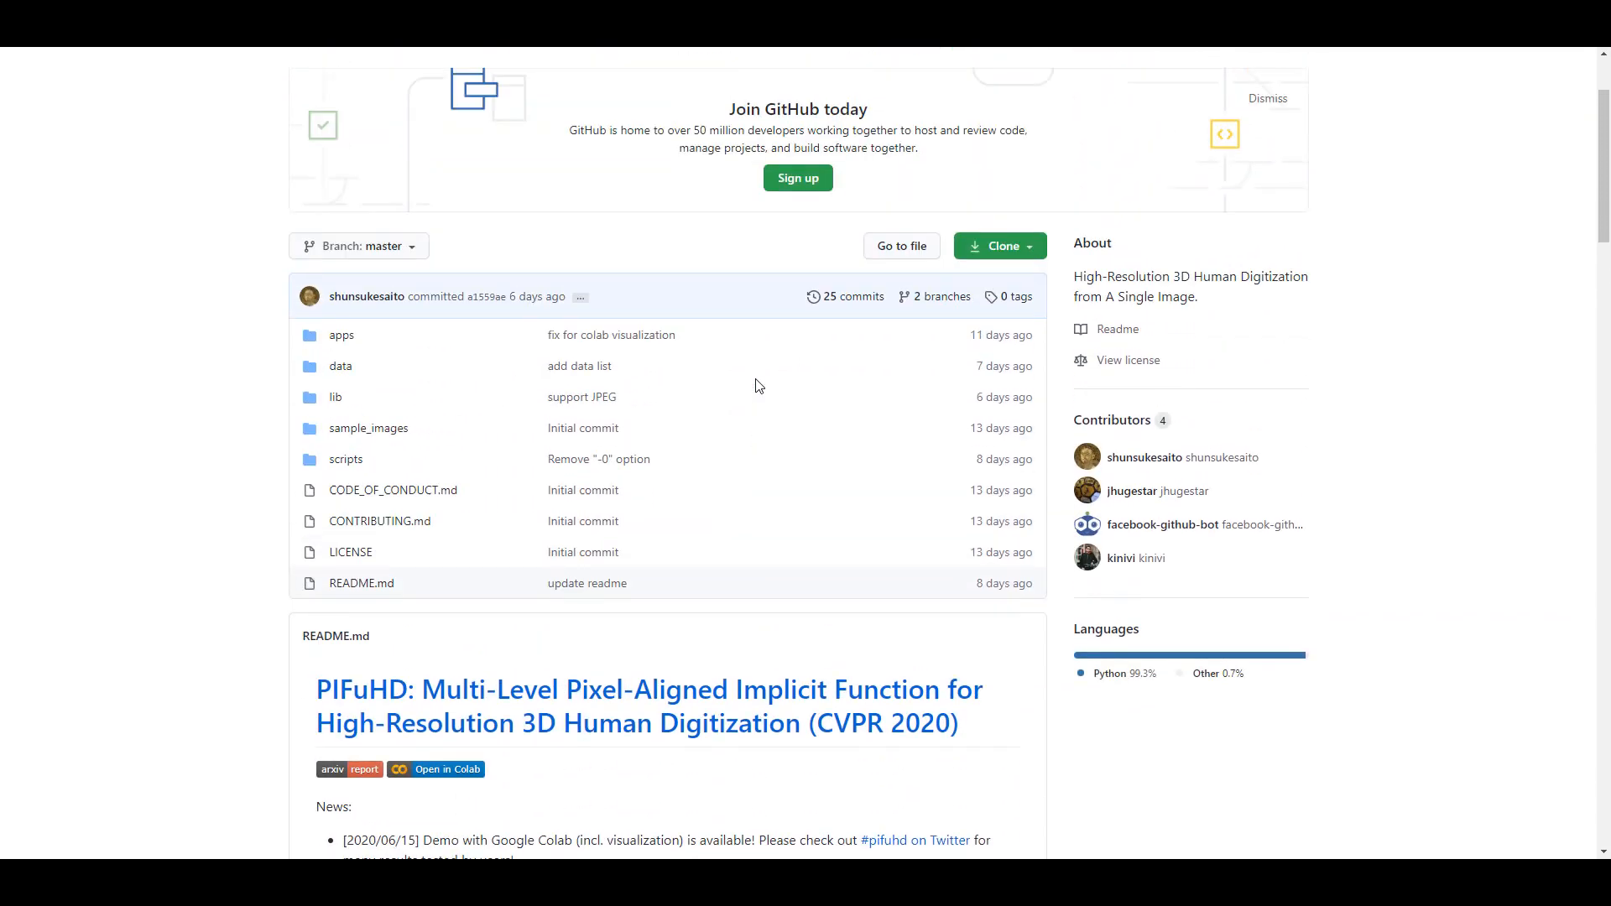
scroll("down", 3)
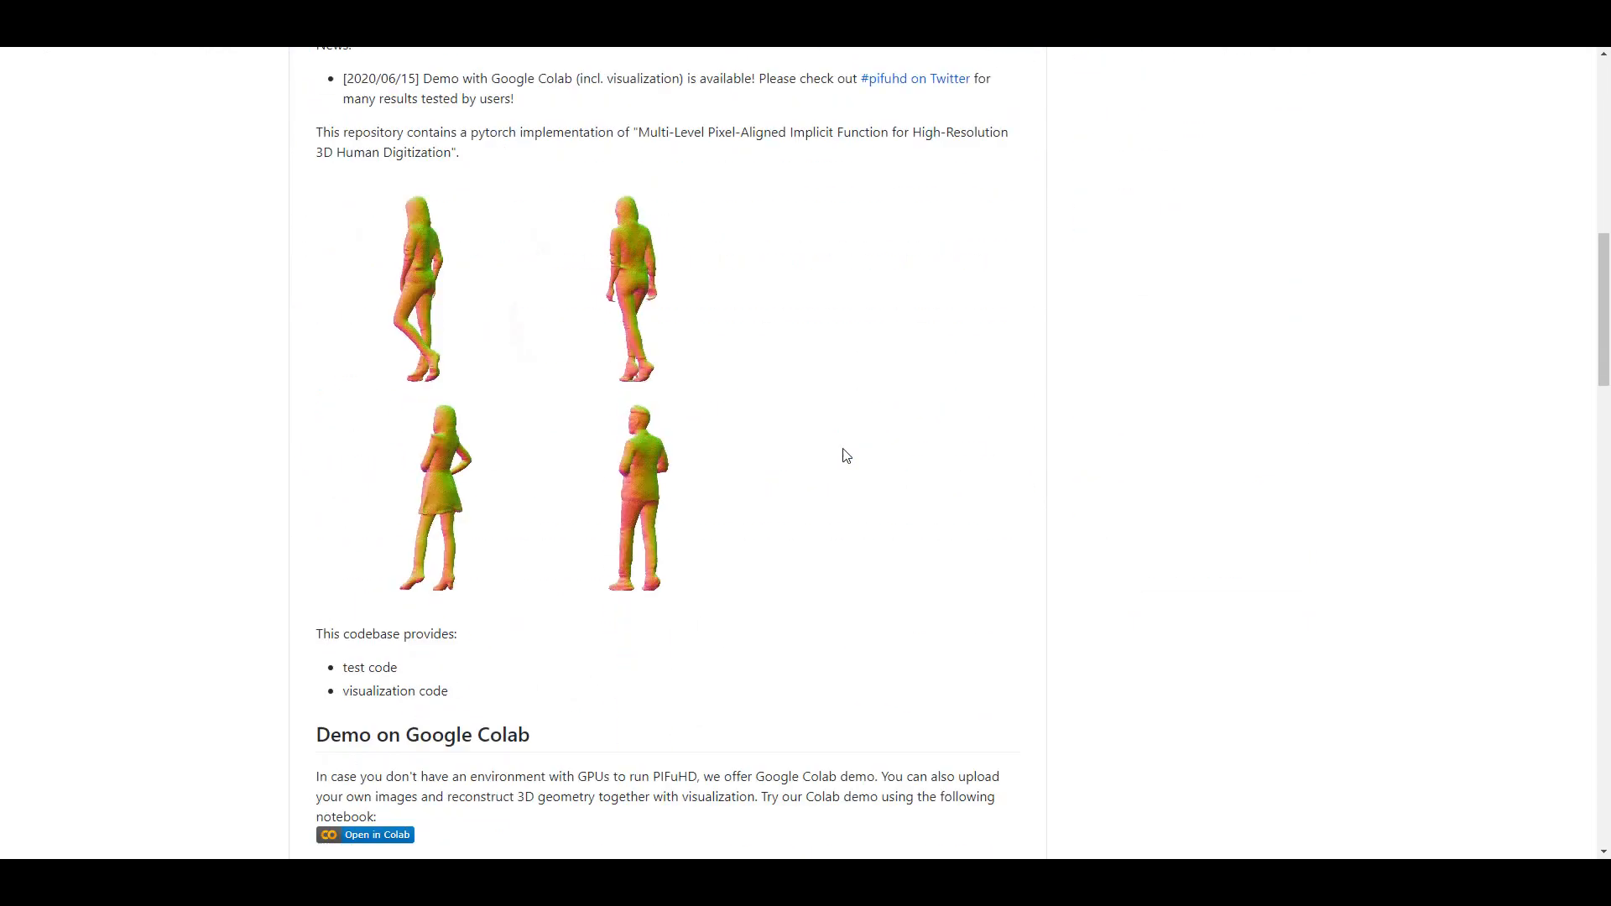
Save an editable copy of the PIFuHD Demo notebook to Drive
scroll("down", 3)
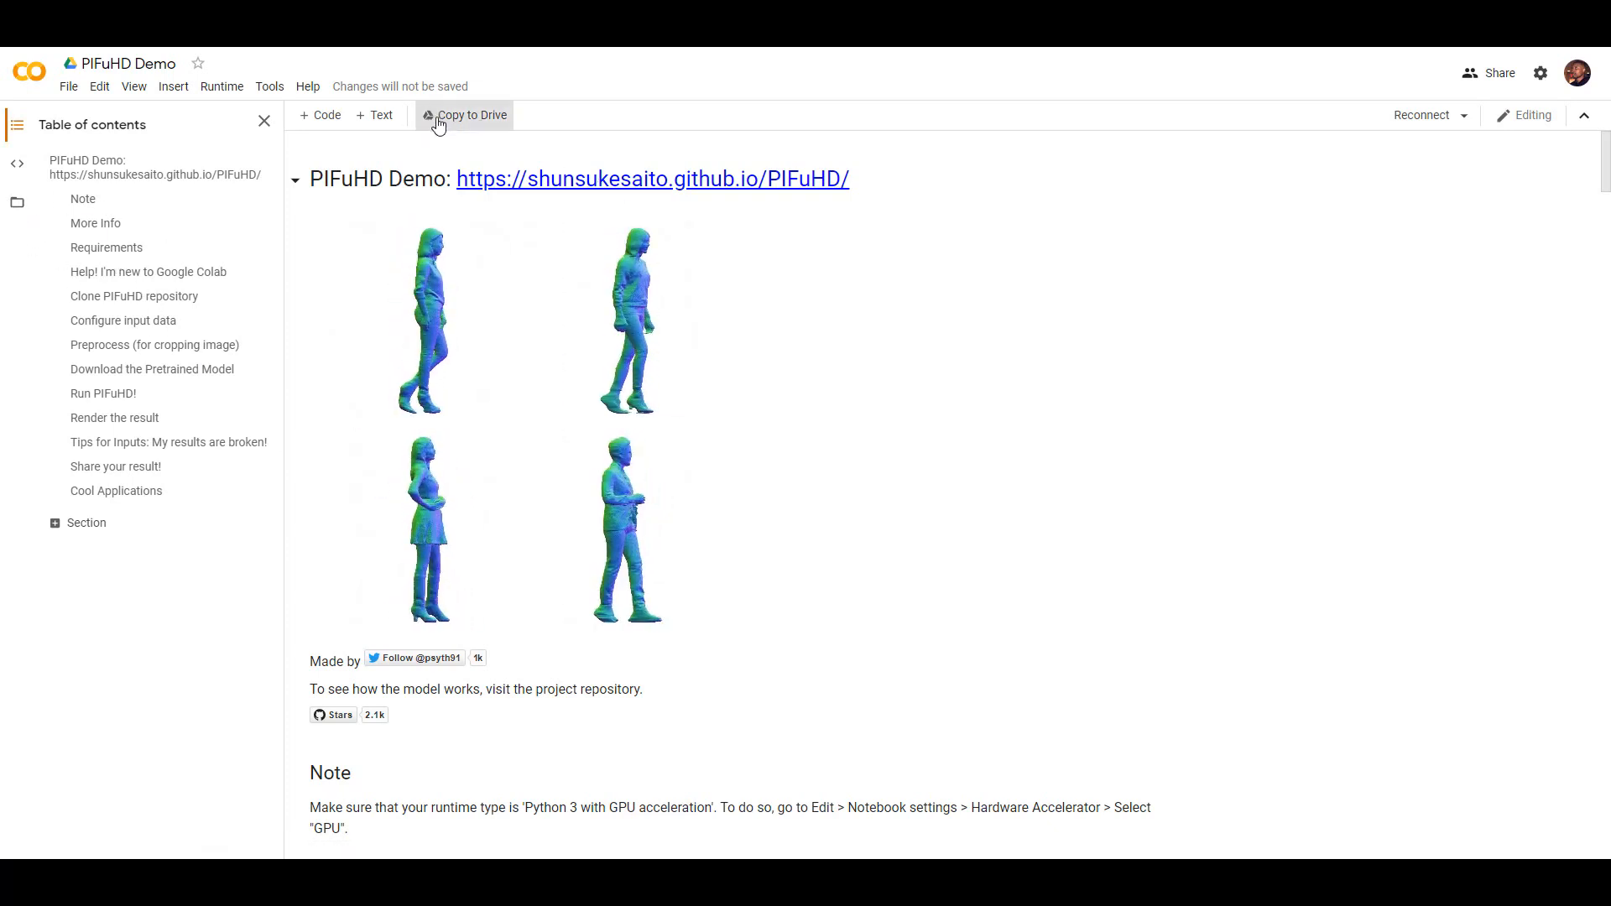
left_click(464, 114)
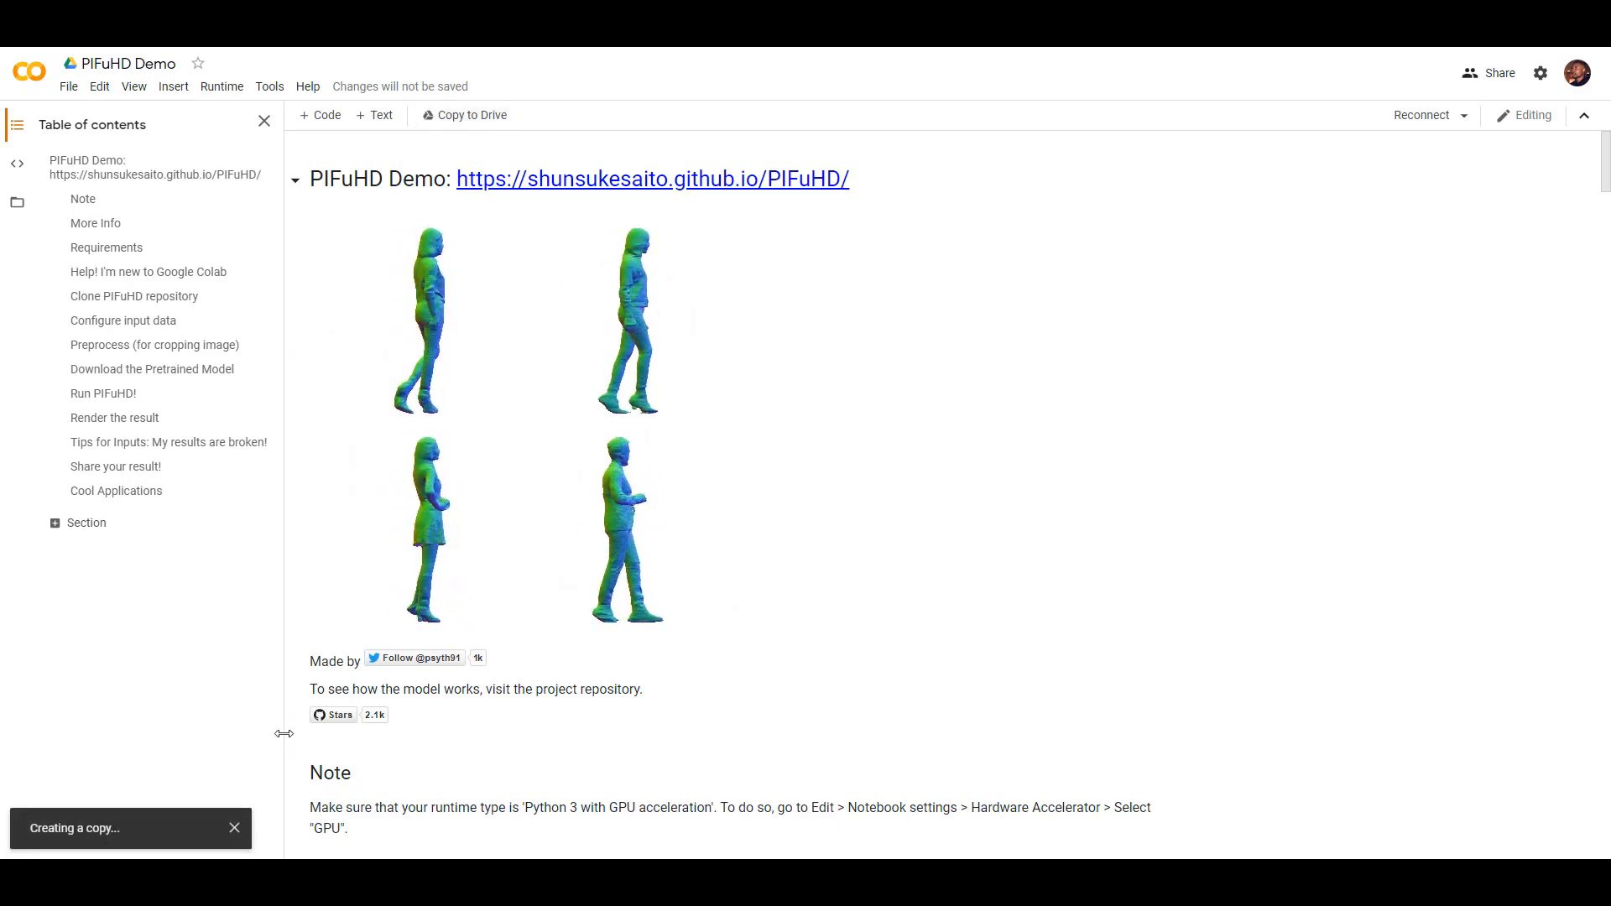
Show the runtime files of 'Copy of PIFuHD Demo' and scroll to the clone cell
left_click(463, 115)
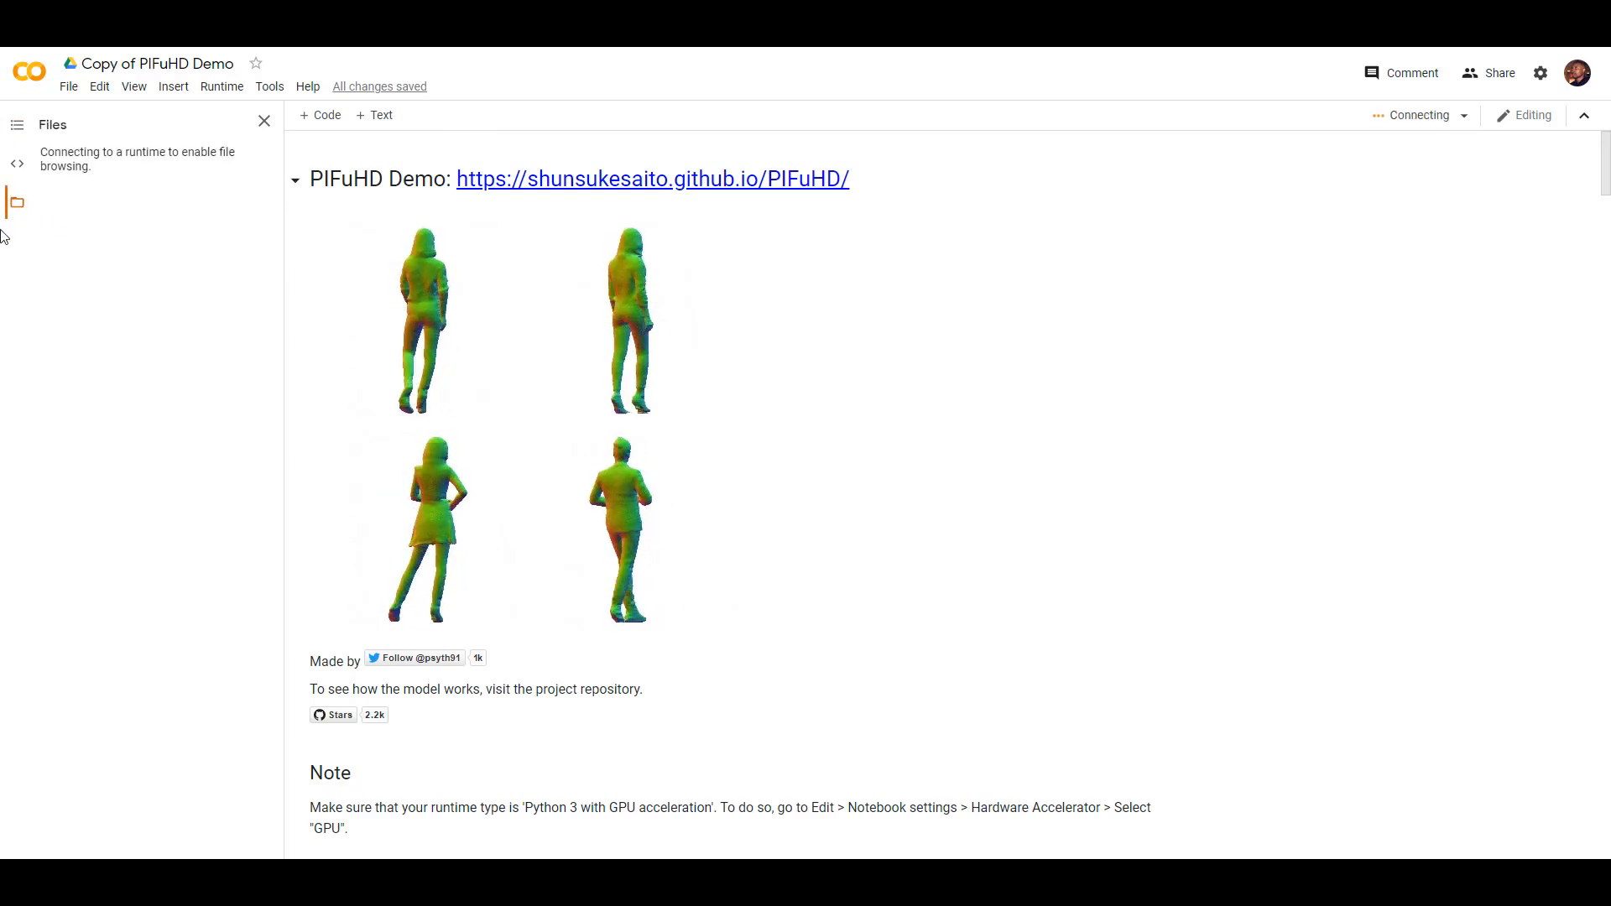
scroll("down", 3)
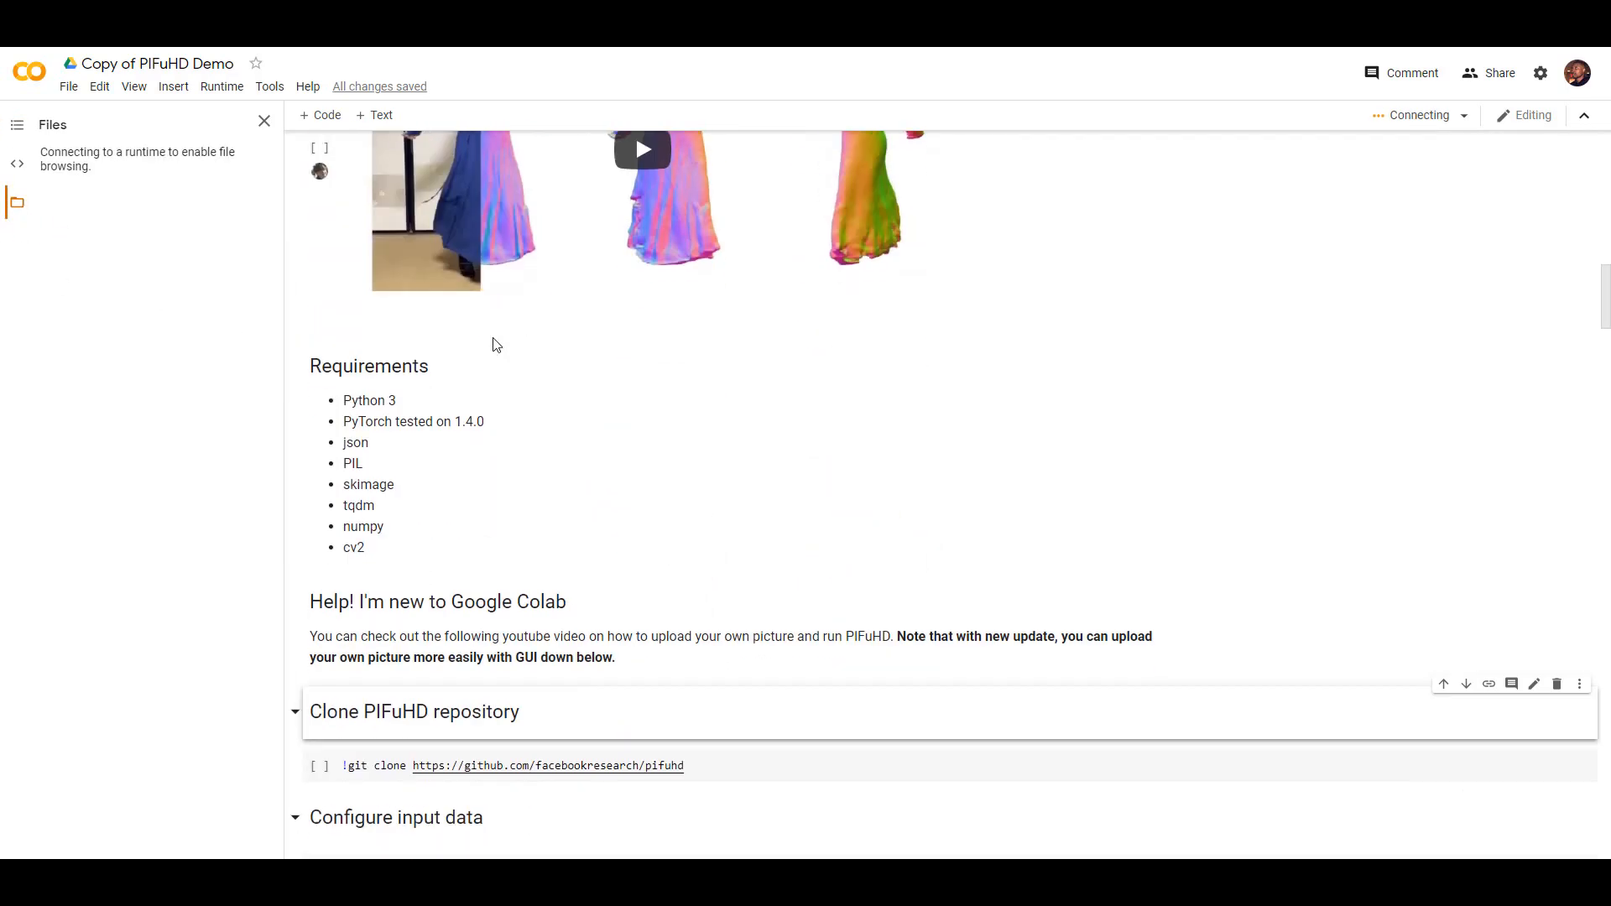
scroll("down", 3)
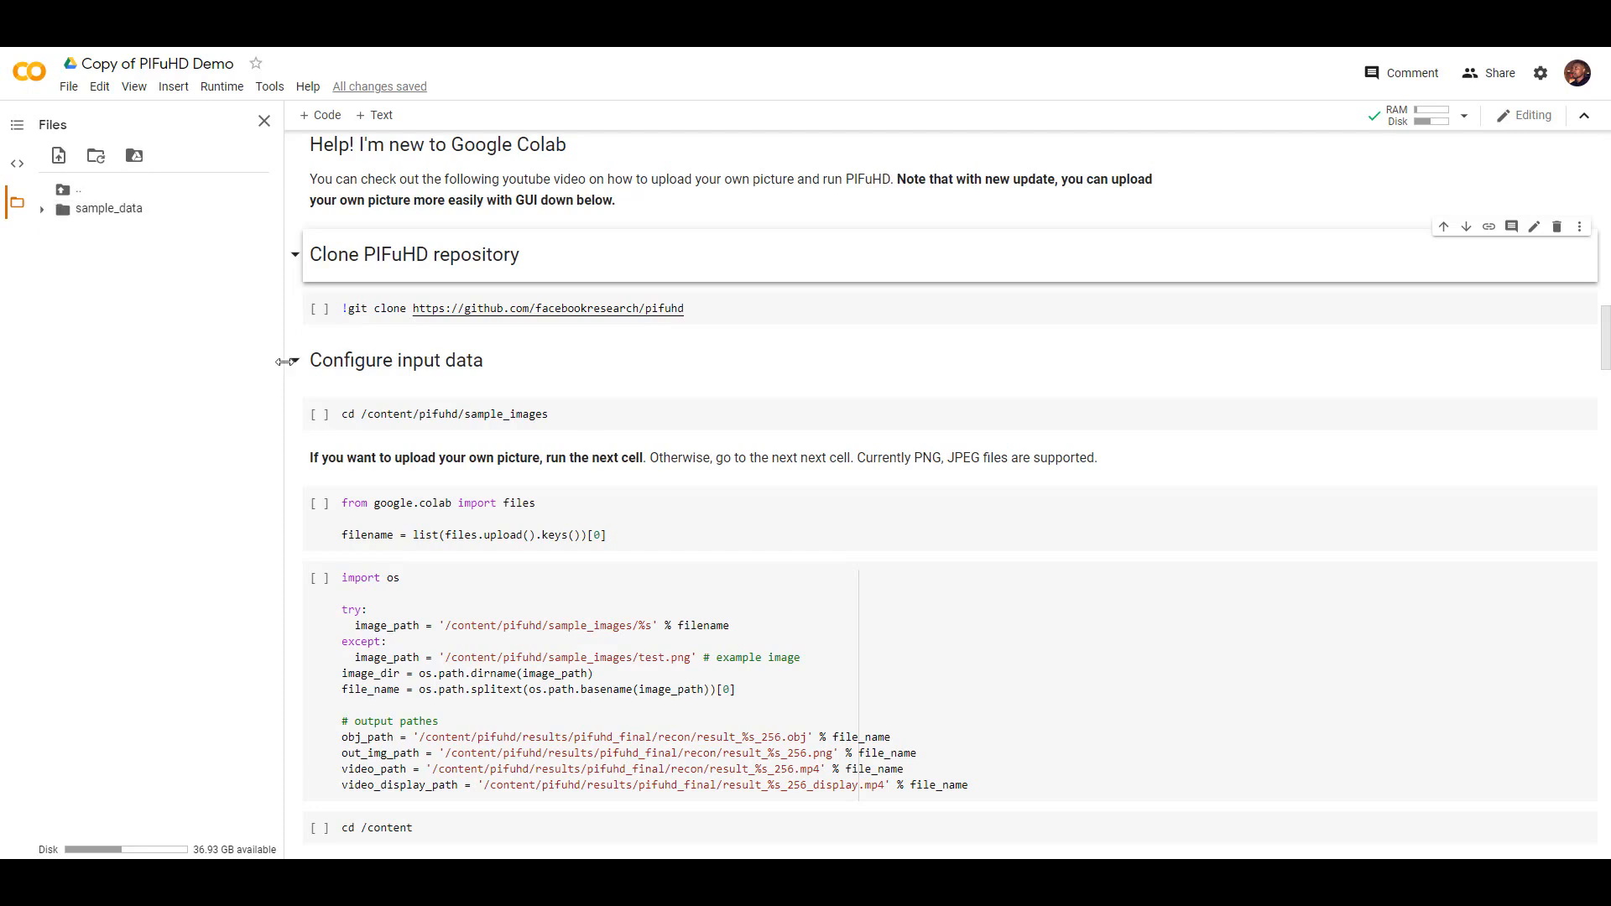
mouse_move(319, 310)
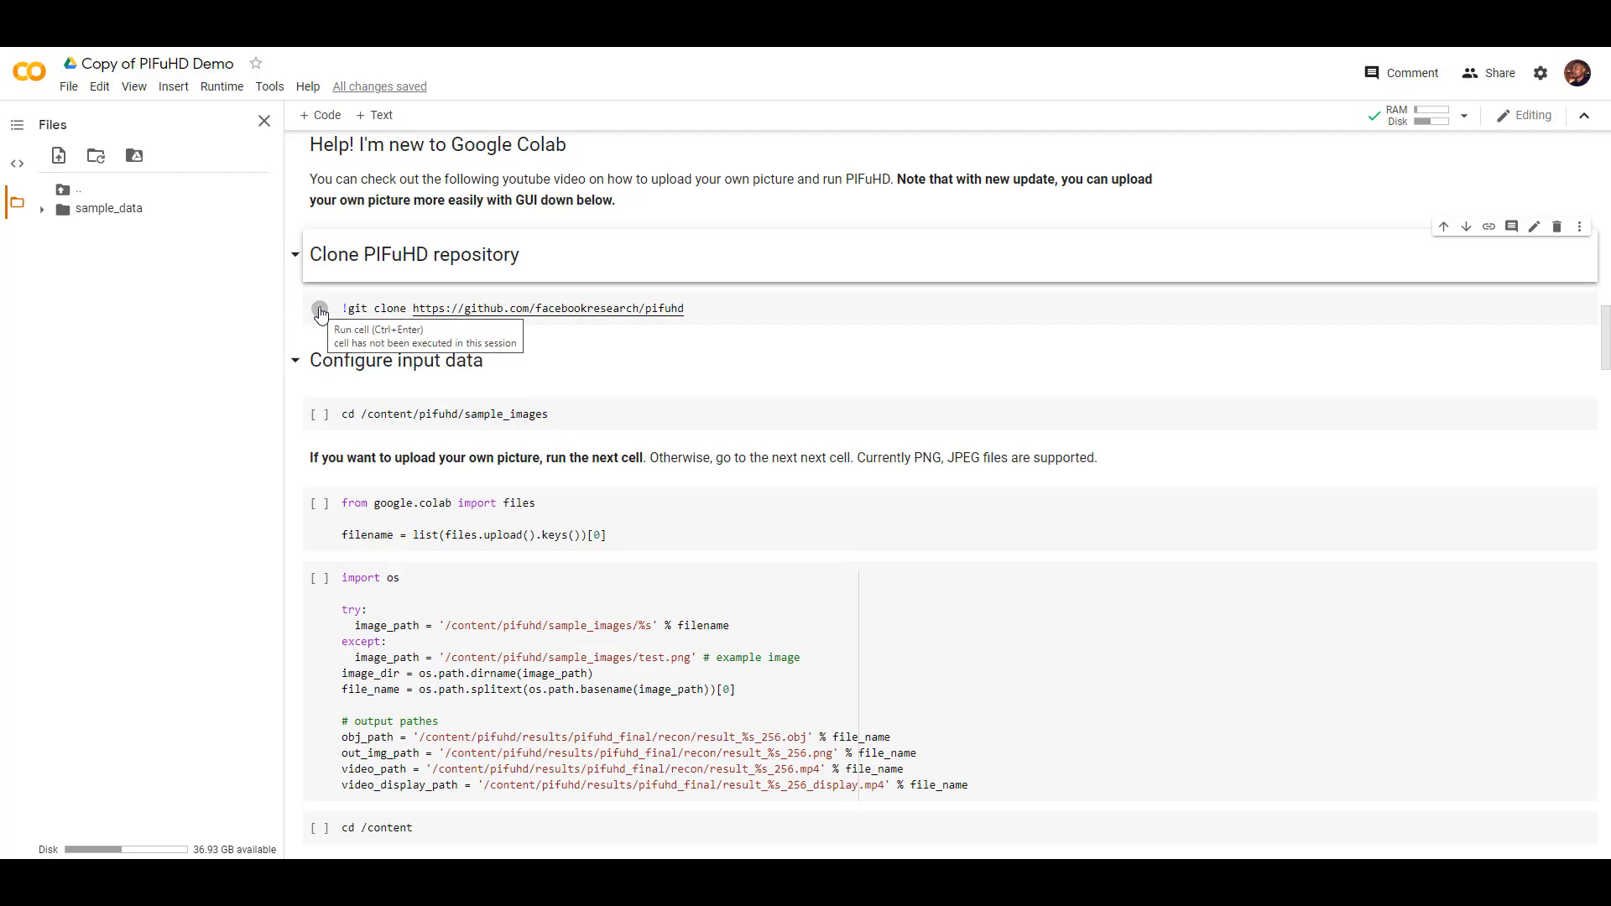
Run the git clone cell, then expand pifuhd/sample_images showing test.png and test_keypoints.json
left_click(320, 307)
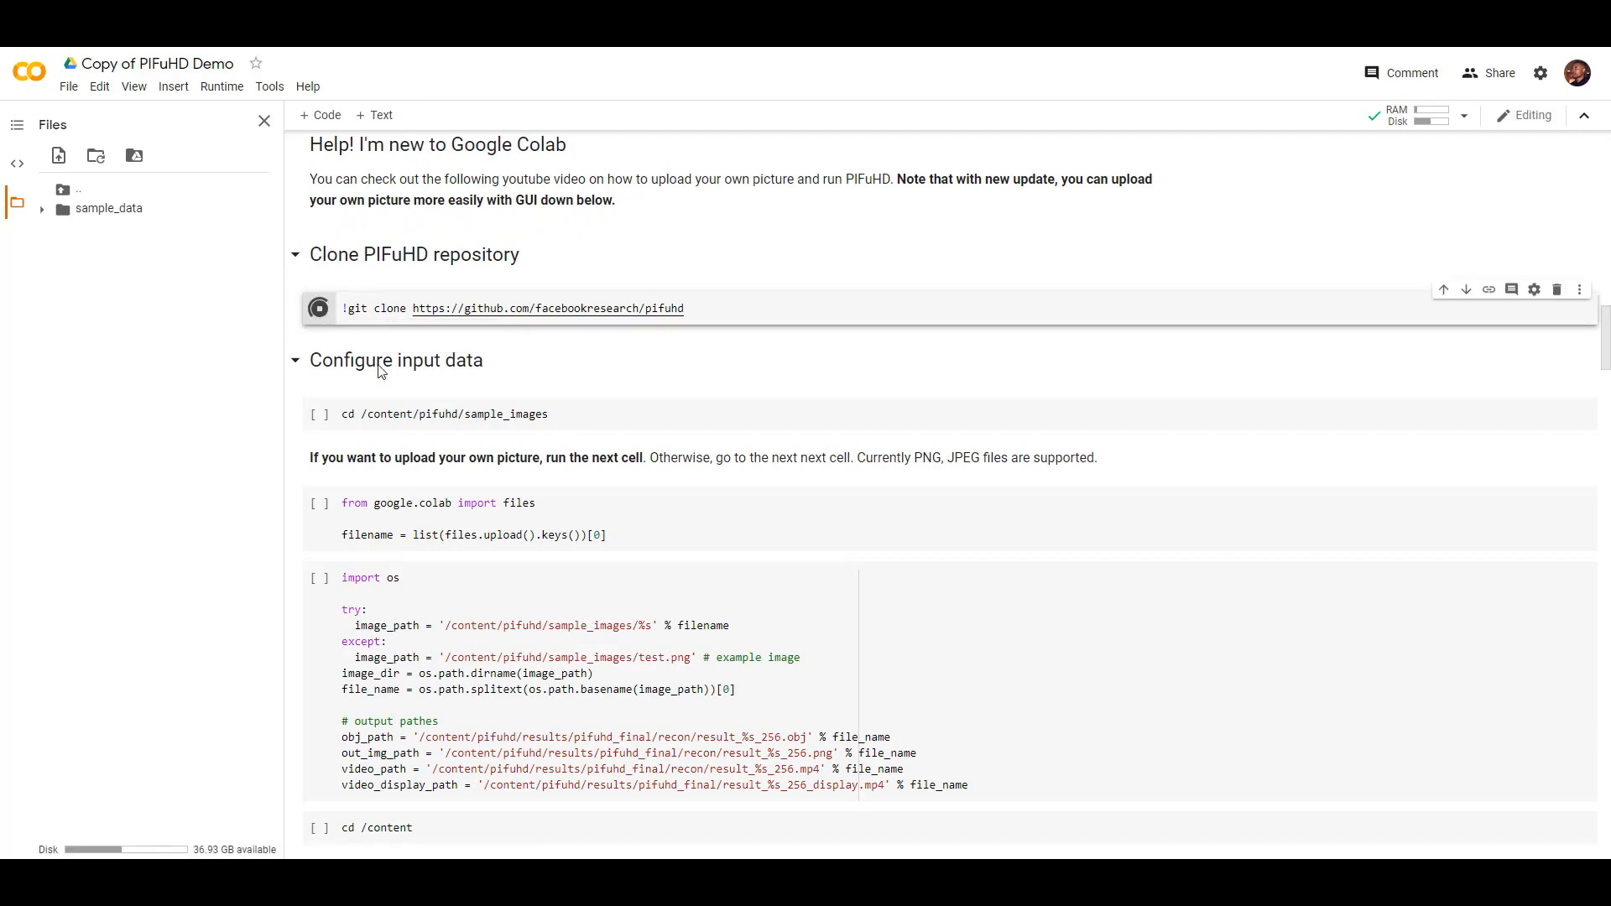
left_click(319, 308)
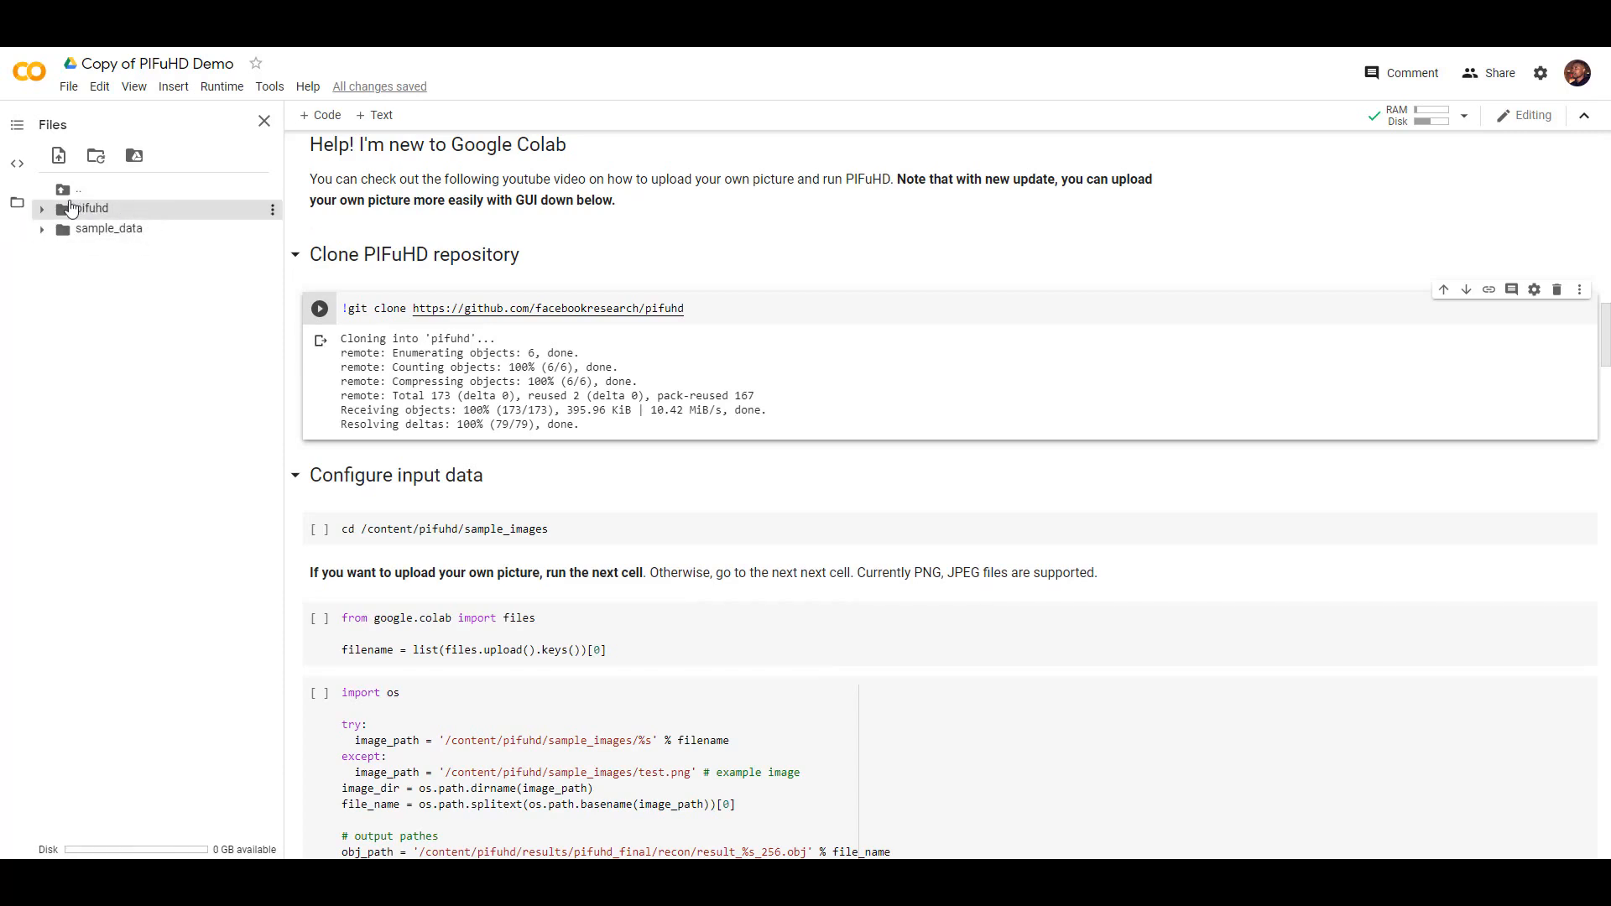
mouse_move(64, 214)
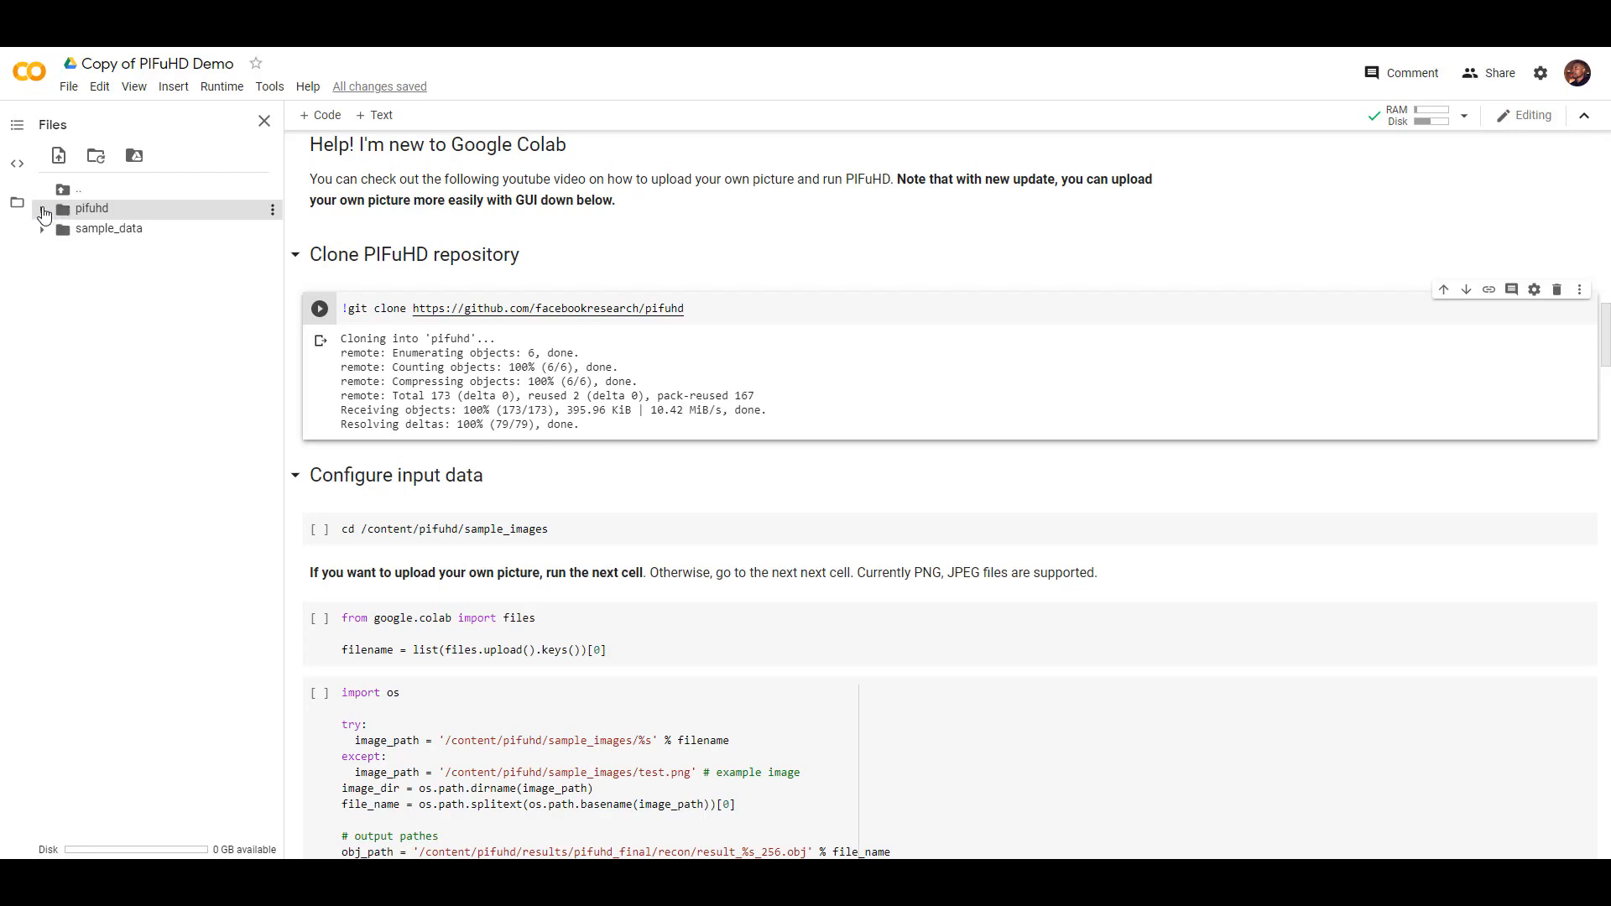
left_click(44, 212)
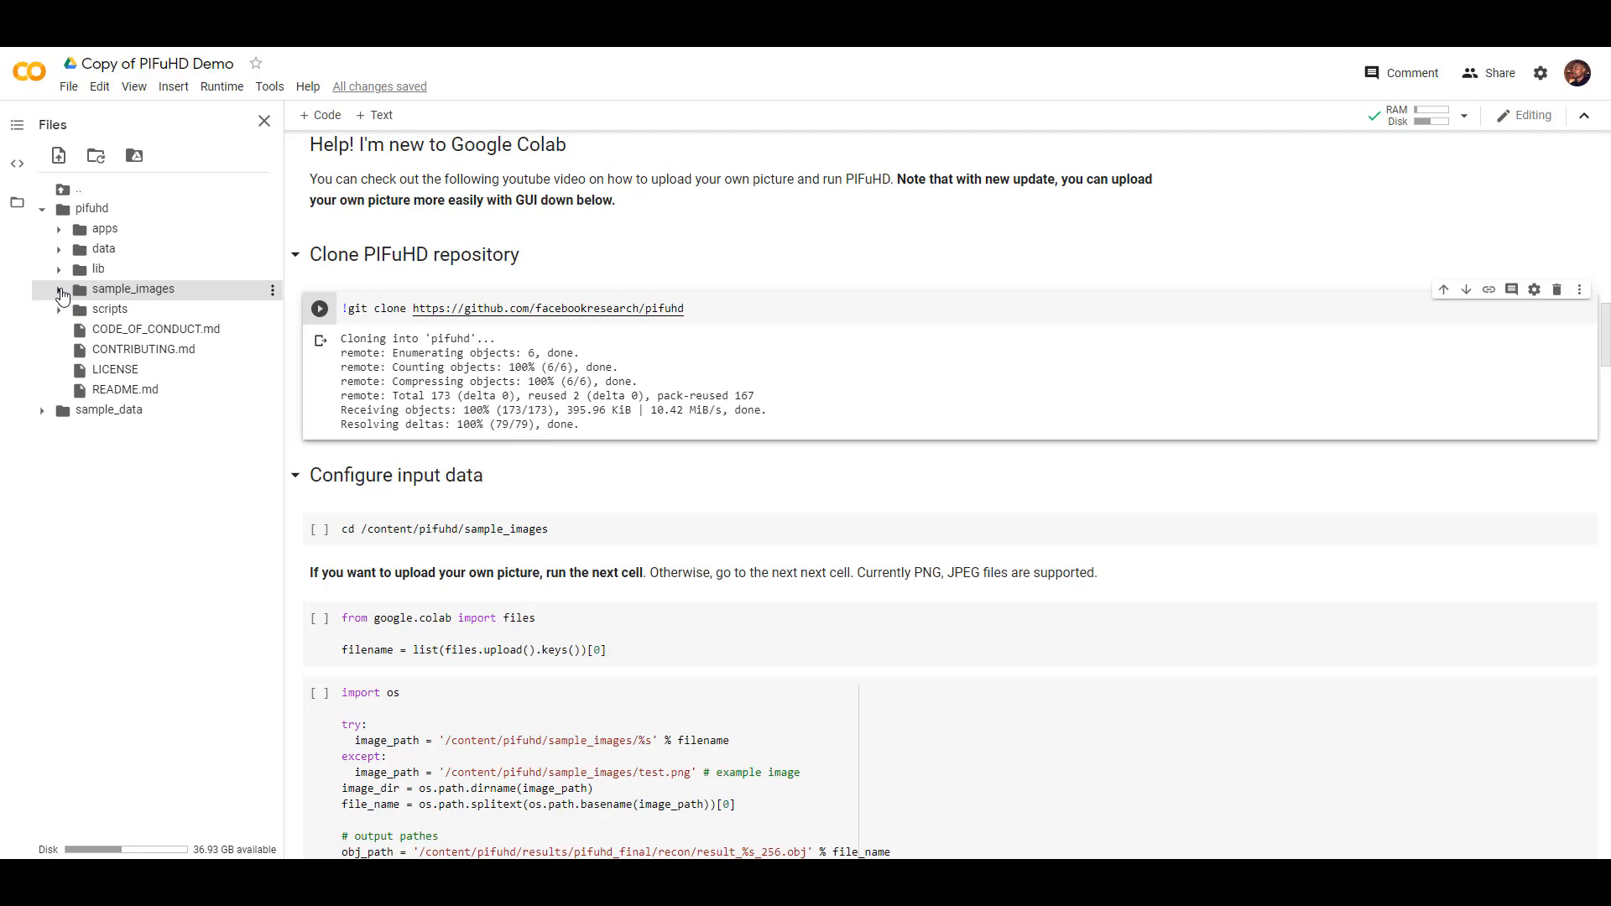
left_click(60, 289)
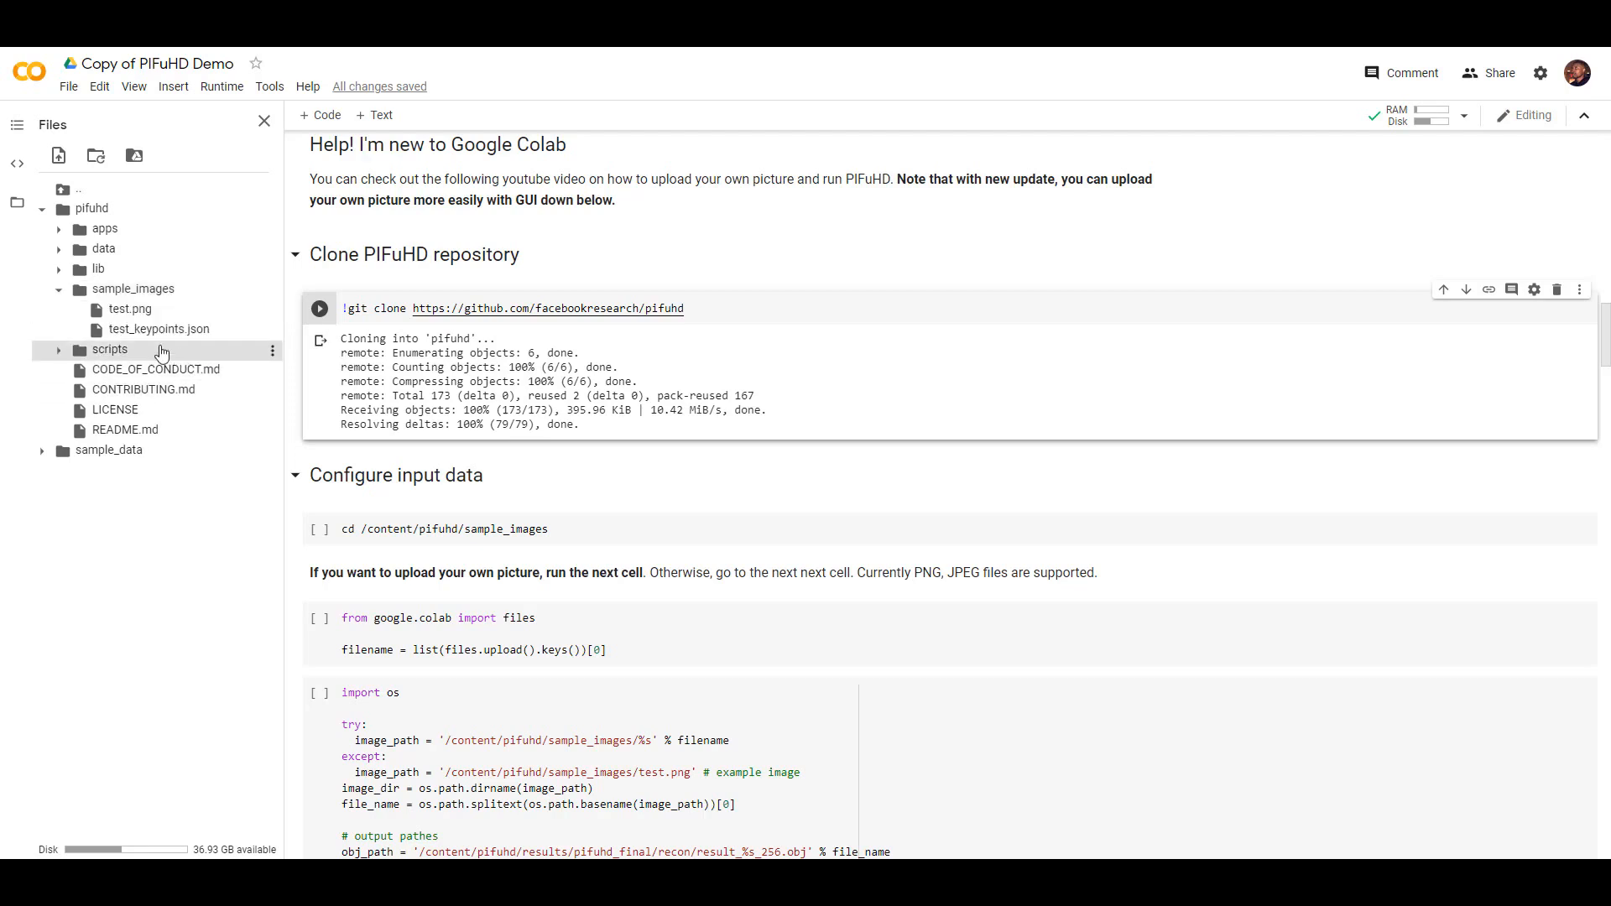
mouse_move(154, 352)
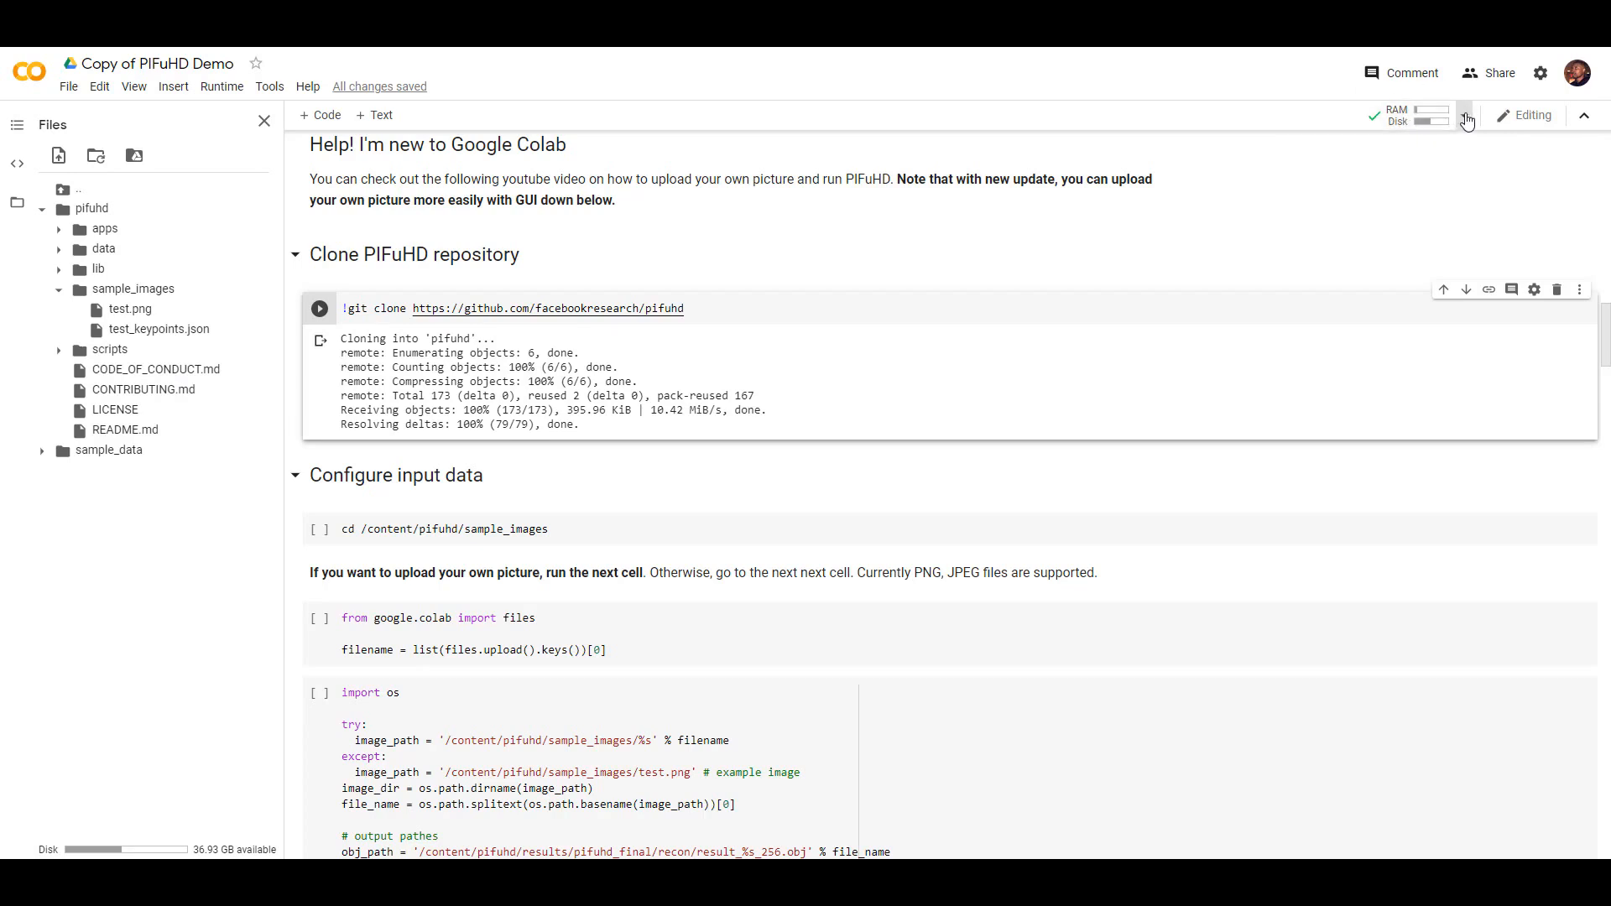
Open the Connect dropdown showing hosted and local runtime options
left_click(1466, 115)
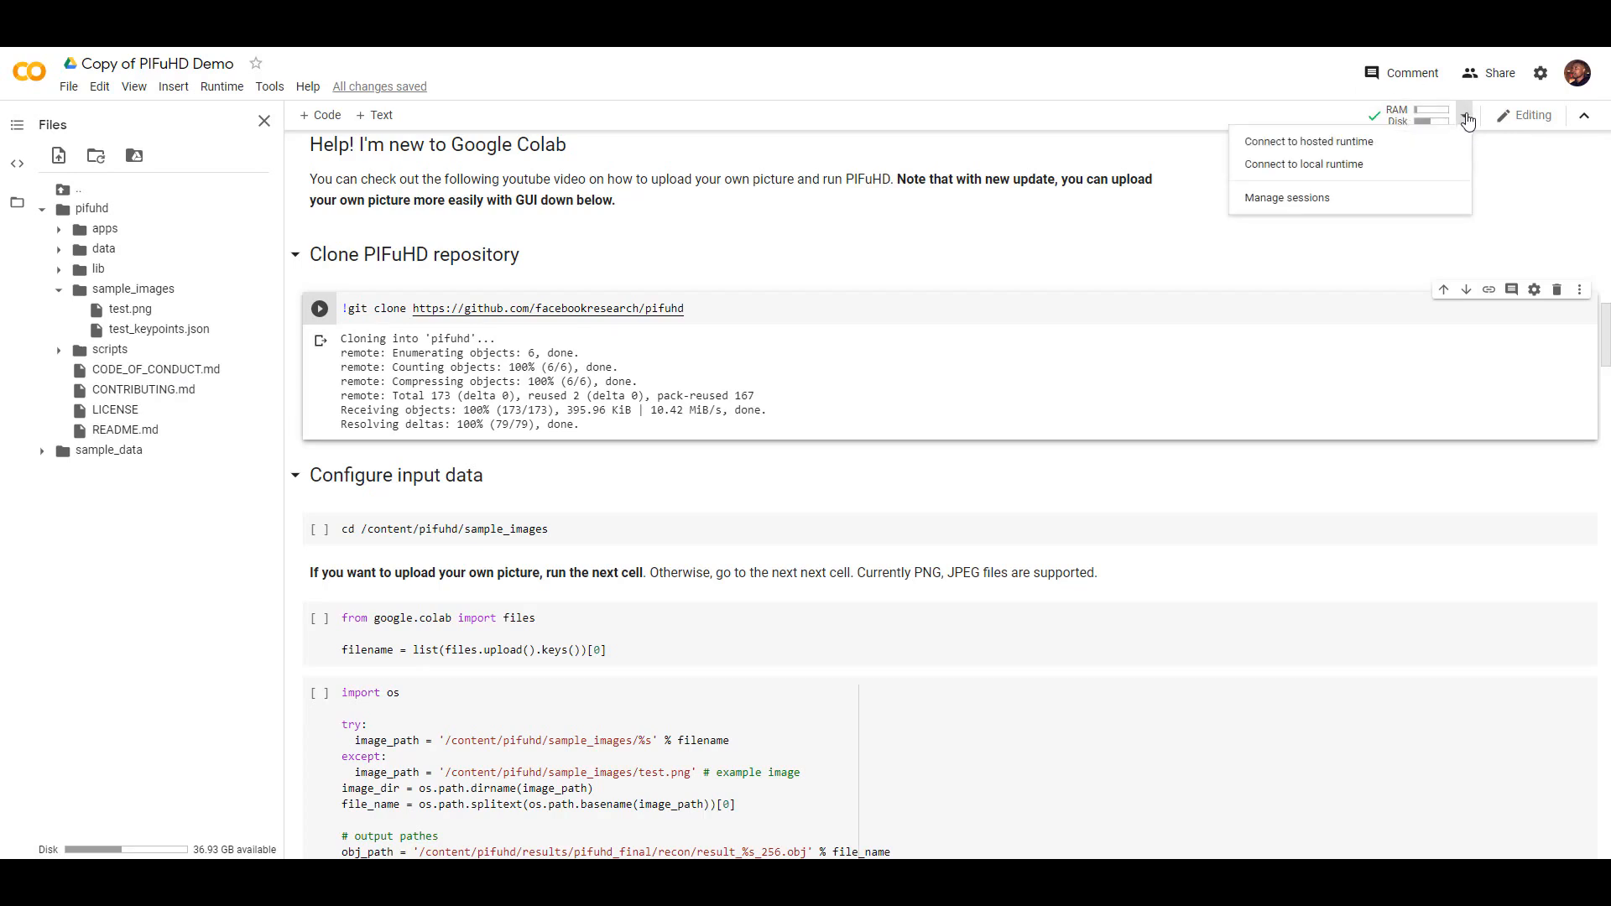
mouse_move(1313, 141)
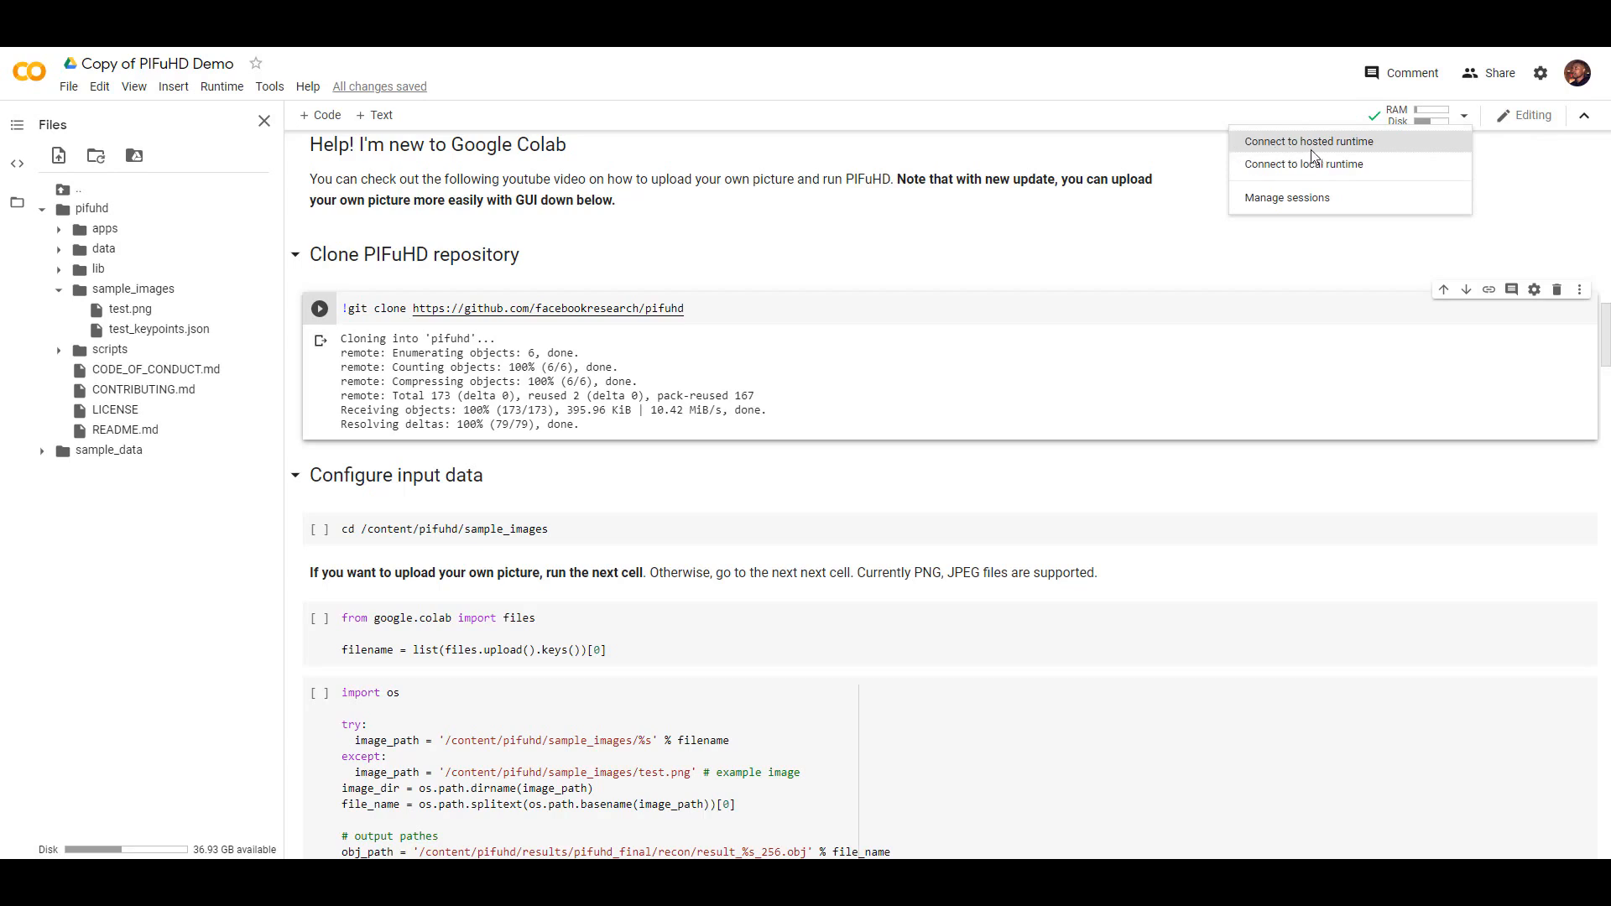
mouse_move(1354, 151)
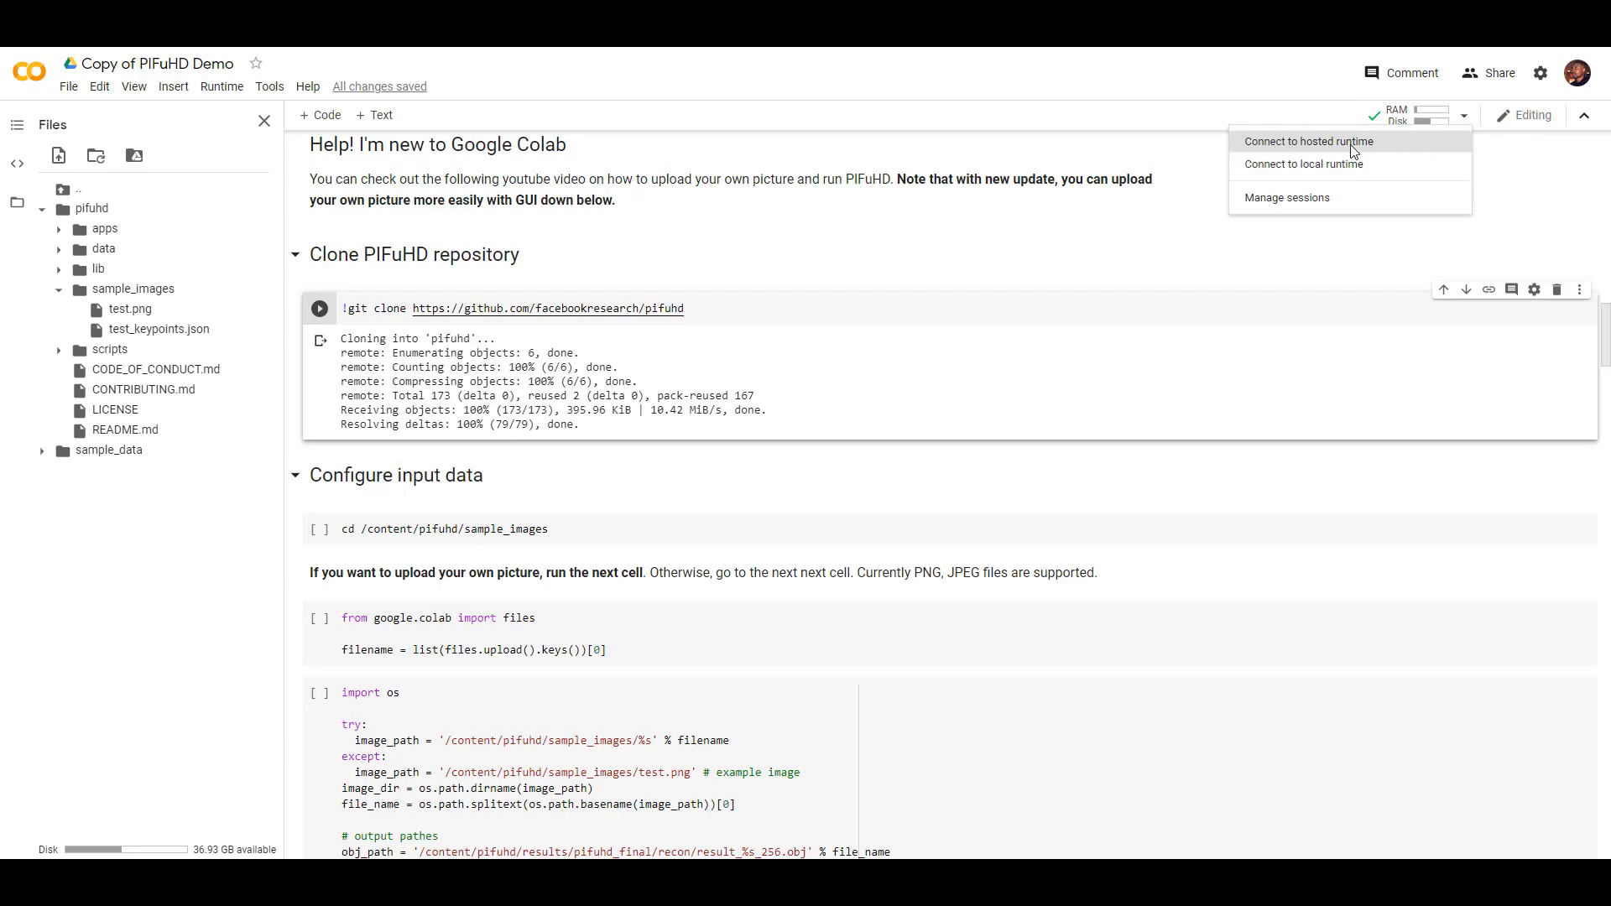
mouse_move(1331, 164)
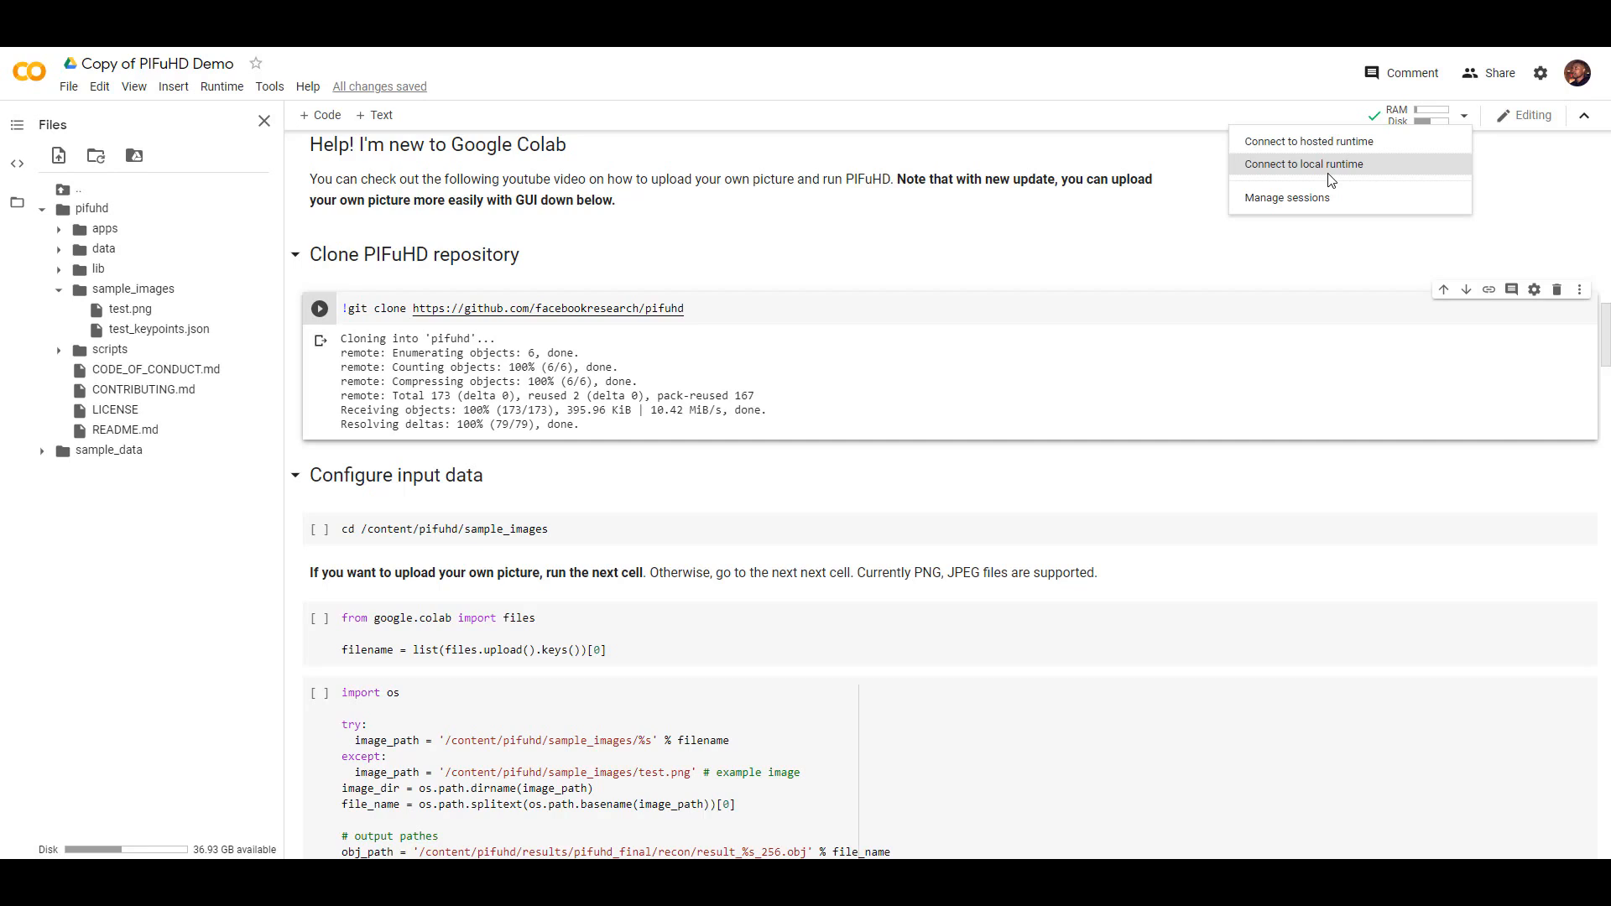
mouse_move(1309, 141)
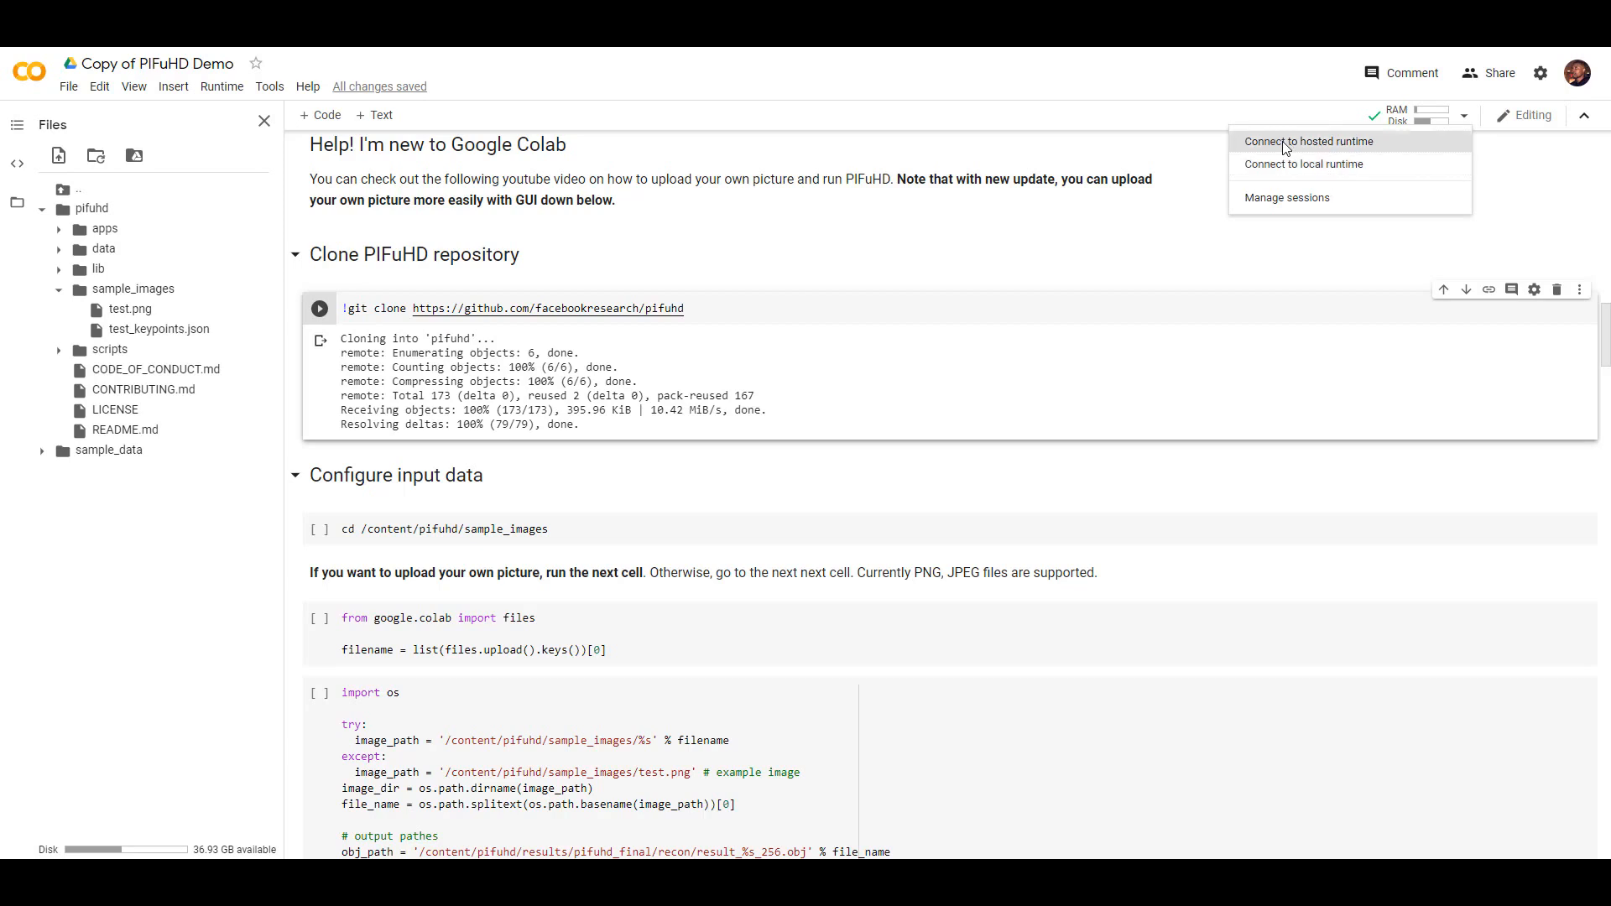
mouse_move(1401, 149)
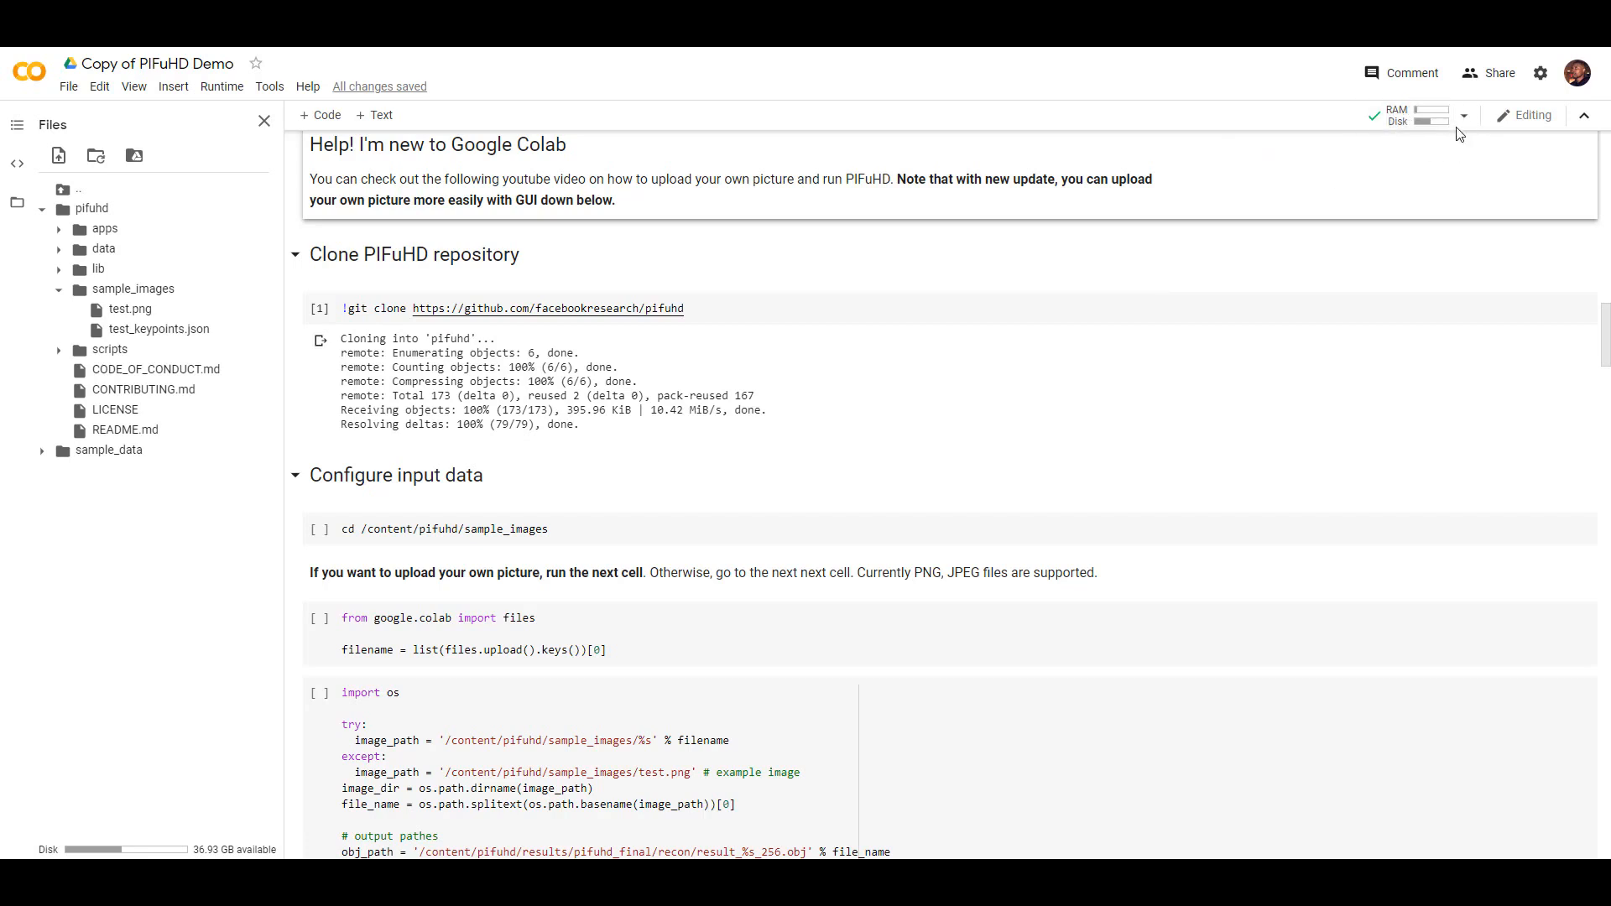
mouse_move(1413, 116)
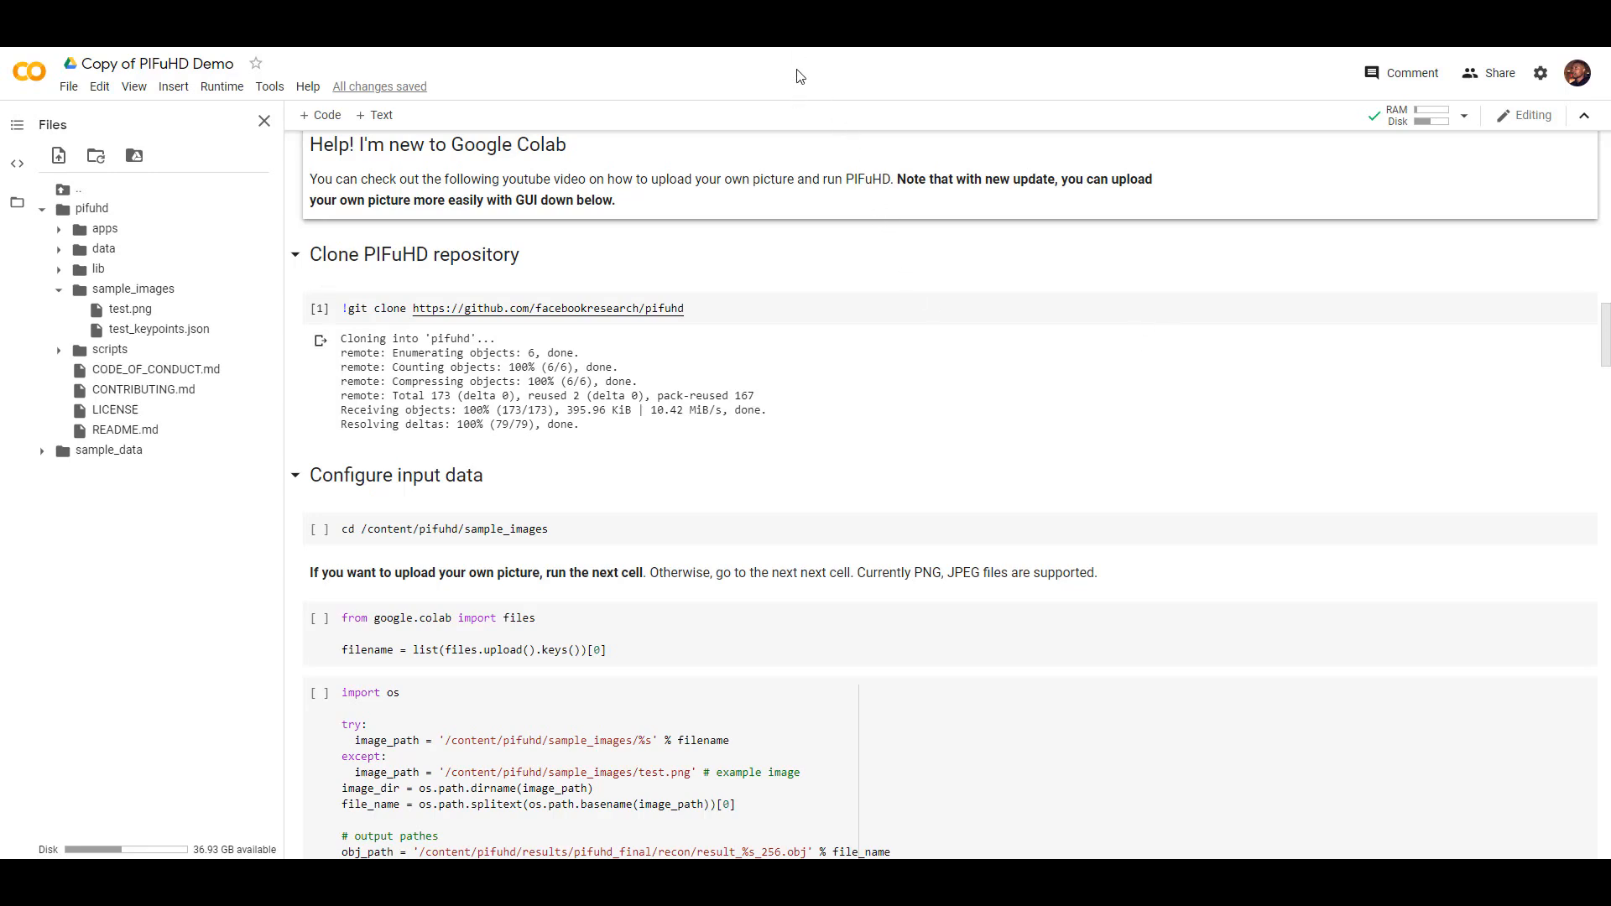
scroll("down", 3)
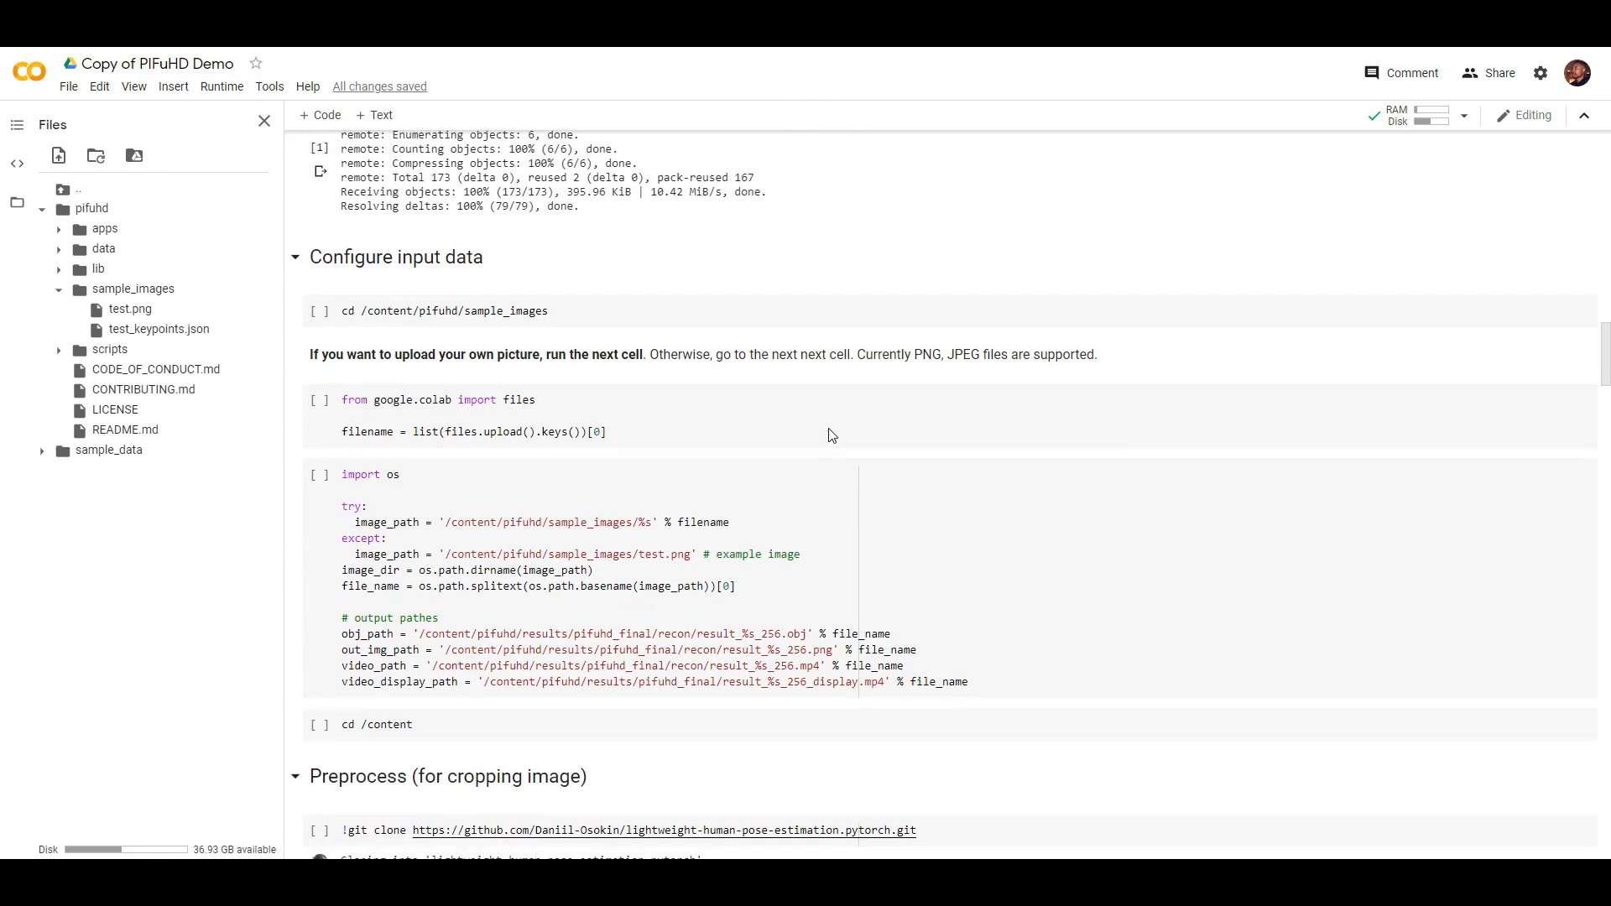
scroll("up", 3)
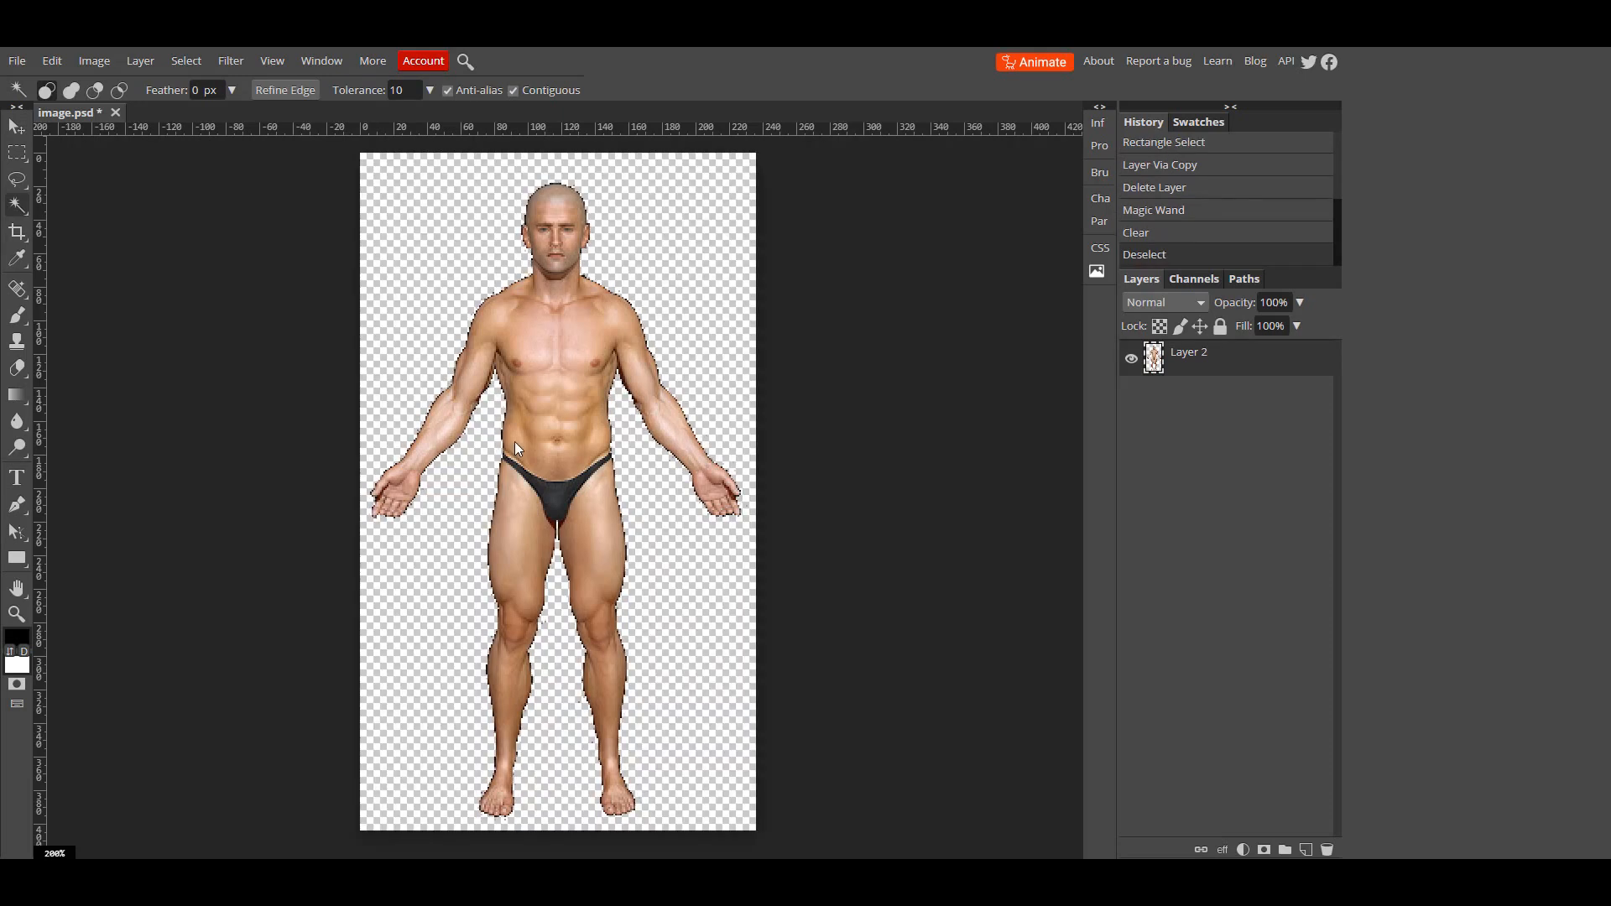
Export the transparent cut-out figure as a PNG image from the File menu
left_click(17, 61)
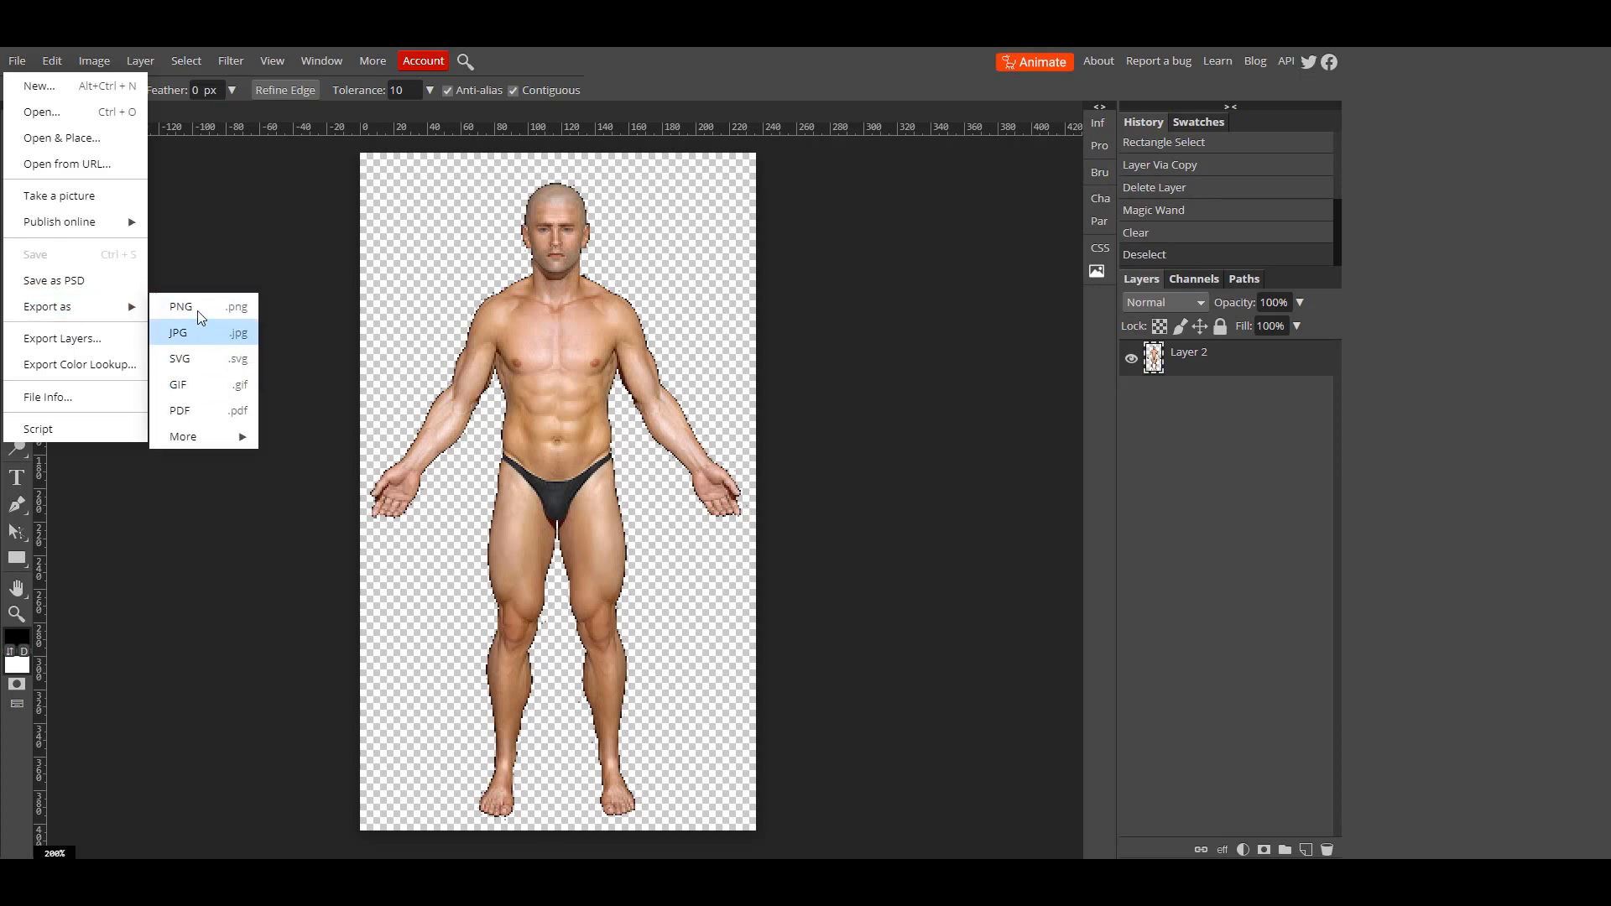
mouse_move(299, 261)
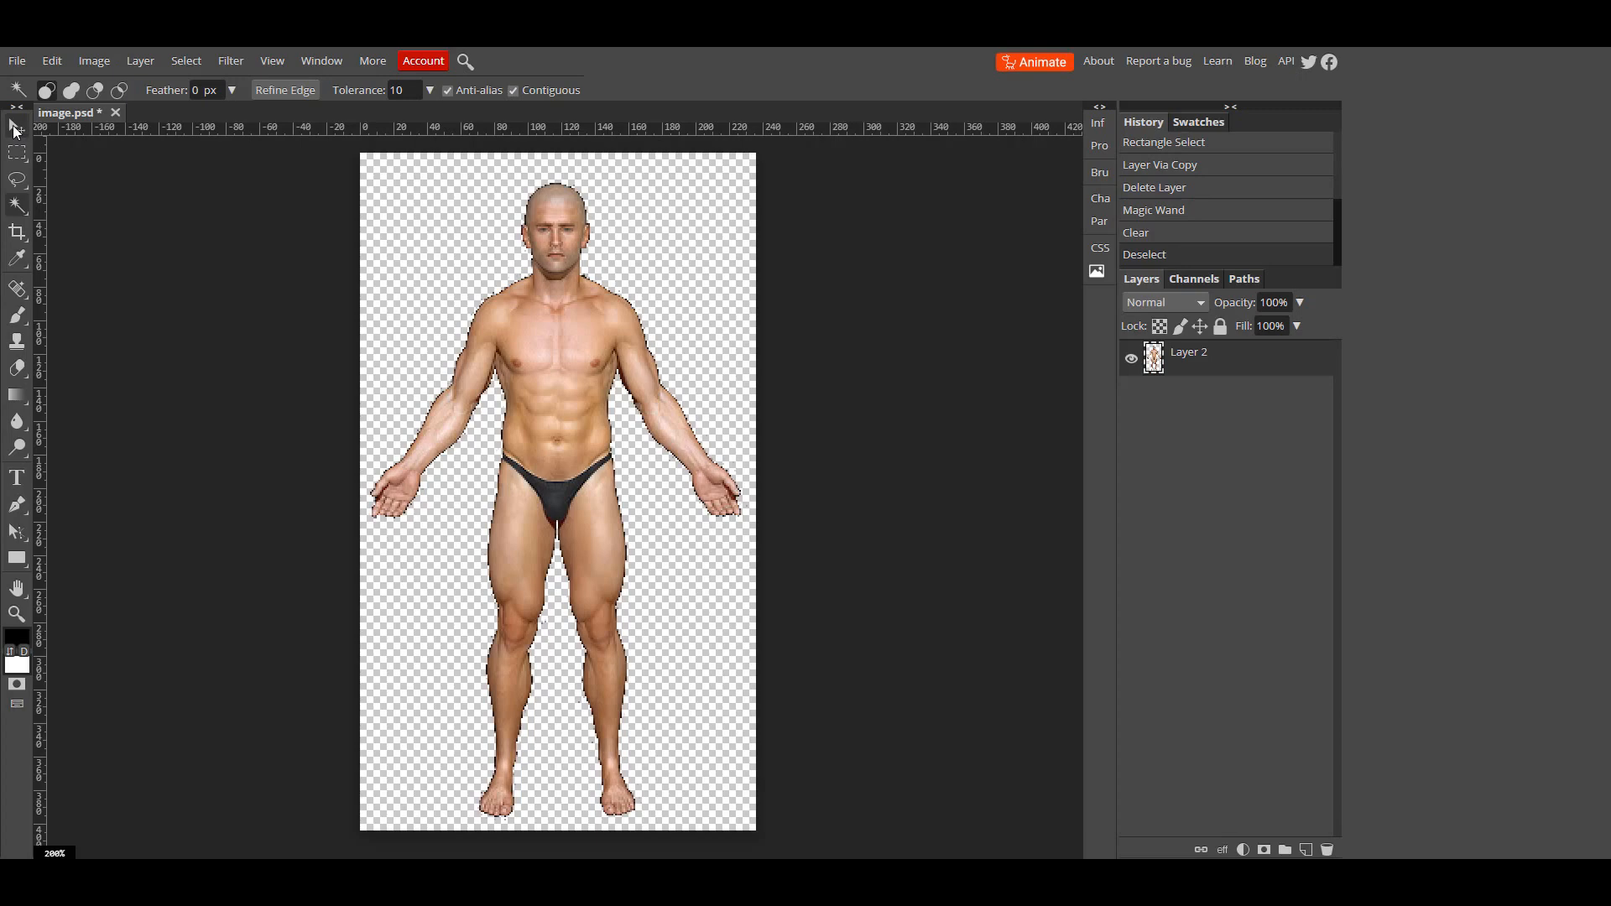
left_click(15, 126)
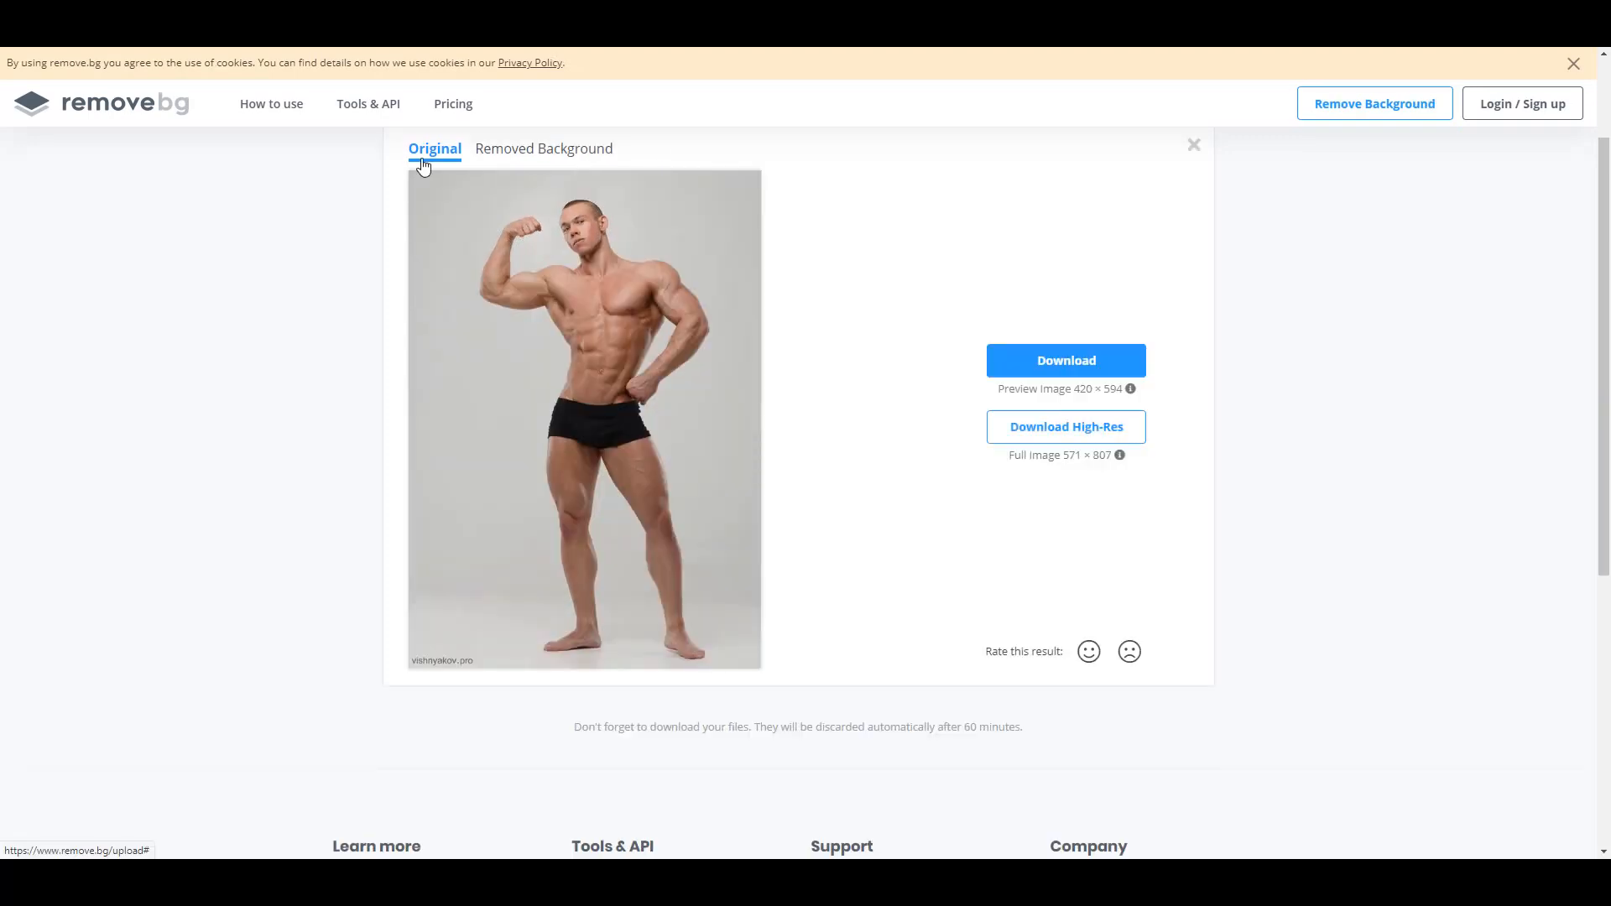
Toggle between the Removed Background and Original views, ending on the cut-out
left_click(543, 148)
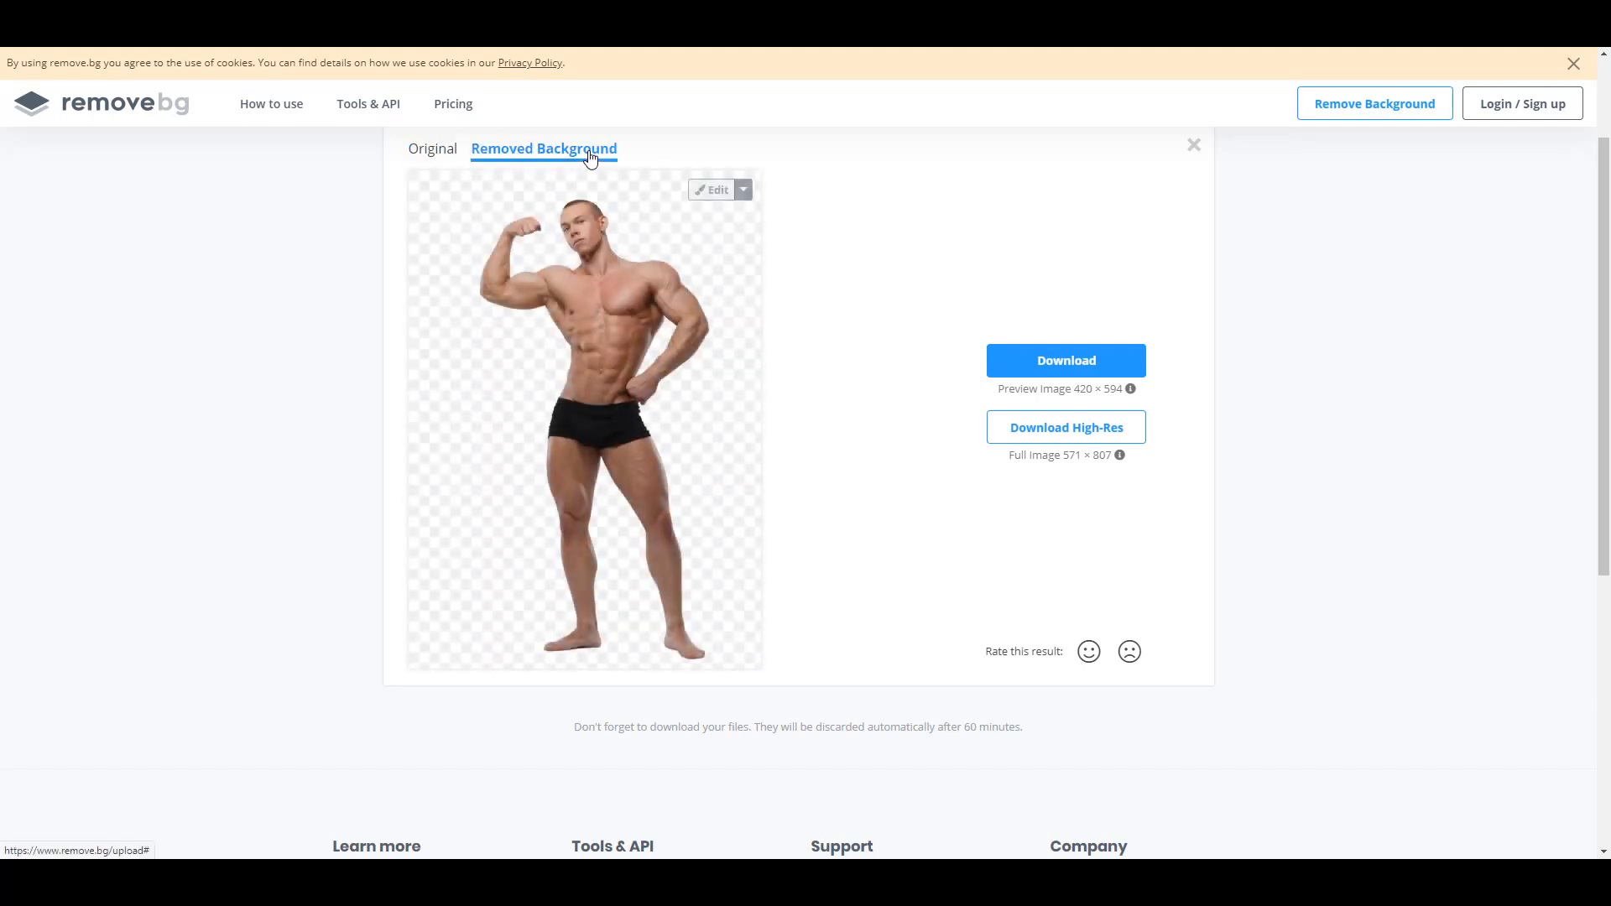
left_click(433, 147)
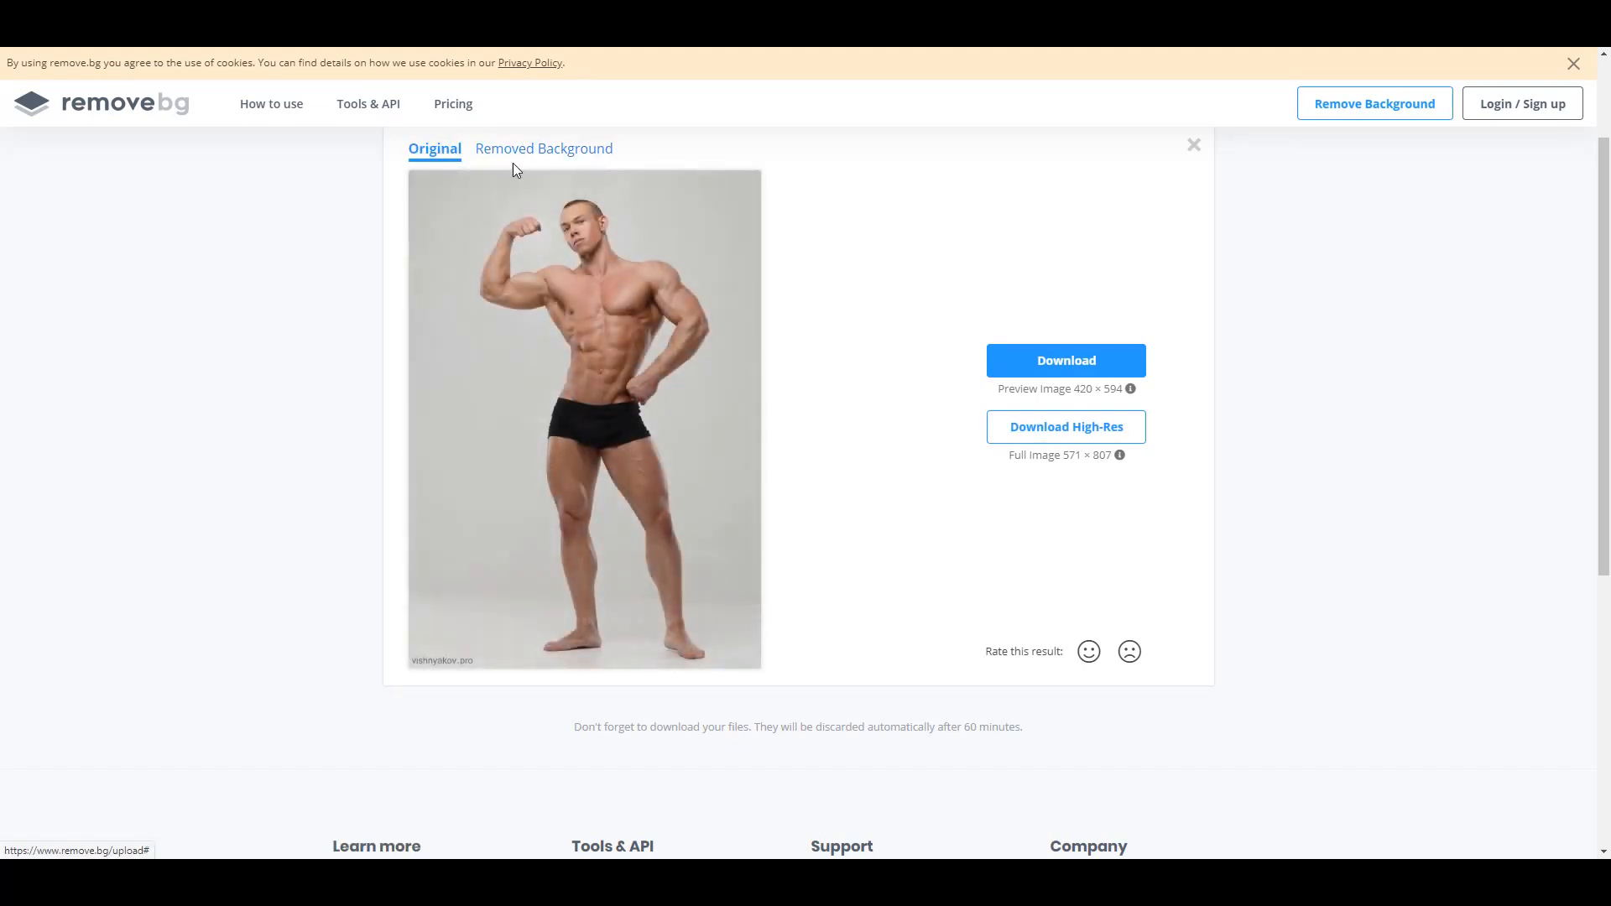
left_click(543, 147)
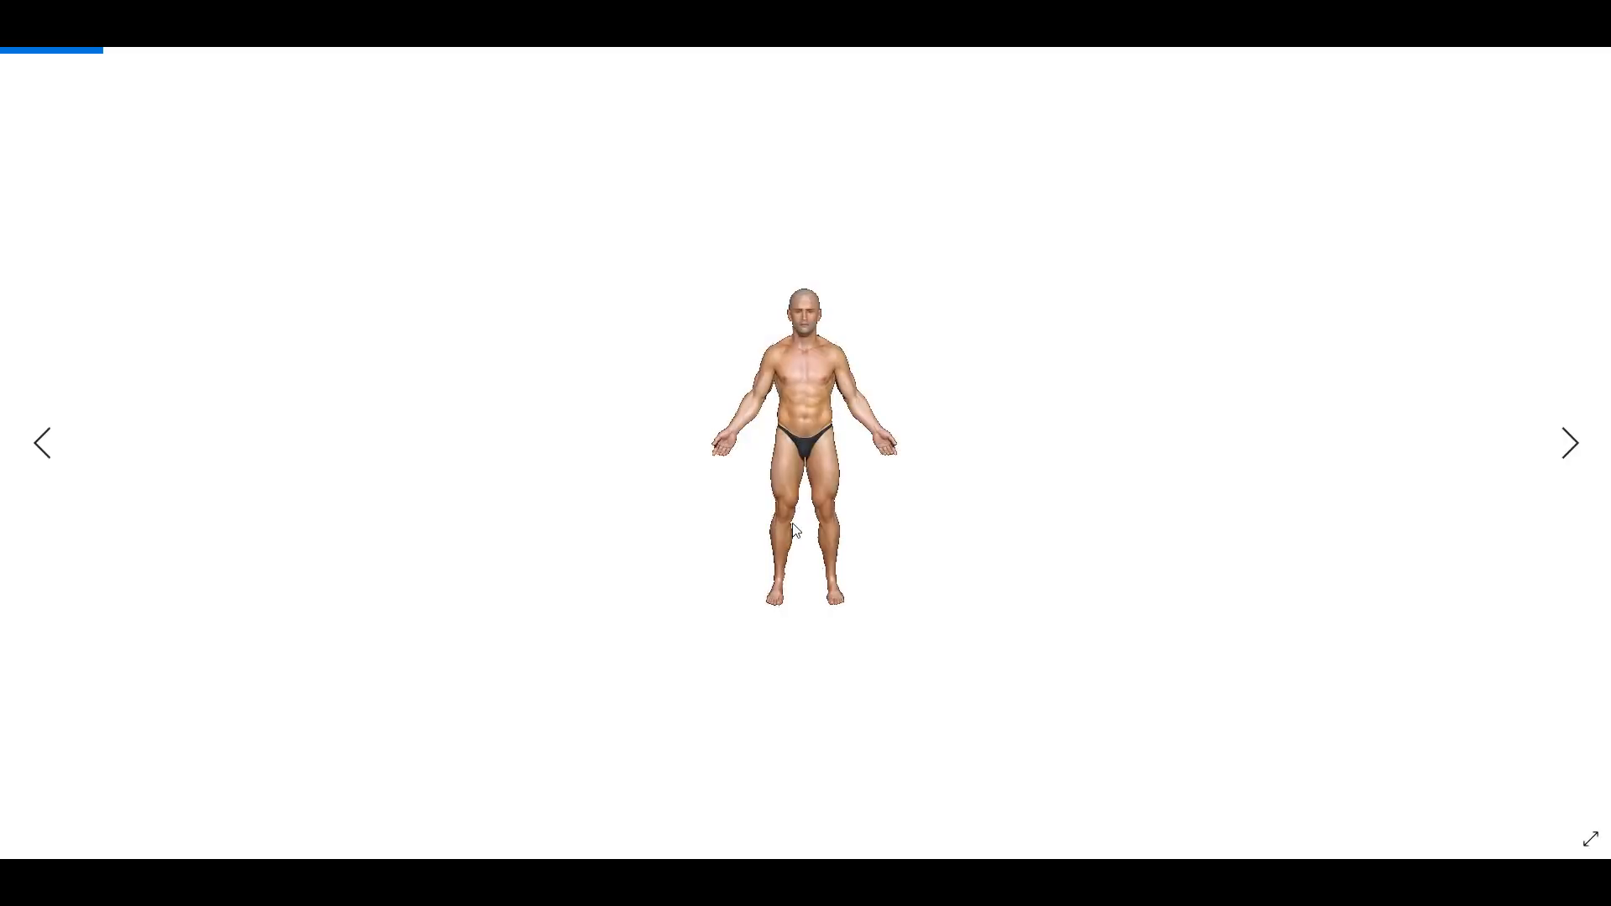
mouse_move(175, 504)
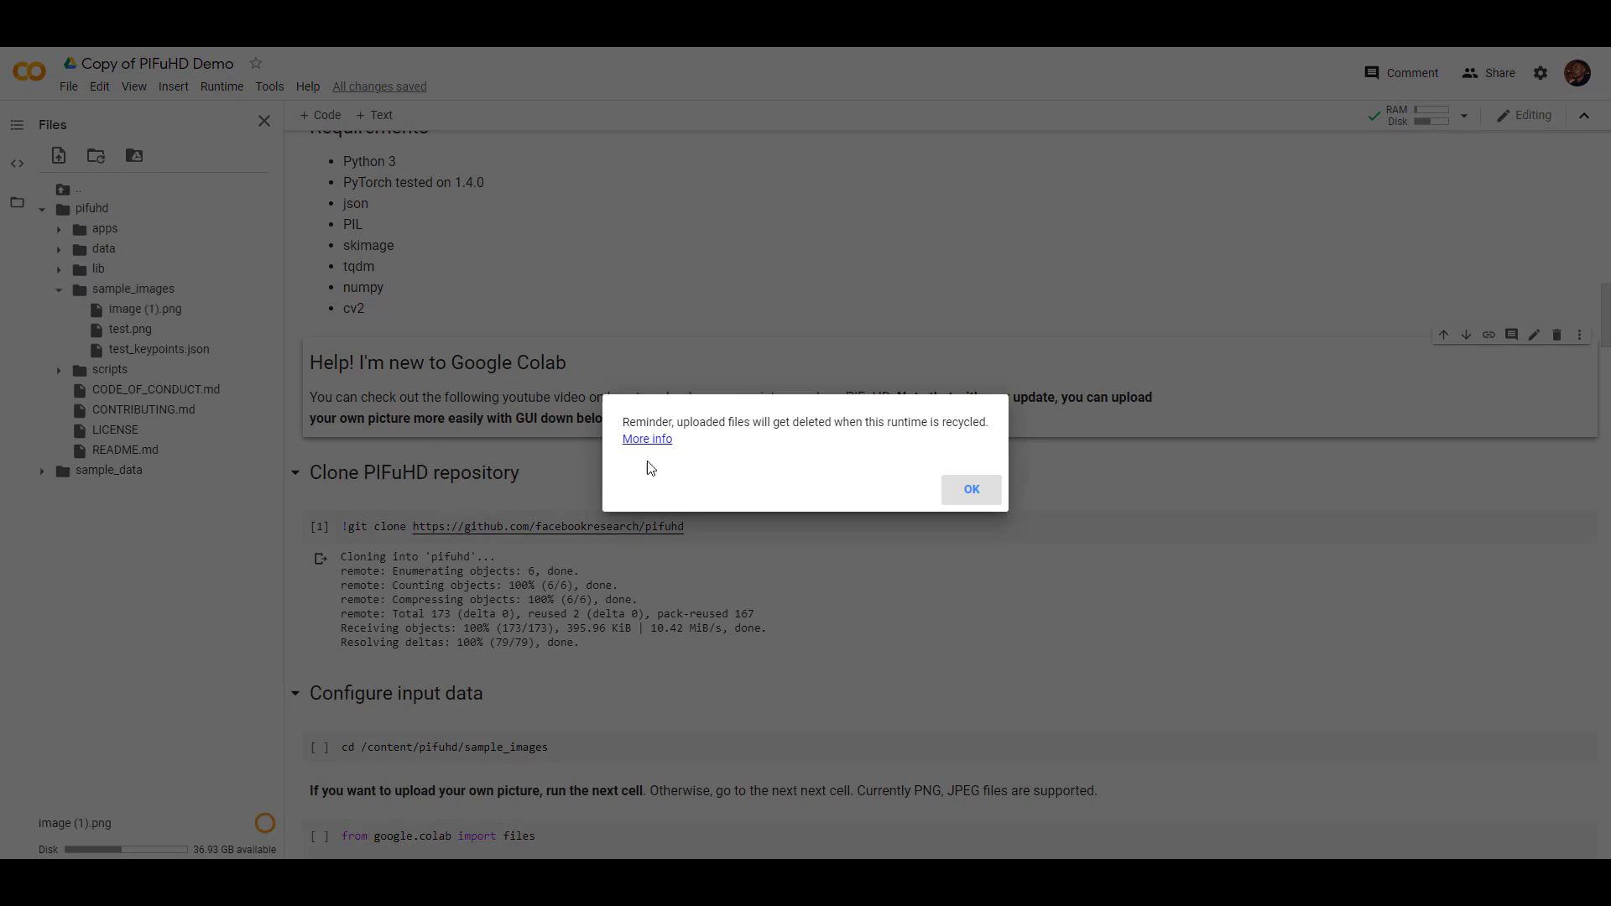
mouse_move(923, 452)
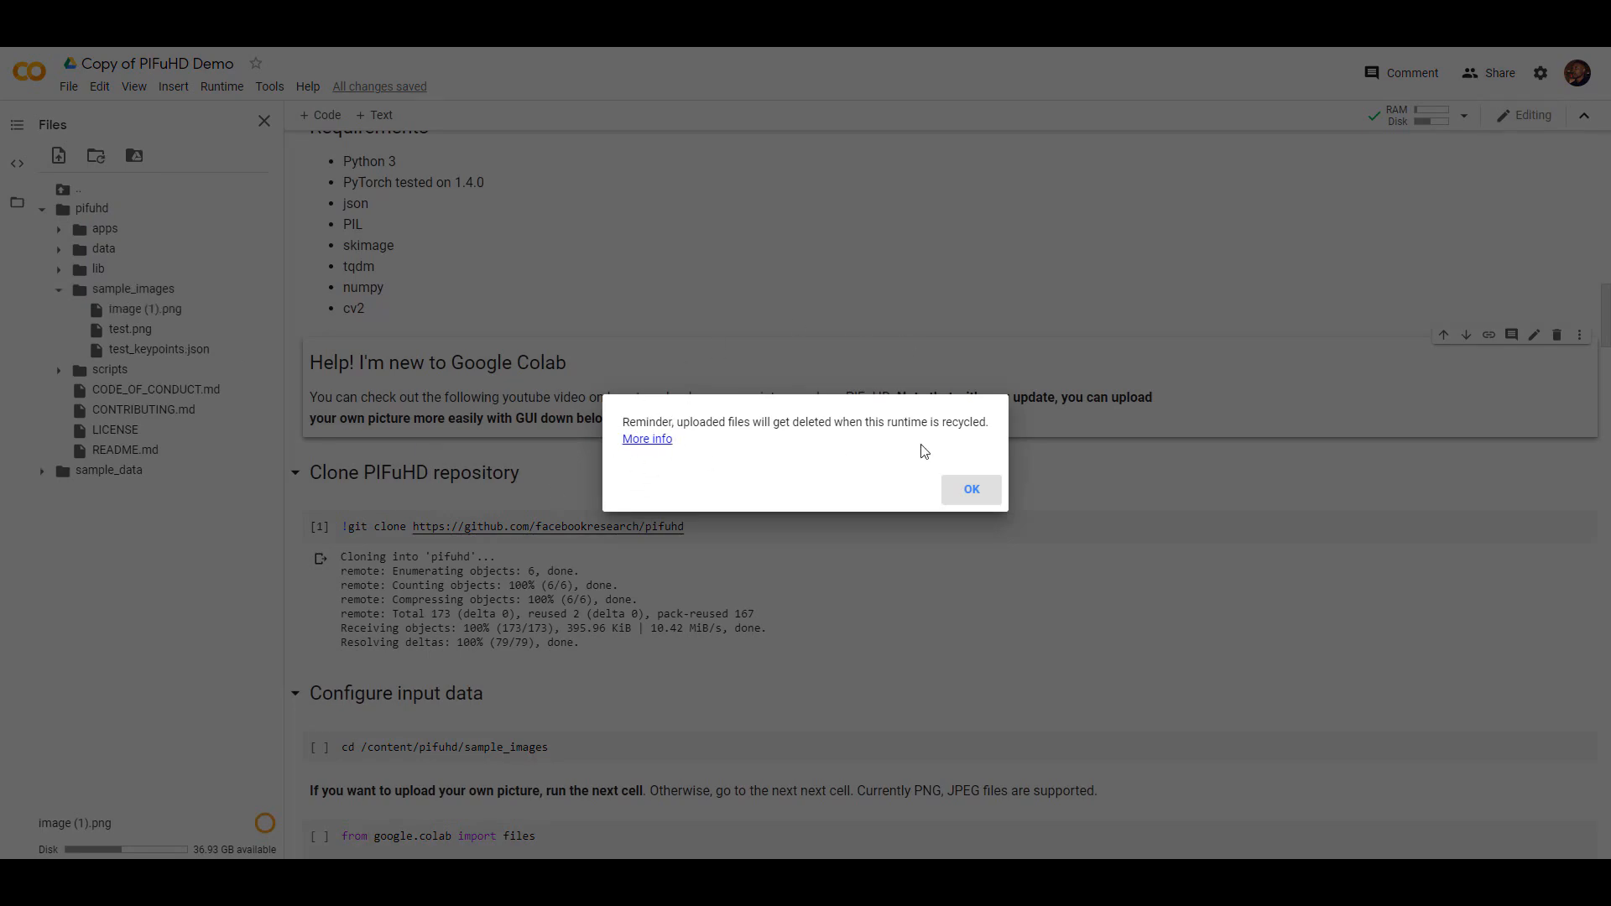
Dismiss the upload reminder and copy image (1).png's path into both image_path lines
left_click(969, 489)
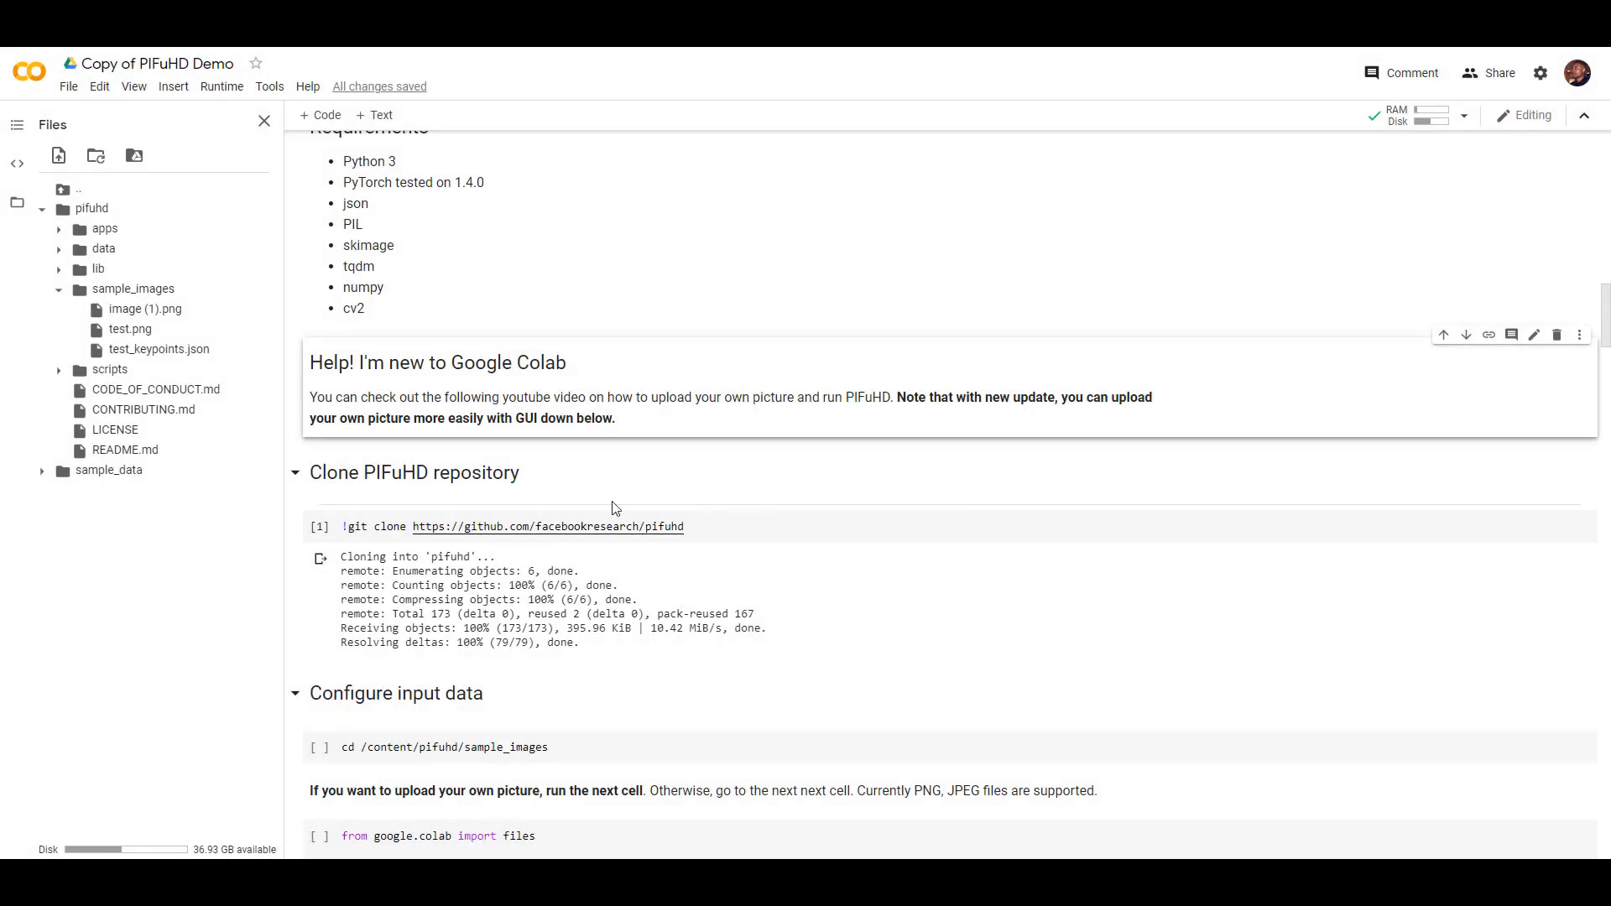
scroll("down", 3)
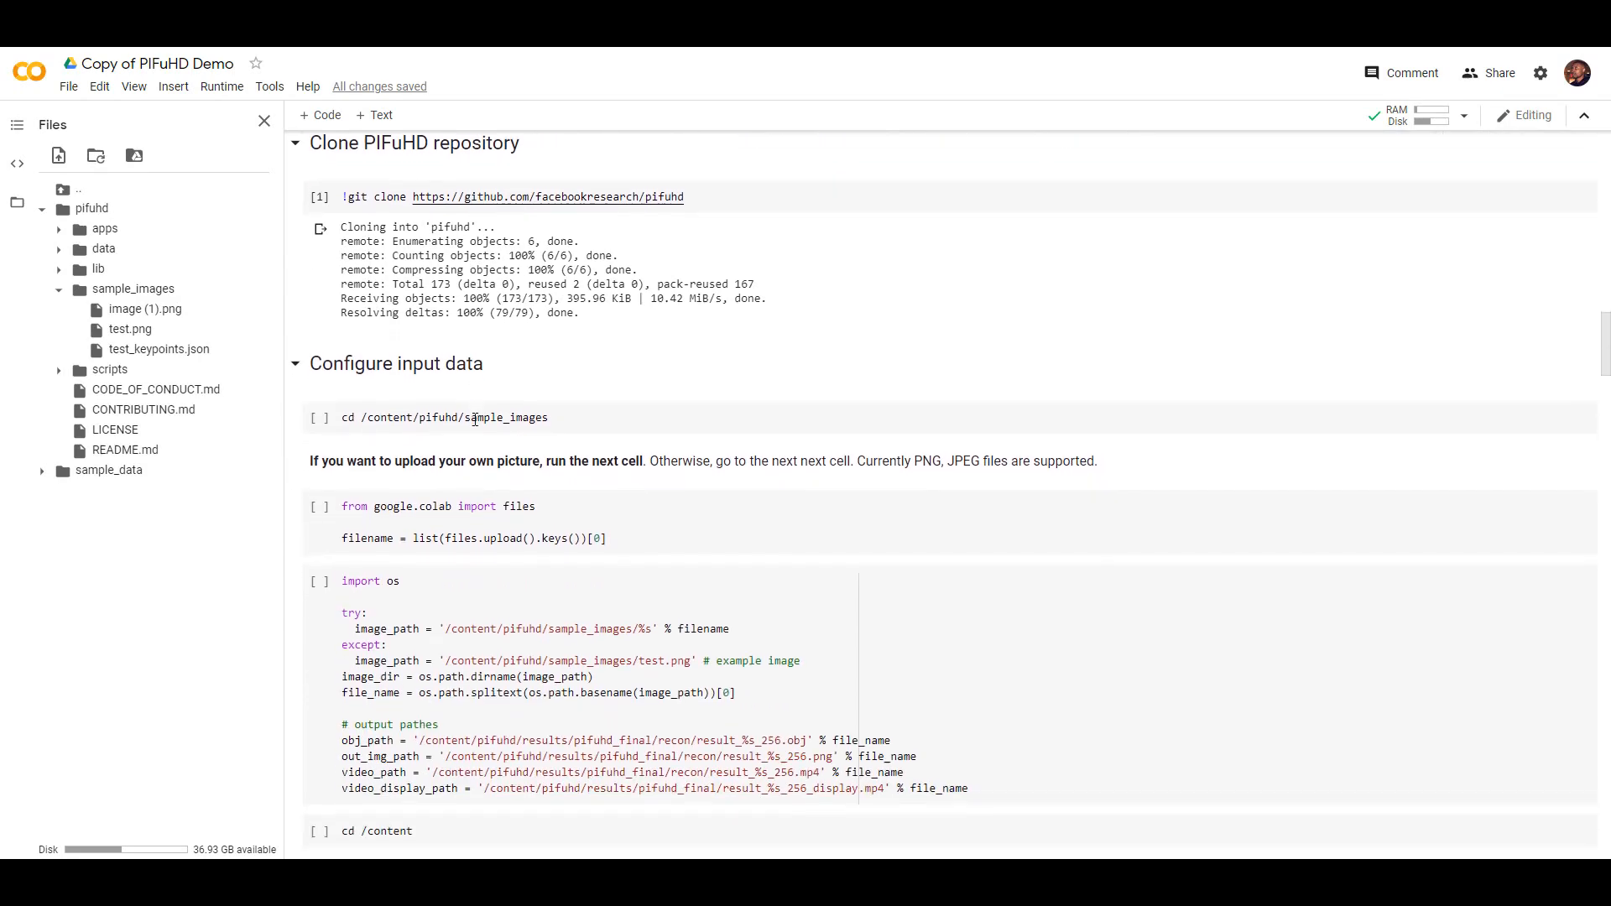
scroll("down", 3)
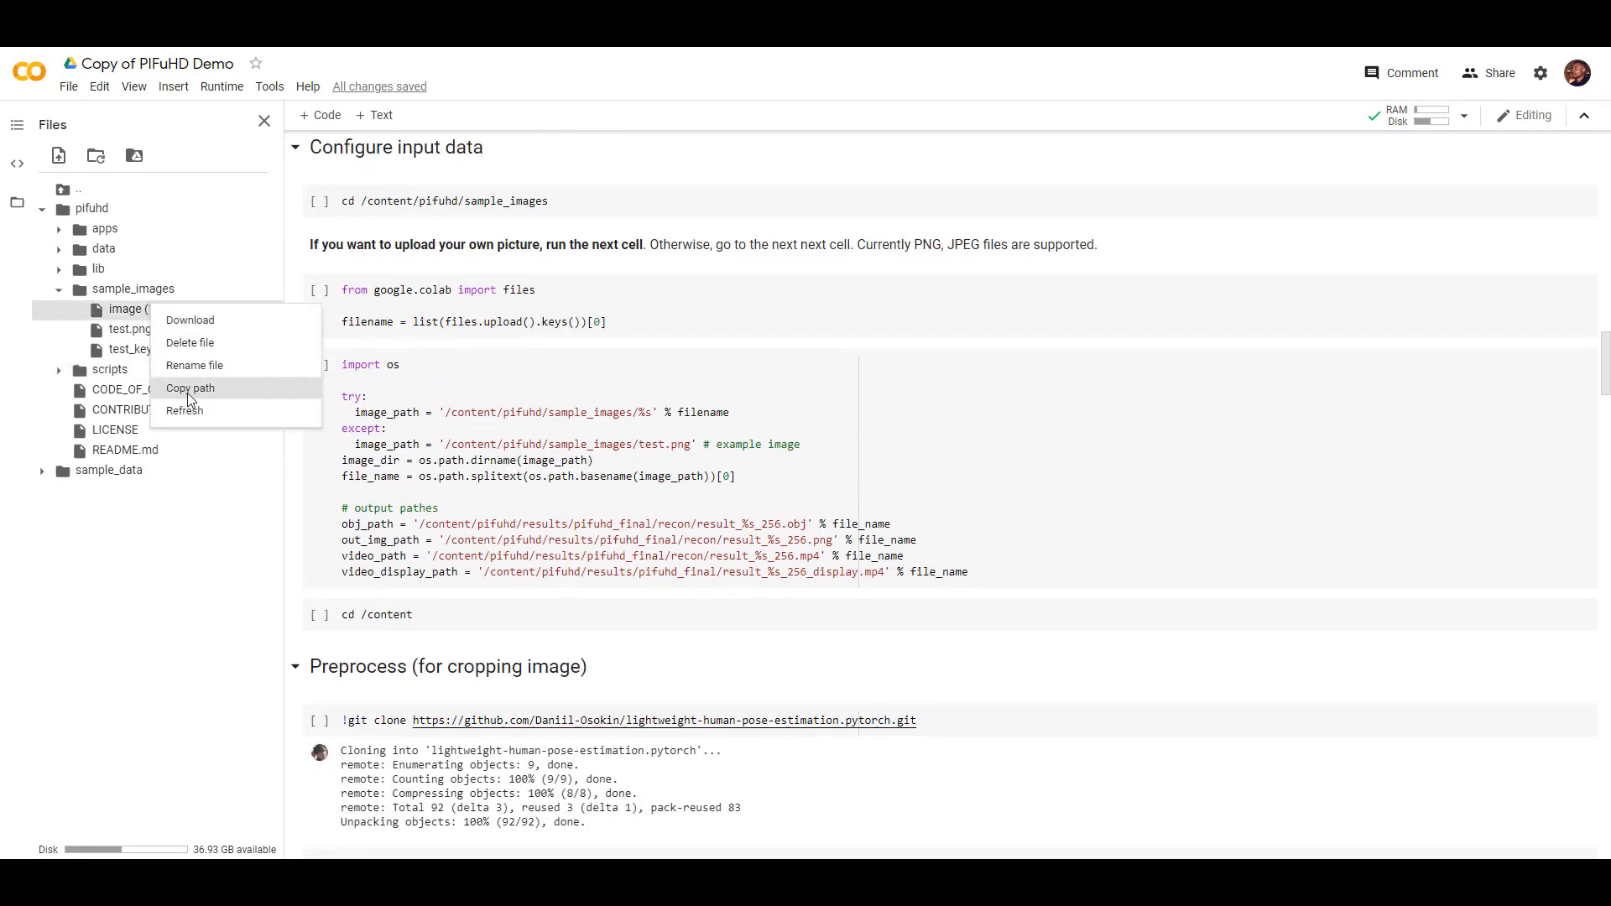
left_click(190, 389)
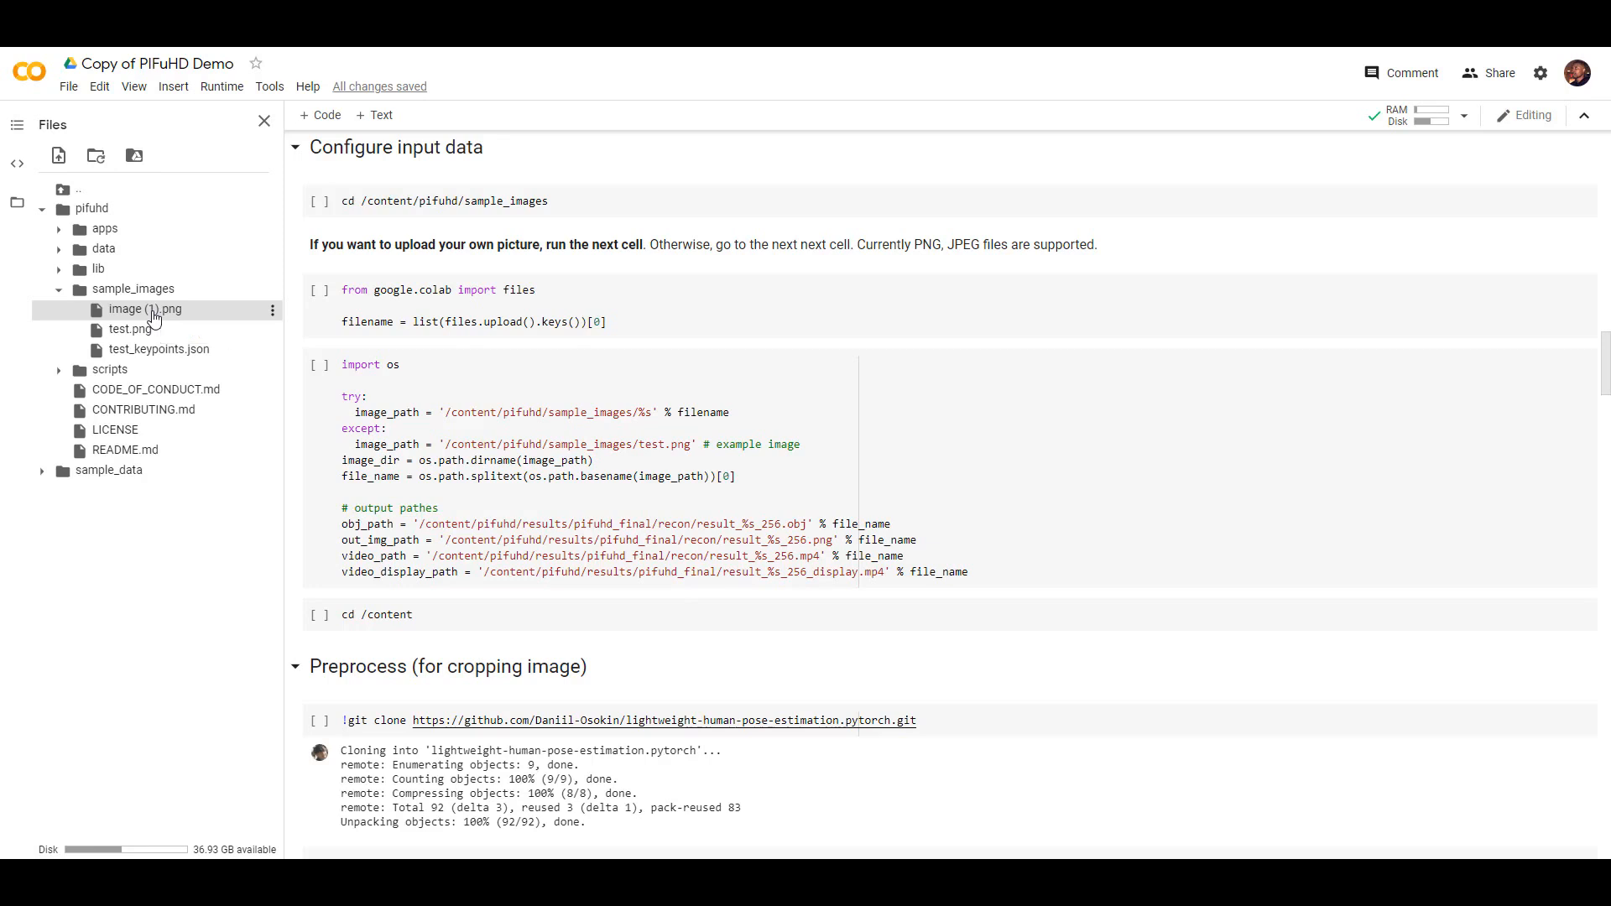
left_click(271, 311)
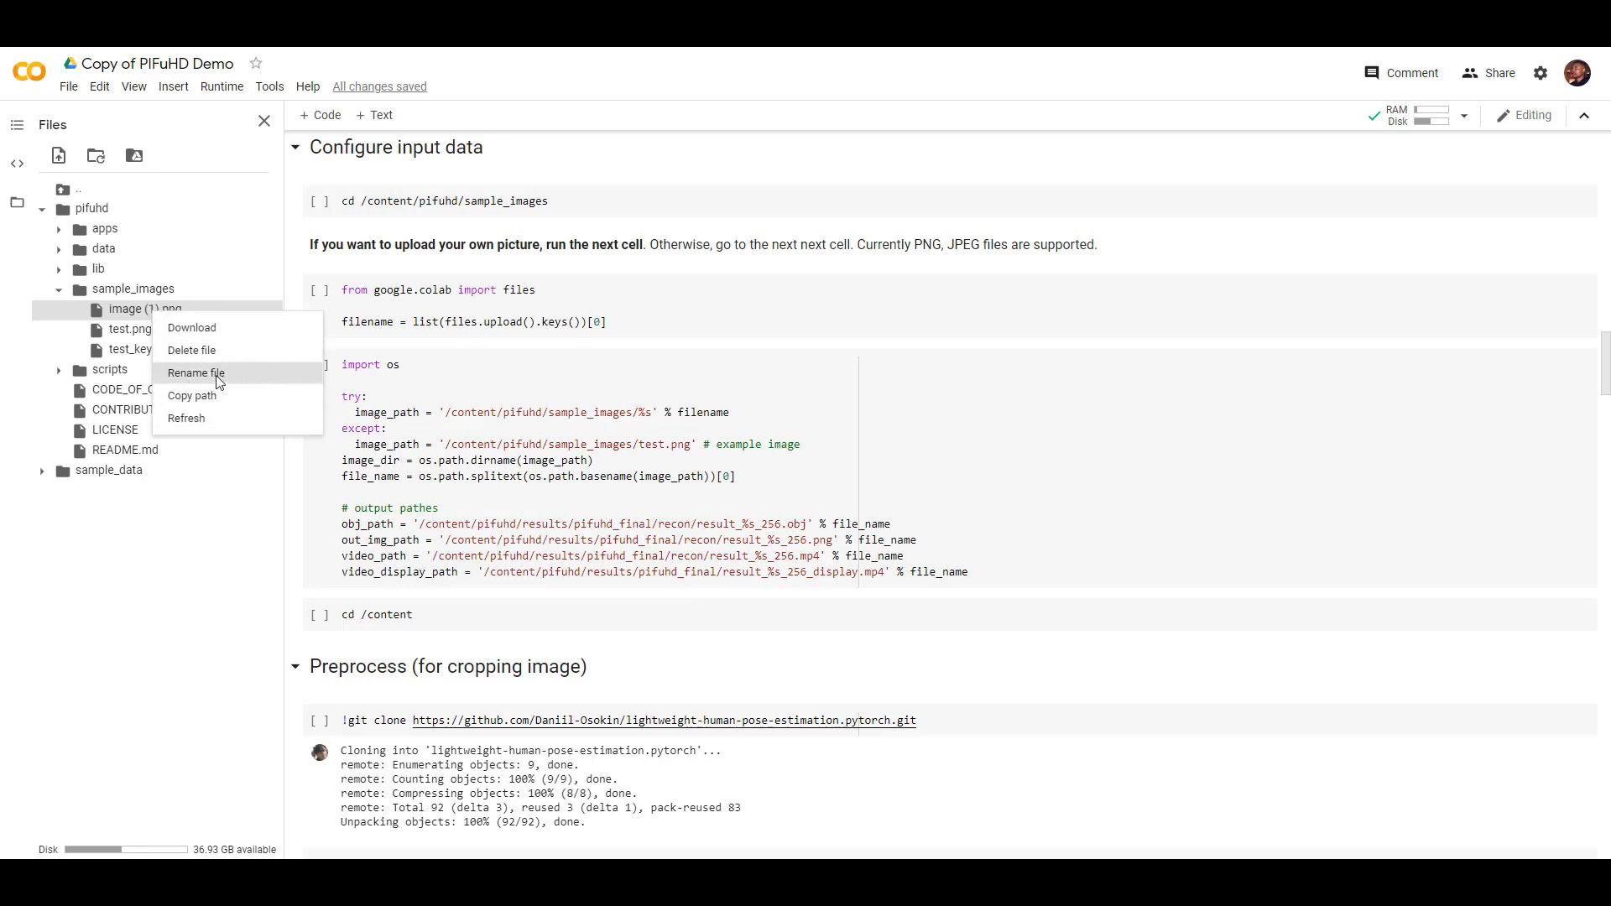
left_click(196, 372)
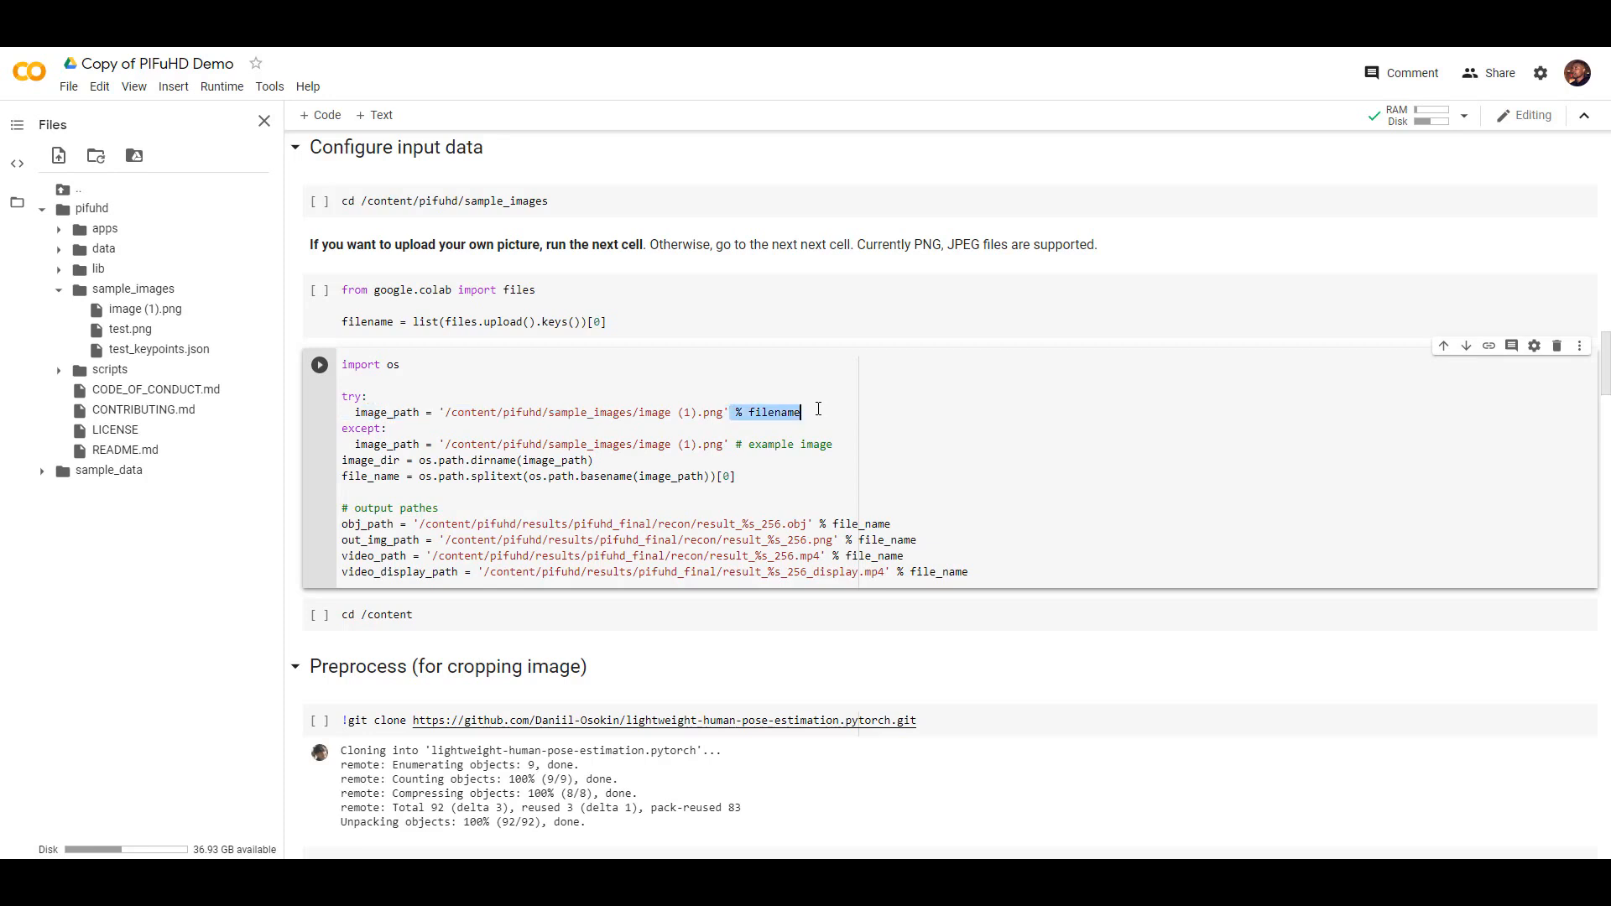
Remove '% filename' from the image_path line and run that cell and all after it
key("Backspace")
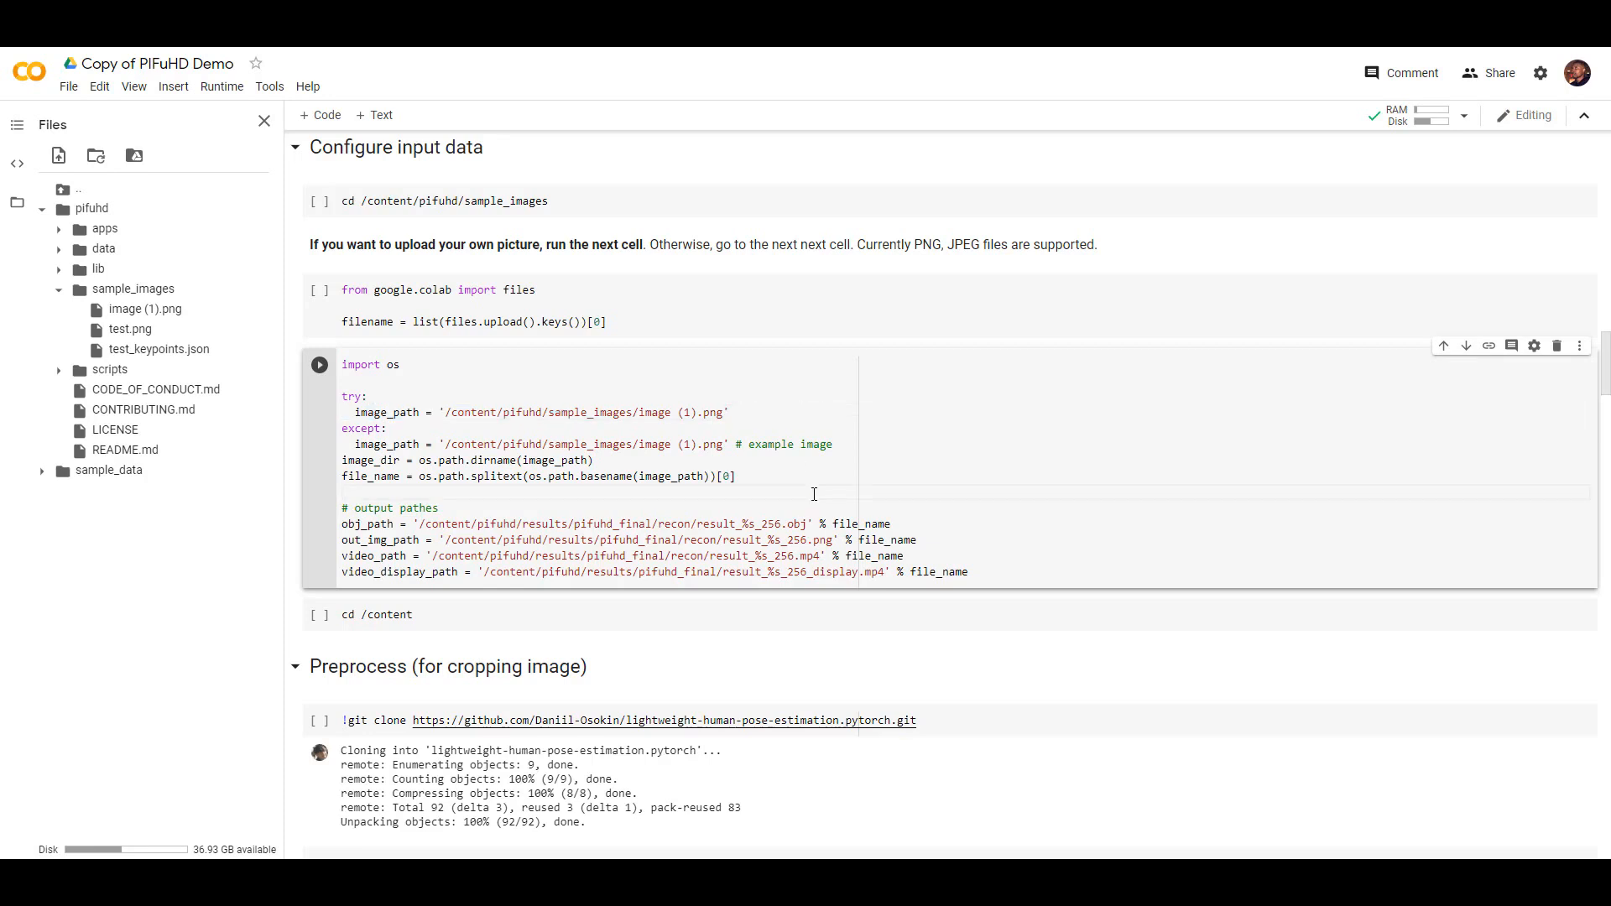
mouse_move(485, 598)
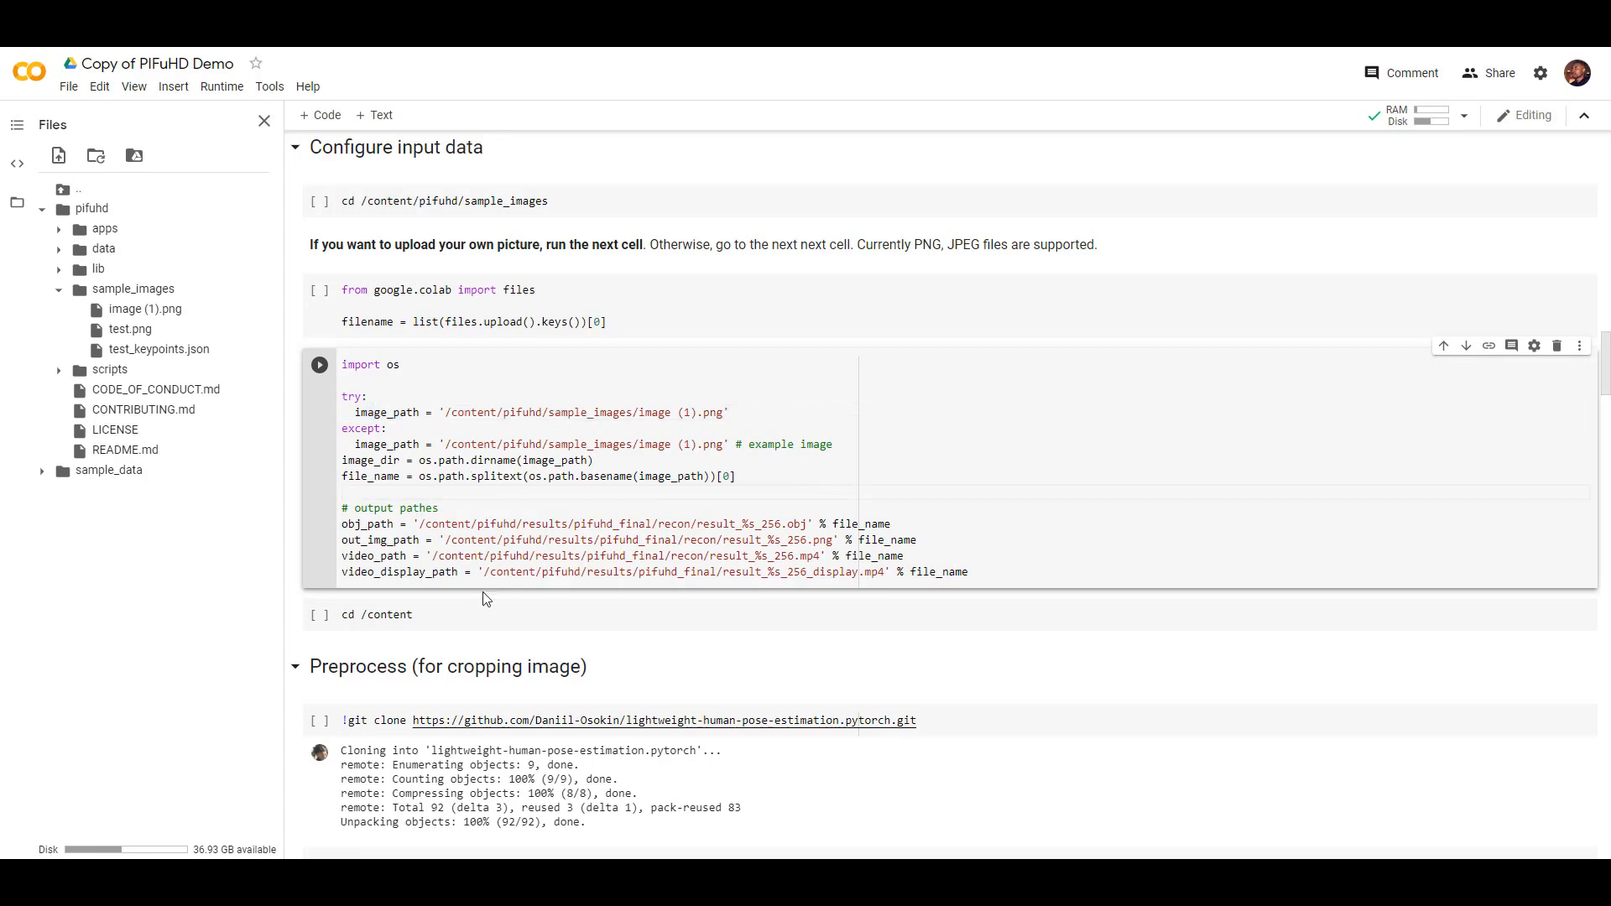
mouse_move(669, 662)
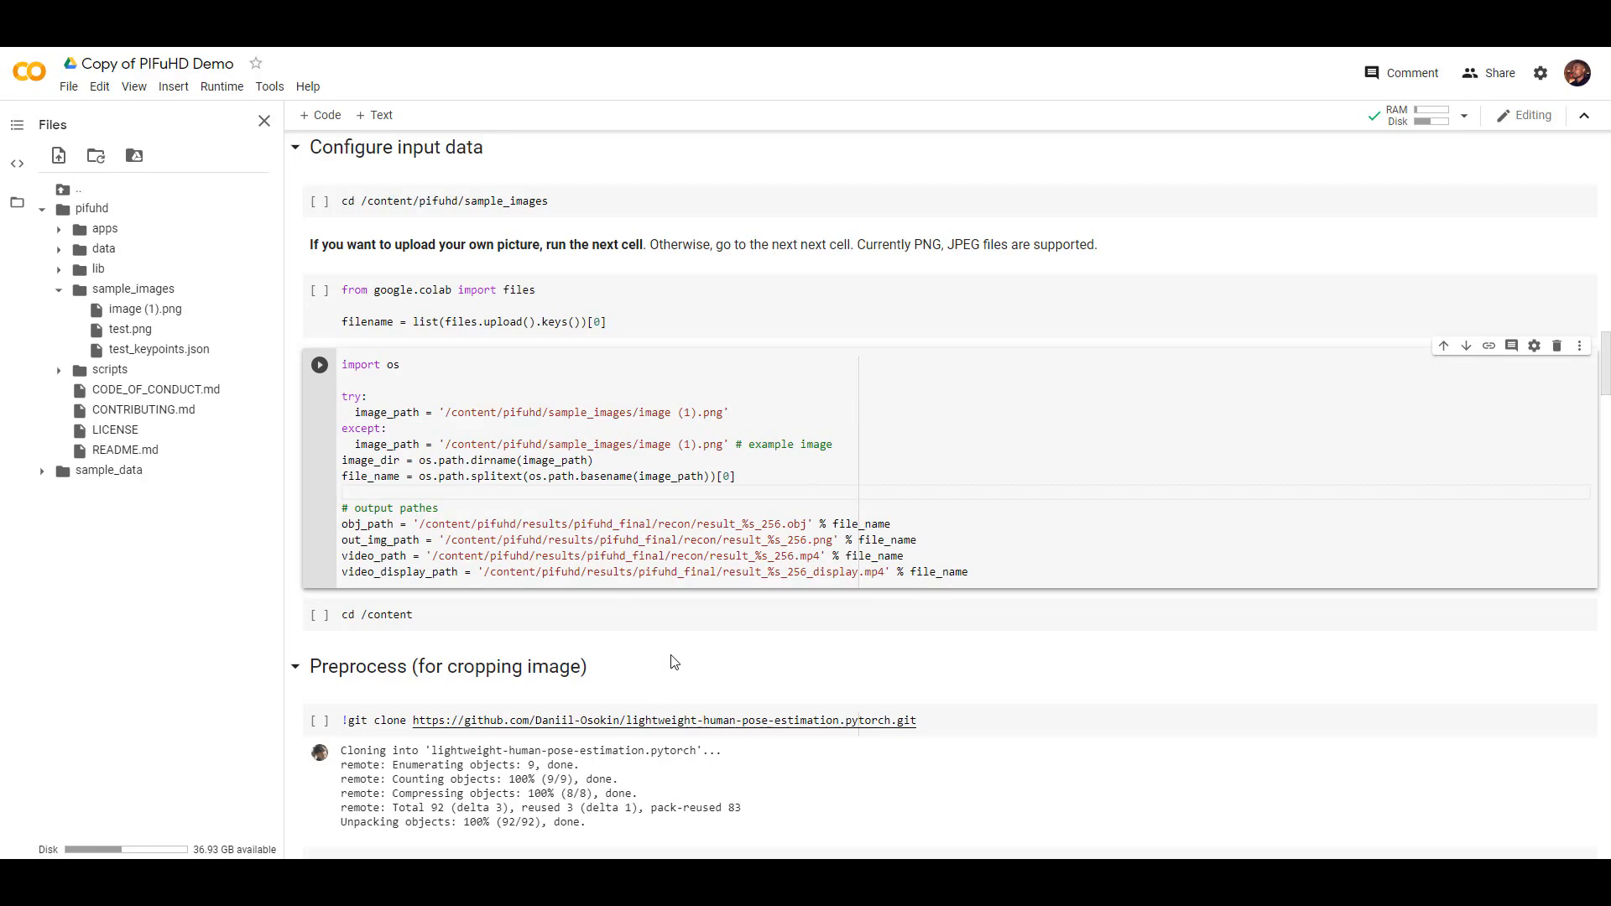
mouse_move(221, 86)
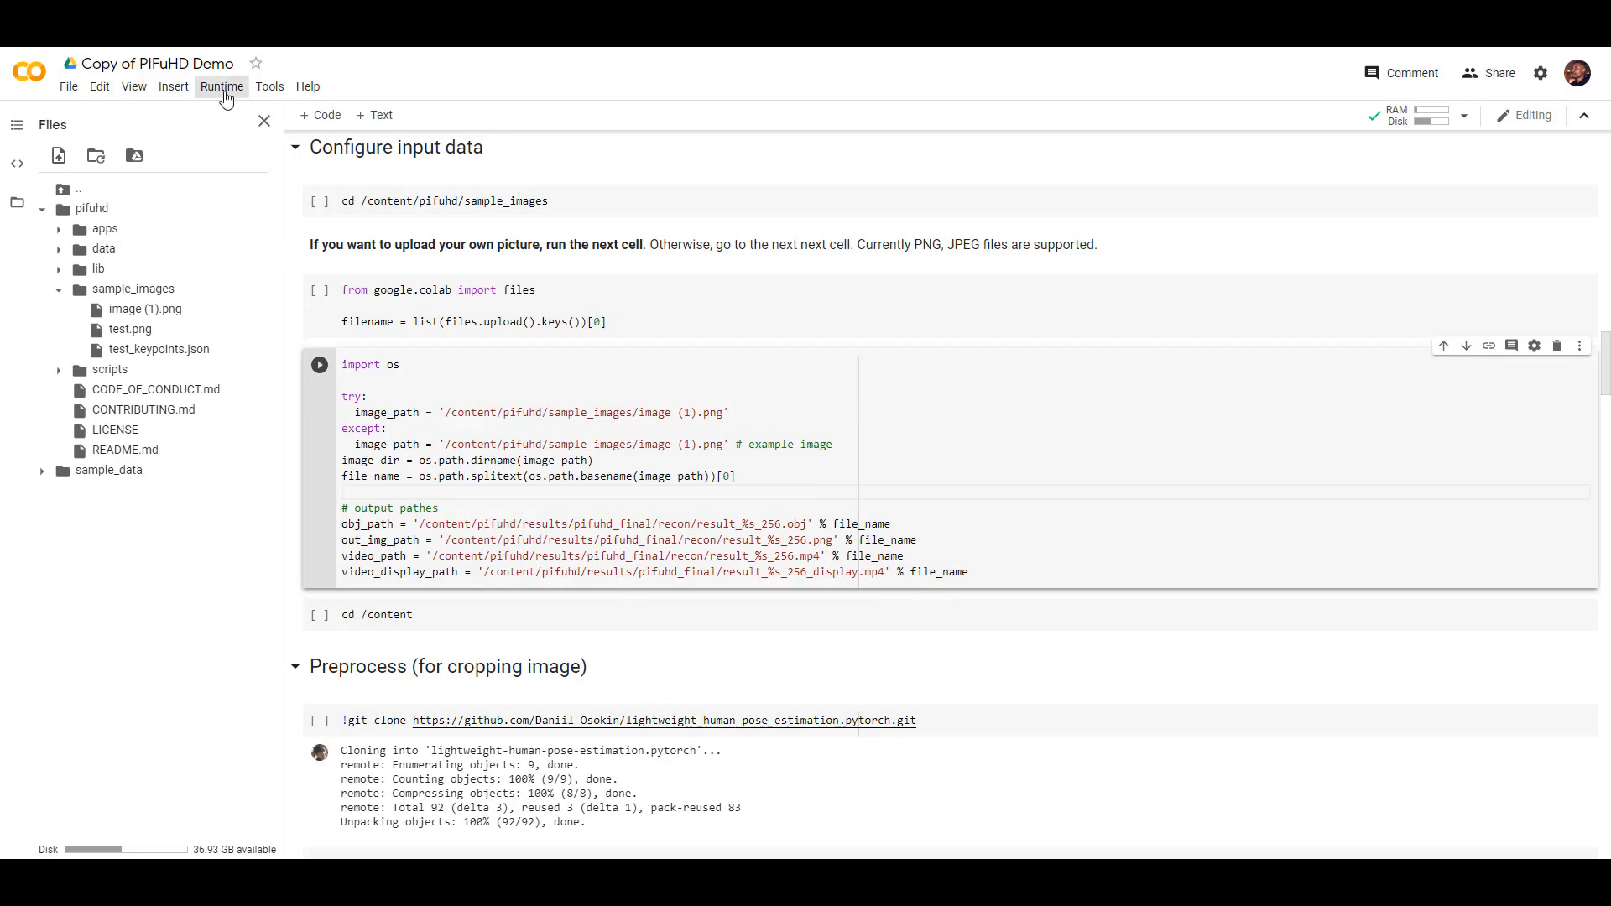
left_click(221, 86)
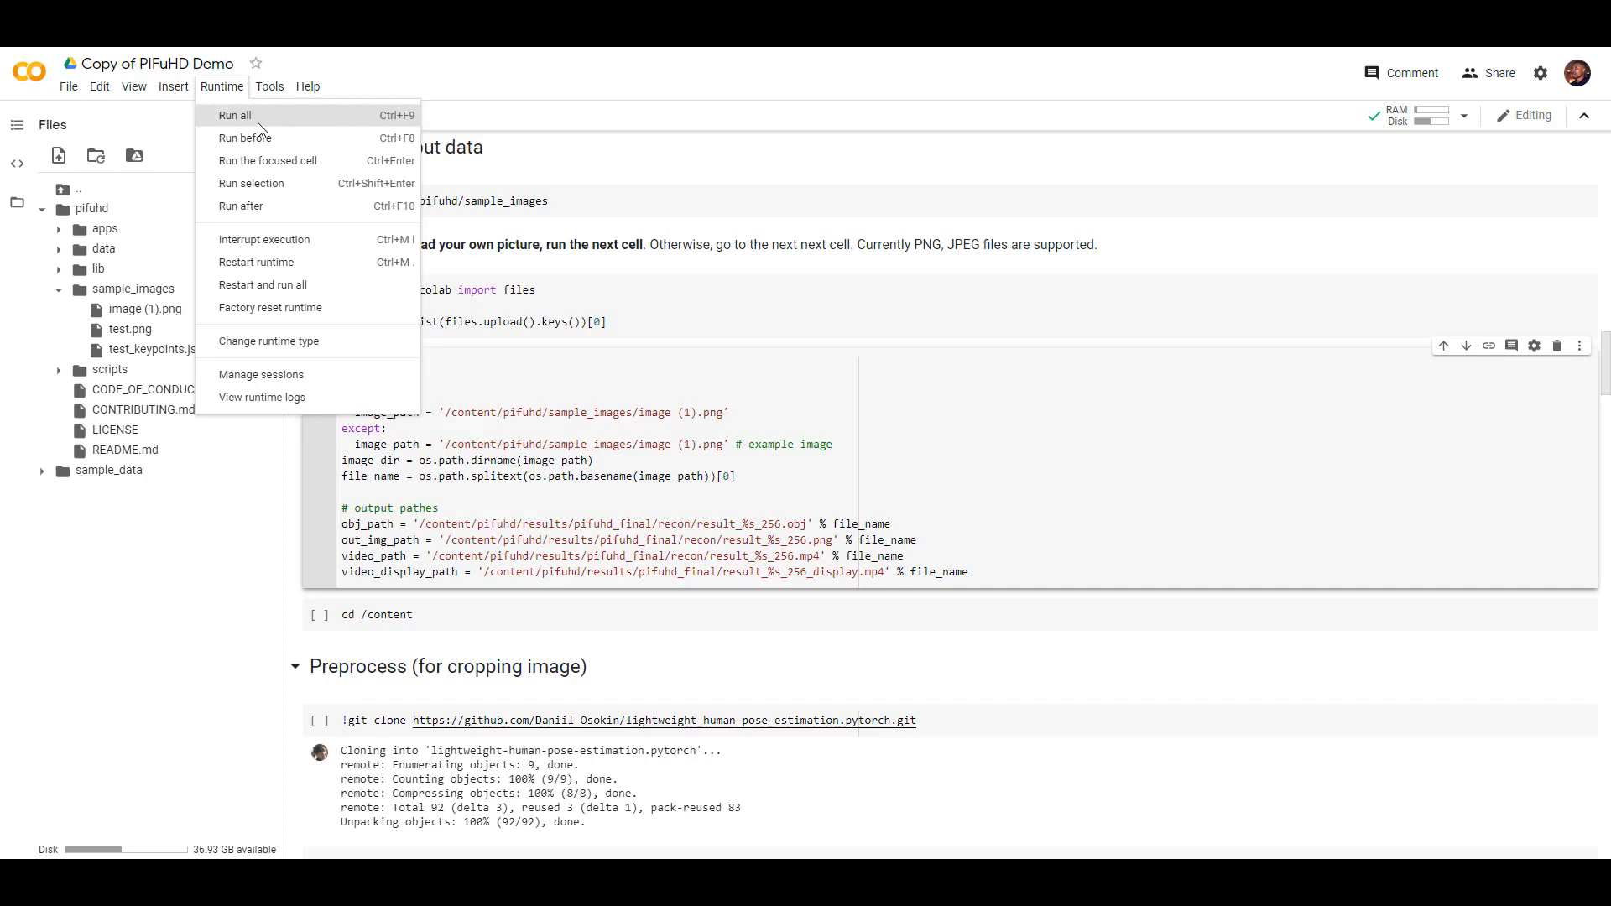
mouse_move(250, 206)
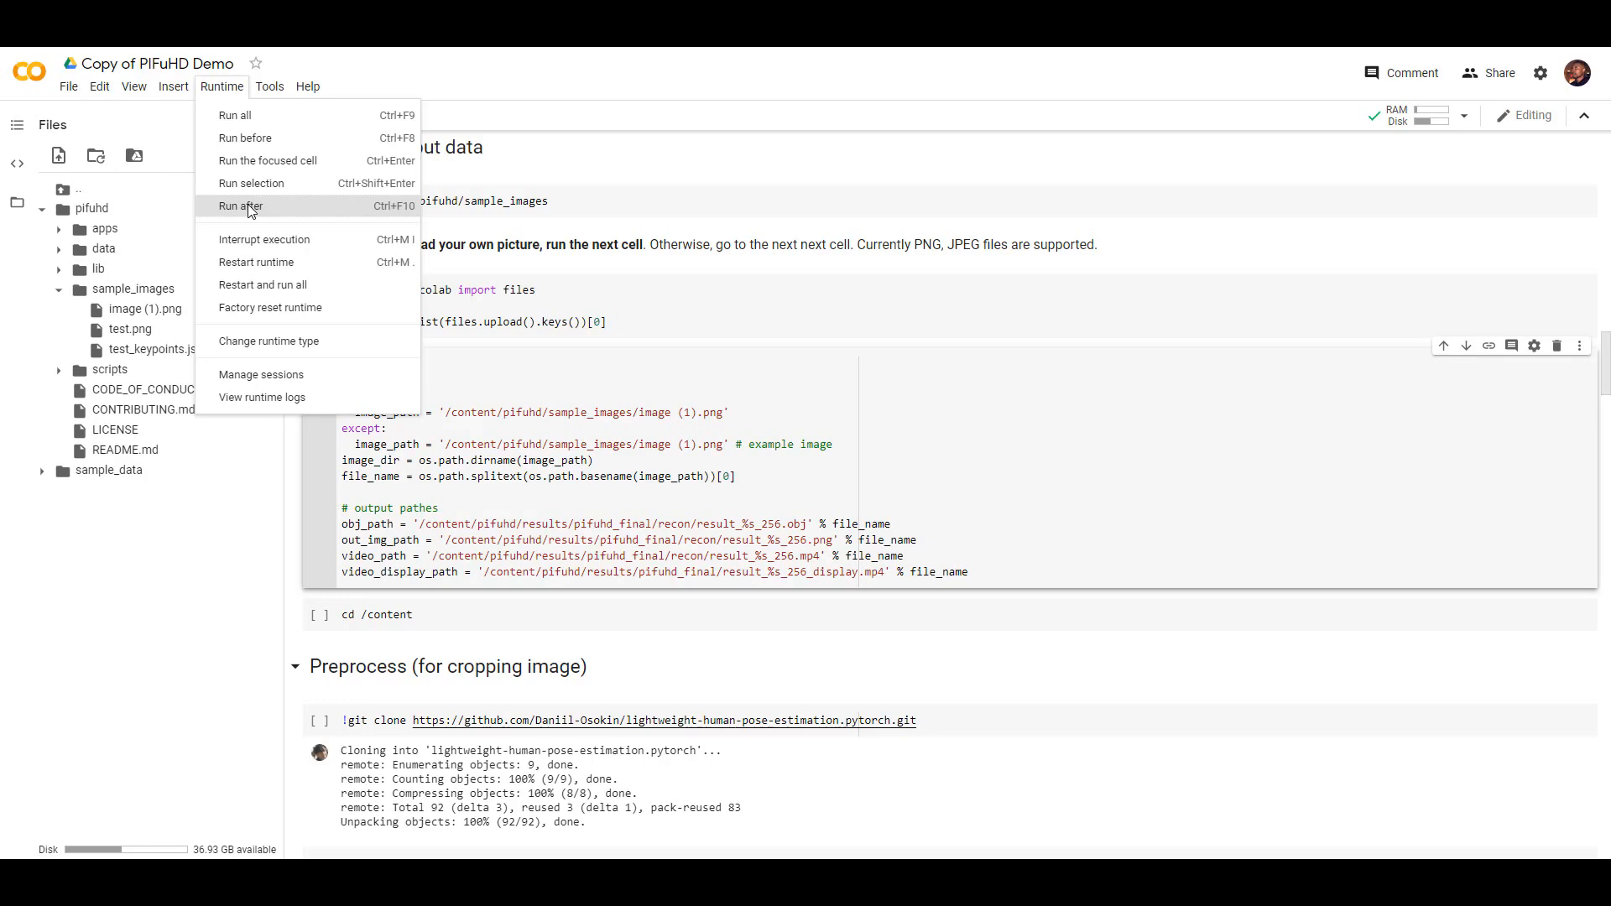
left_click(240, 205)
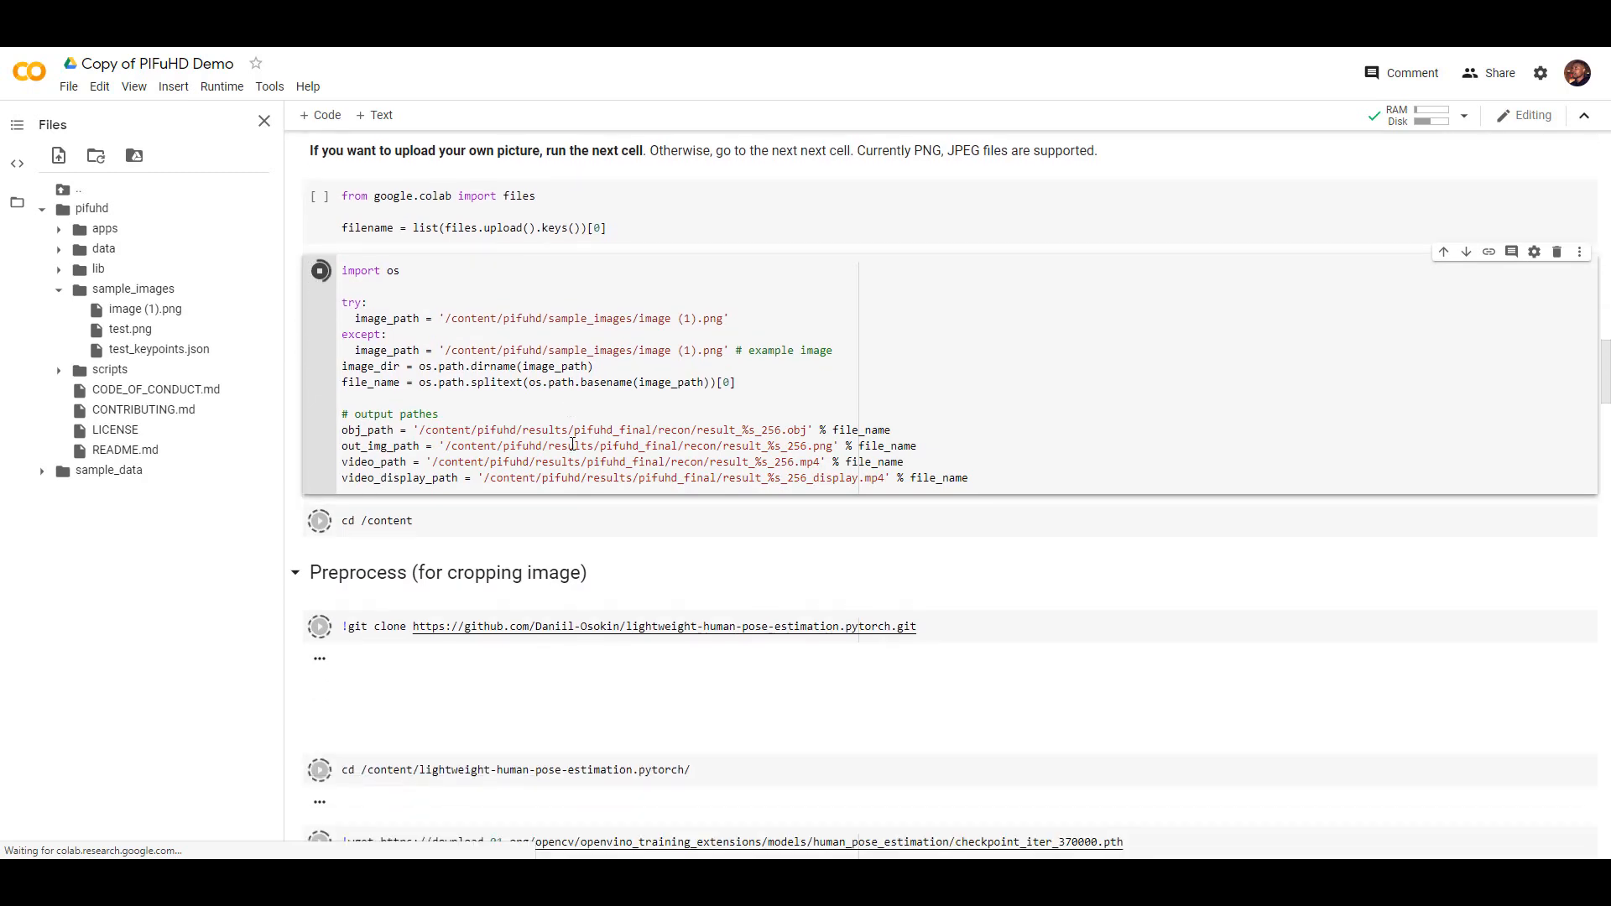
Scroll down through the notebook while the pose-estimation, cropping and model-download cells run
scroll("down", 3)
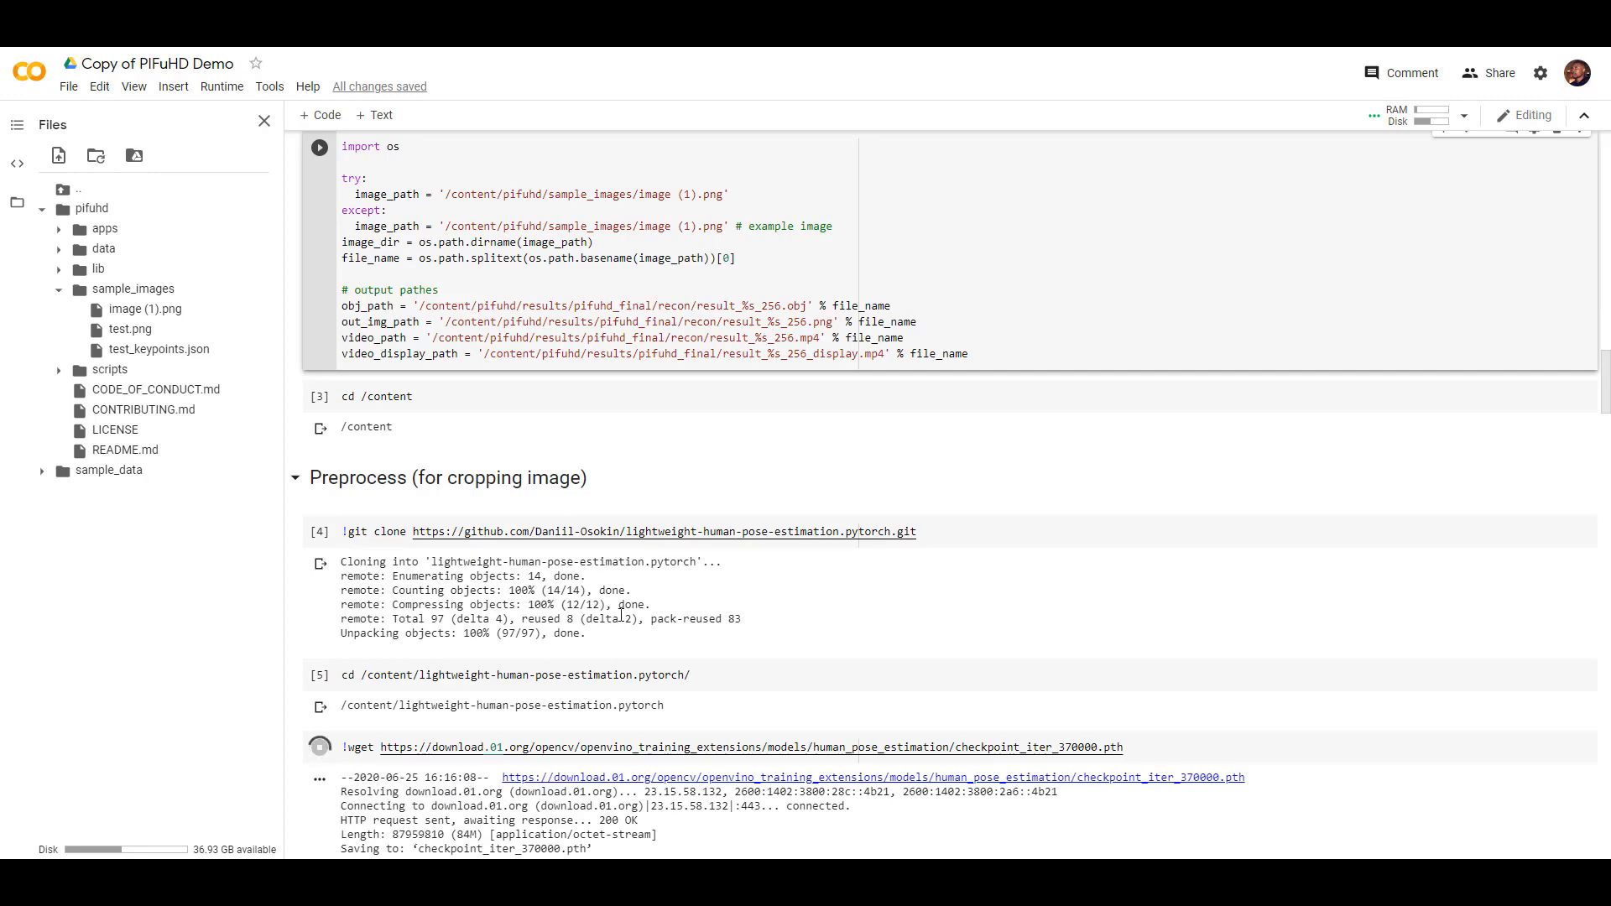
scroll("down", 3)
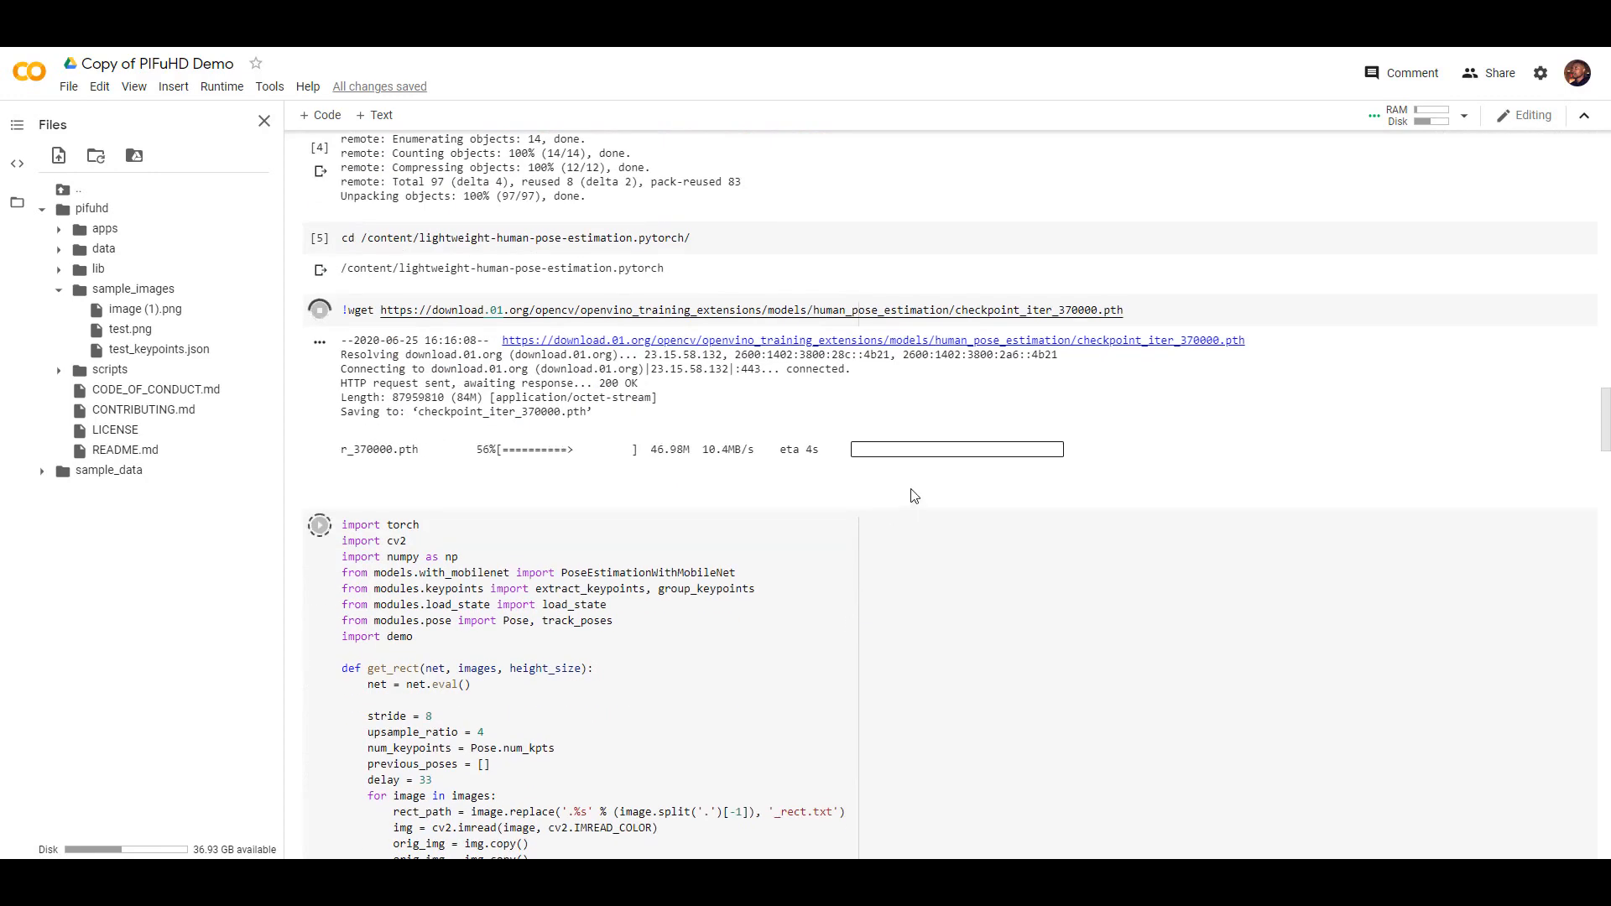
scroll("down", 3)
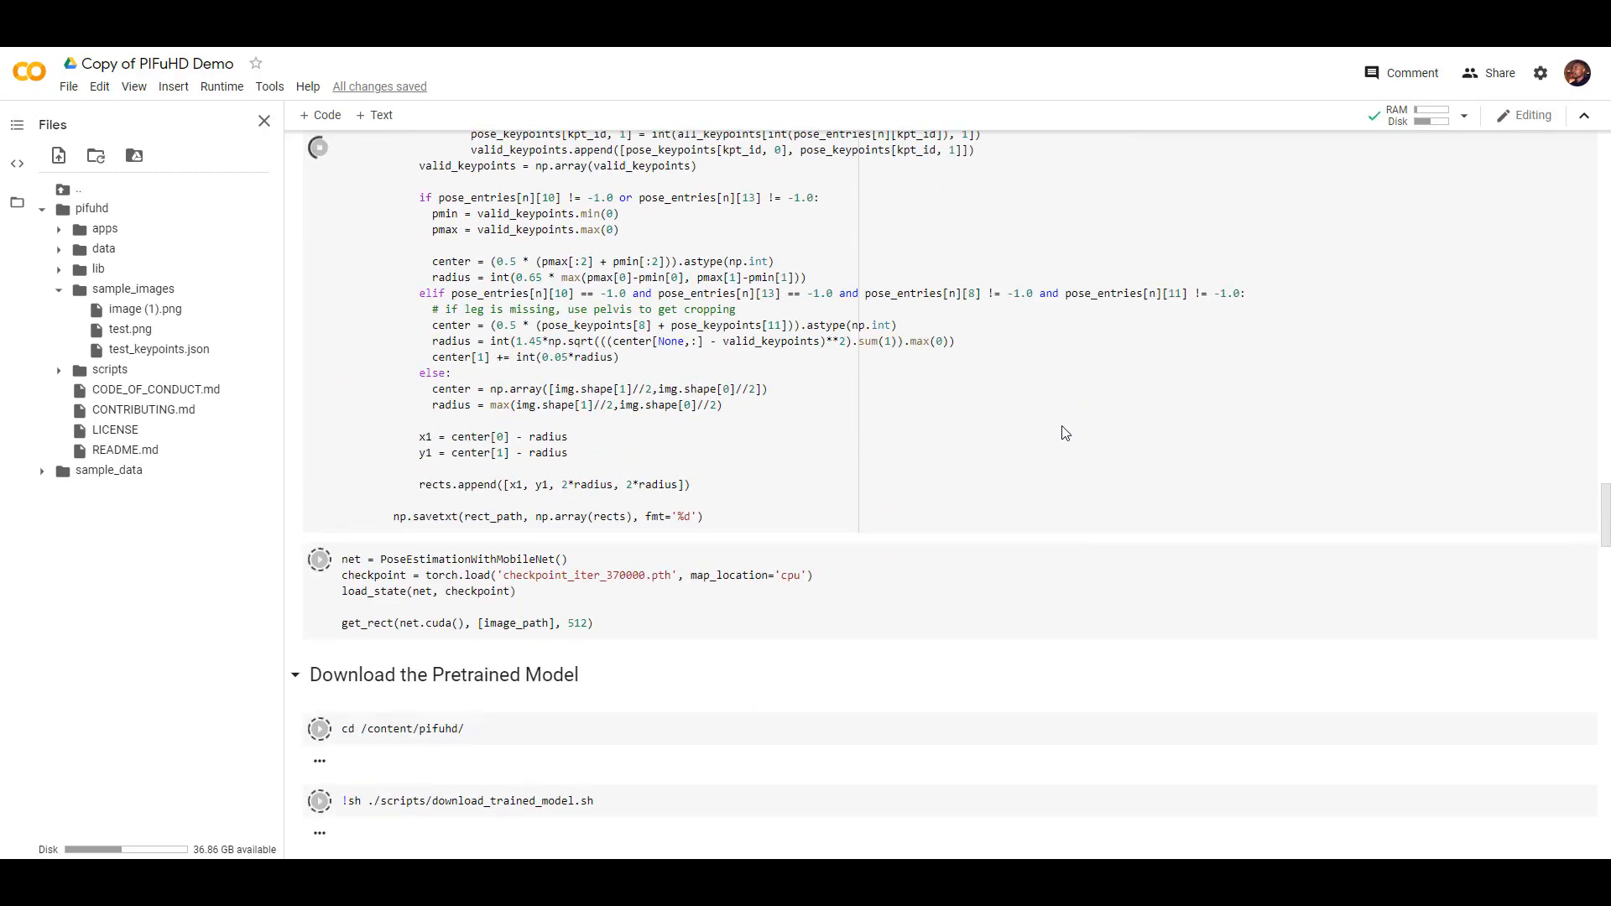
scroll("down", 3)
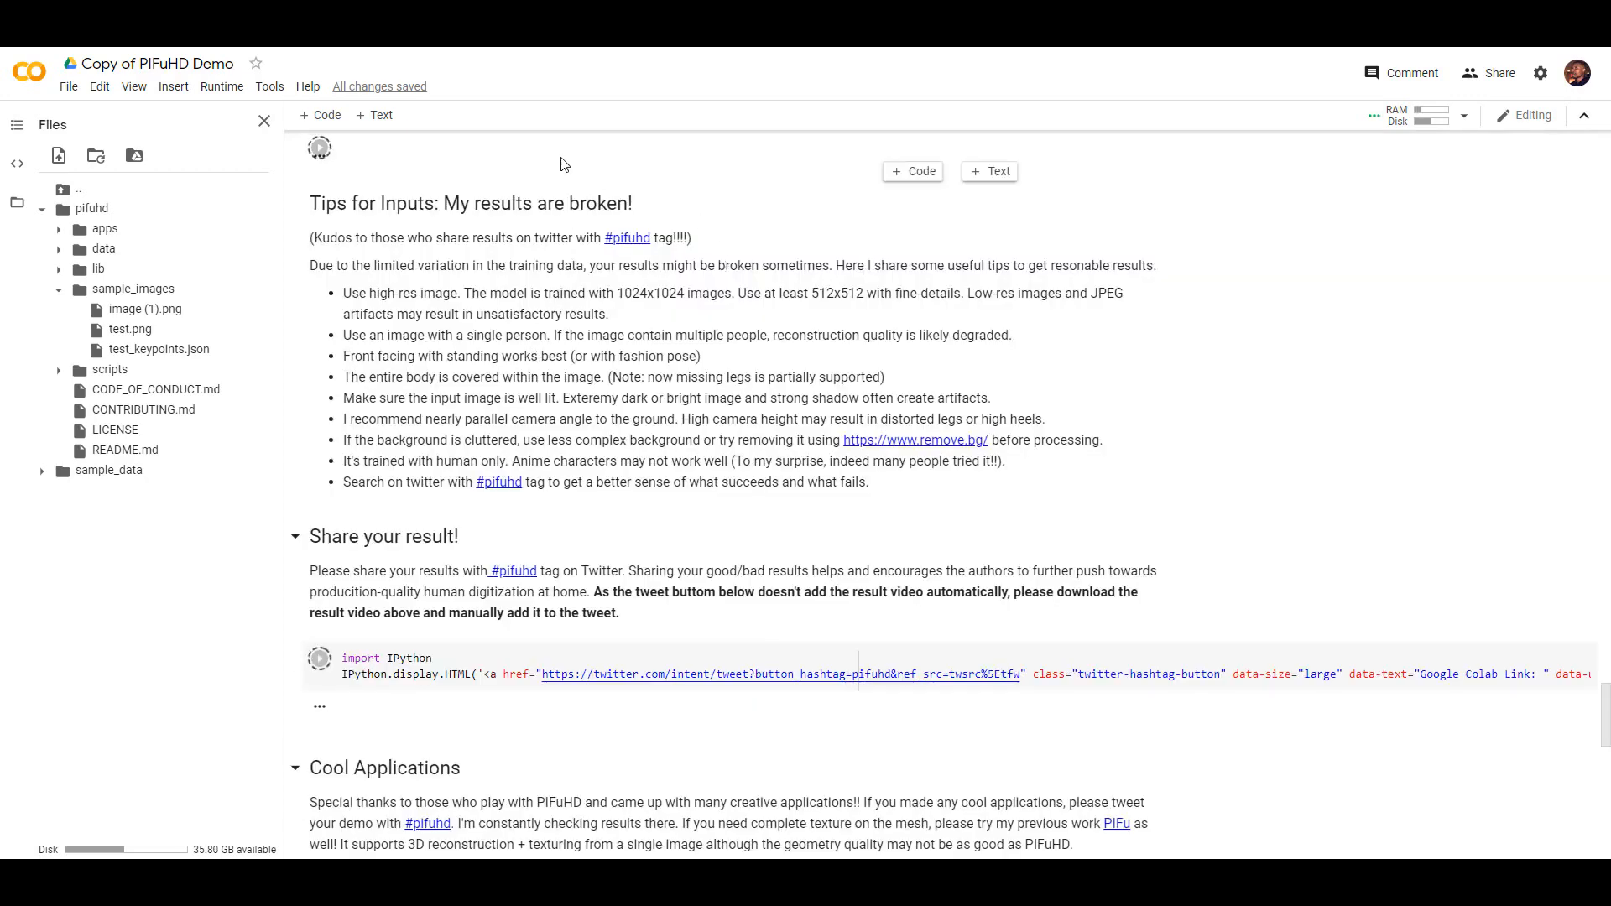
scroll("down", 3)
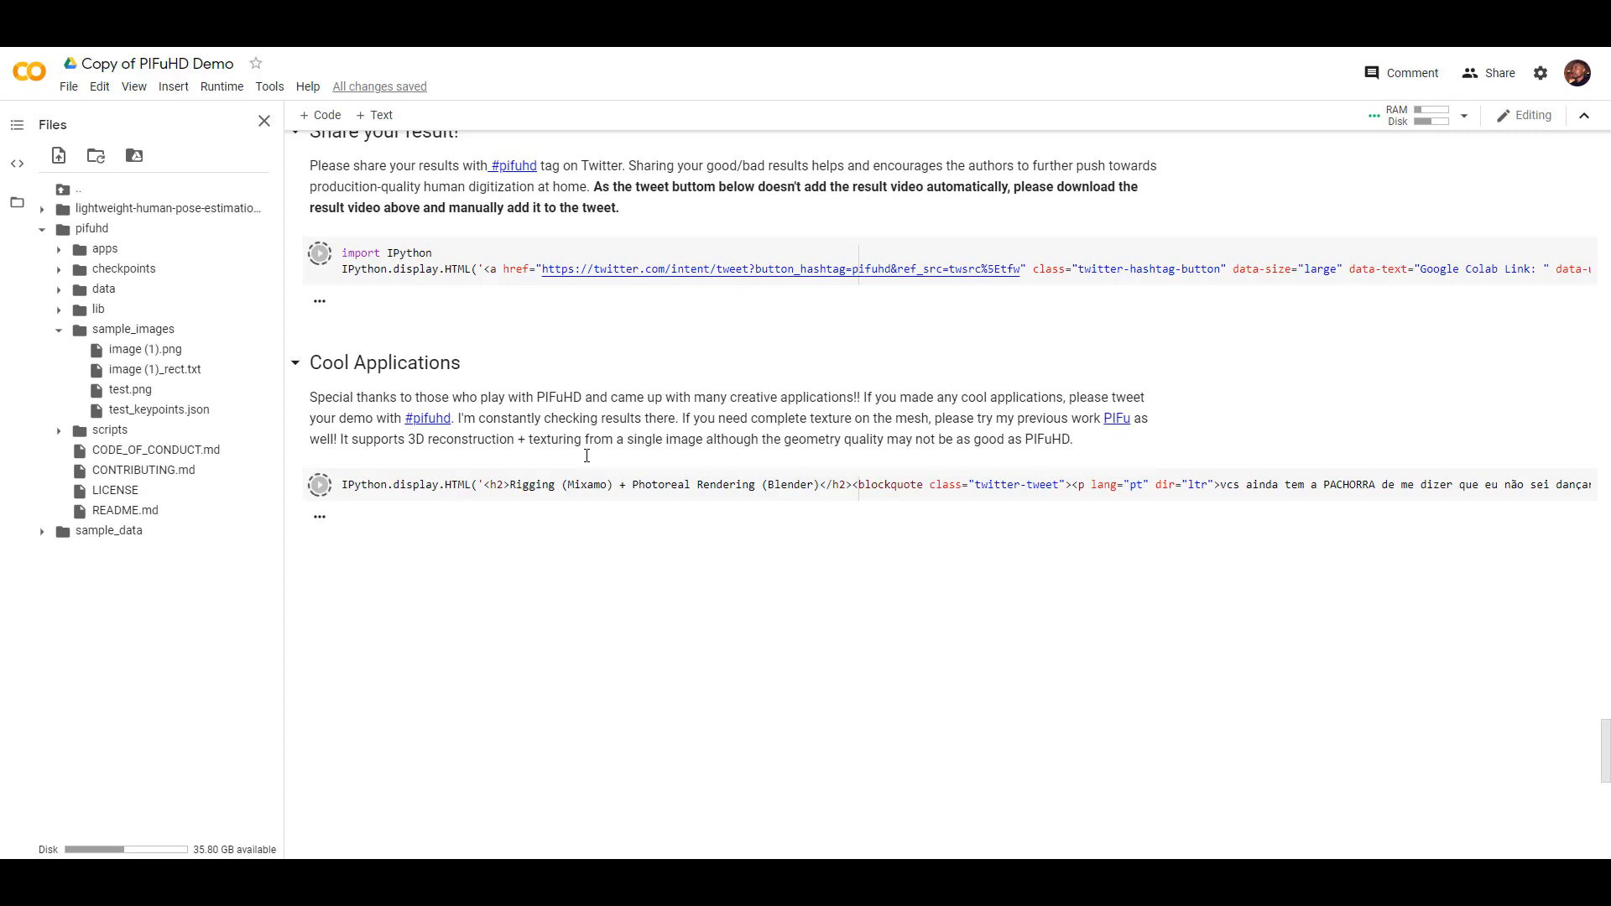
mouse_move(170, 209)
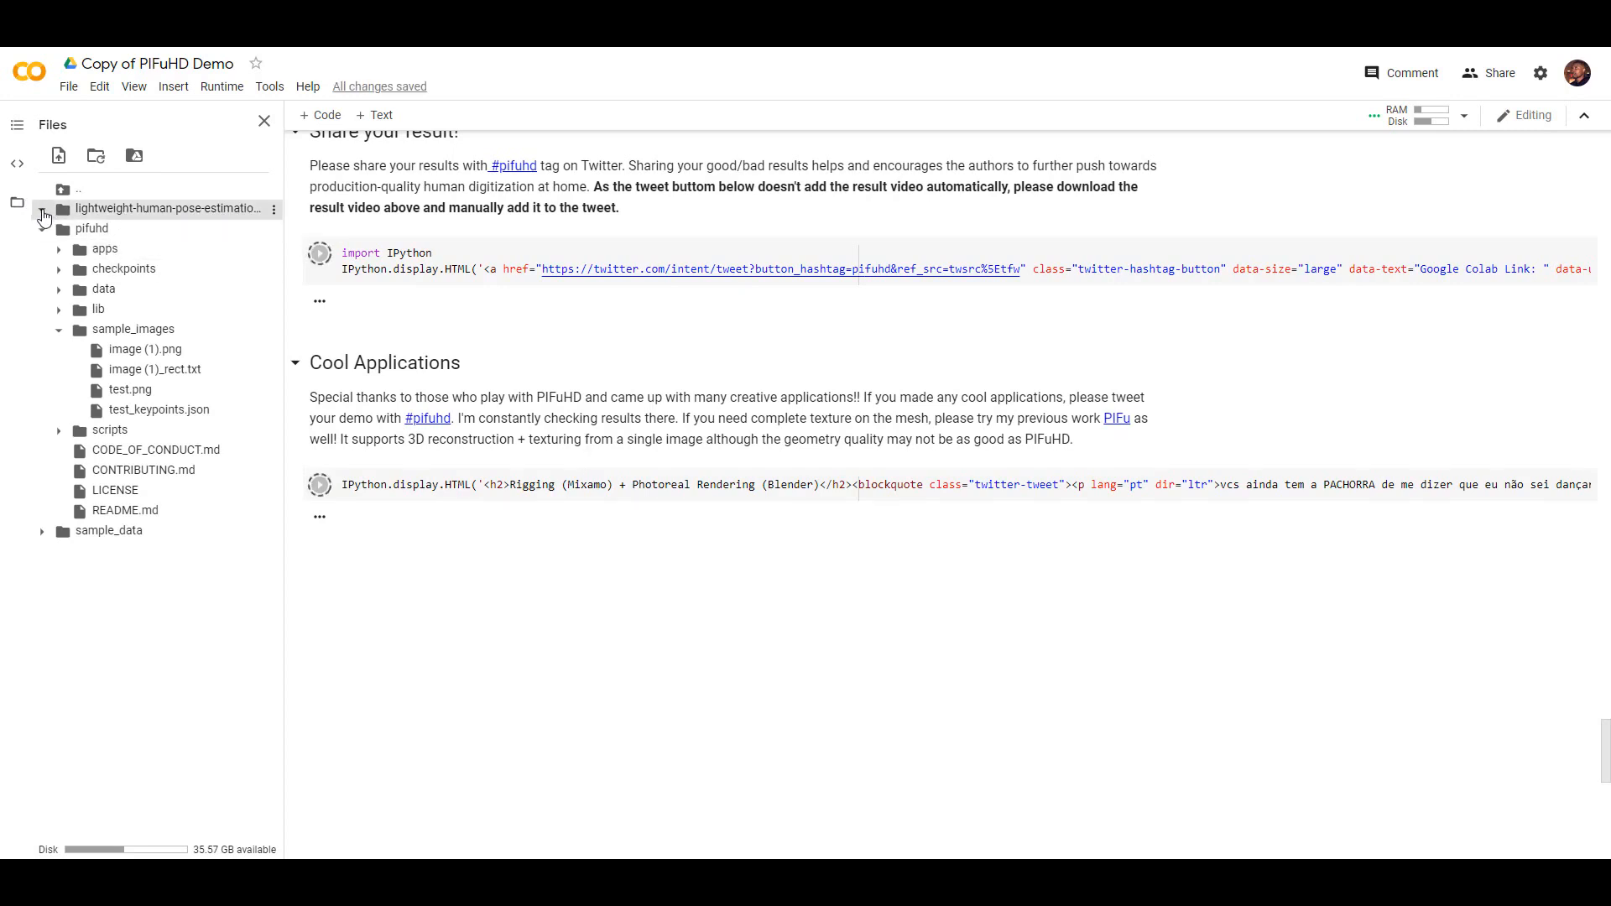
Expand and collapse the pose-estimation repository folder, then collapse the sample images folder
left_click(44, 209)
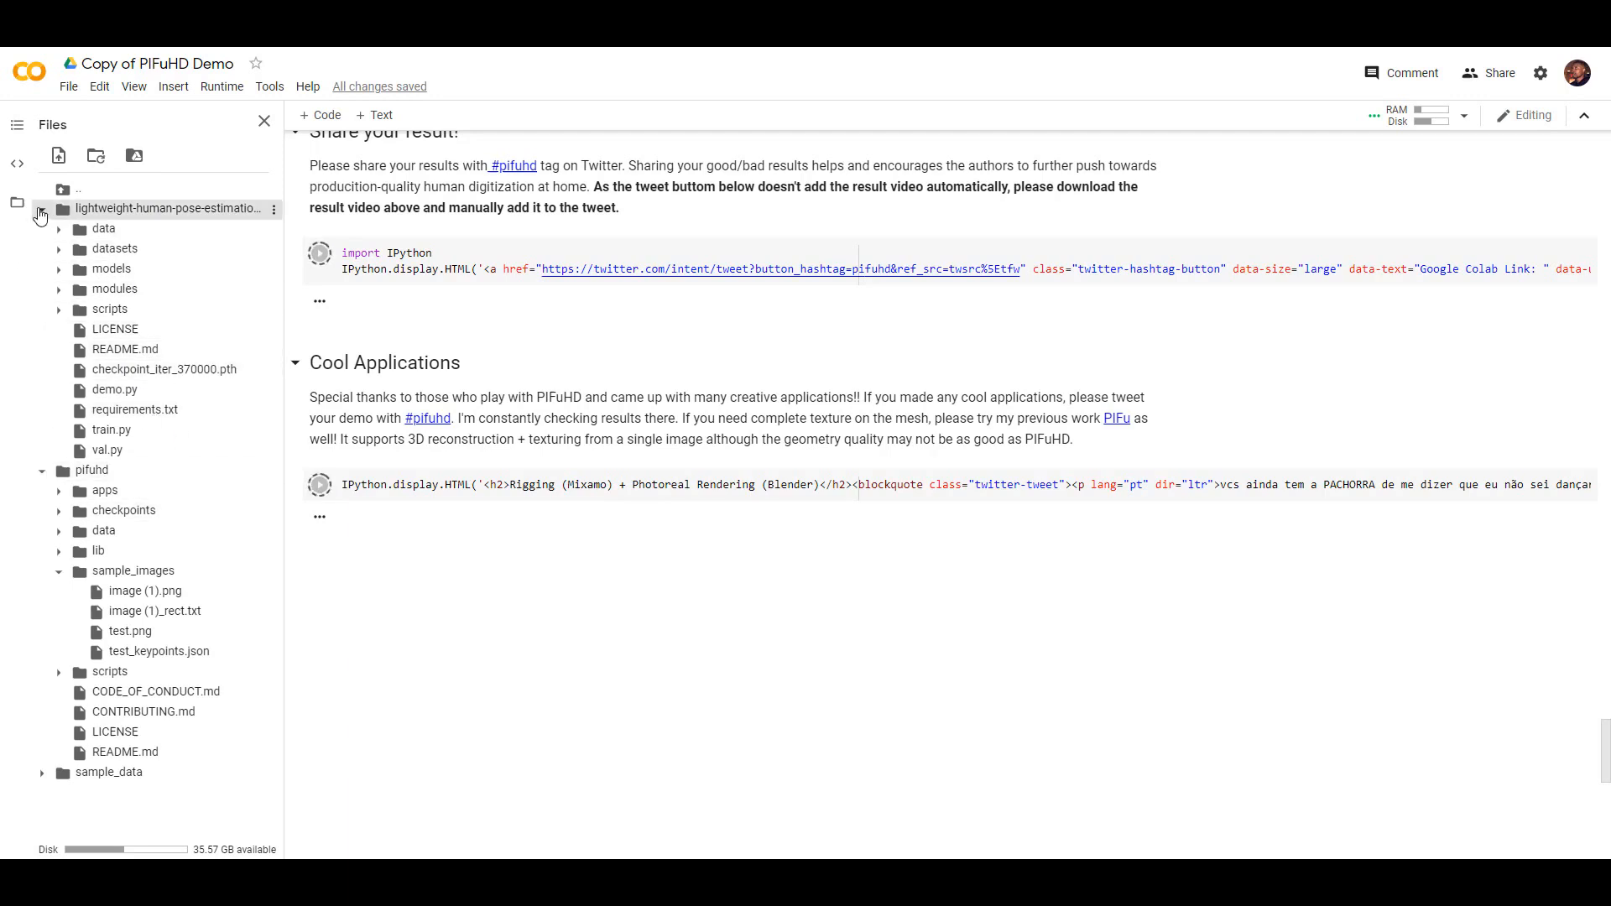
left_click(41, 209)
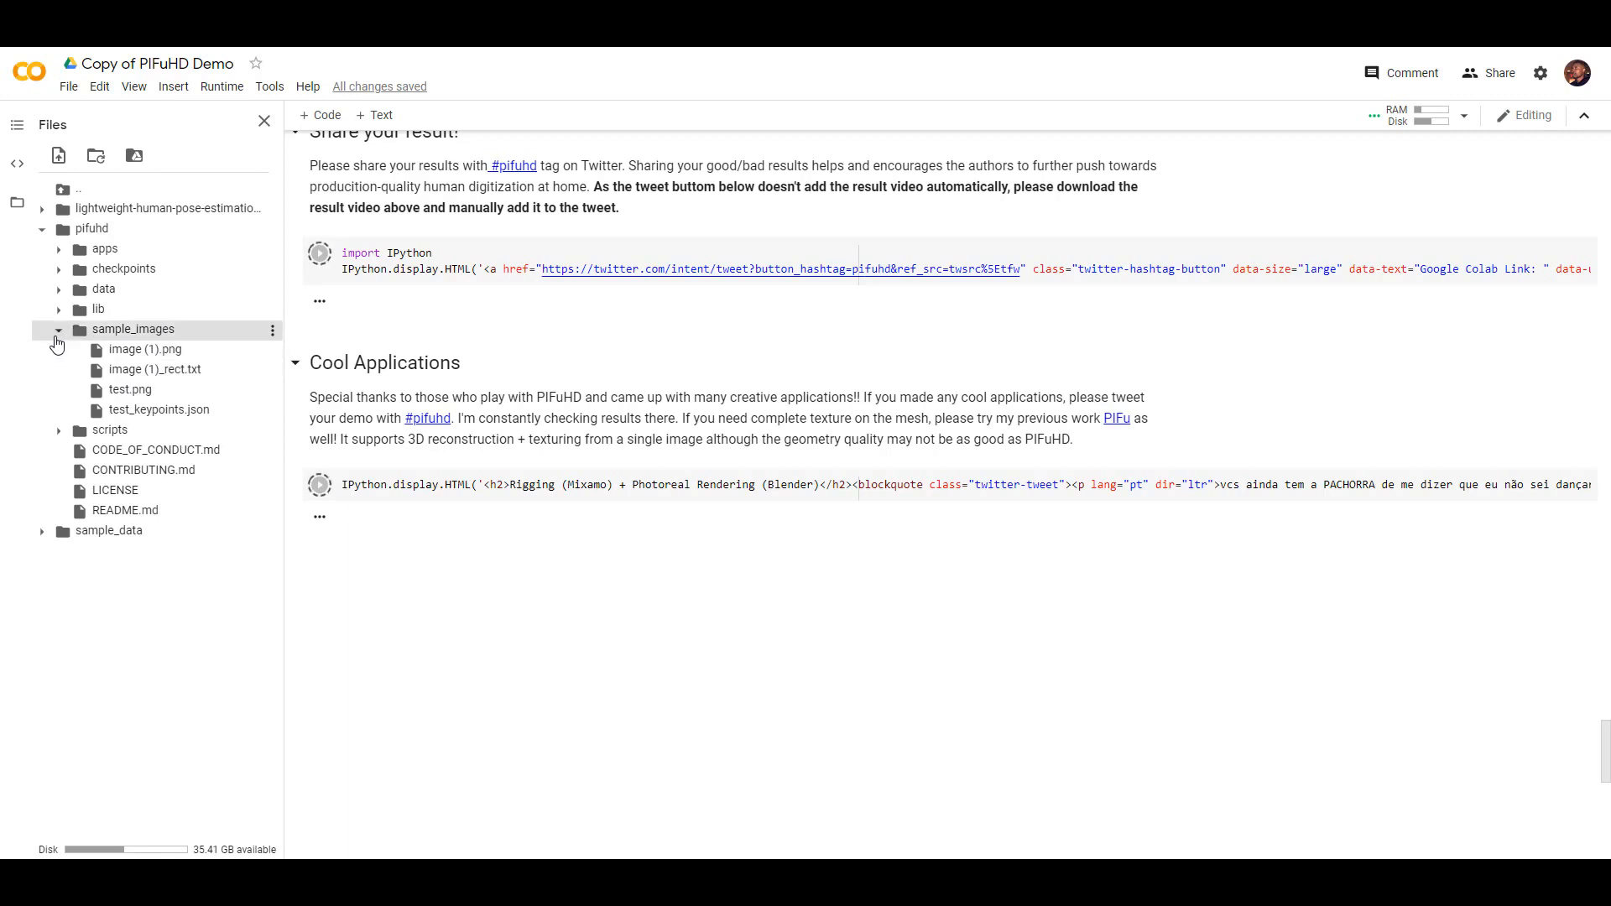
left_click(59, 329)
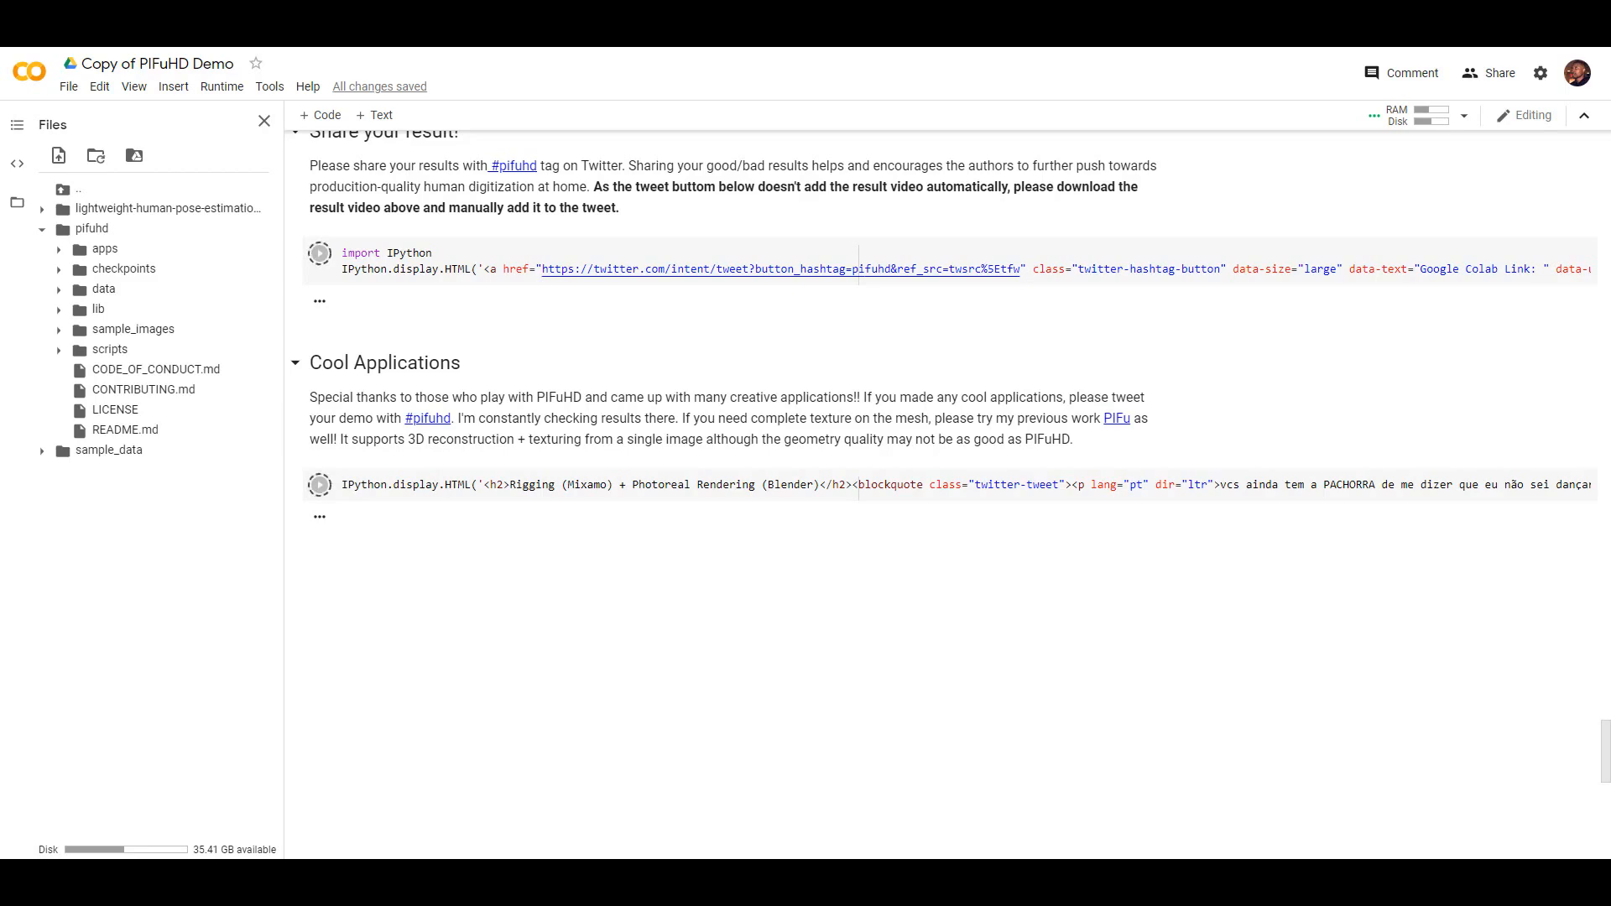
mouse_move(358, 513)
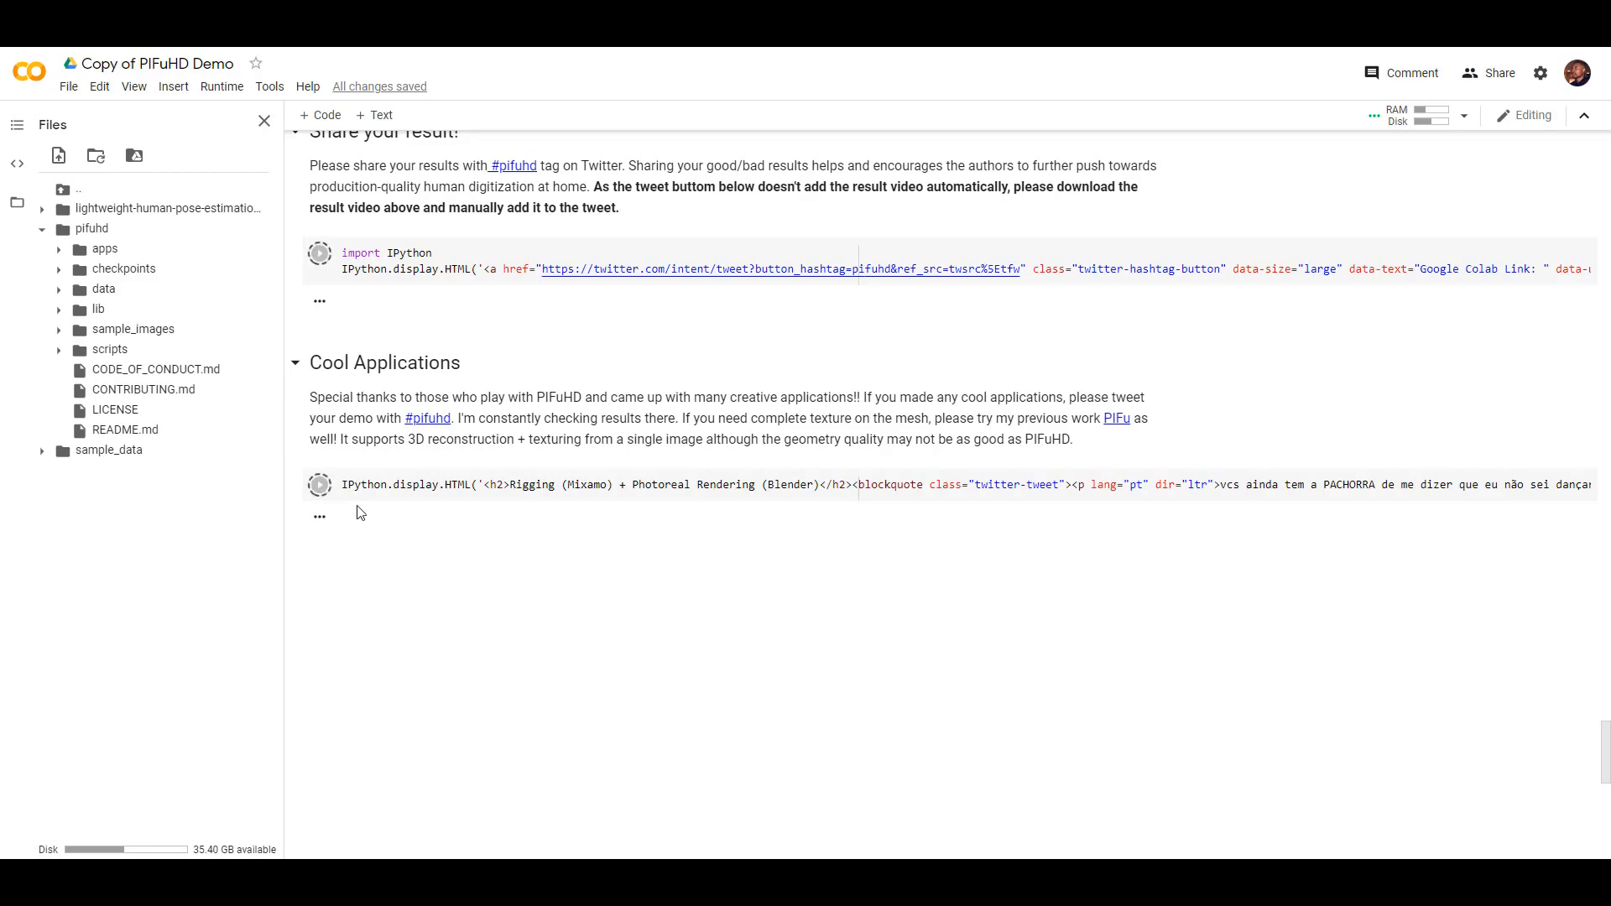
mouse_move(443, 466)
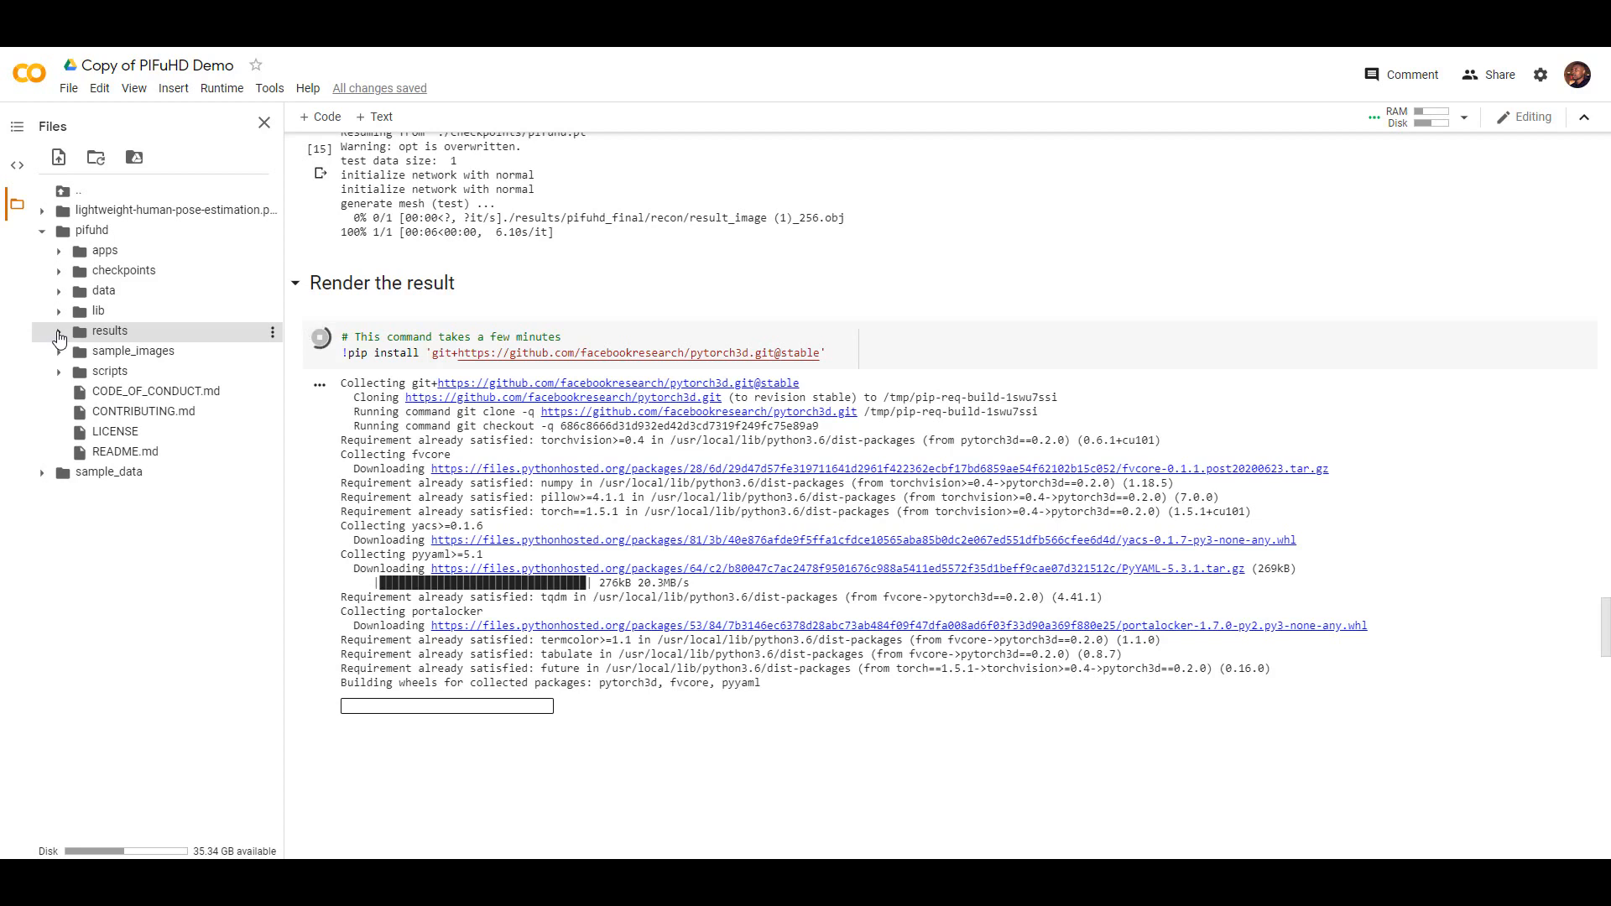
Download result_image (1)_256.obj from results > pifuhd_final > recon
left_click(60, 331)
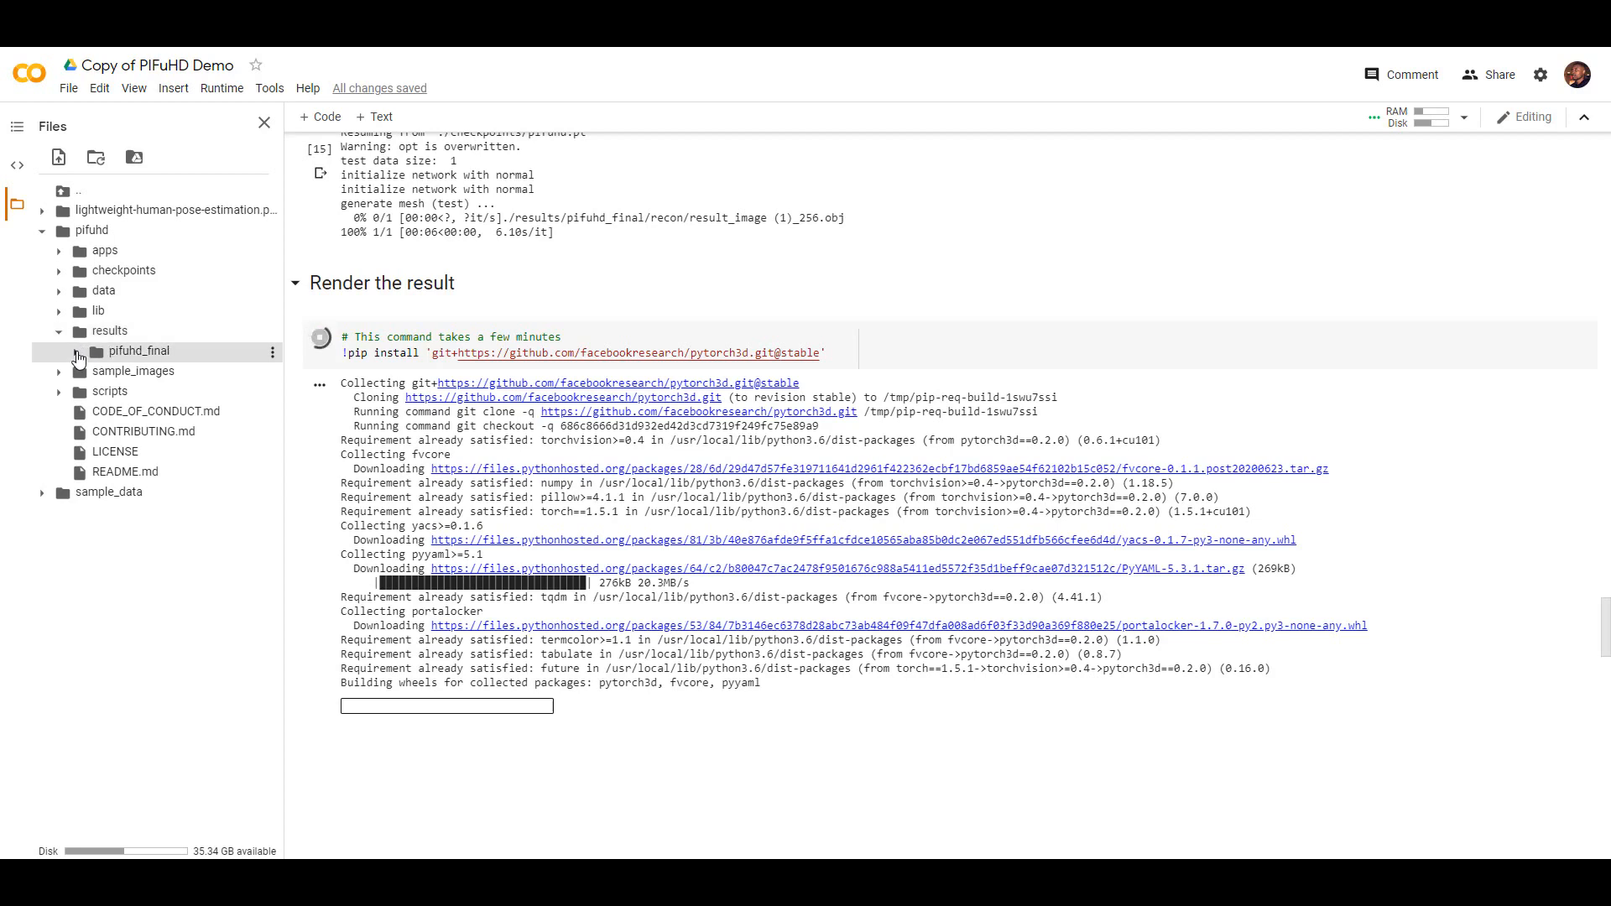
left_click(75, 351)
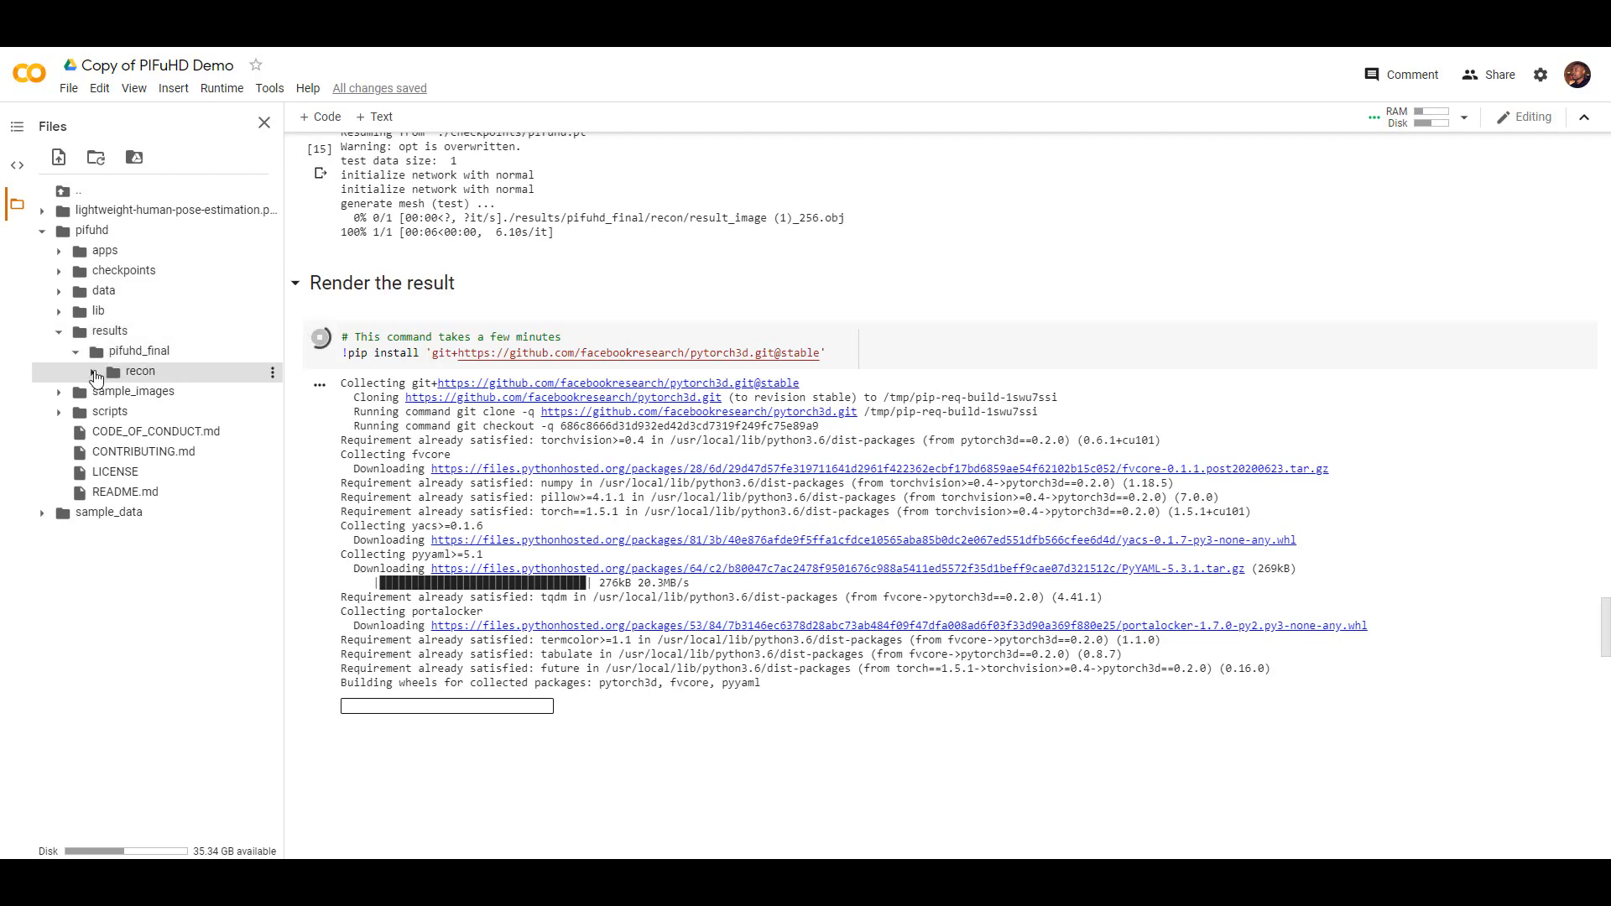
left_click(93, 371)
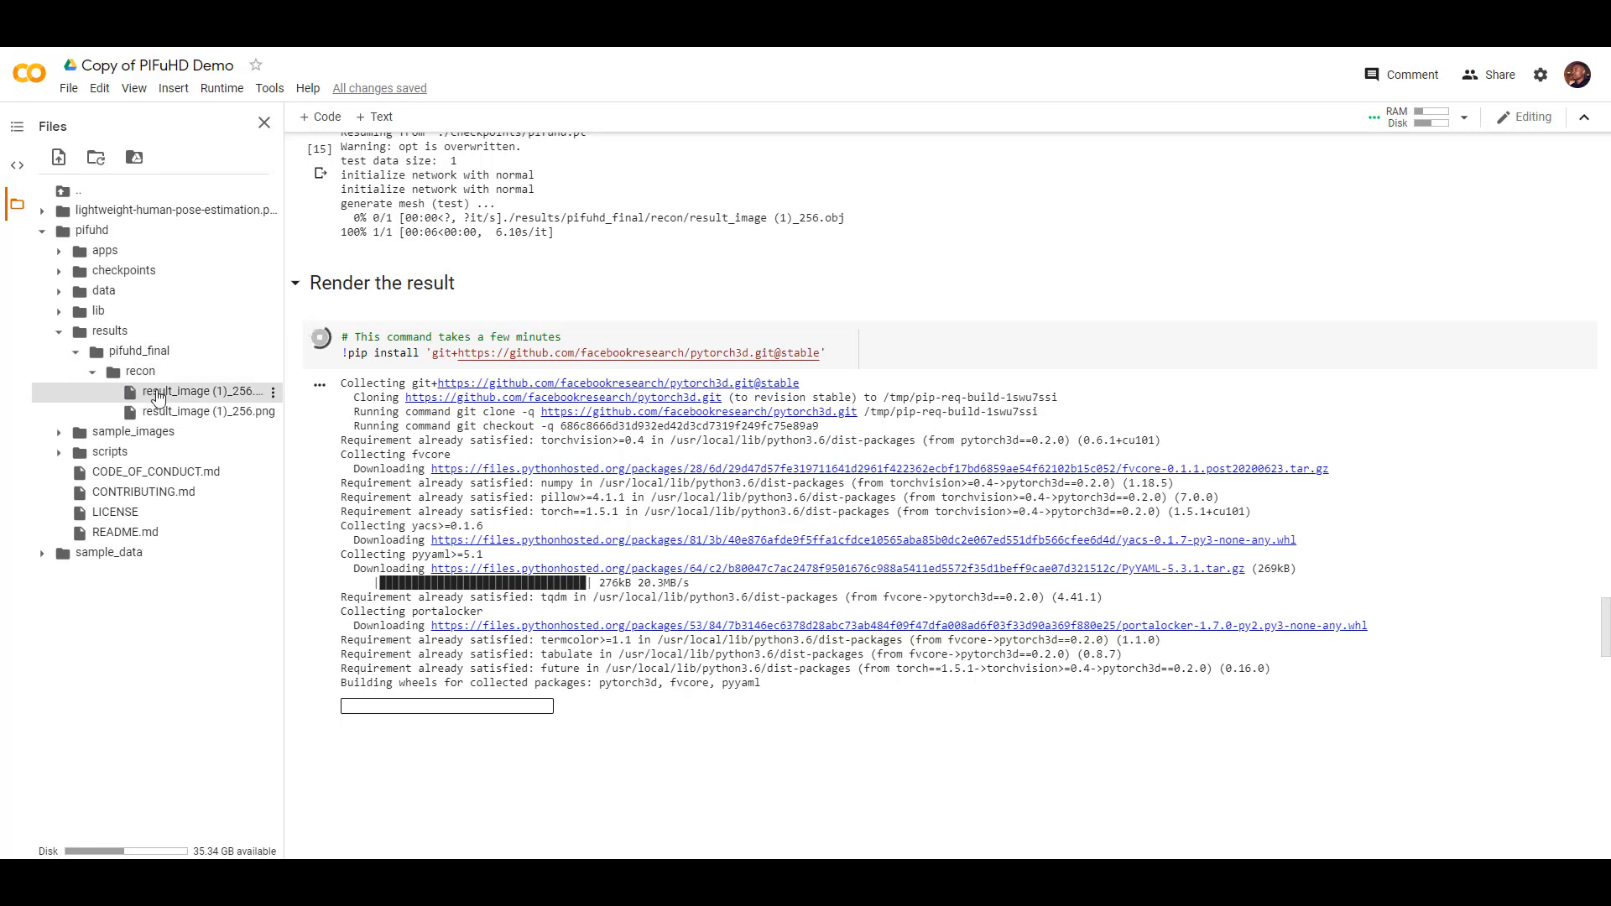
mouse_move(196, 395)
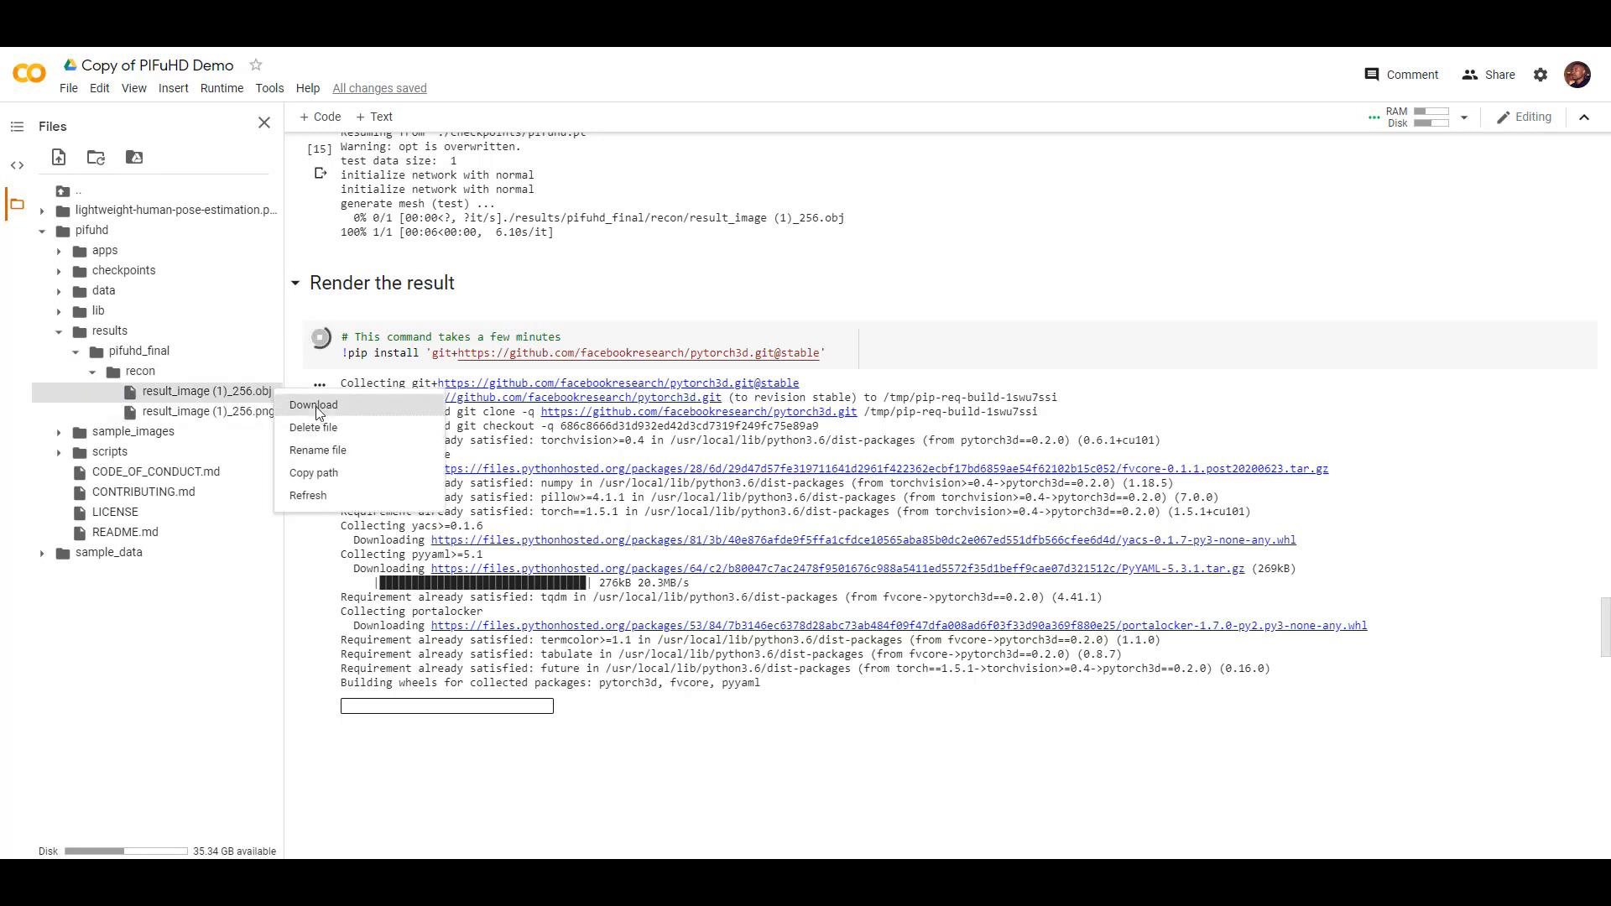
left_click(316, 404)
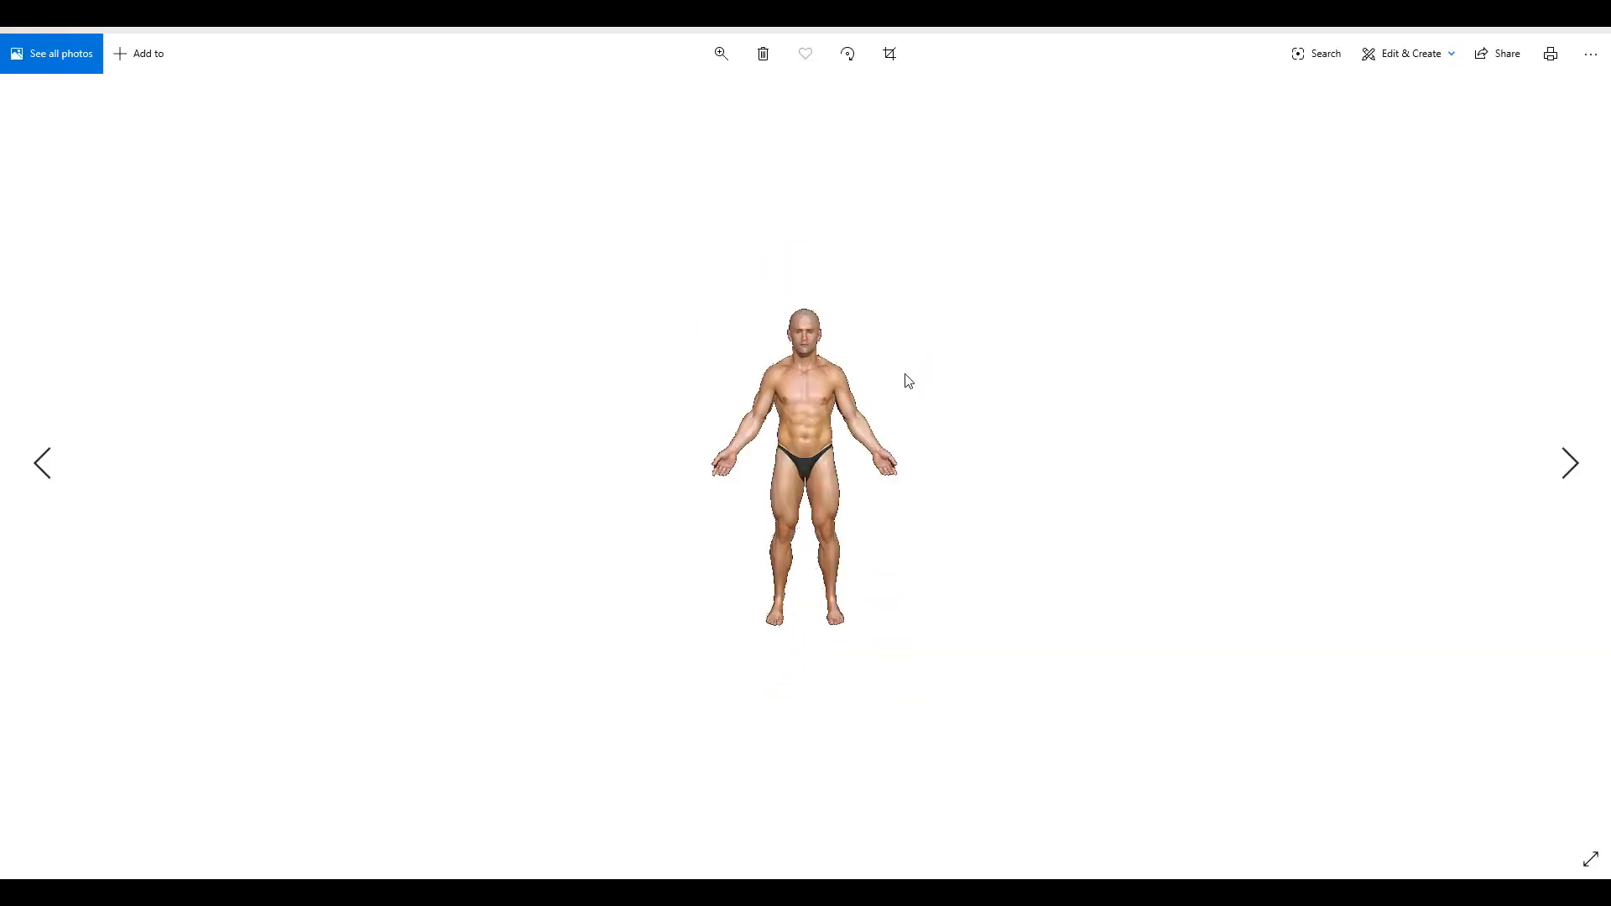
View the original standing-man photo in Microsoft Photos to compare with the mesh
left_click(720, 54)
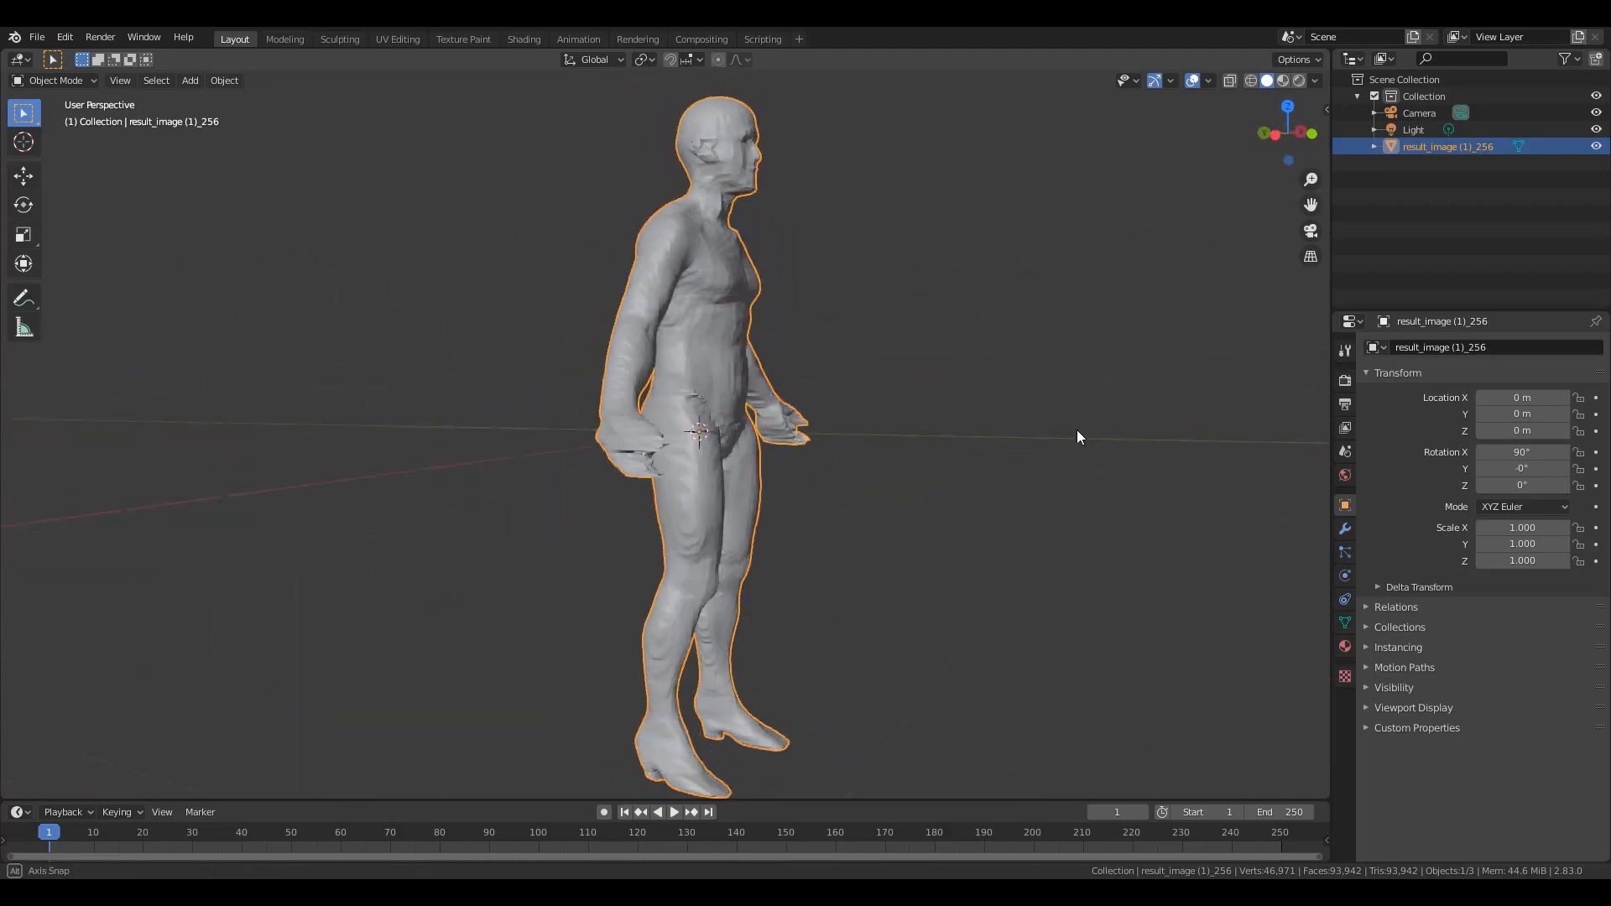
Import the PIFuHD OBJ and sculpt corrections on the legs, feet and thighs
left_click(56, 80)
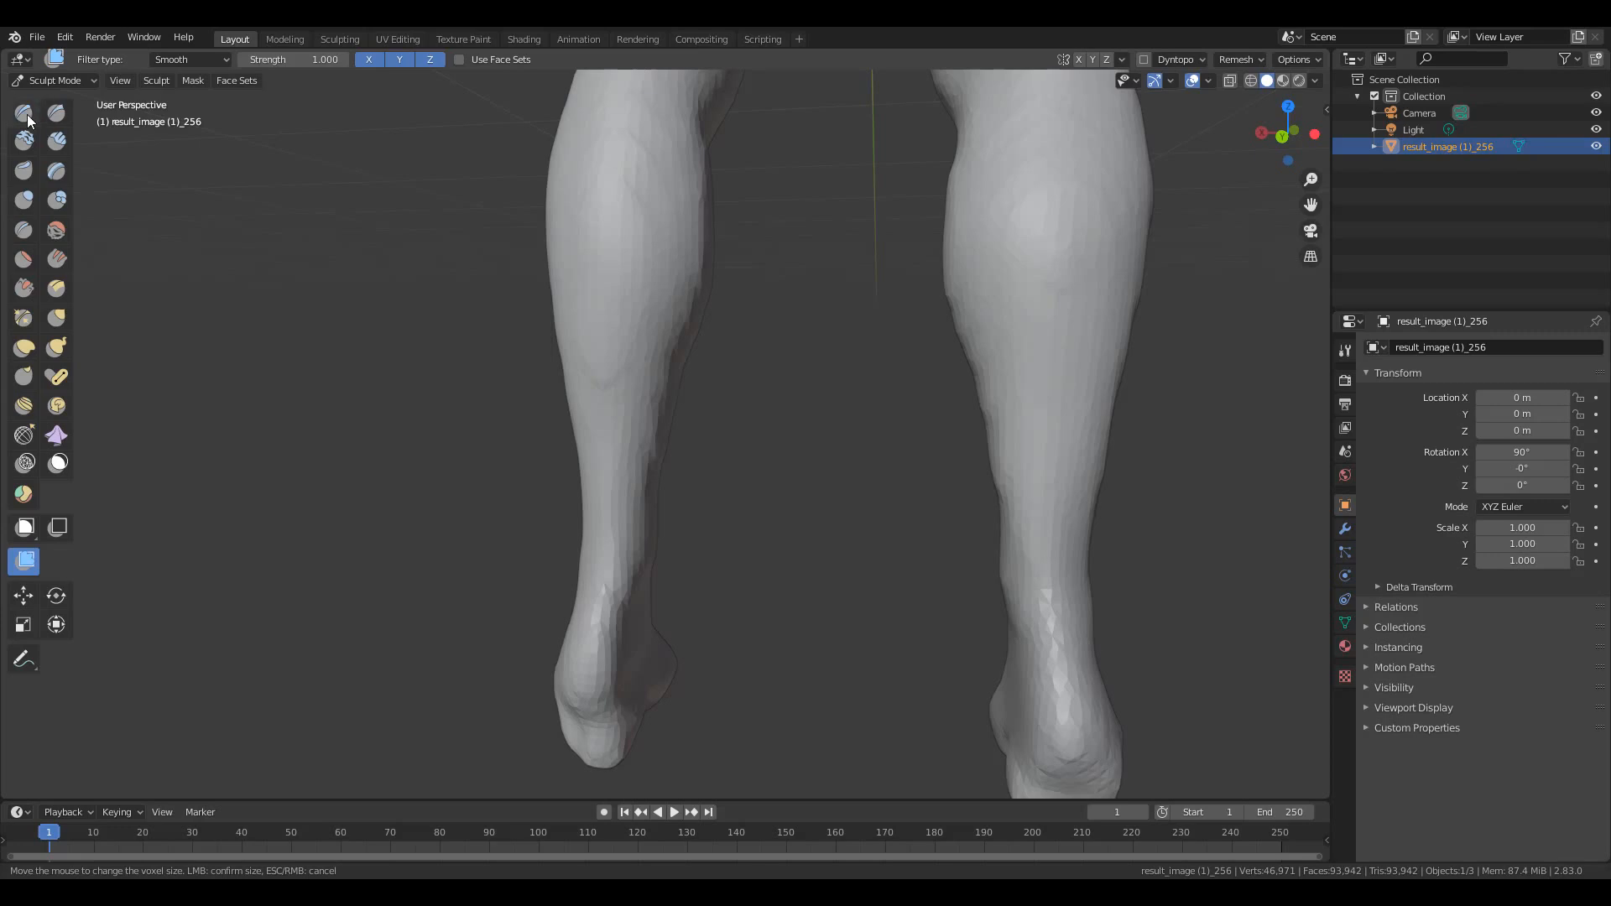
left_click(23, 112)
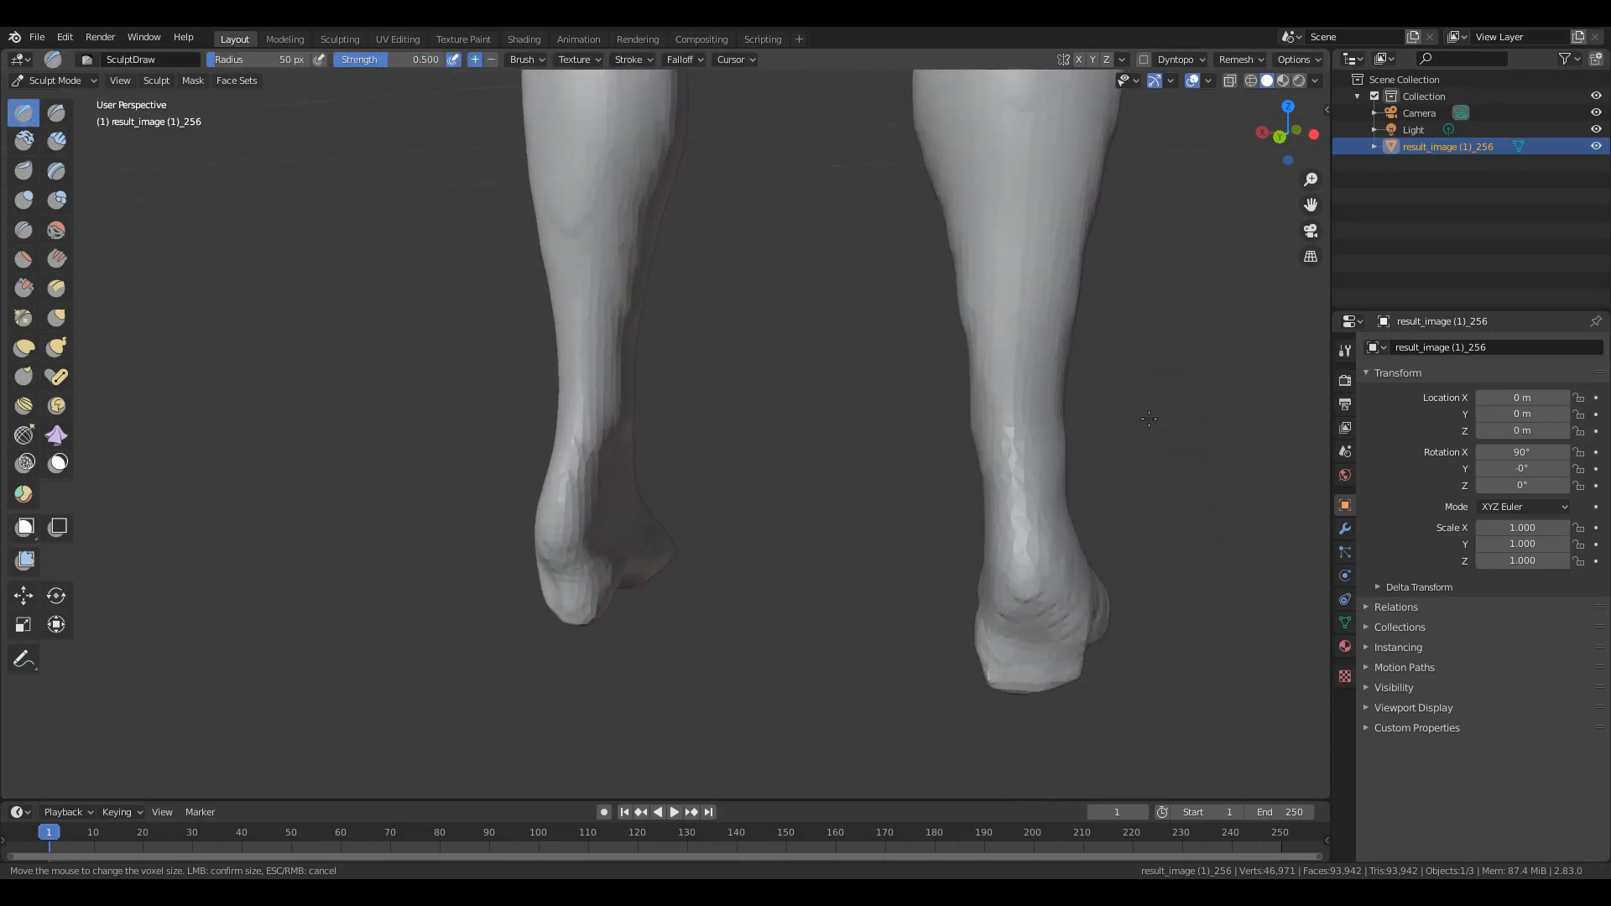
mouse_move(1082, 64)
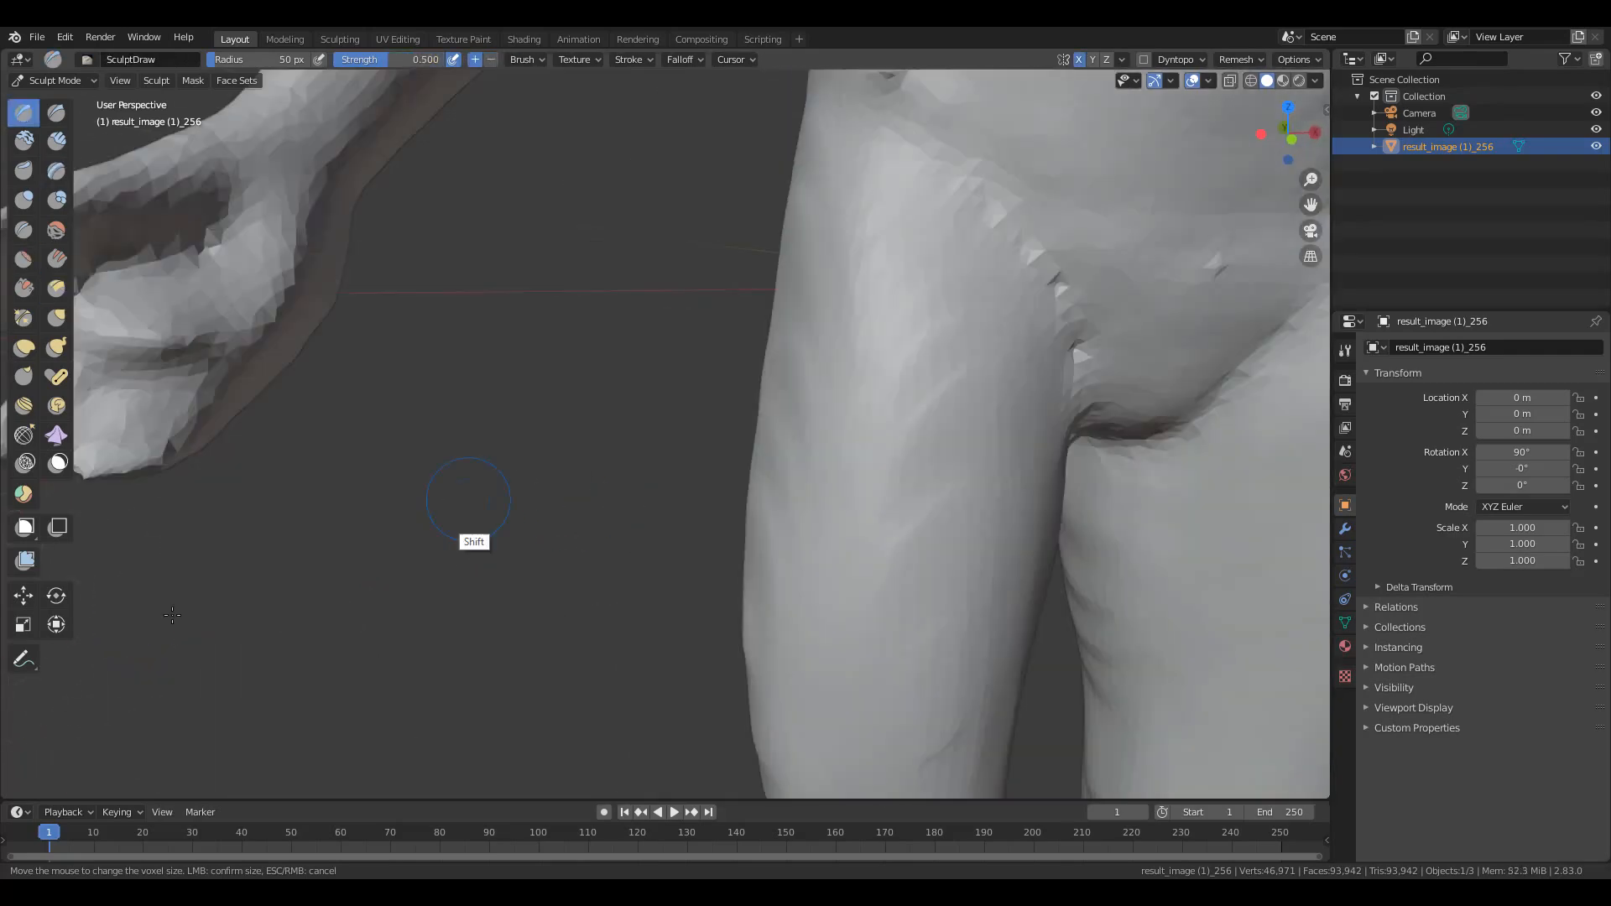
mouse_move(879, 548)
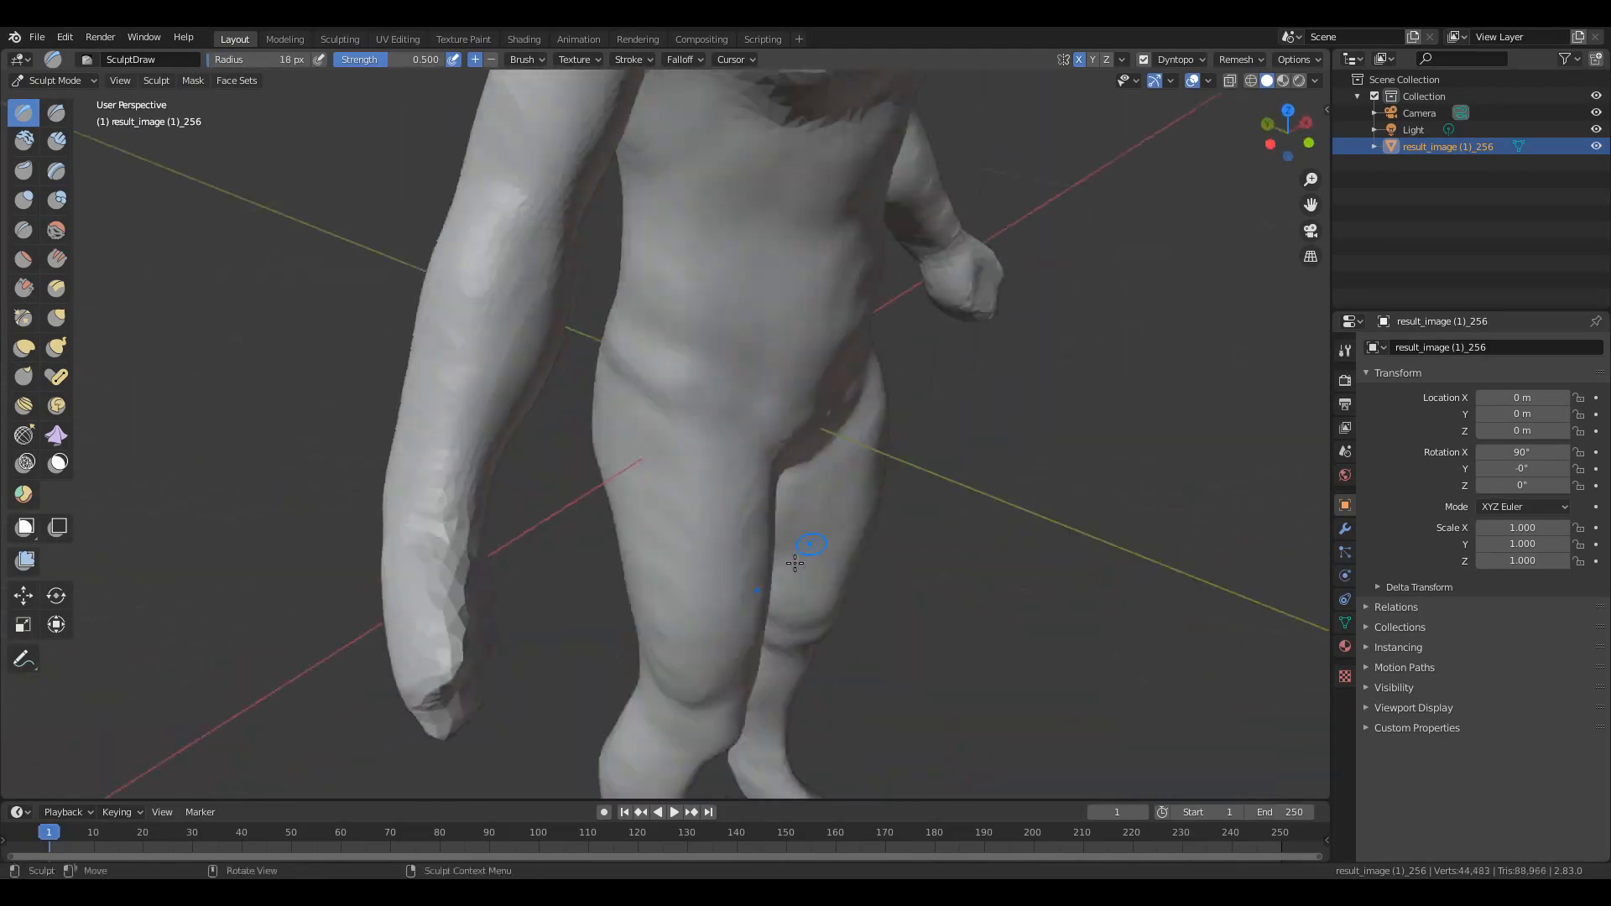
left_click(1395, 346)
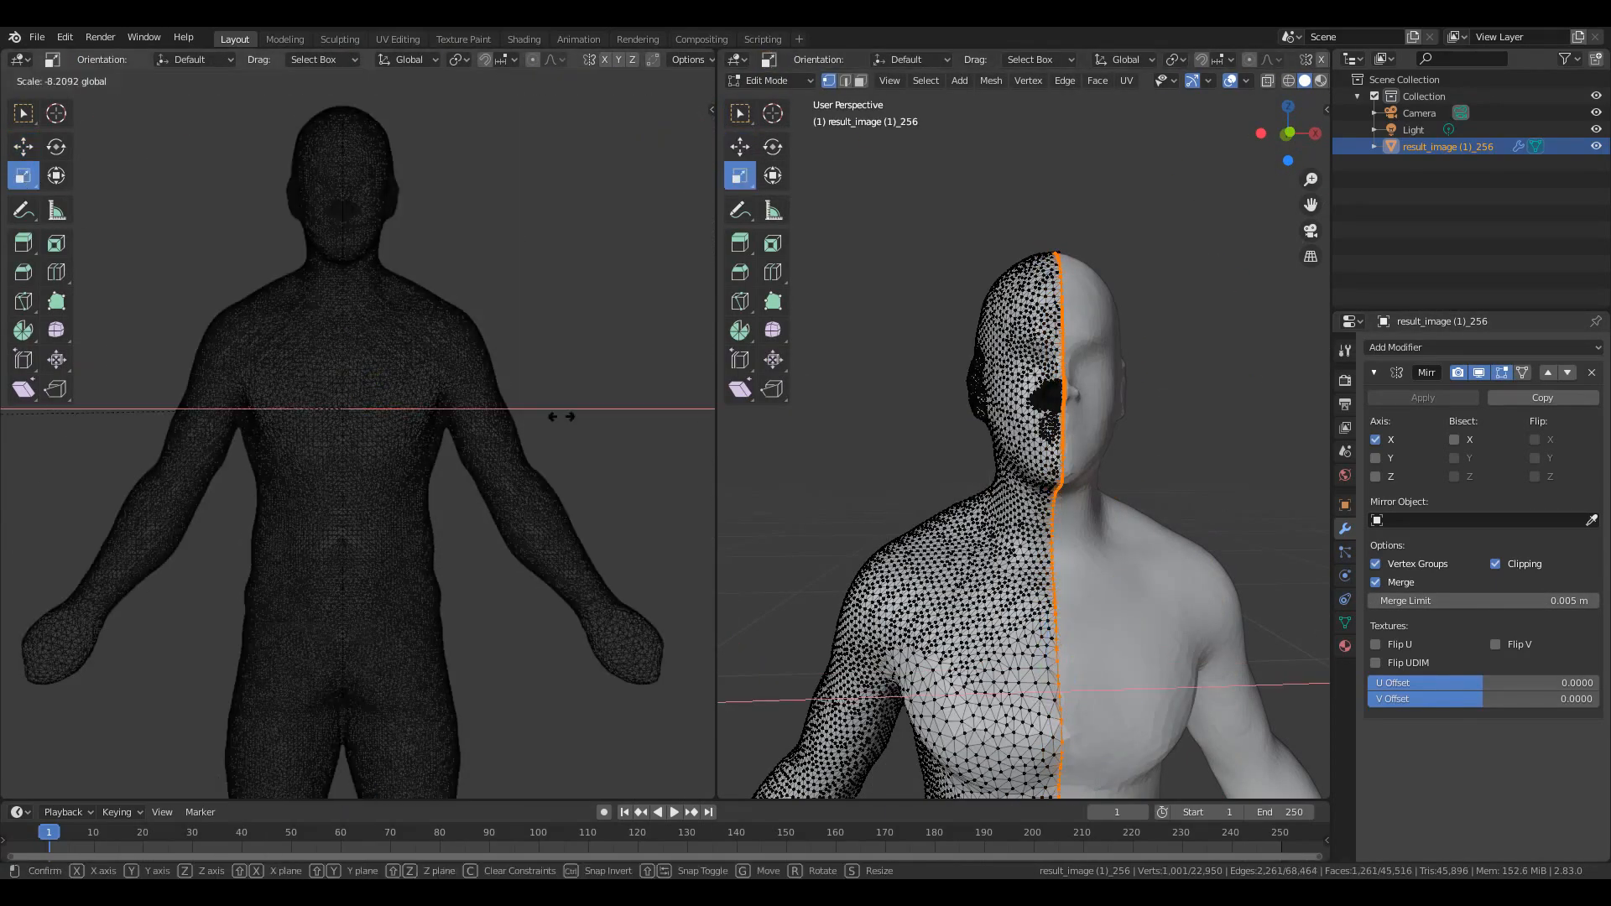
Enter Edit Mode and apply the X-axis Mirror modifier to the body mesh
key("Tab")
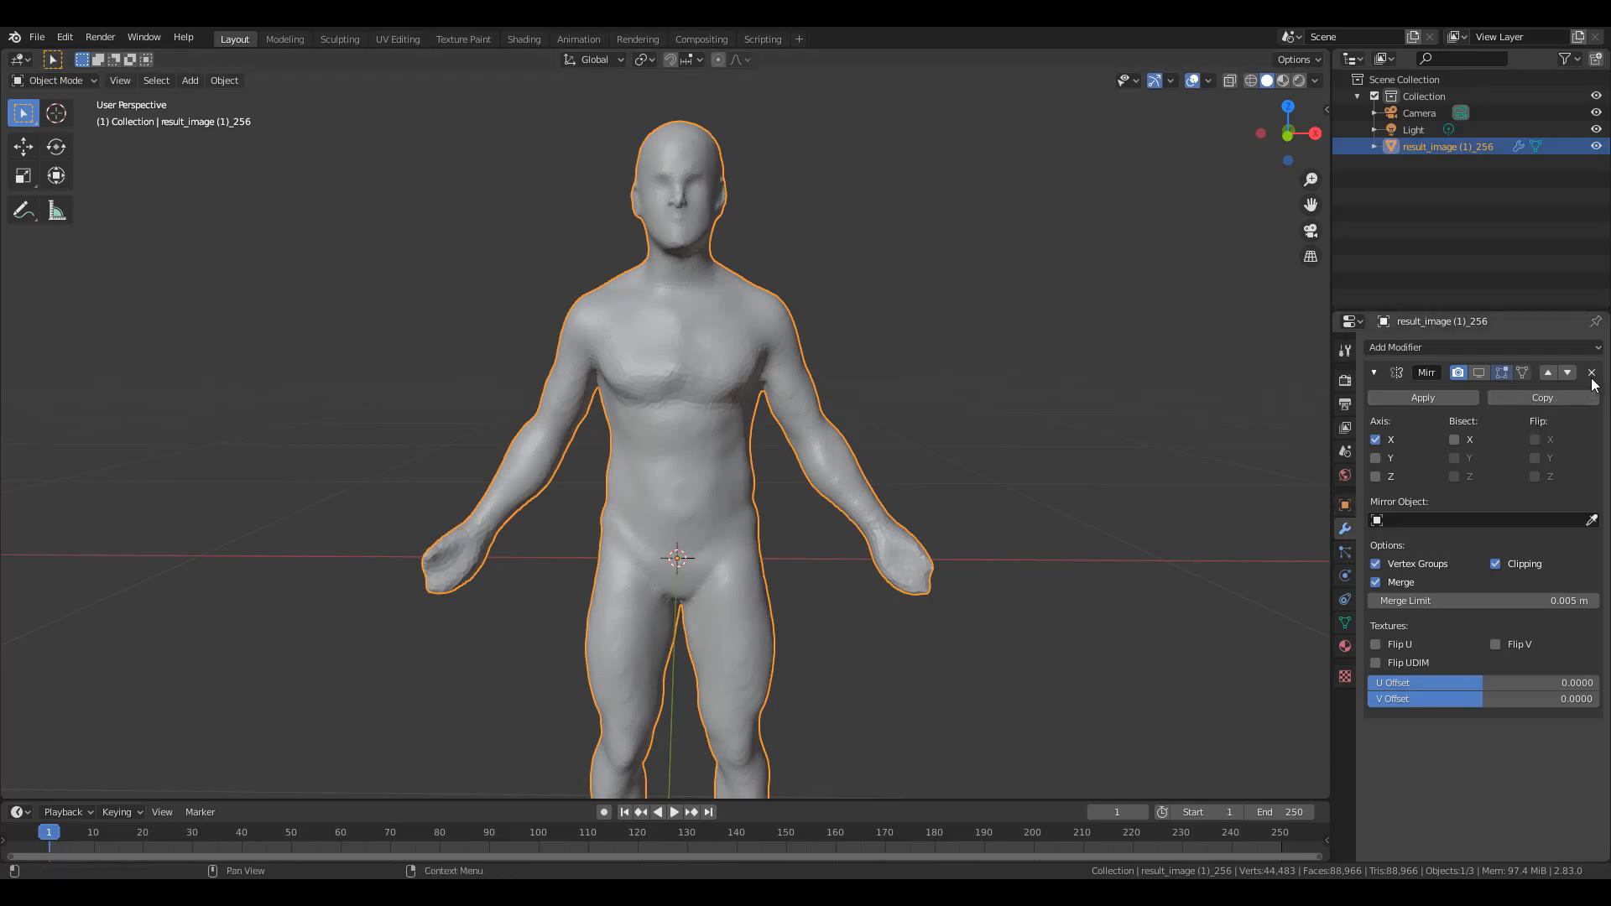
left_click(1592, 372)
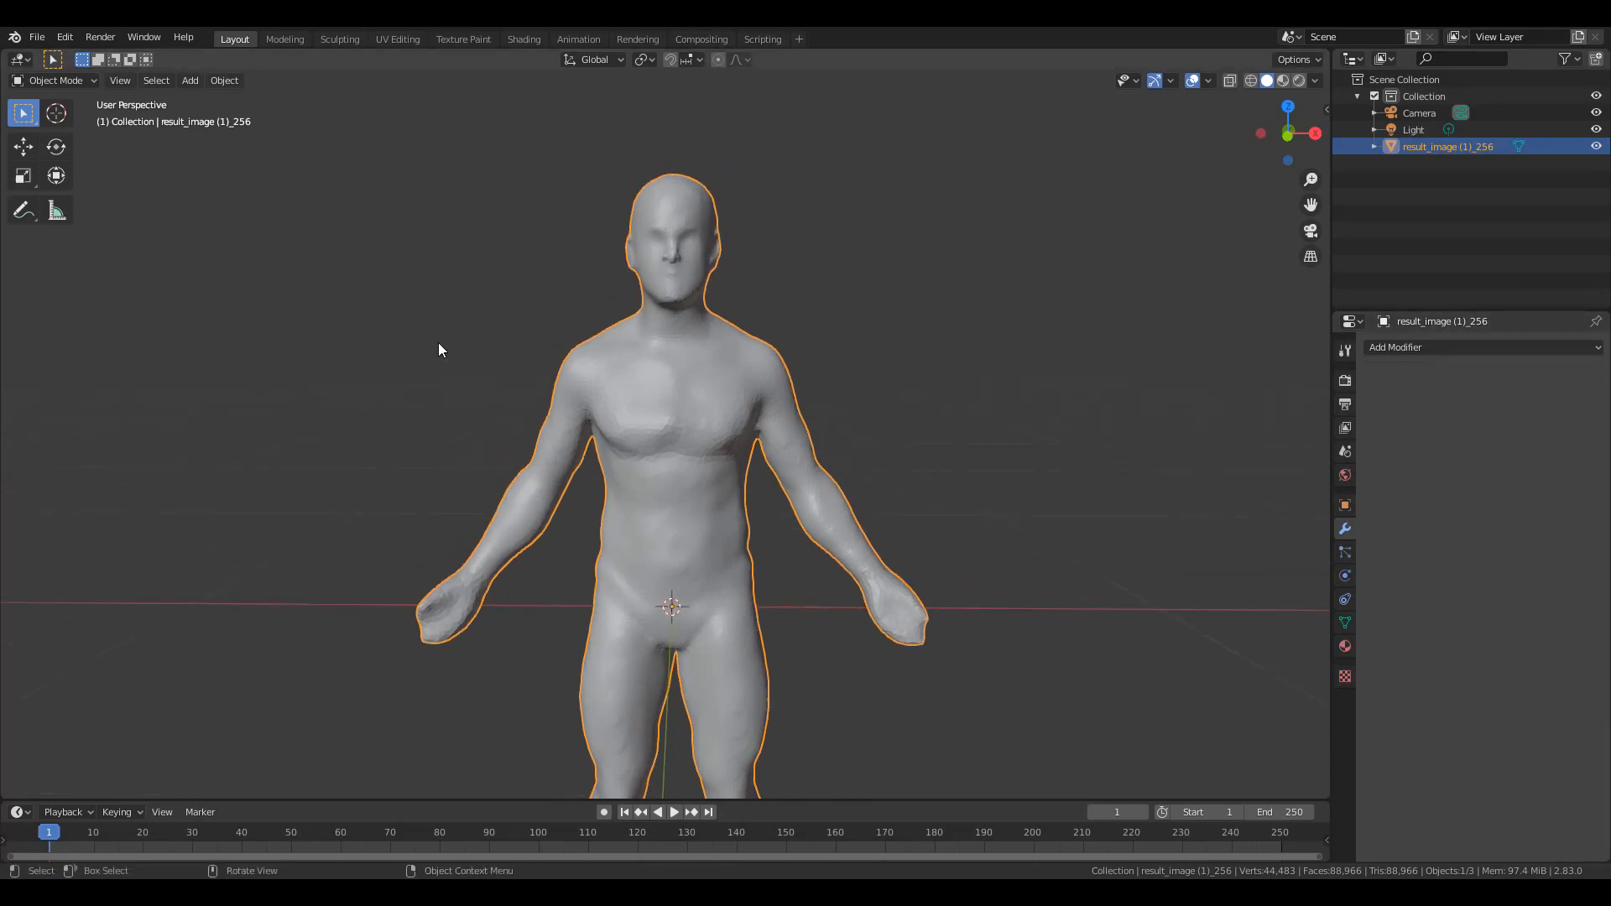
left_click(36, 36)
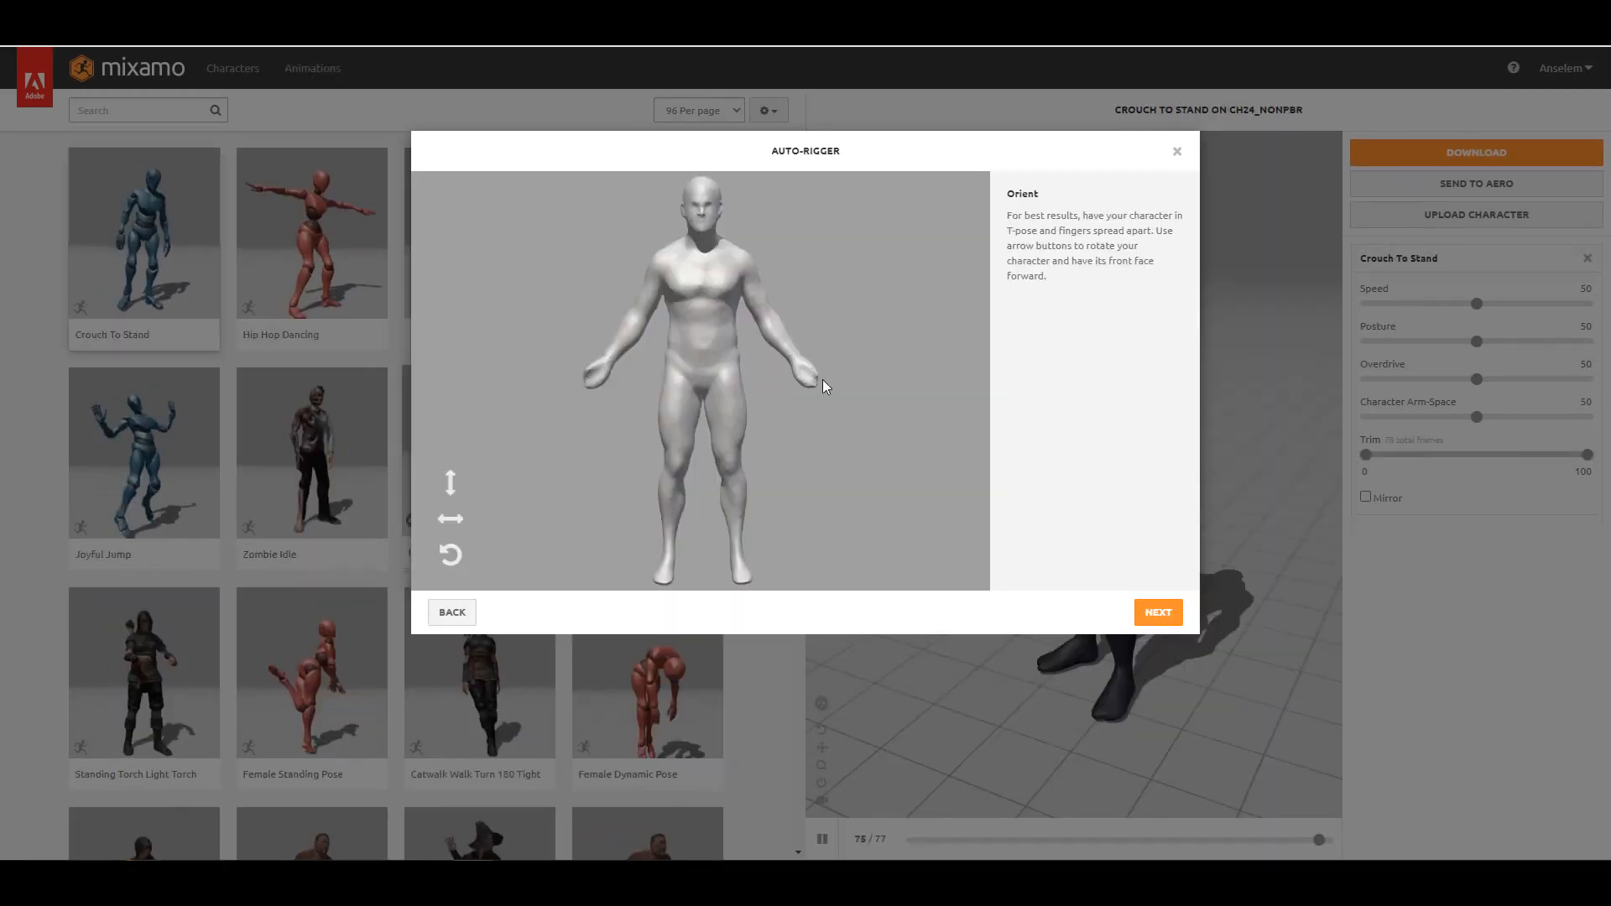
Place the chin, wrist, elbow, knee and groin markers, toggling symmetry, and finish uploading
left_click(1156, 612)
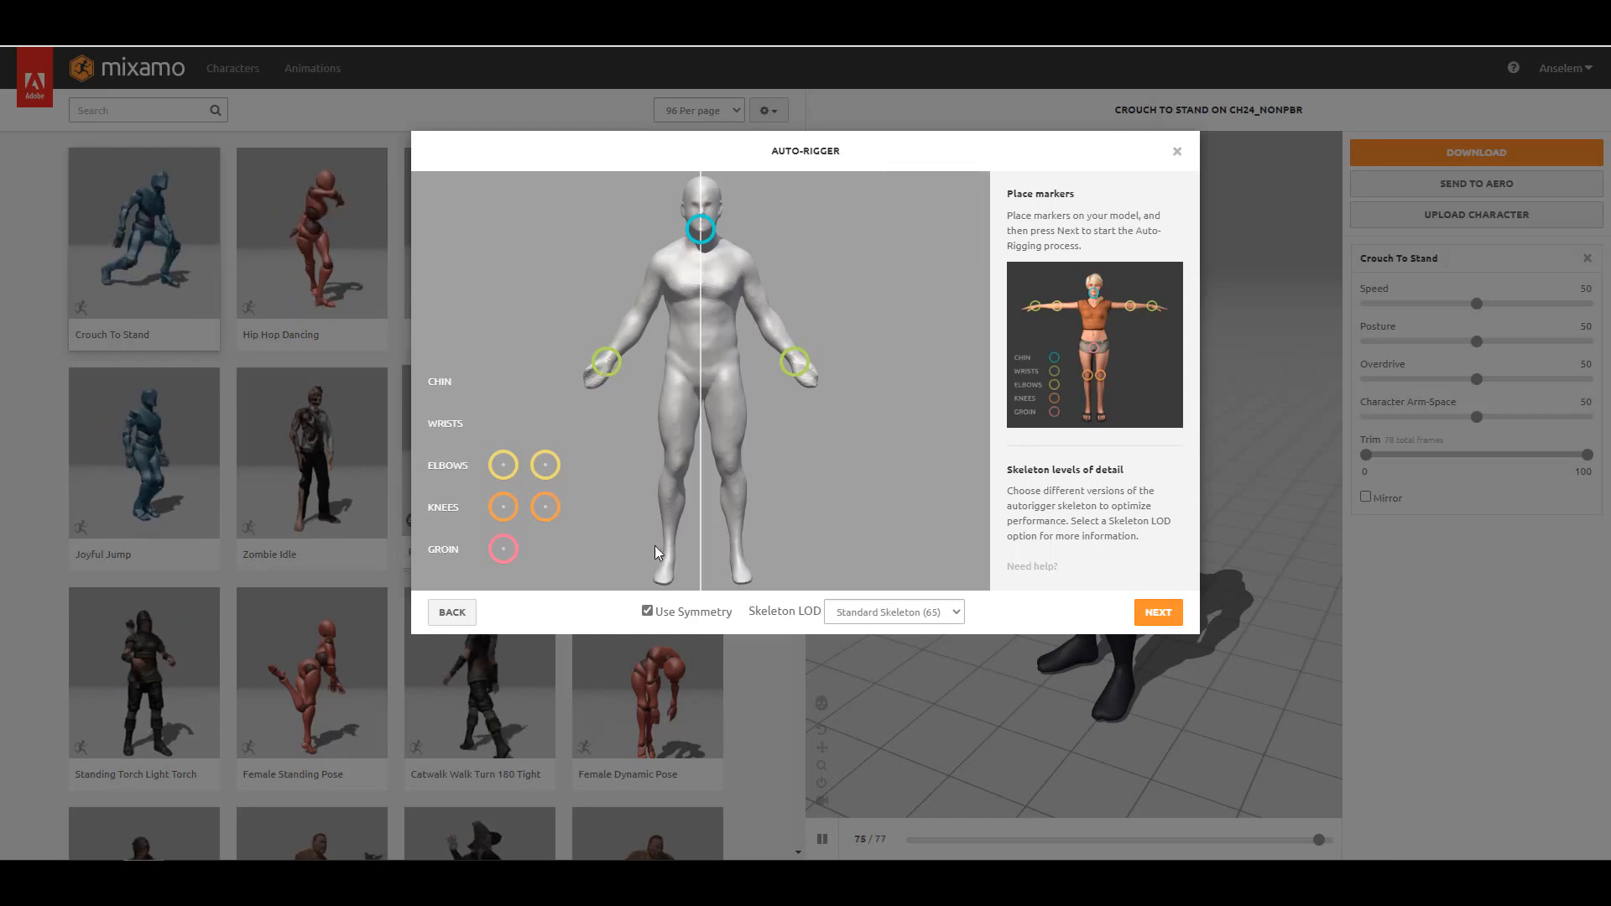
left_click(647, 610)
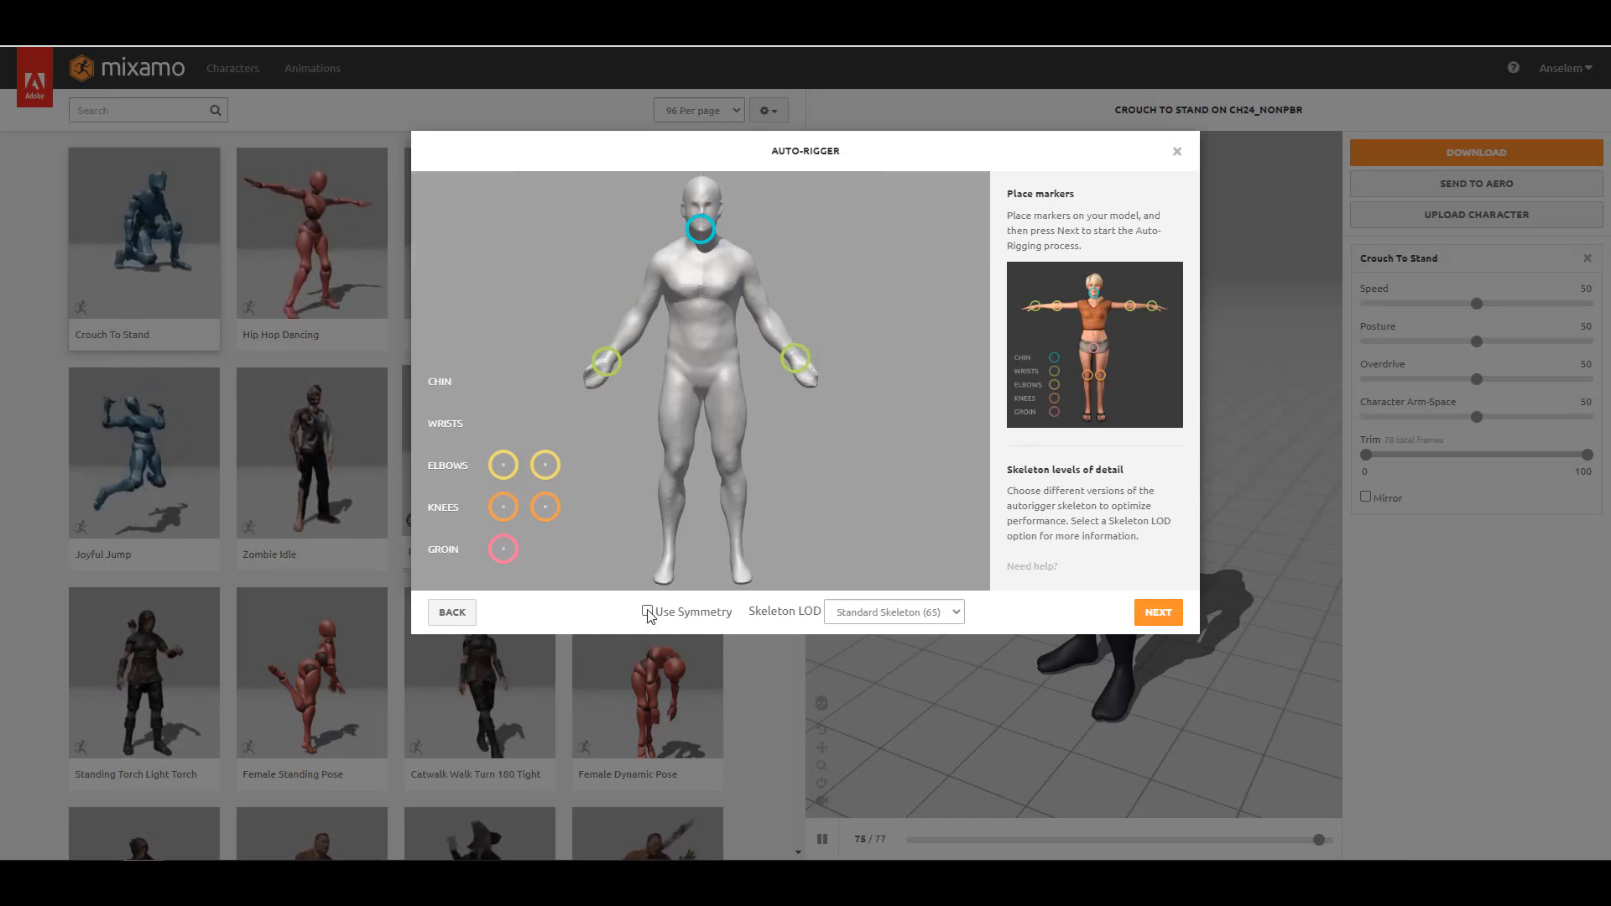
left_click(646, 612)
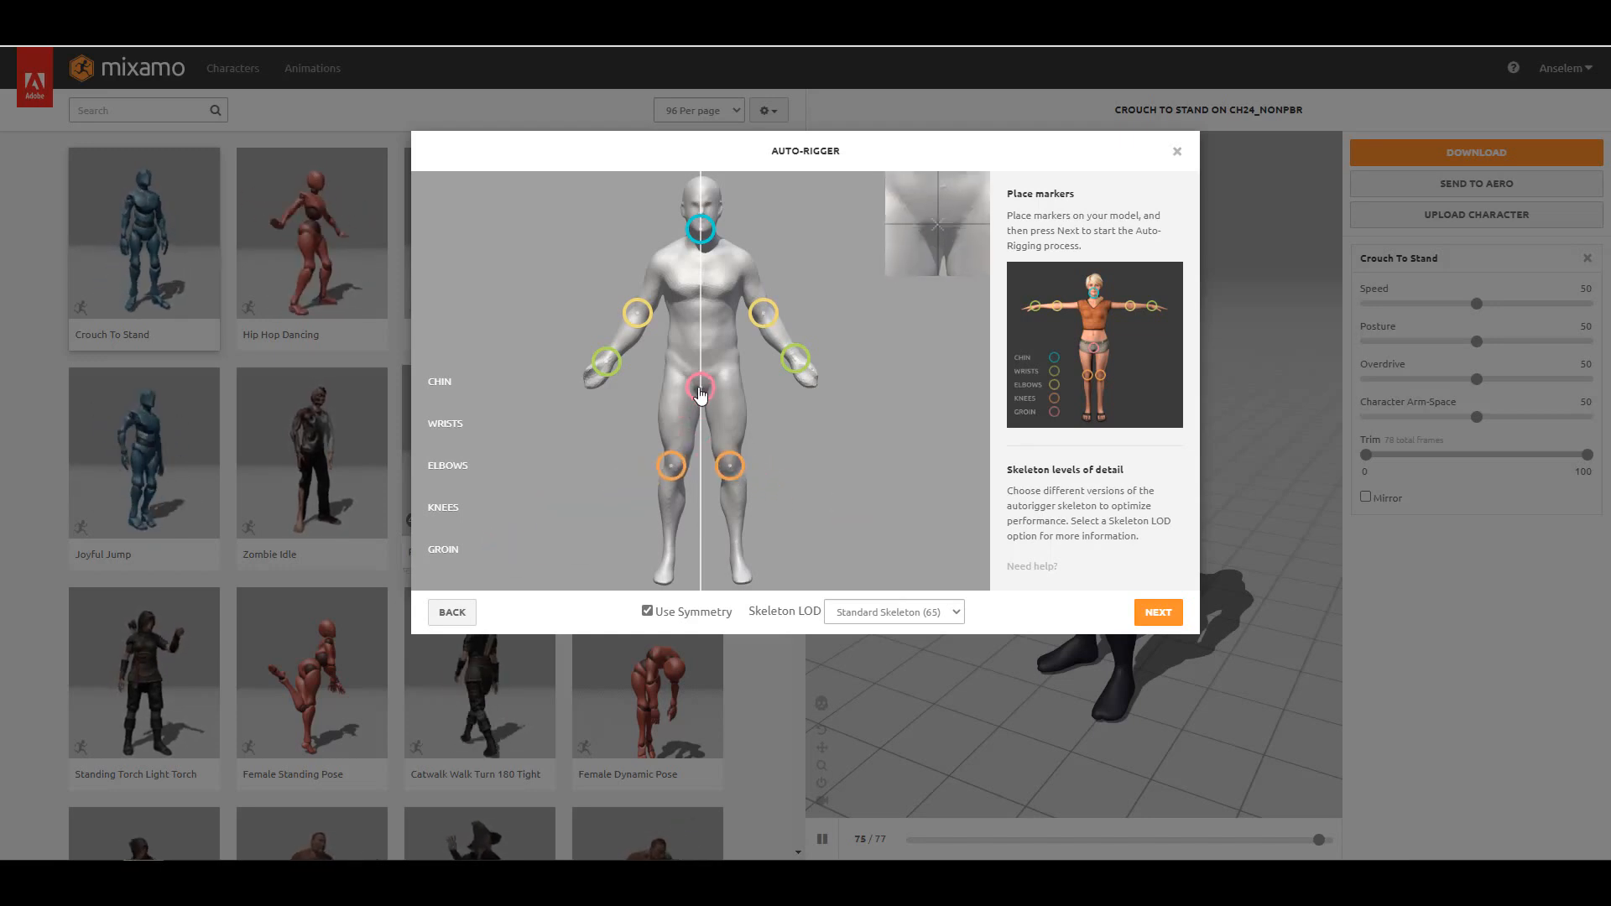
left_click(1157, 611)
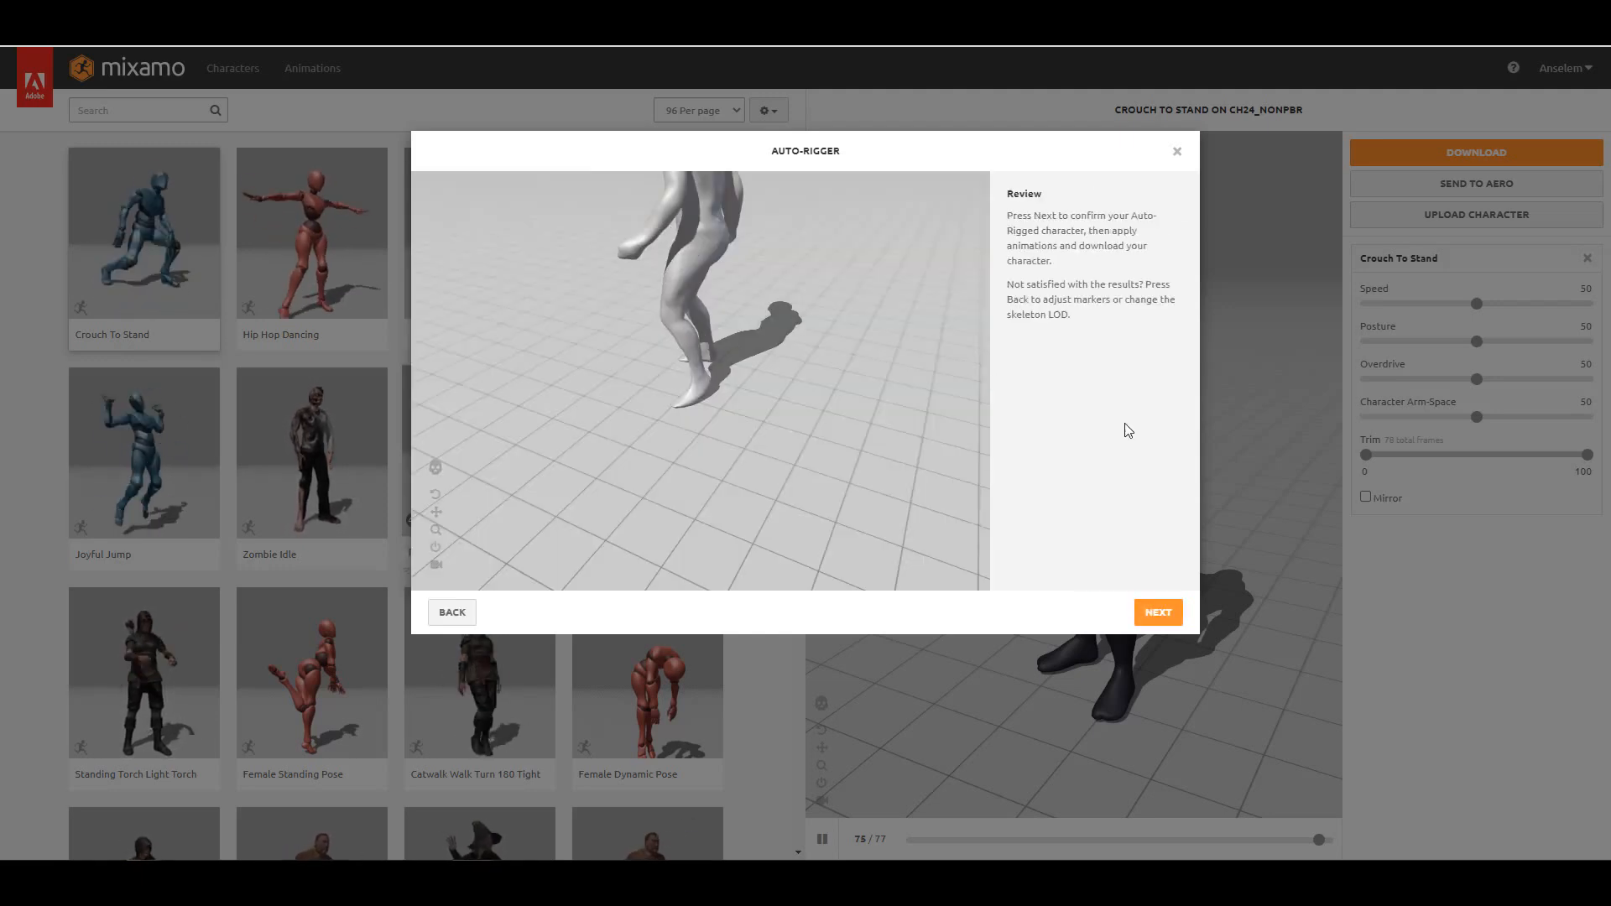
left_click(1157, 612)
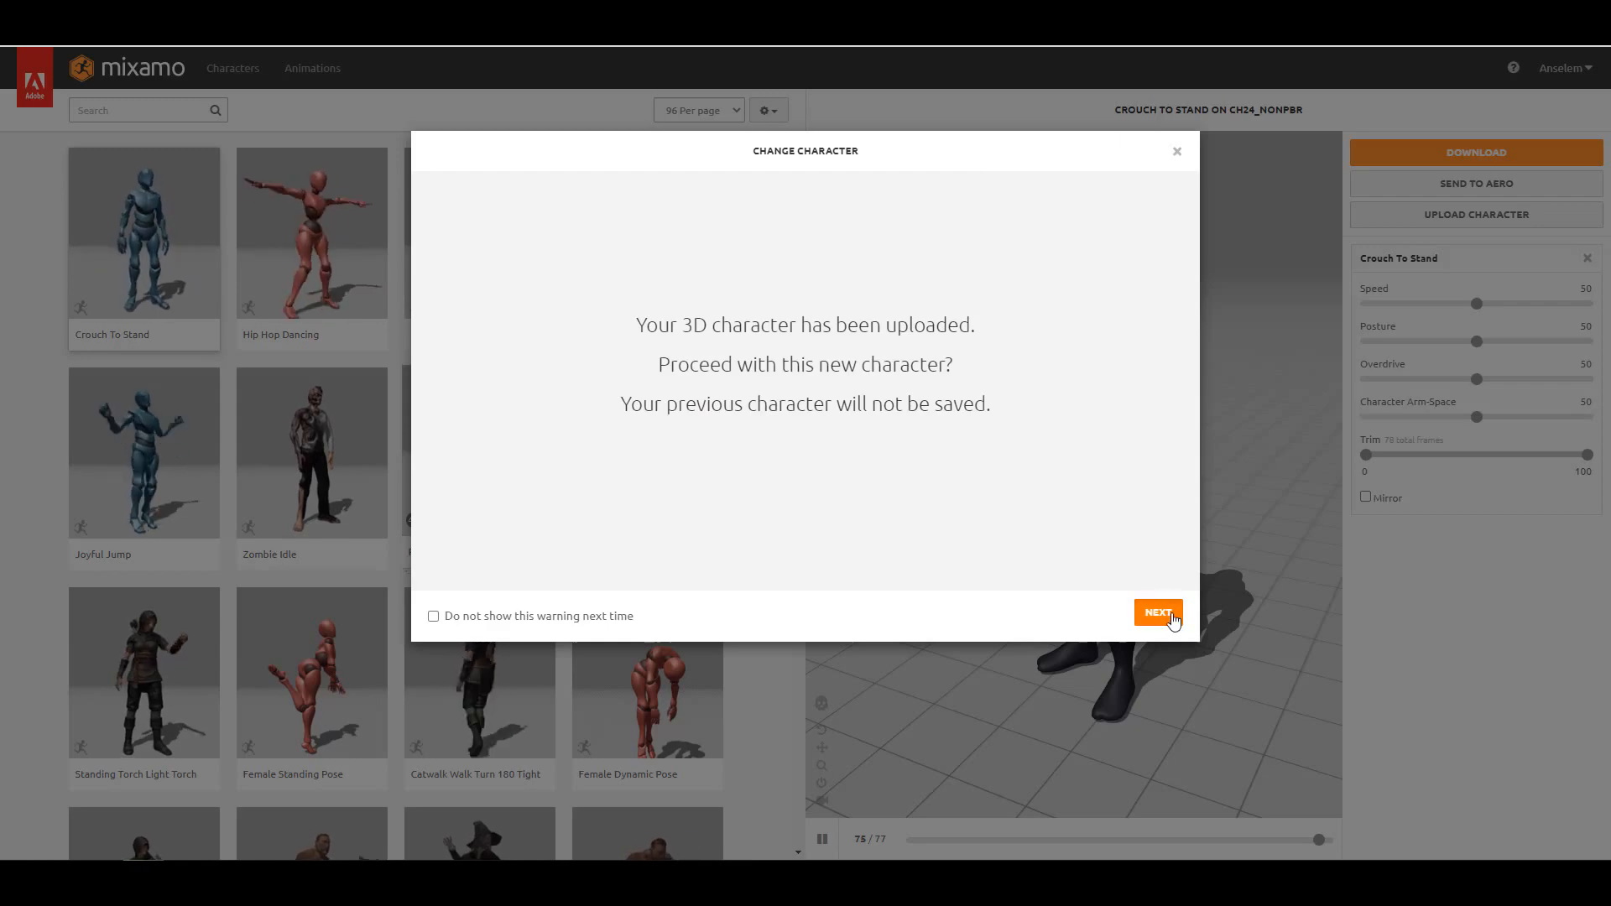
Proceed with the new character and search the animations for 'sit'
left_click(1158, 614)
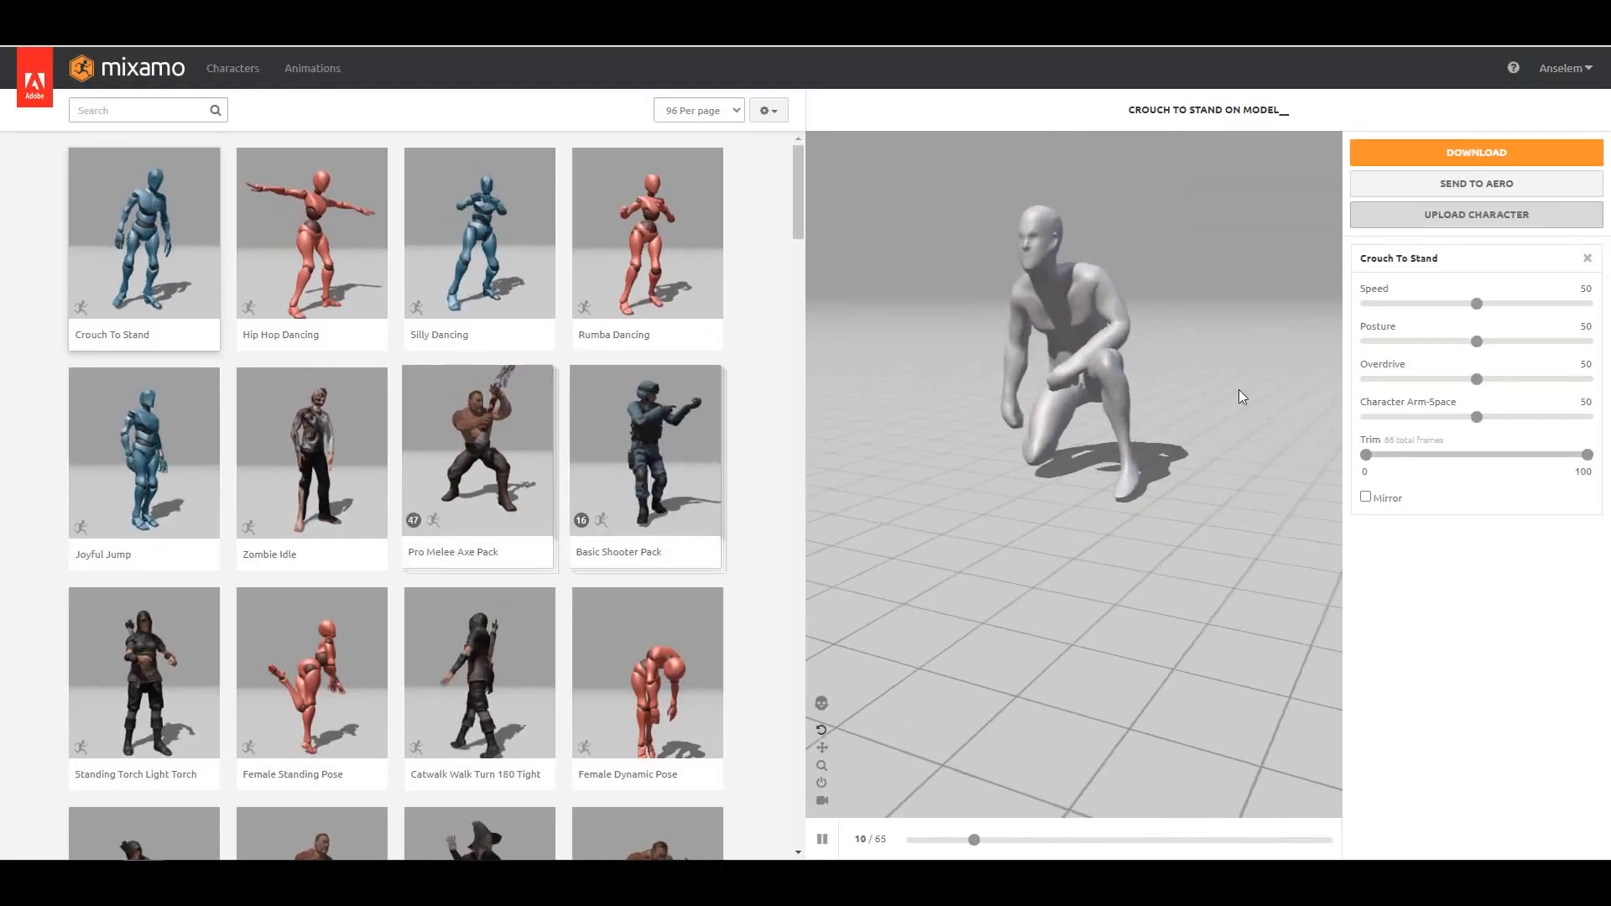
mouse_move(755, 584)
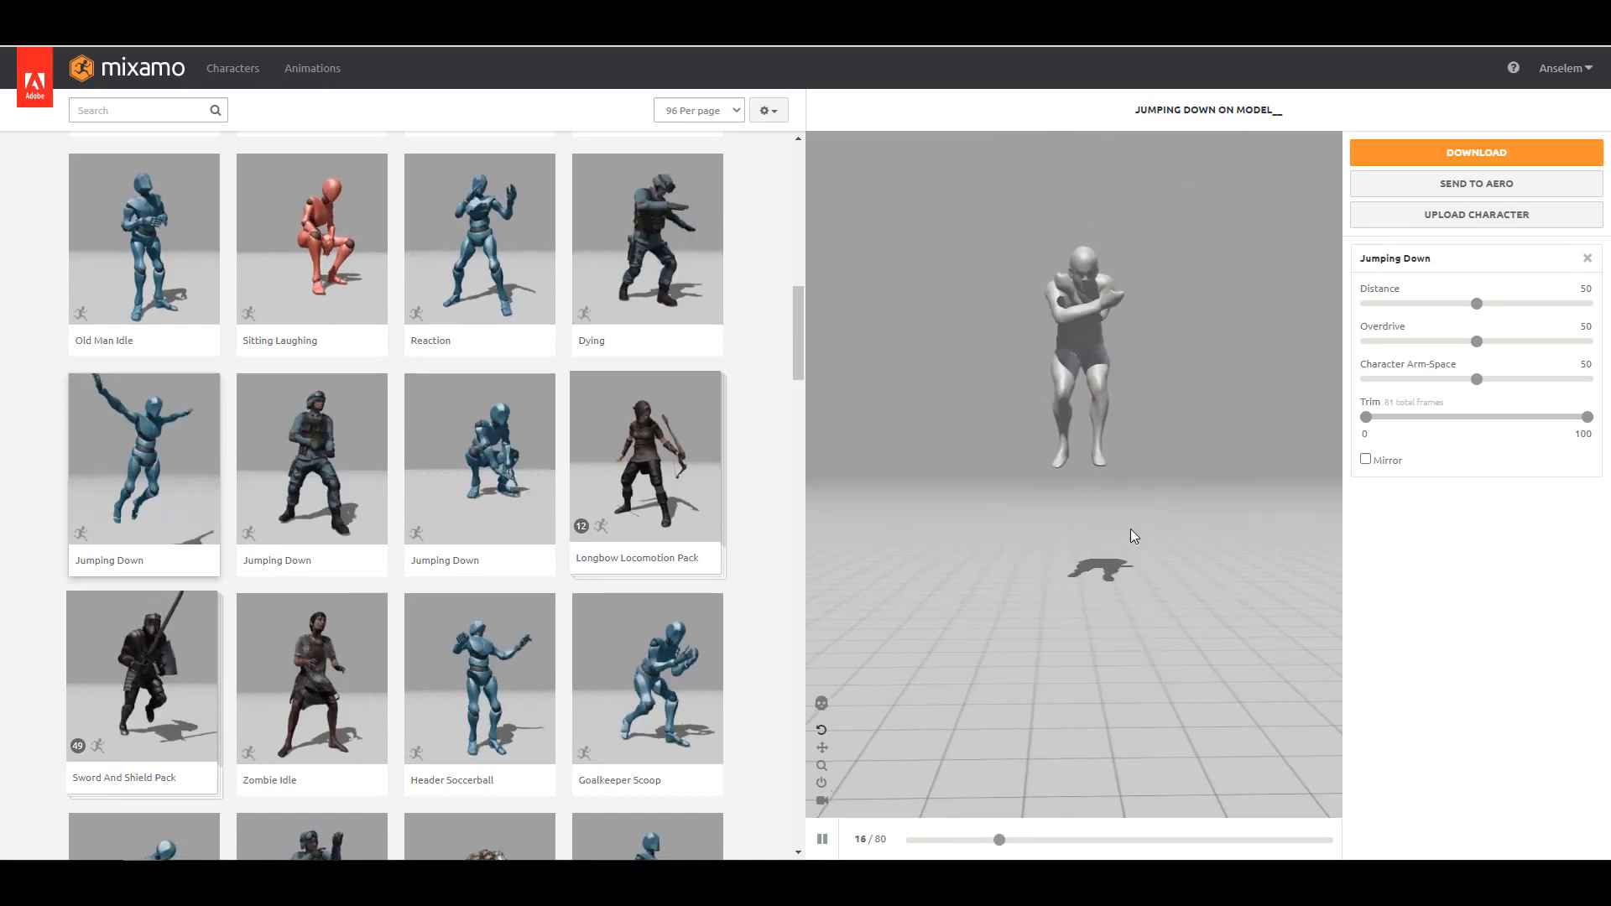
type("sit")
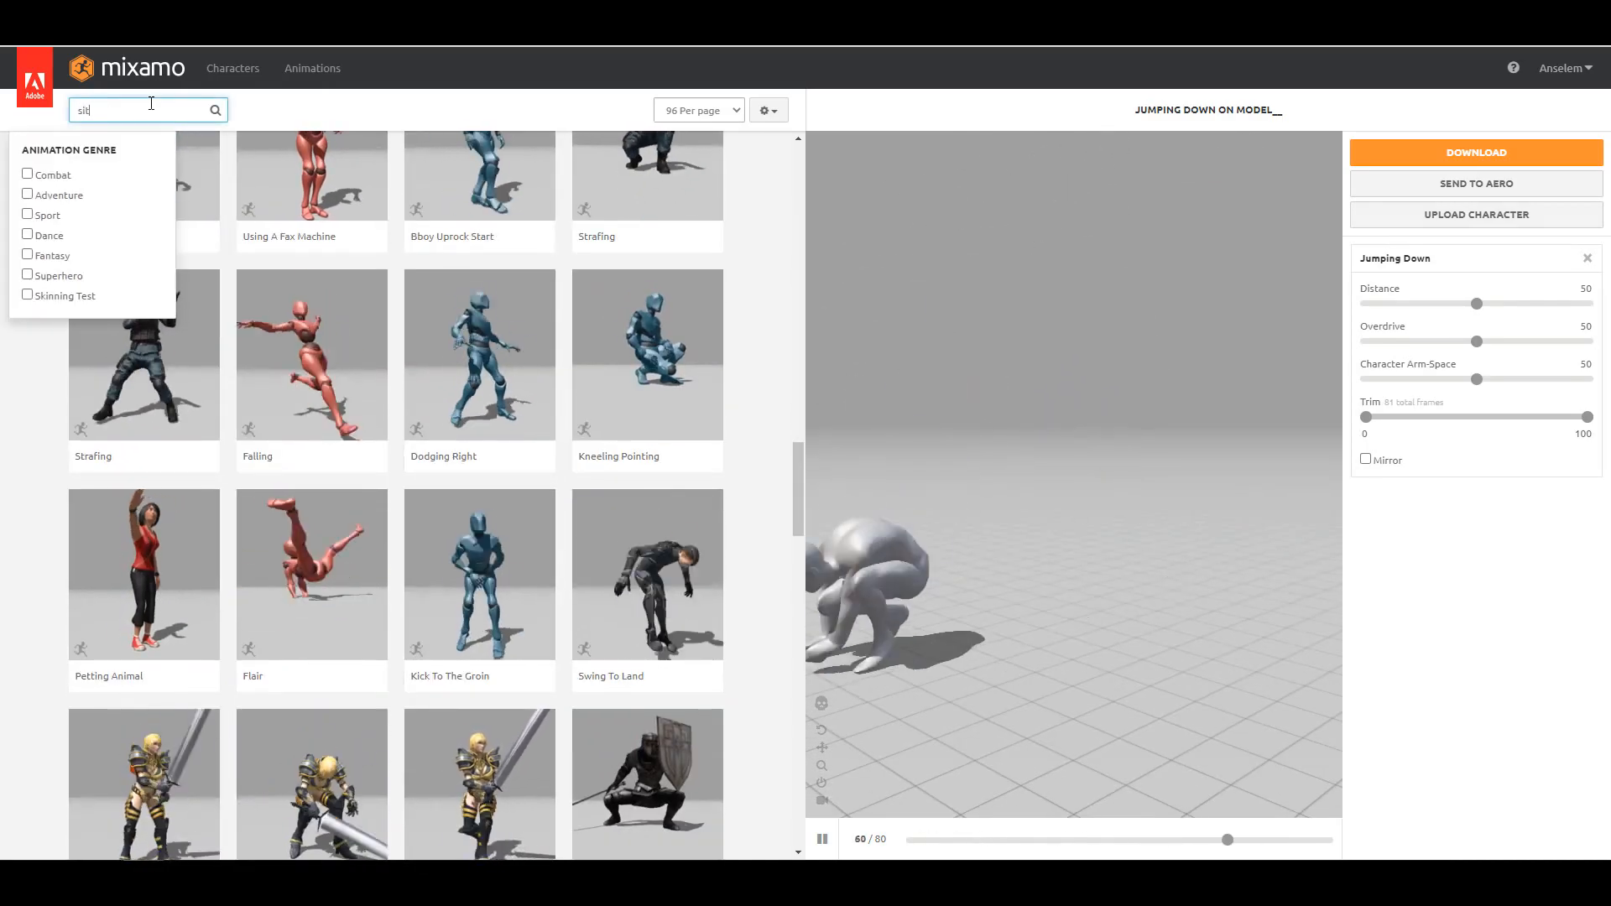
type("walking")
key("Return")
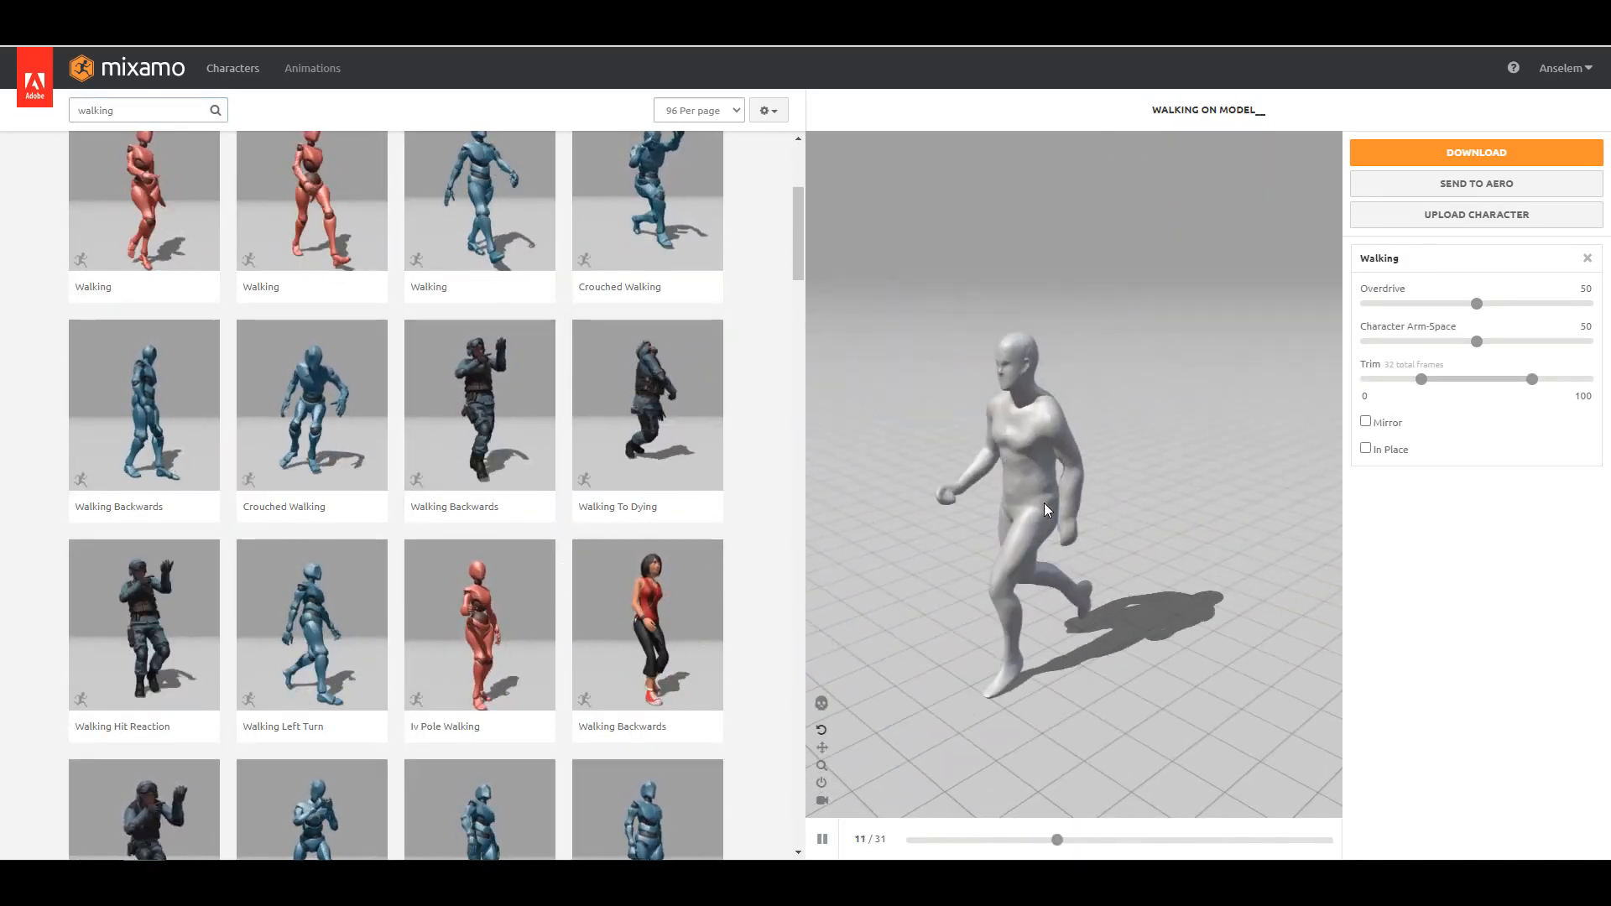
Preview Walking animation variants and download the chosen one as FBX with skin
left_click(143, 408)
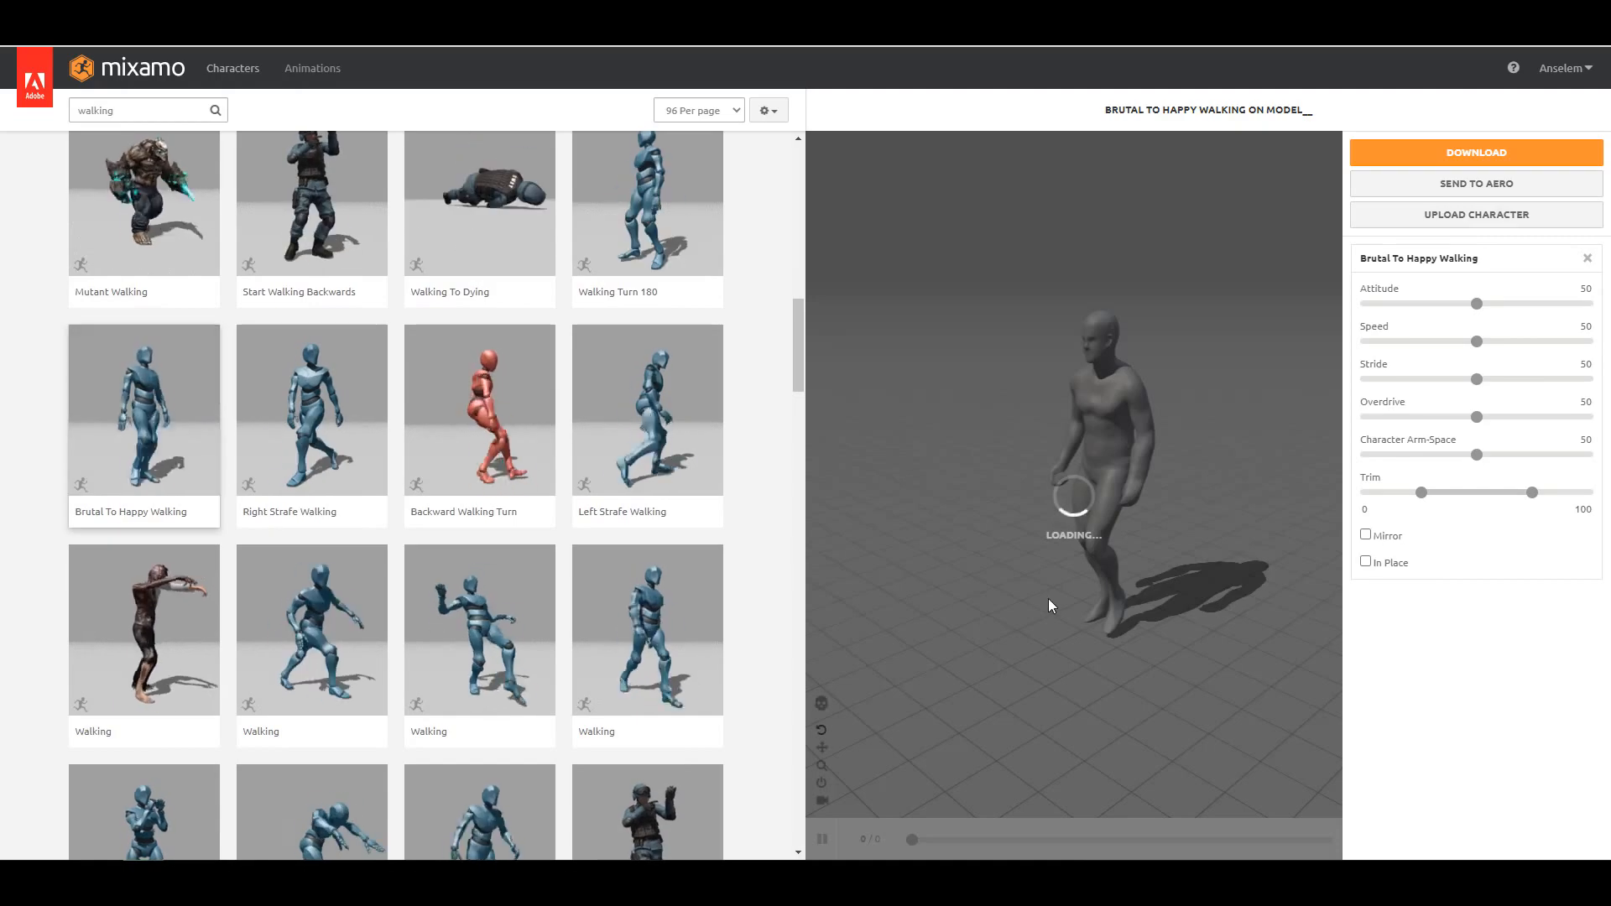
left_click(646, 628)
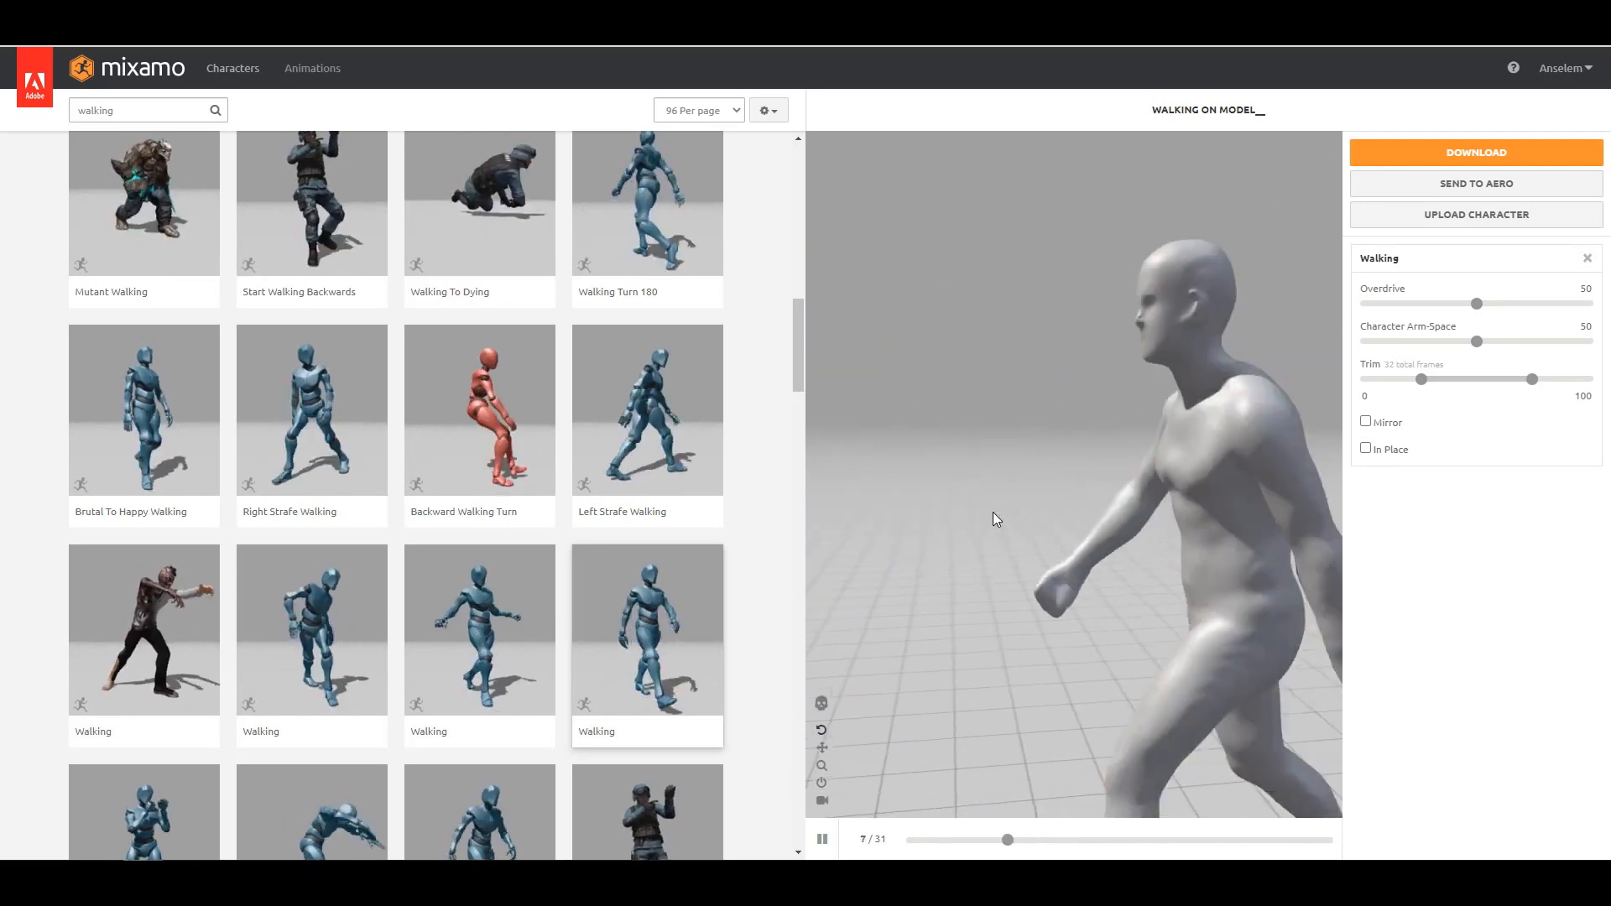
left_click(479, 629)
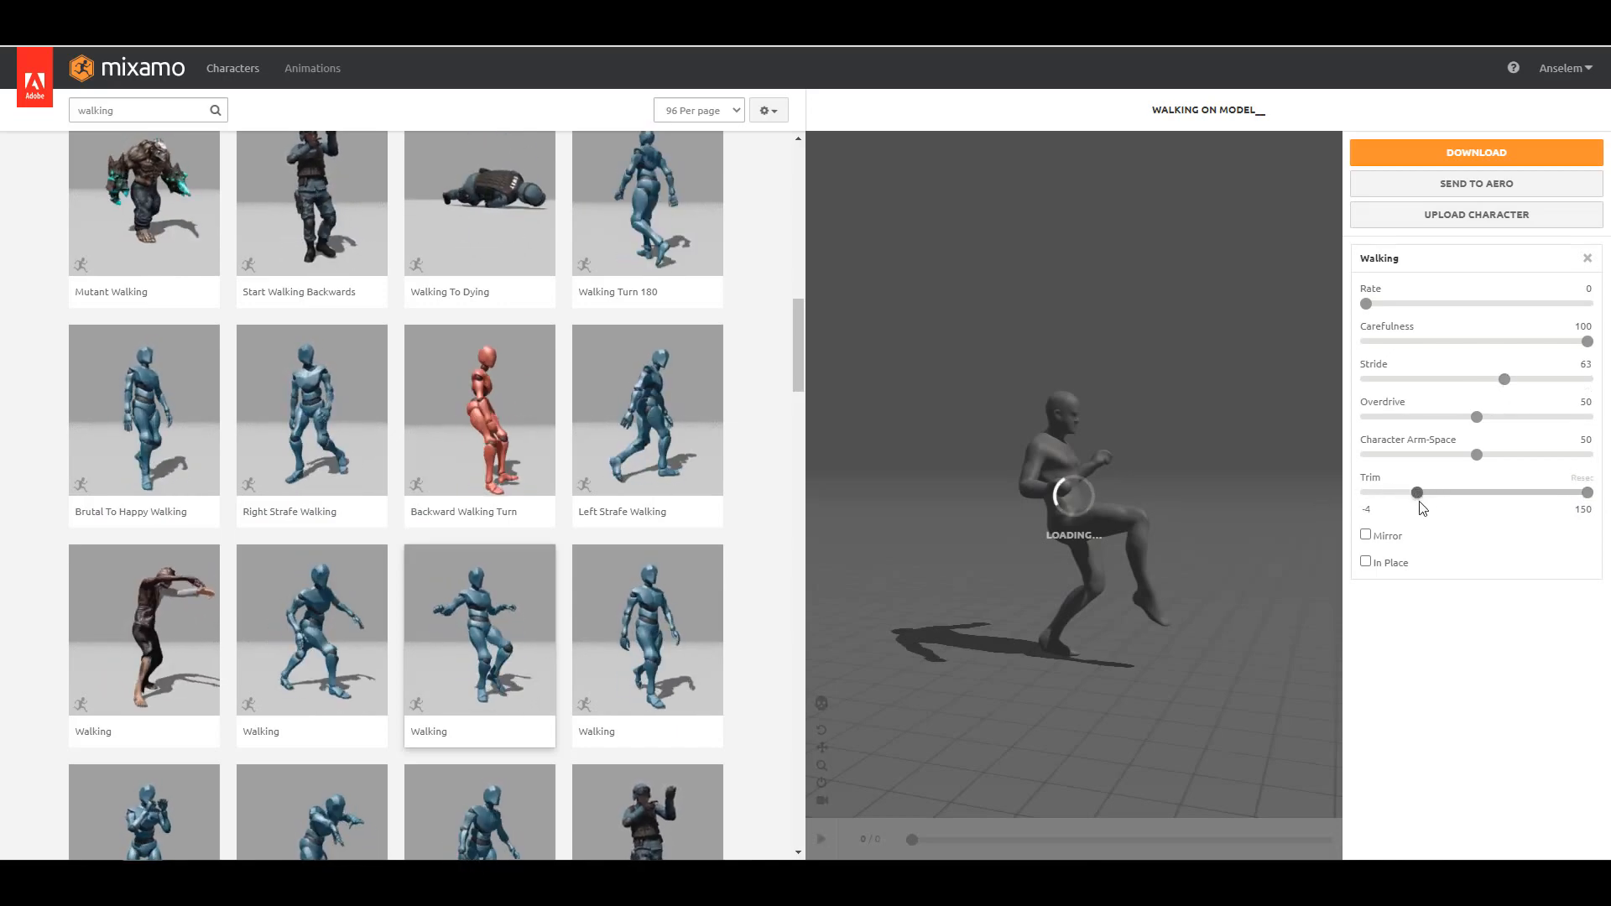
left_click(1474, 152)
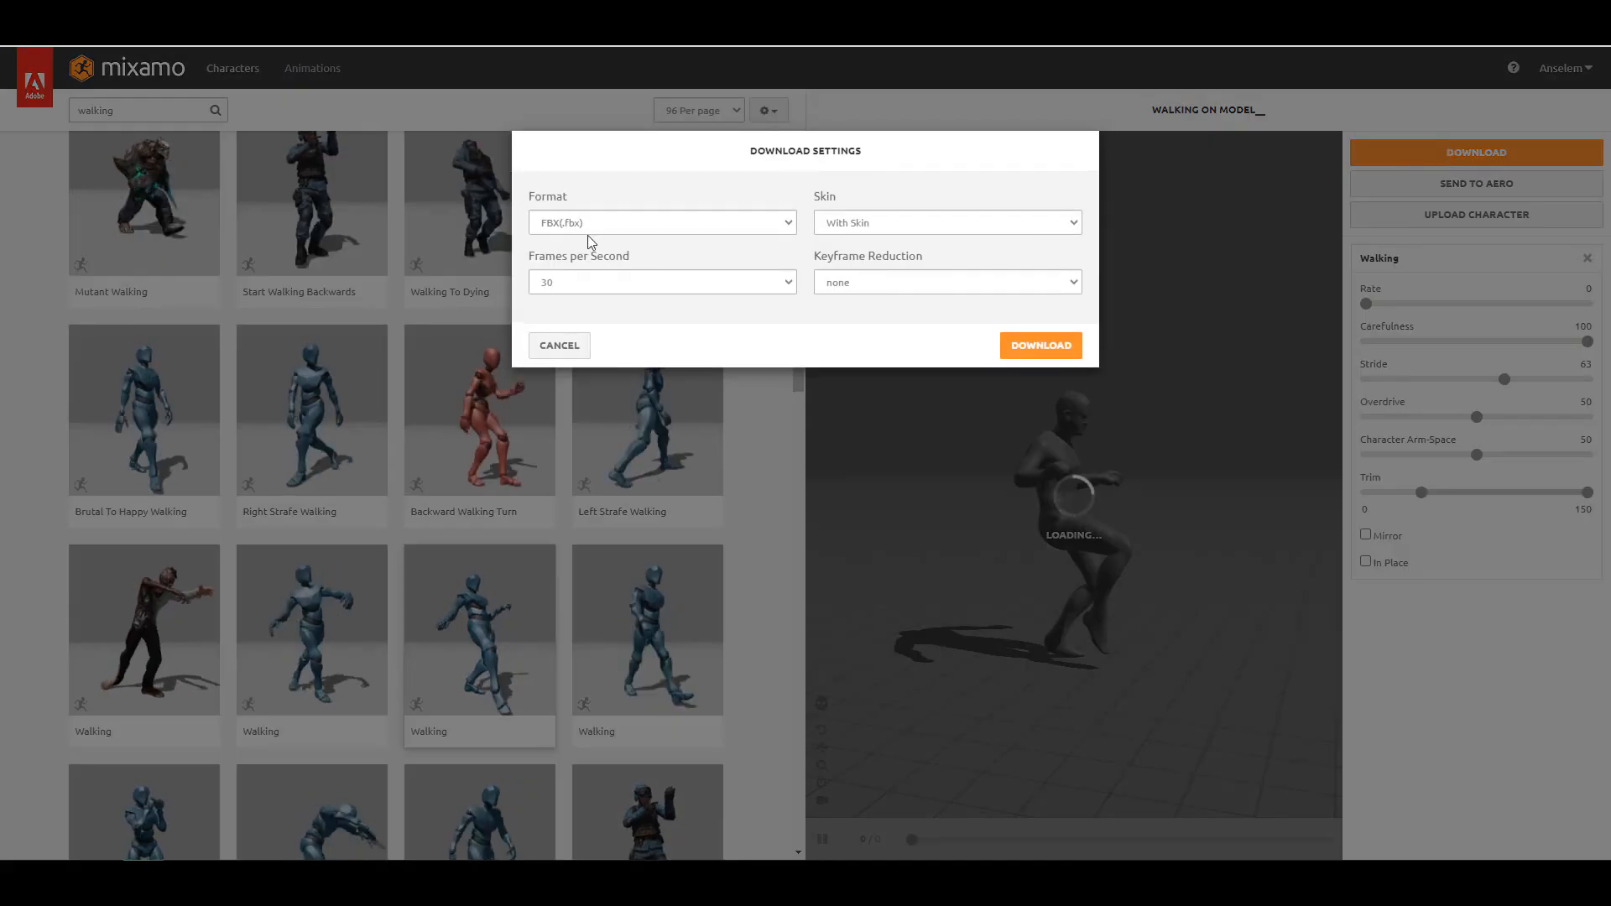
left_click(1039, 344)
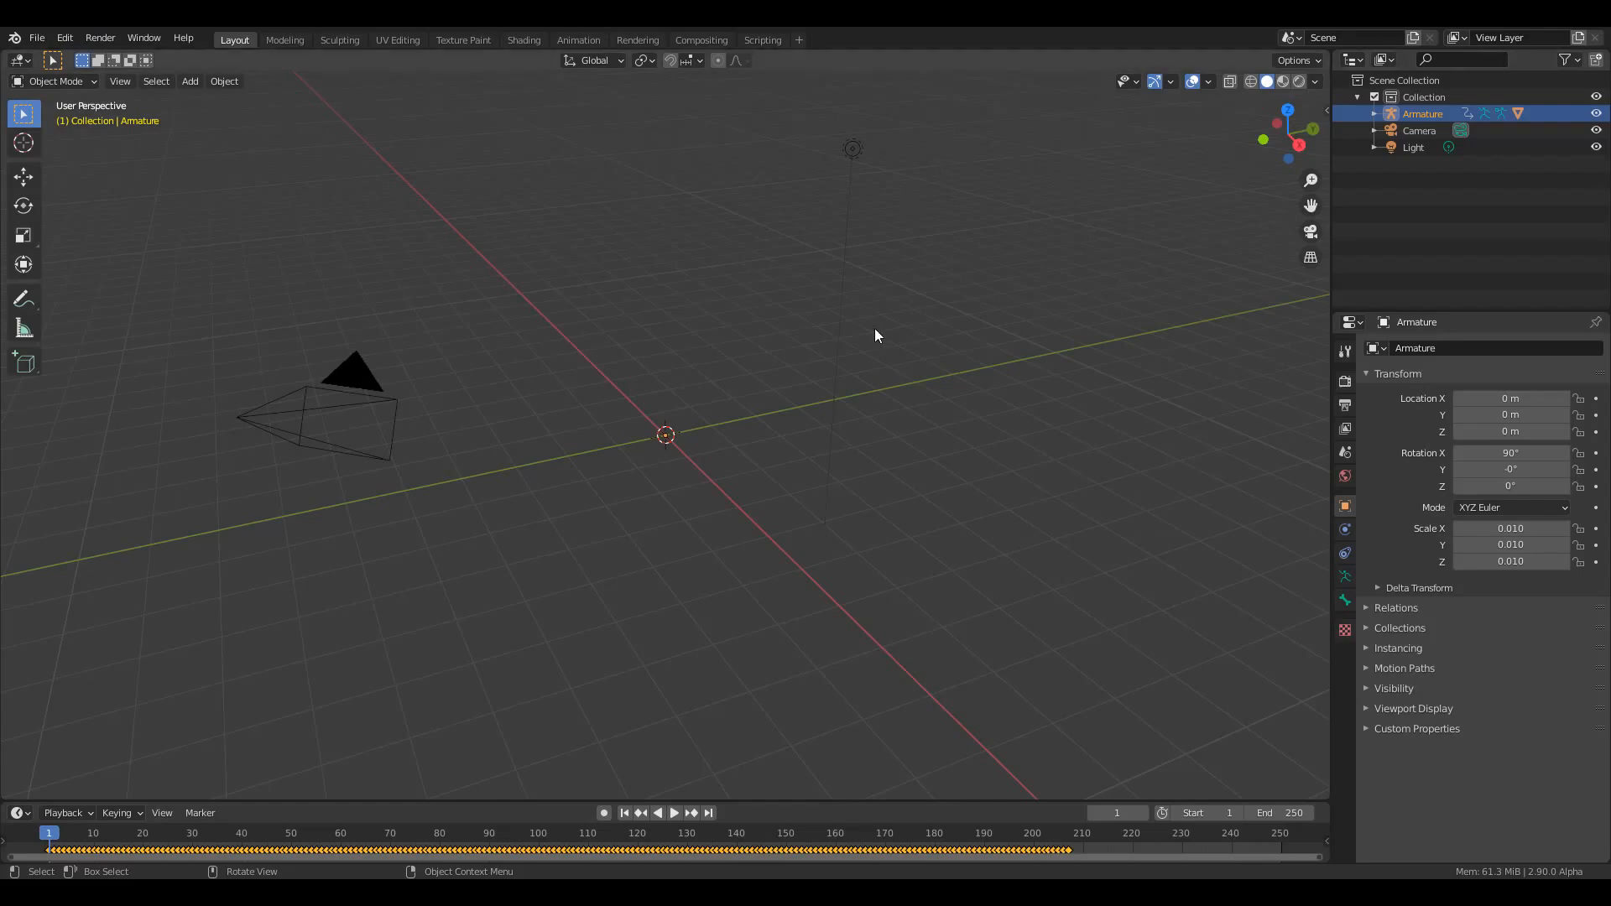
Import the walking FBX and add two planes, positioning the second one
scroll("down", 3)
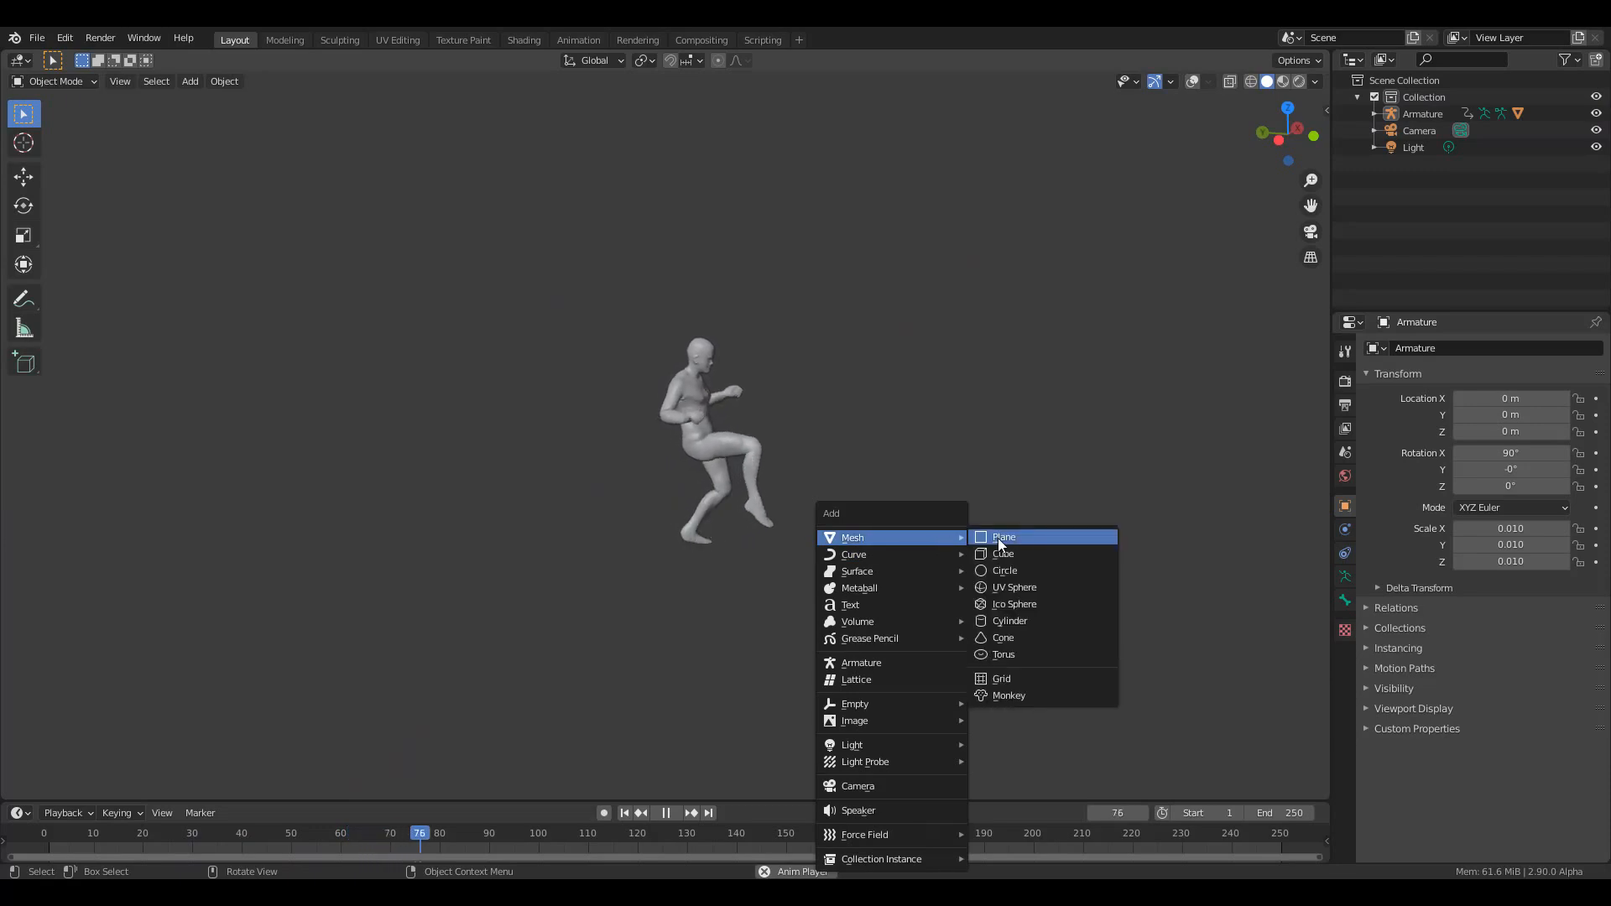
left_click(1003, 536)
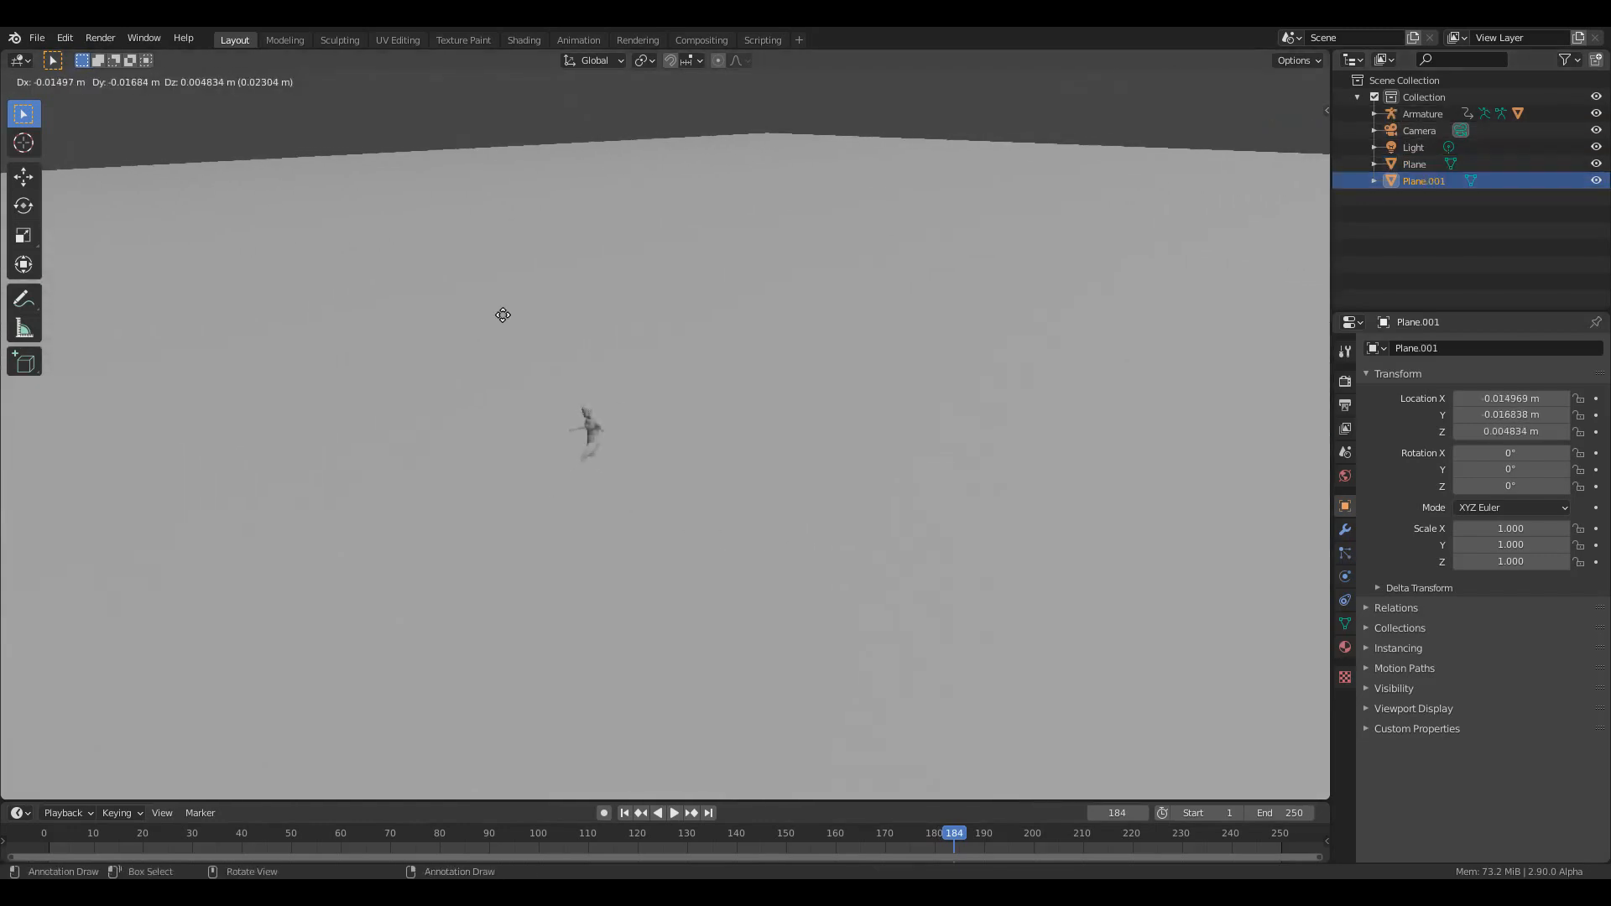
left_click(1411, 147)
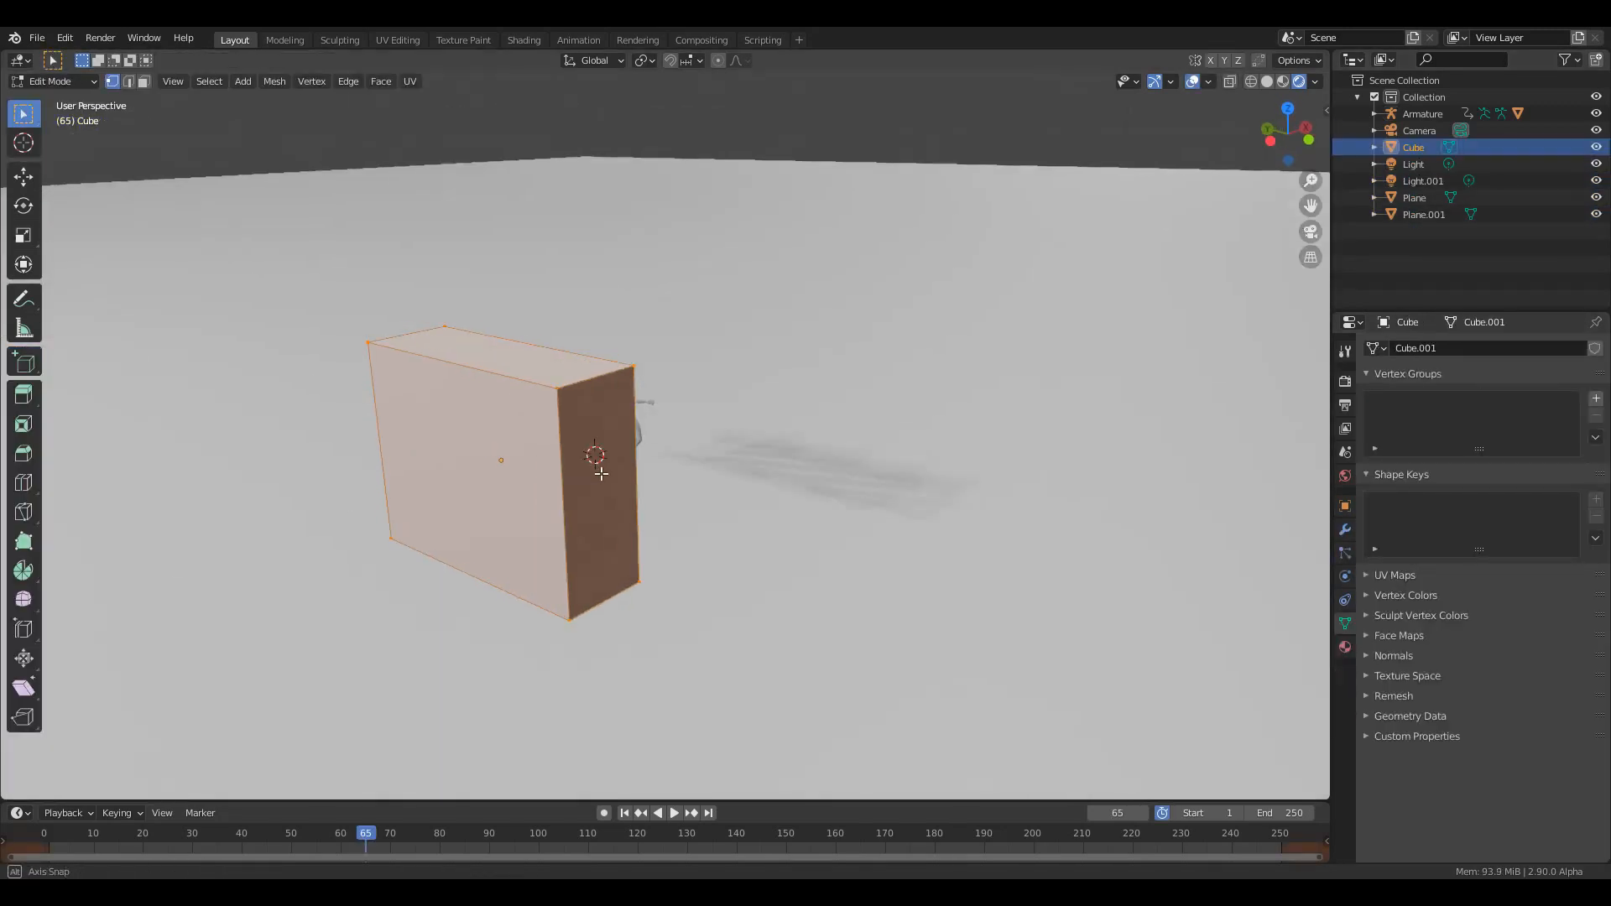
Choose Extrude Manifold from the toolbar's extrude tool options
left_click(23, 362)
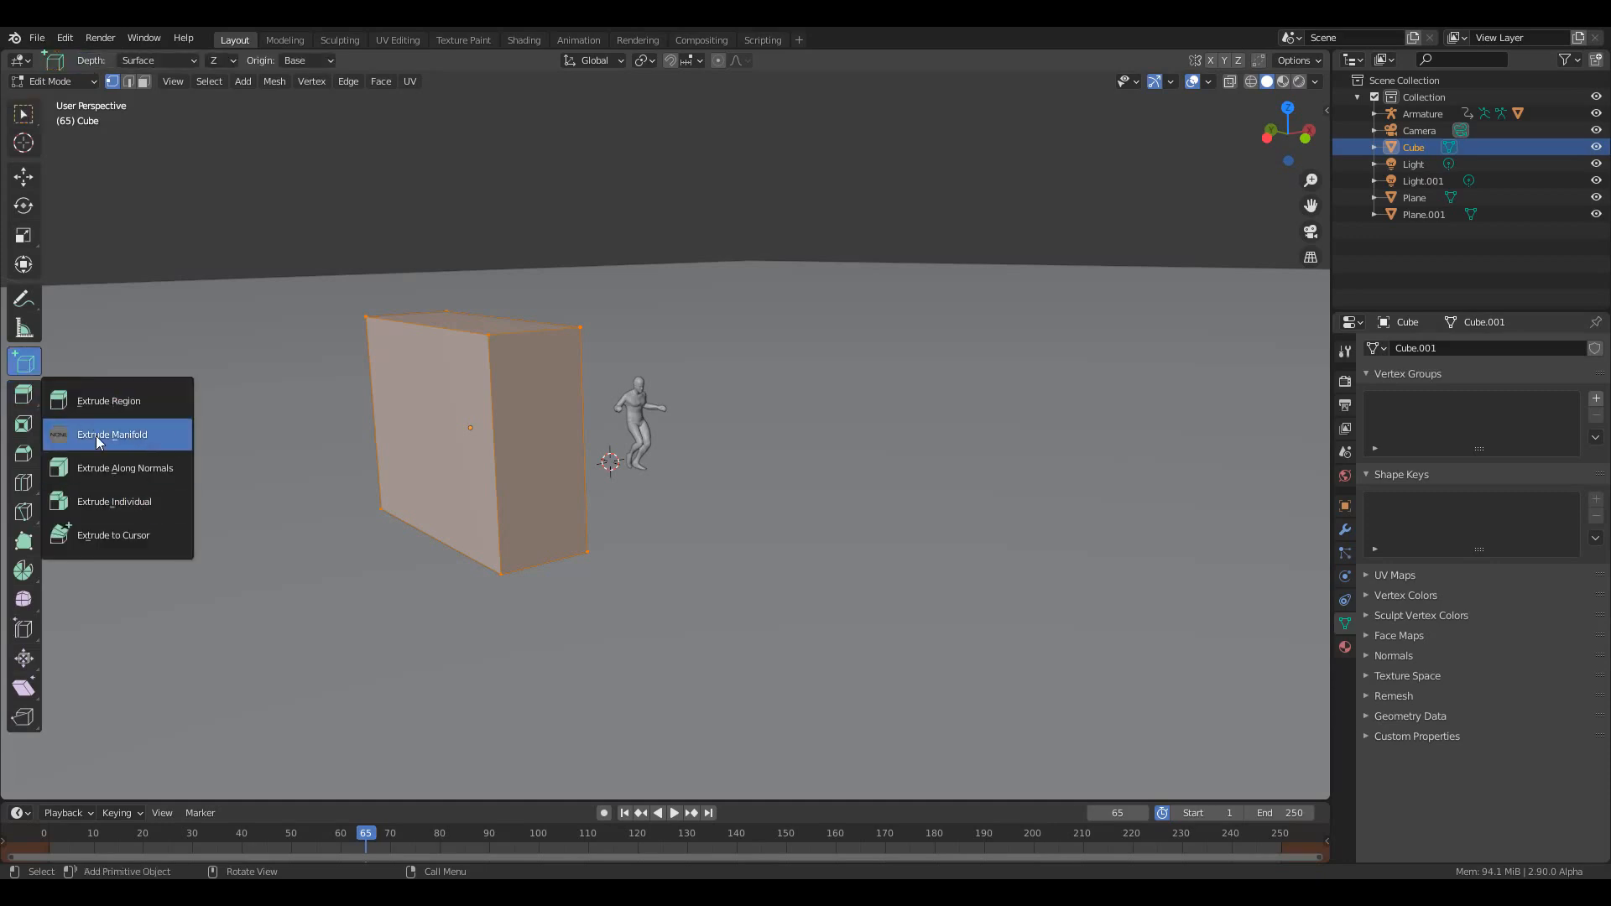
left_click(111, 433)
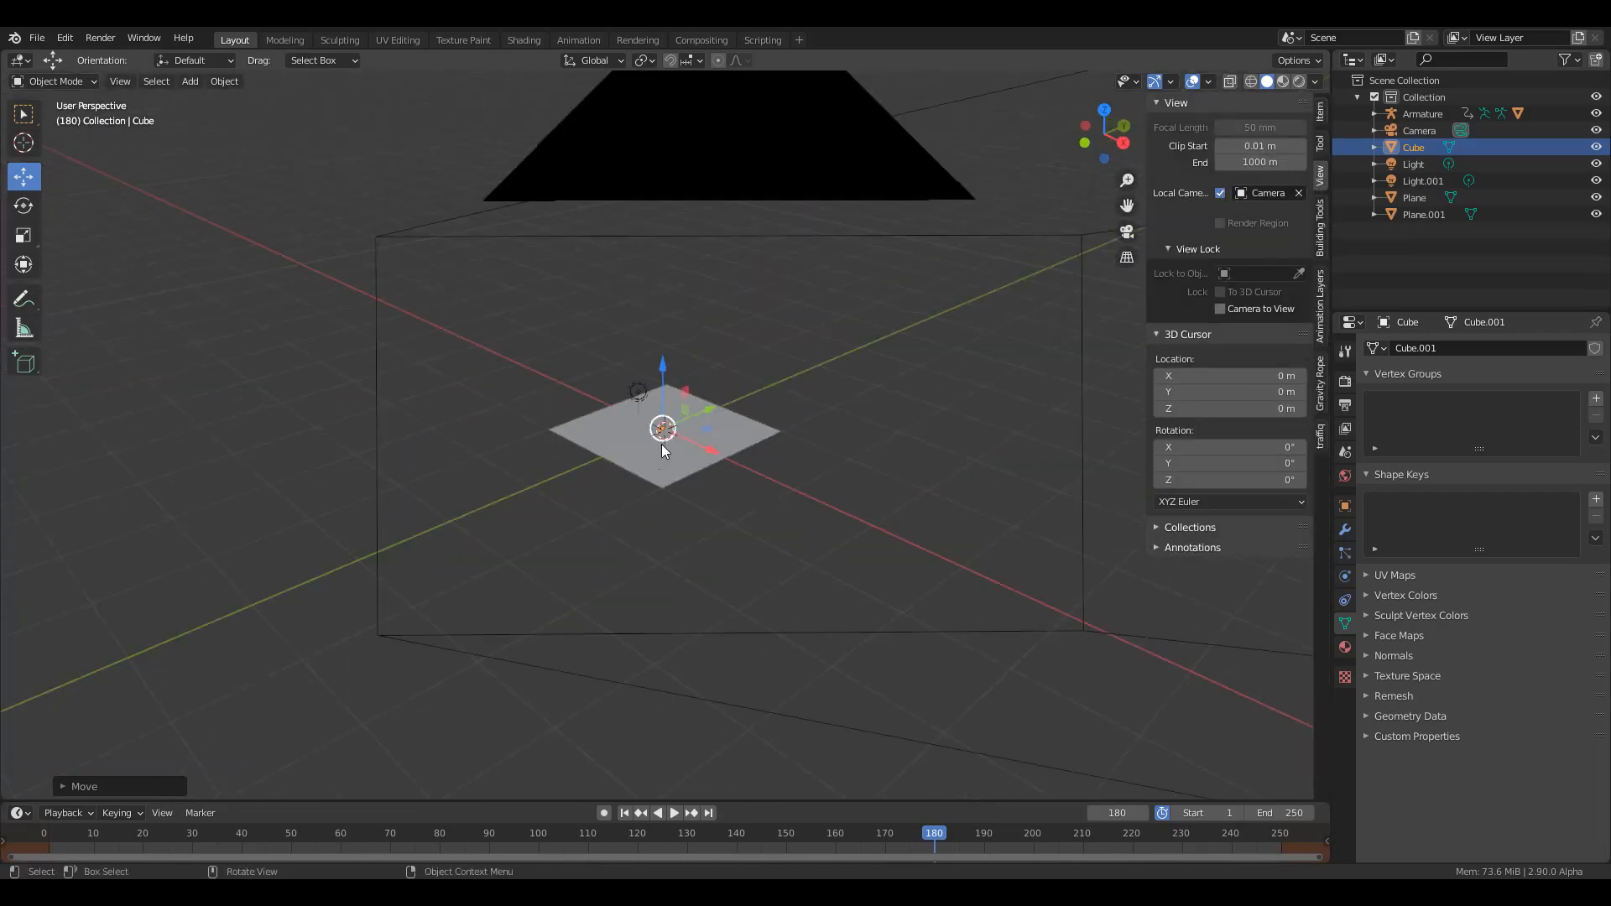
View through the camera locked to the viewport and push a face into the wall
left_click(1220, 309)
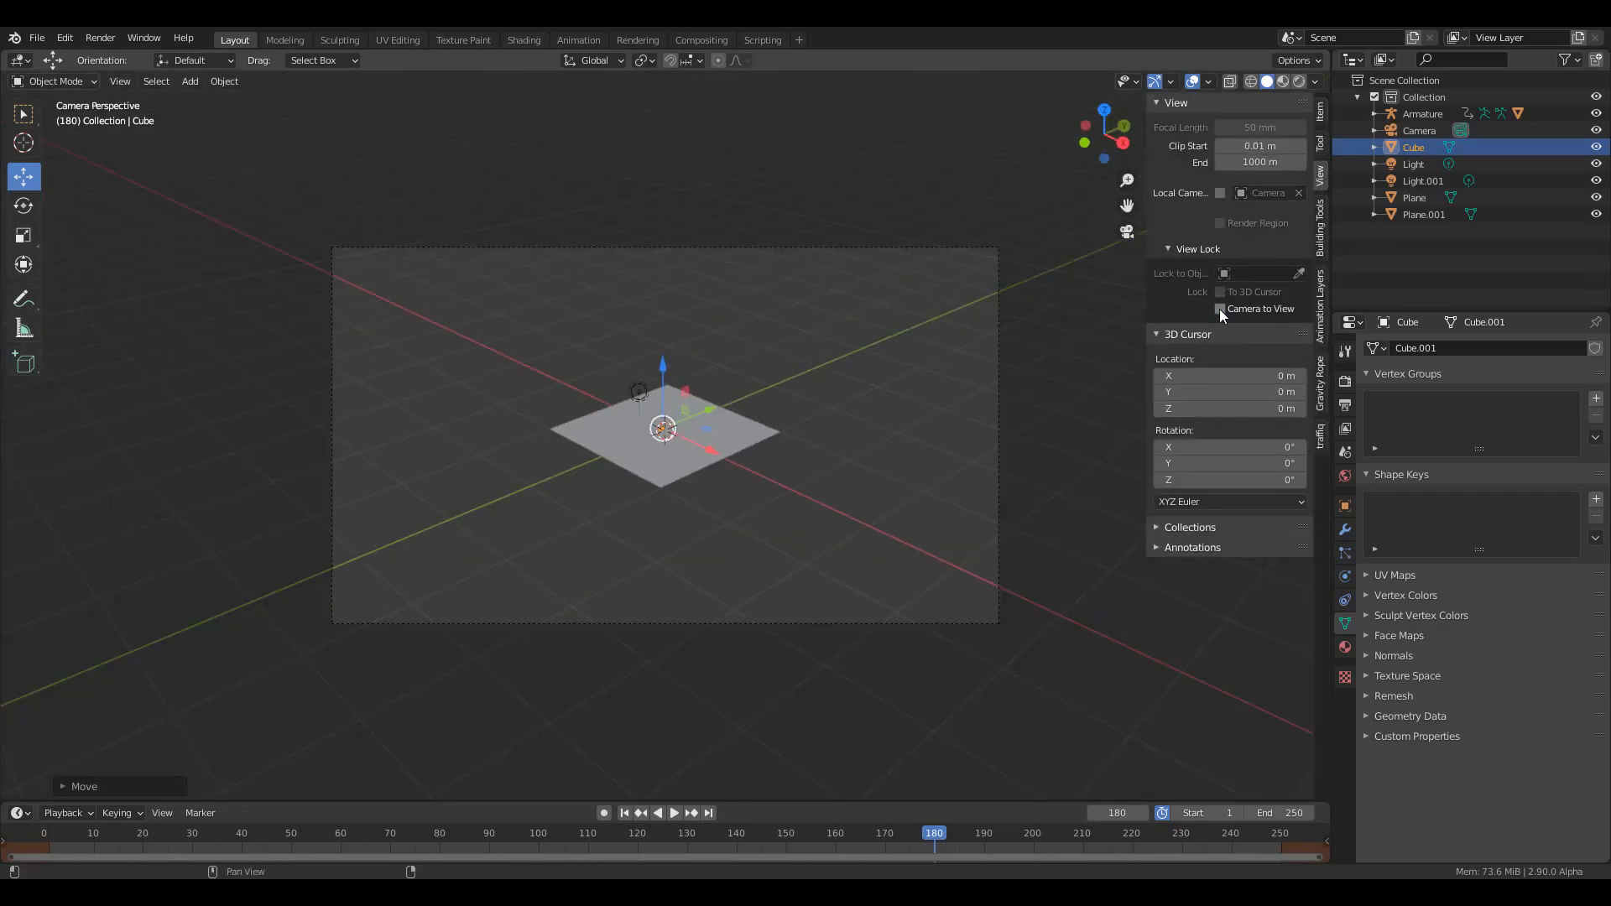
left_click(1221, 308)
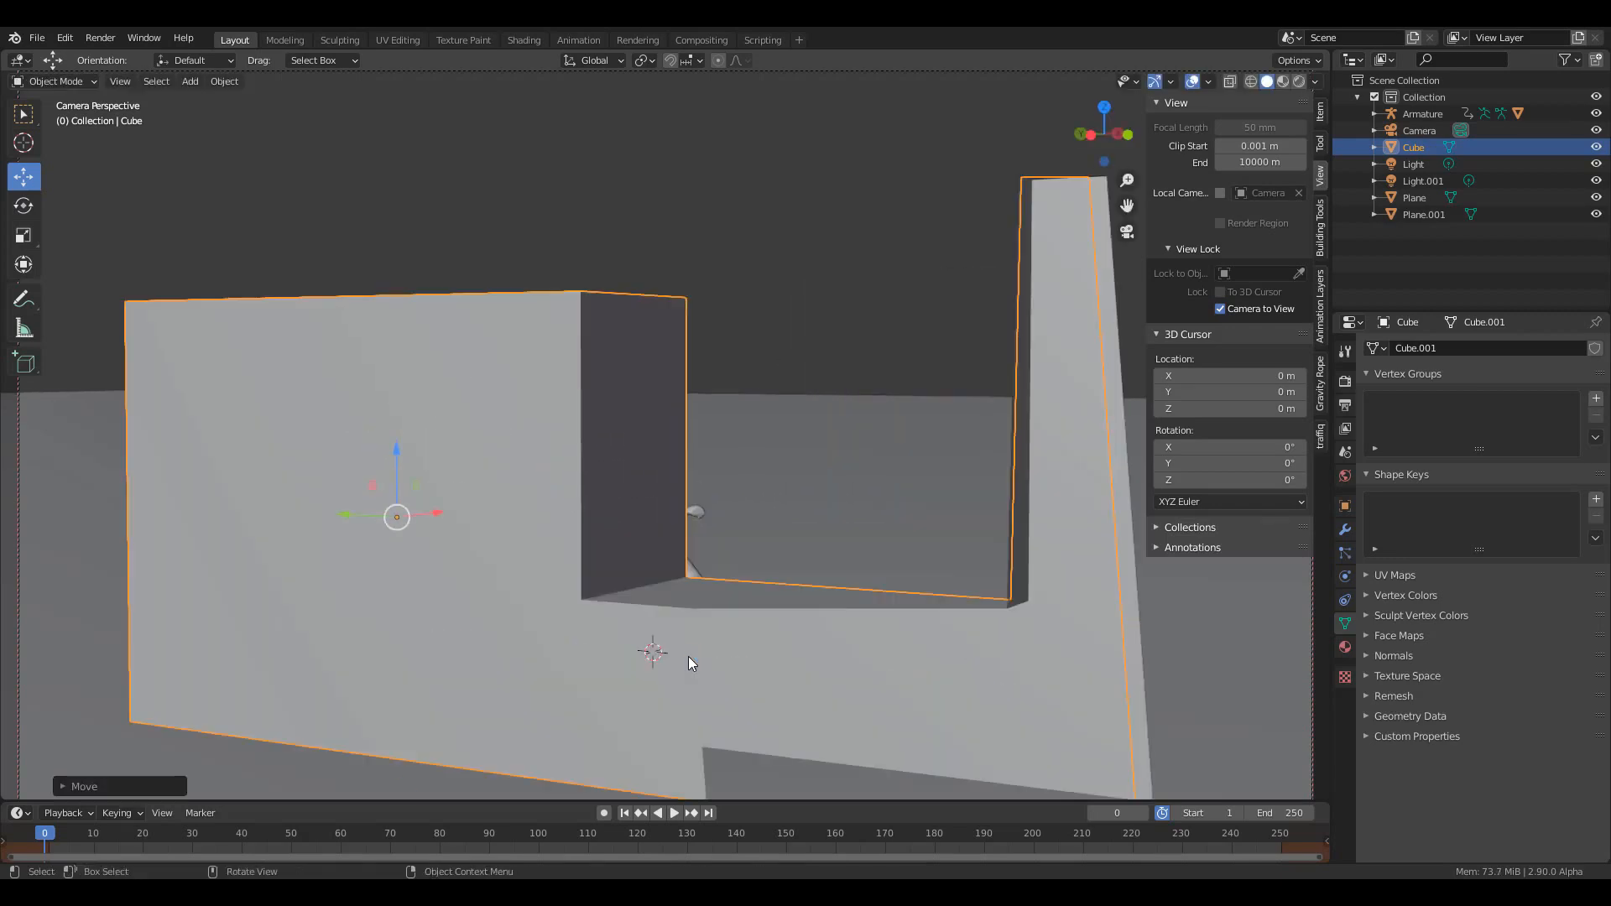
left_click(664, 813)
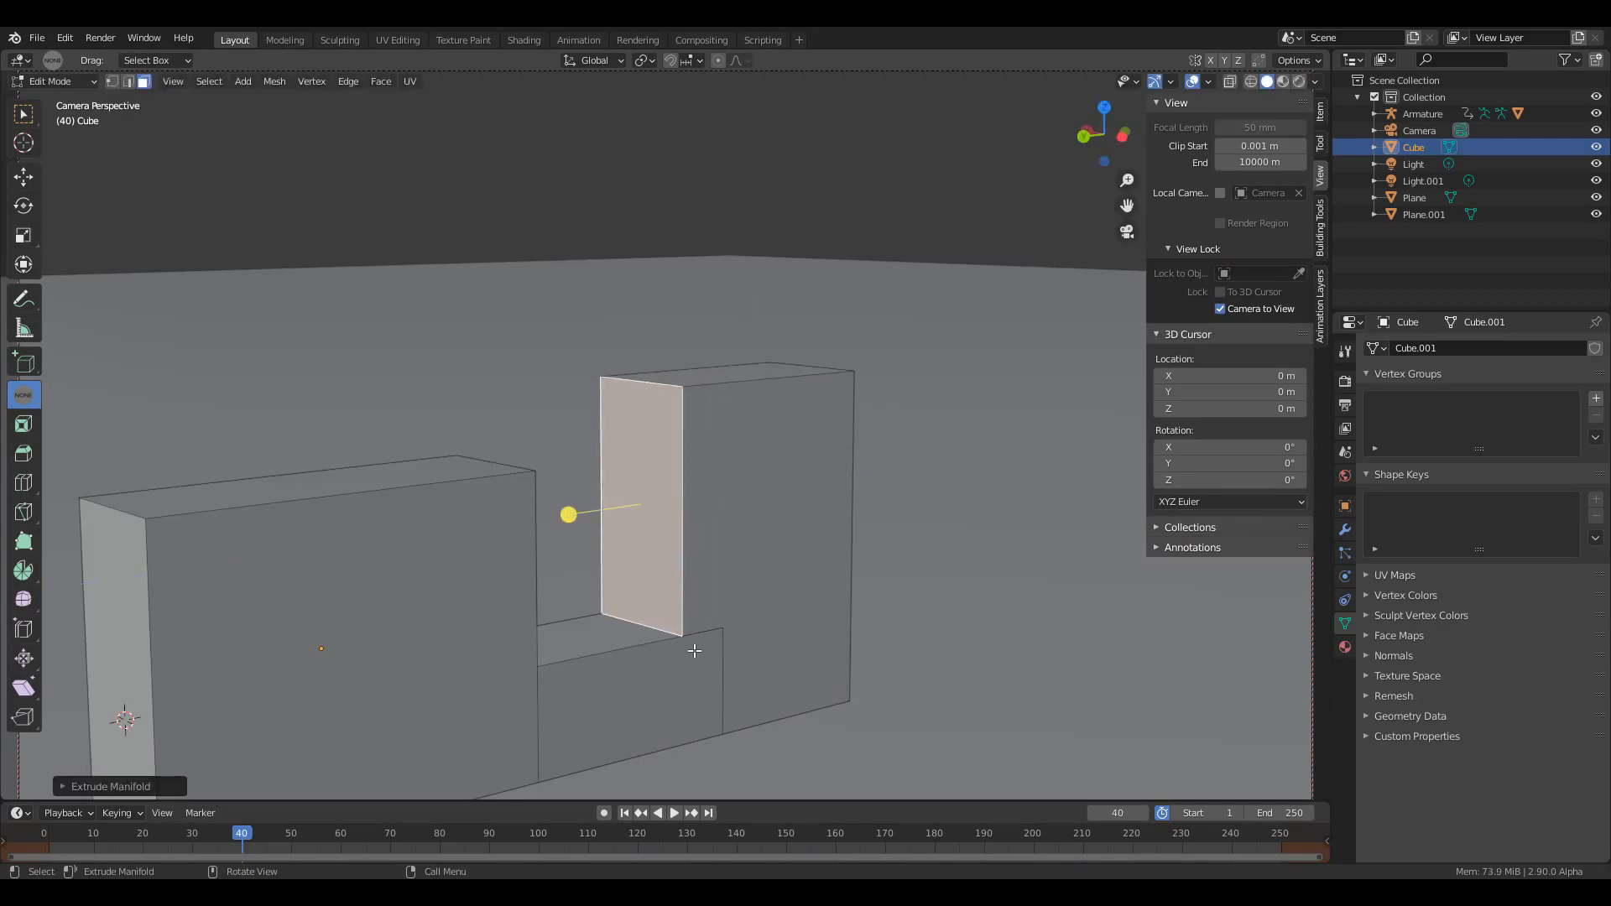
key("i")
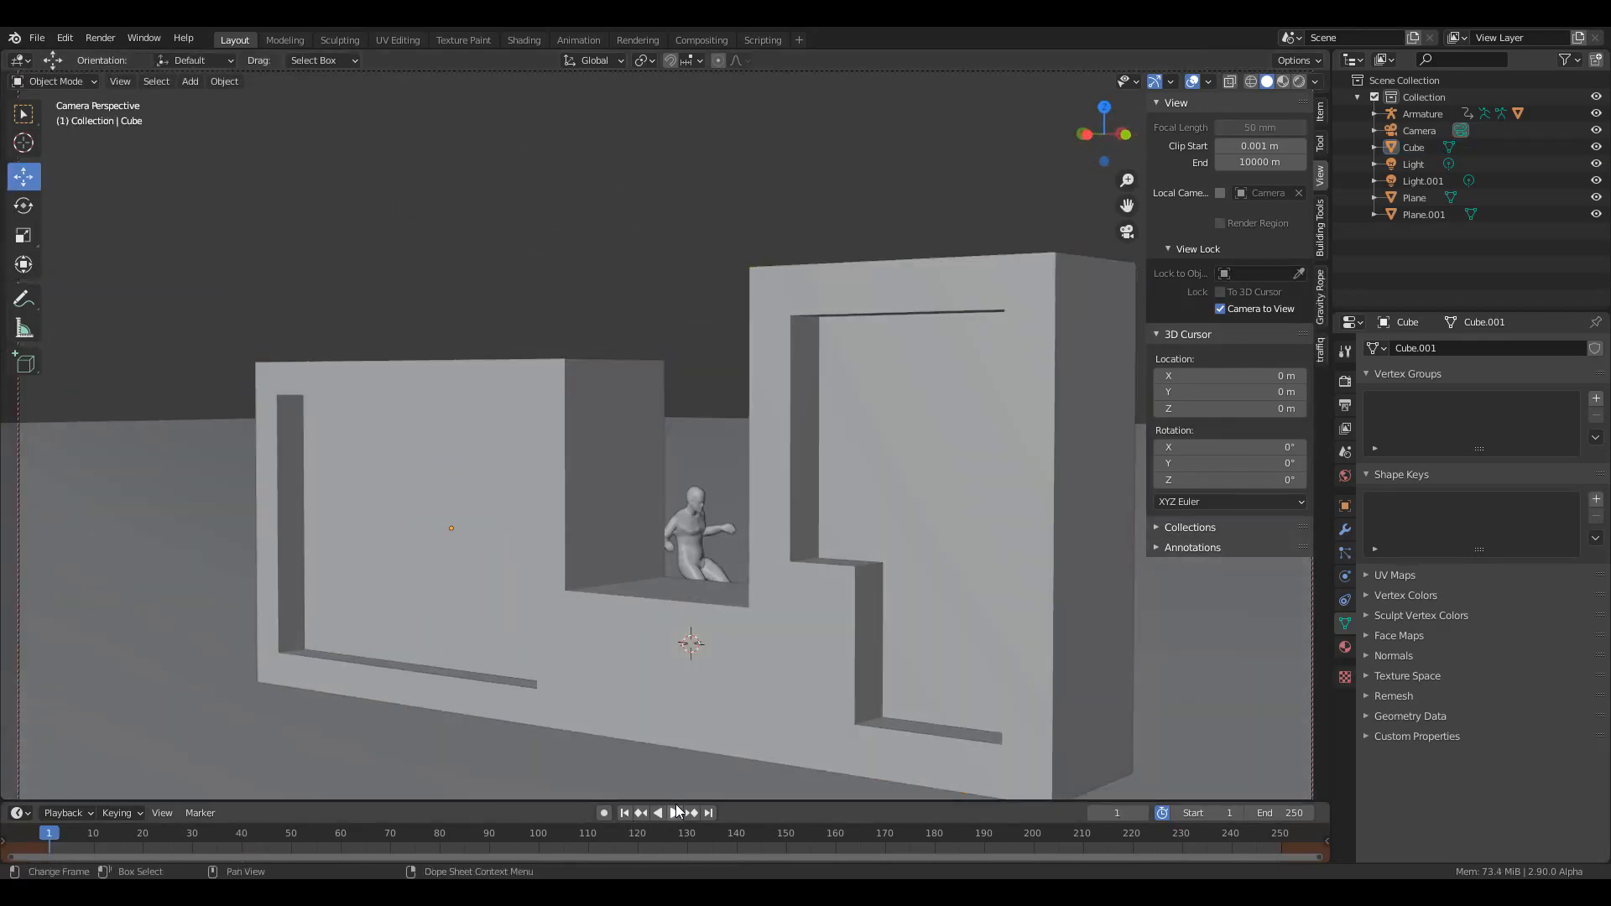
Play the walking animation from the first frame, then pause it
left_click(666, 813)
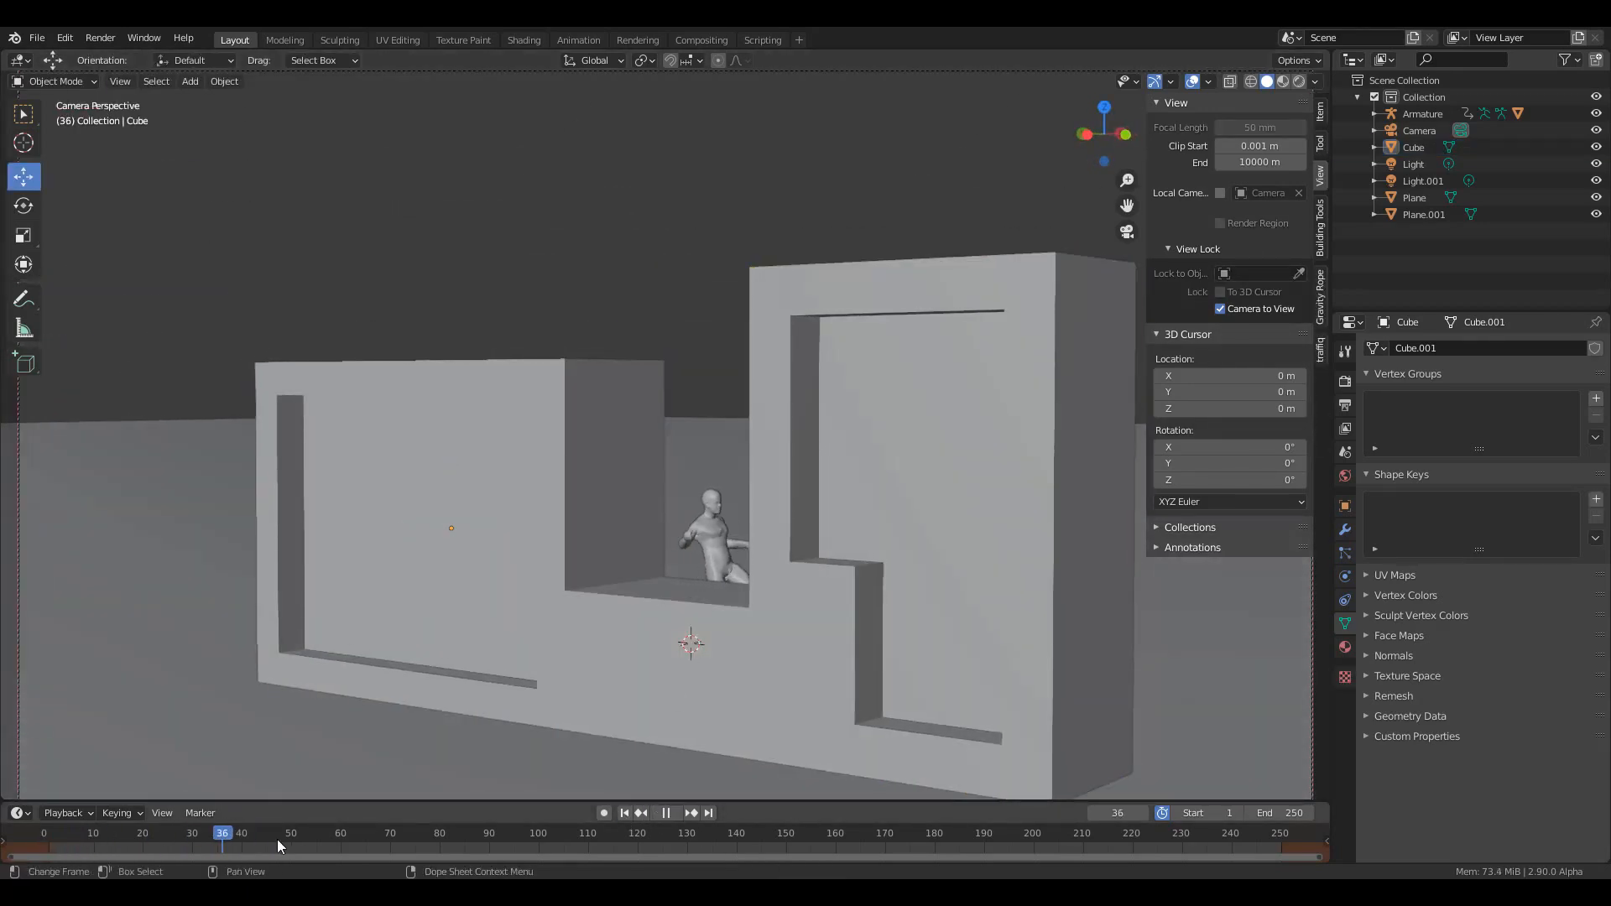
left_click(46, 833)
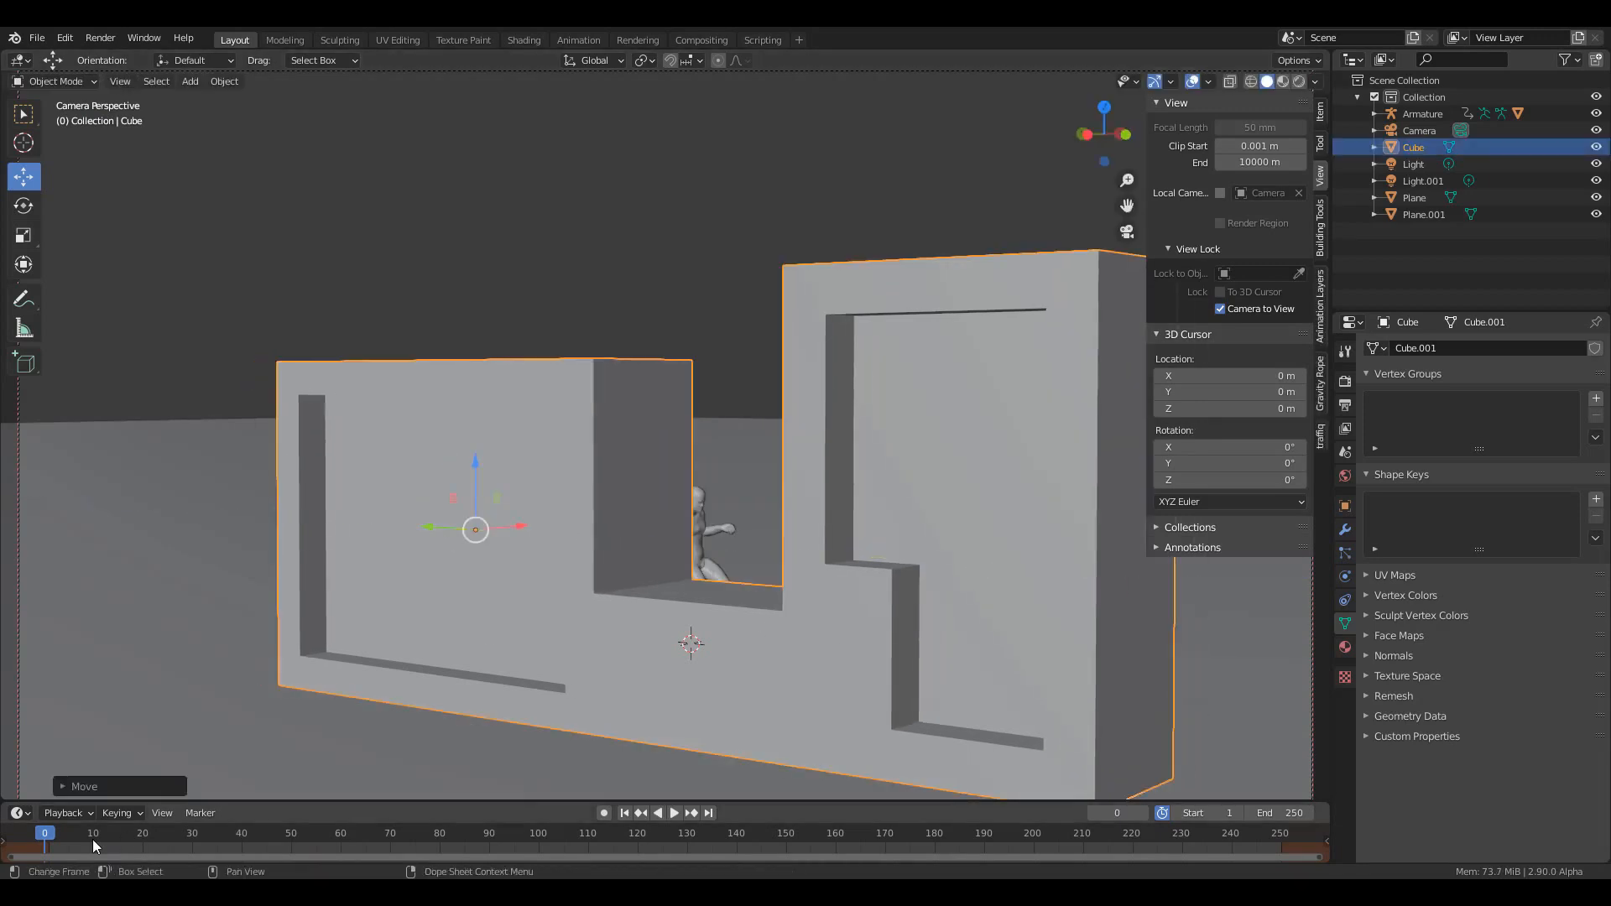
left_click(672, 813)
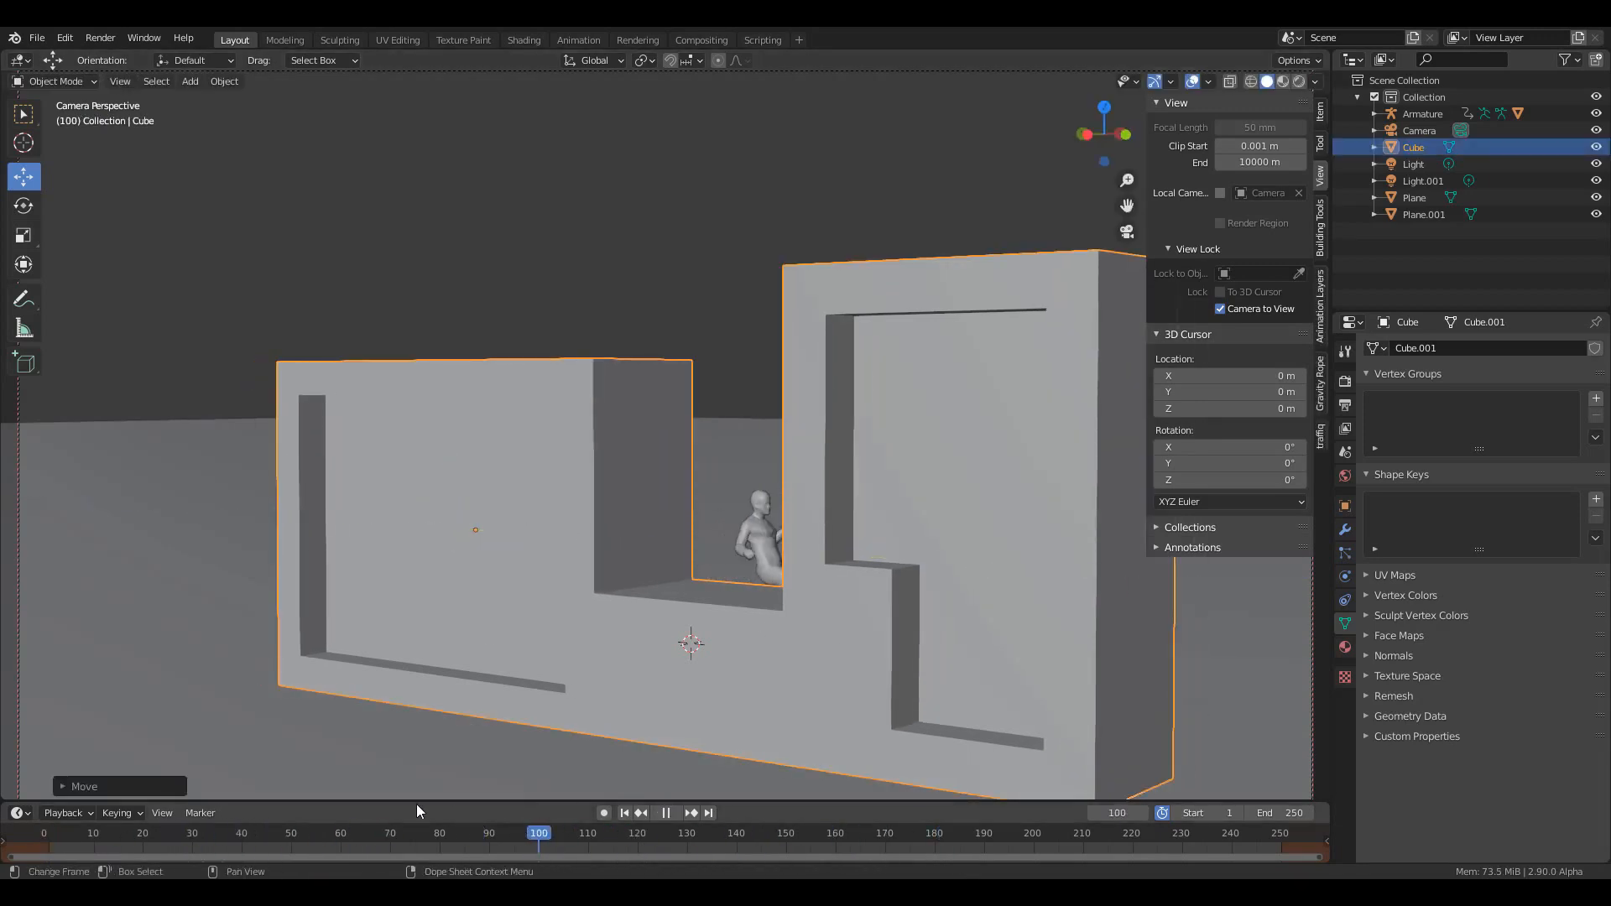
left_click(902, 833)
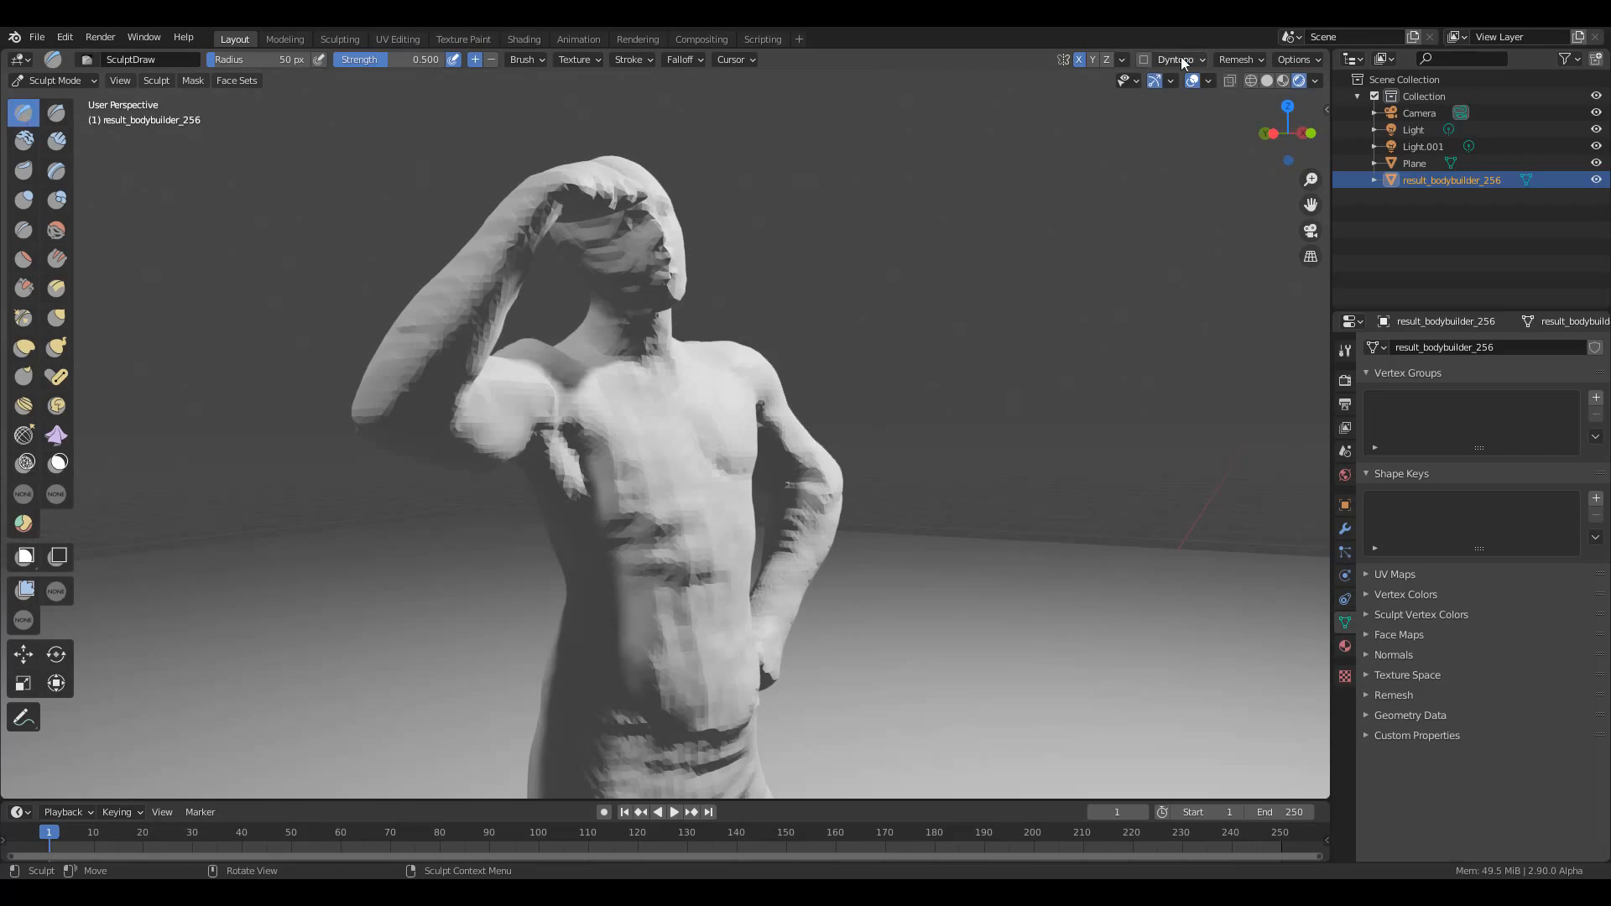
Select the Mesh Filter tool to filter the whole bodybuilder mesh
scroll("down", 3)
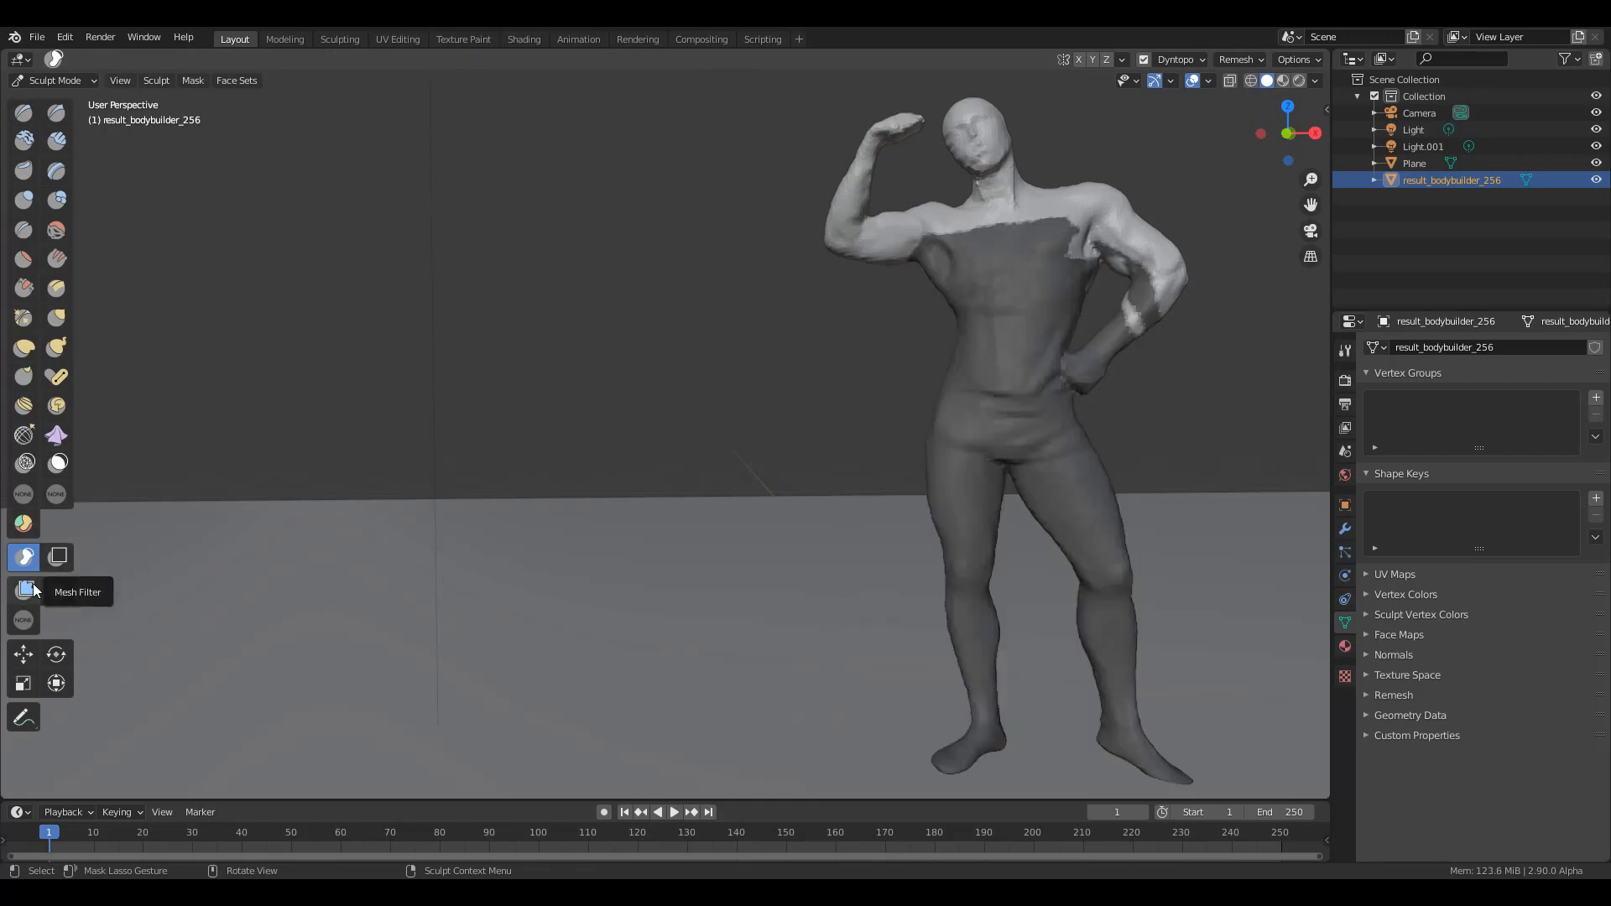
left_click(192, 81)
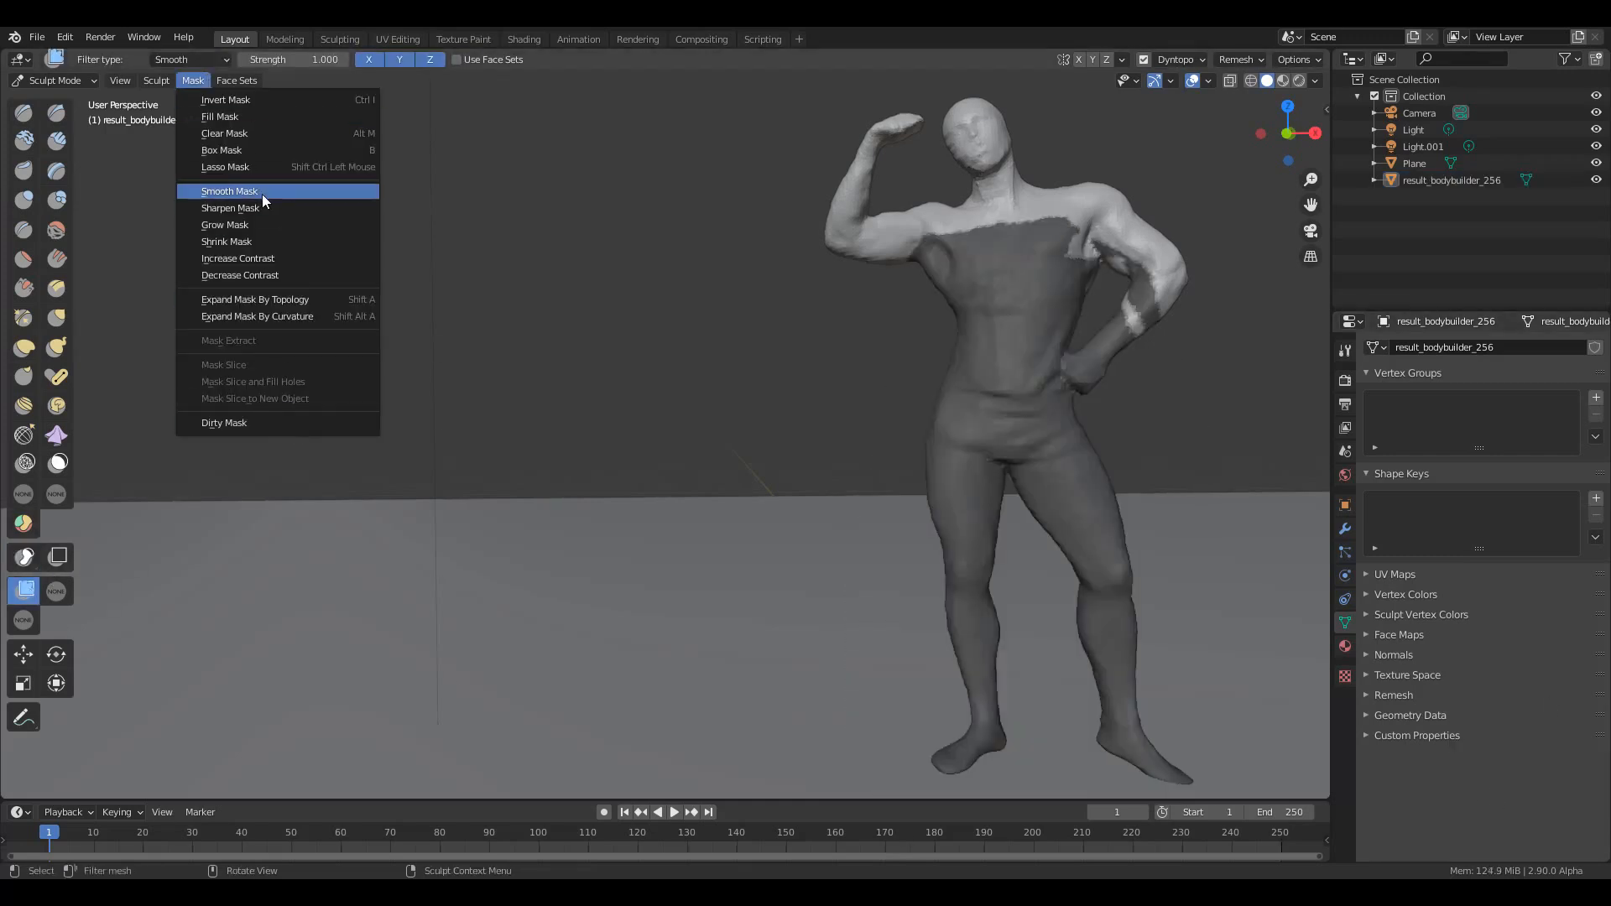